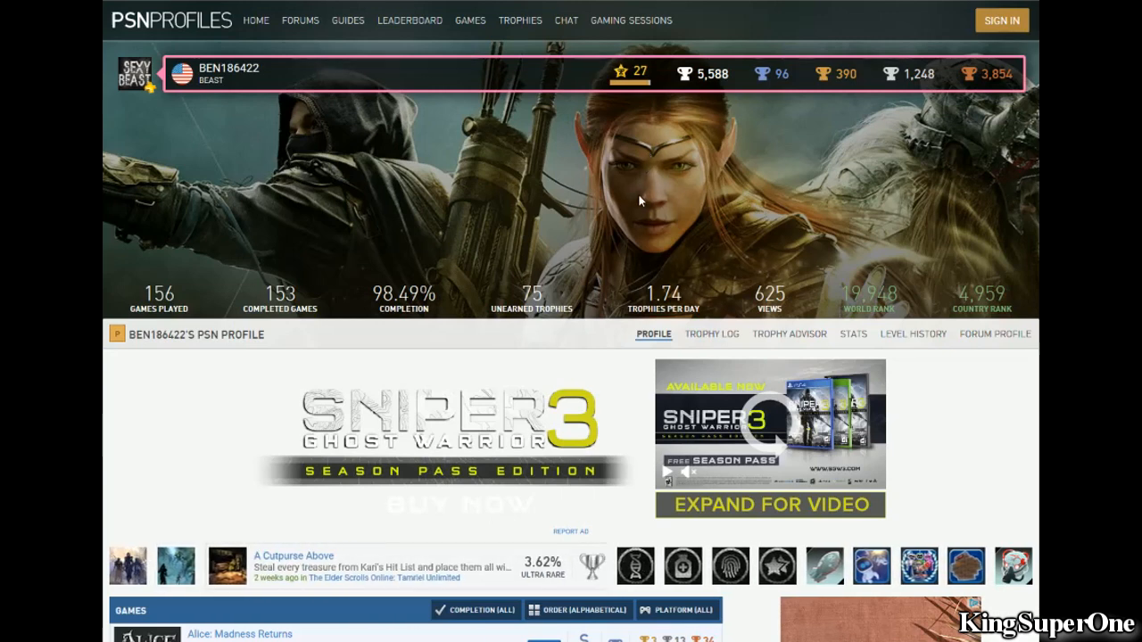
mouse_move(636, 186)
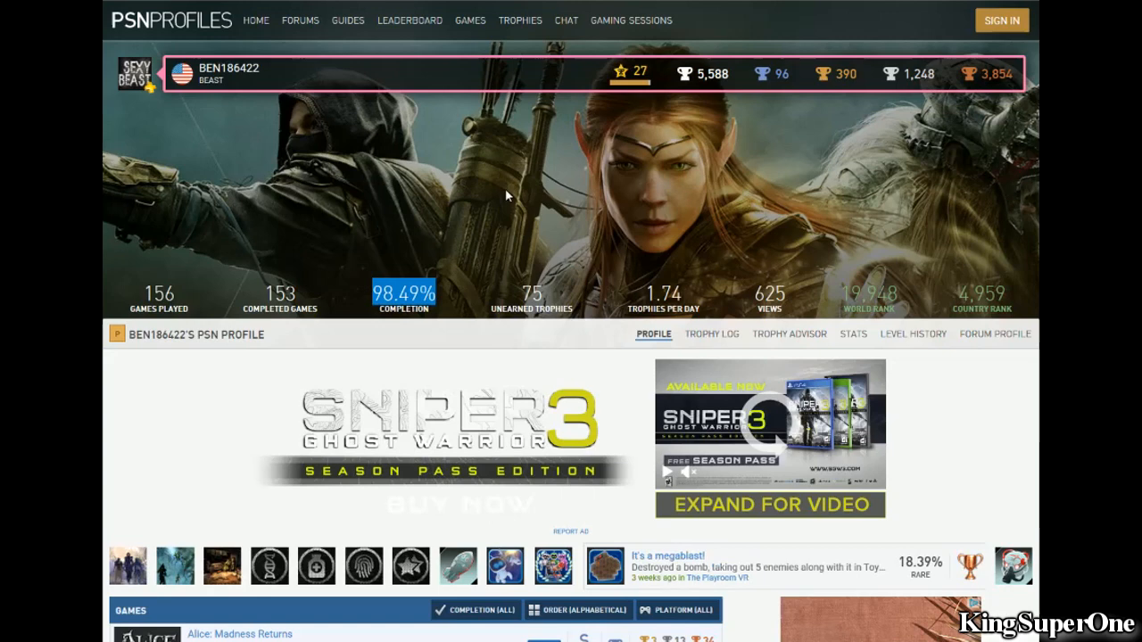
mouse_move(446, 284)
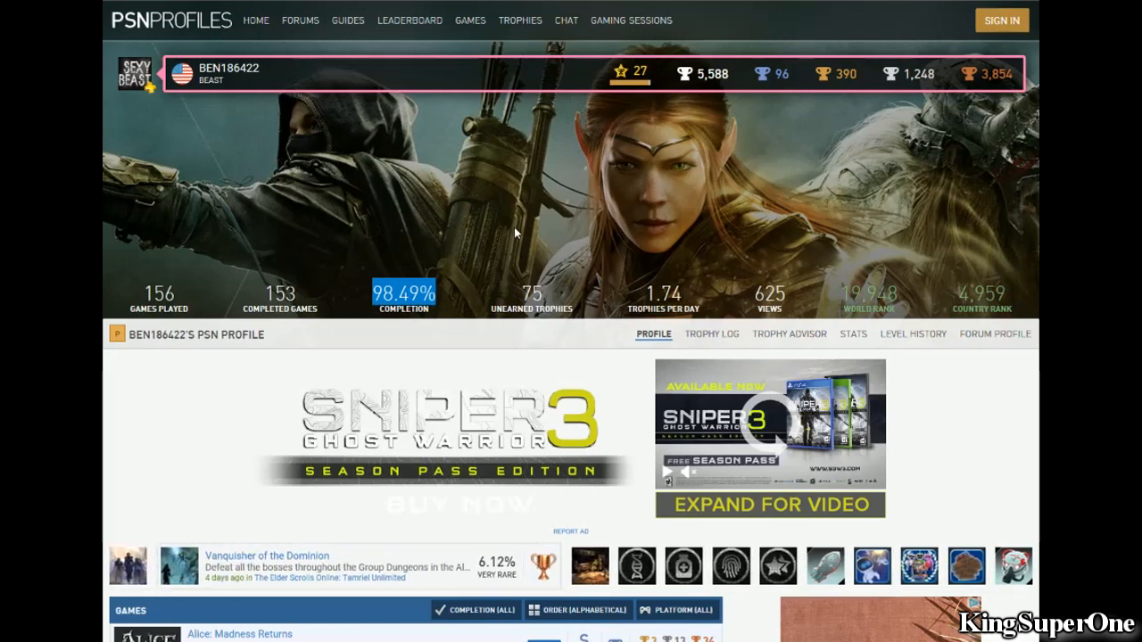
mouse_move(621, 74)
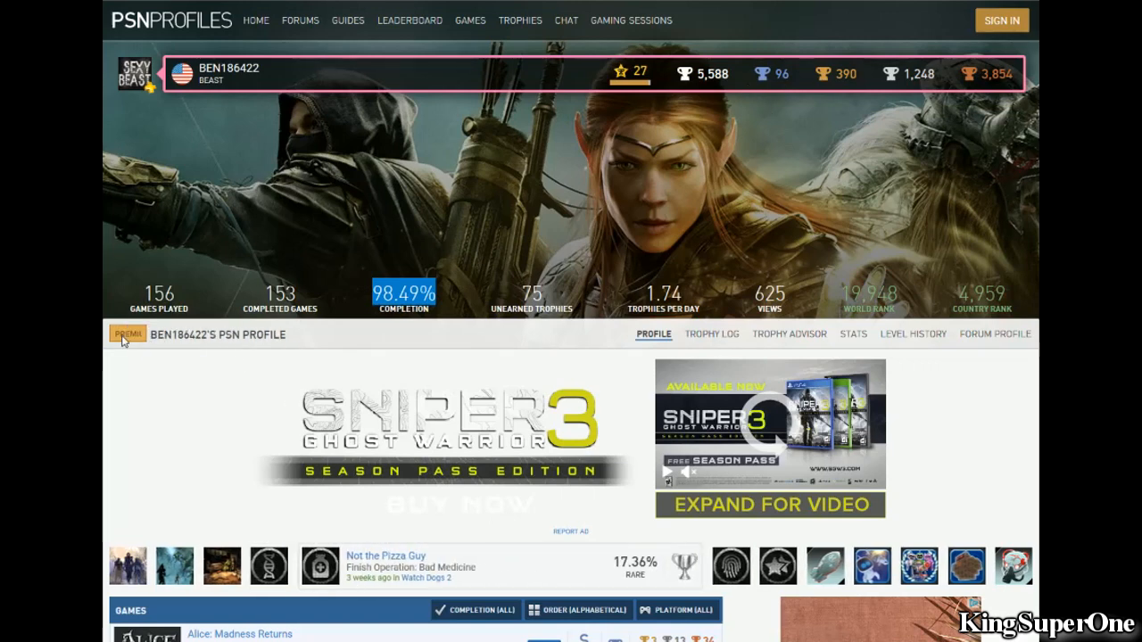
mouse_move(124, 339)
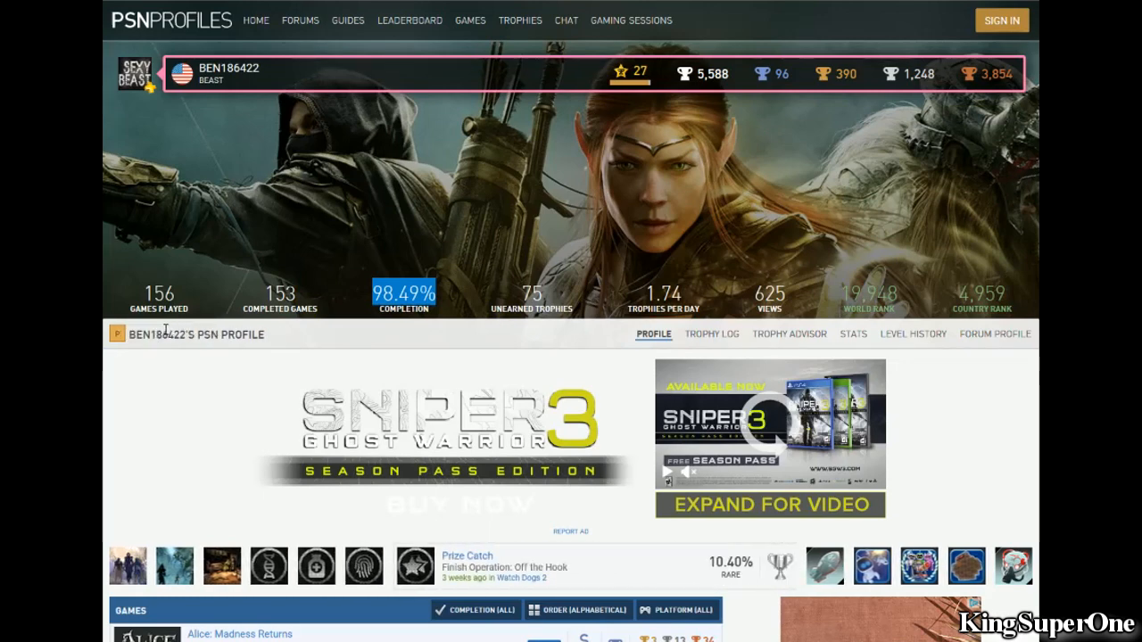
mouse_move(132, 339)
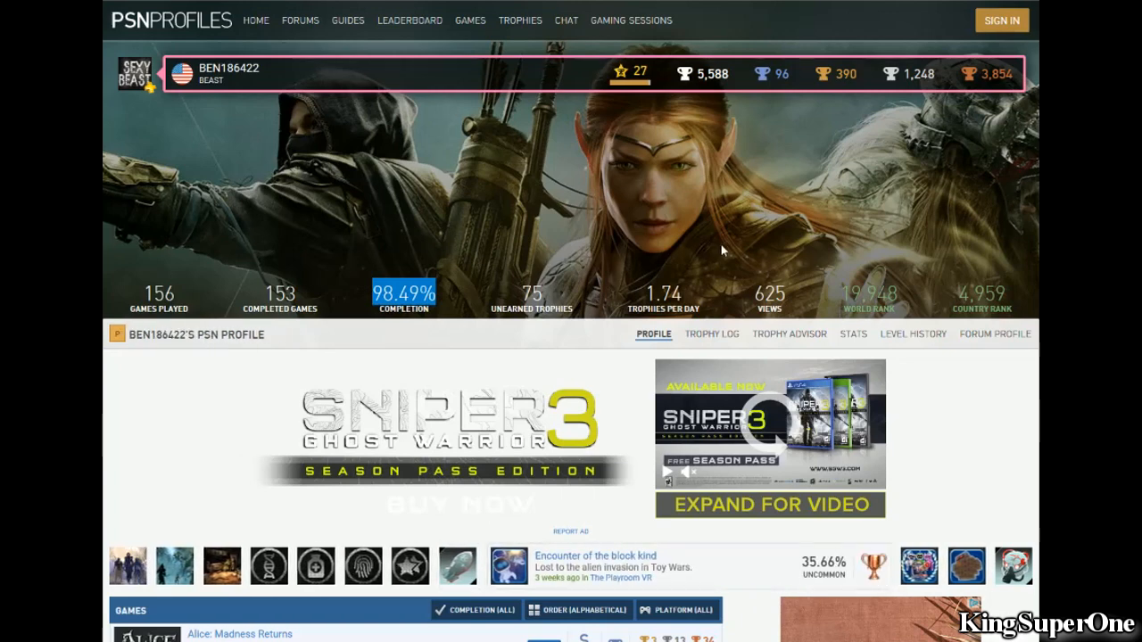
Step: Scroll down the profile page until the games list and Rarest Trophies sidebar are fully shown
scroll(down, 3)
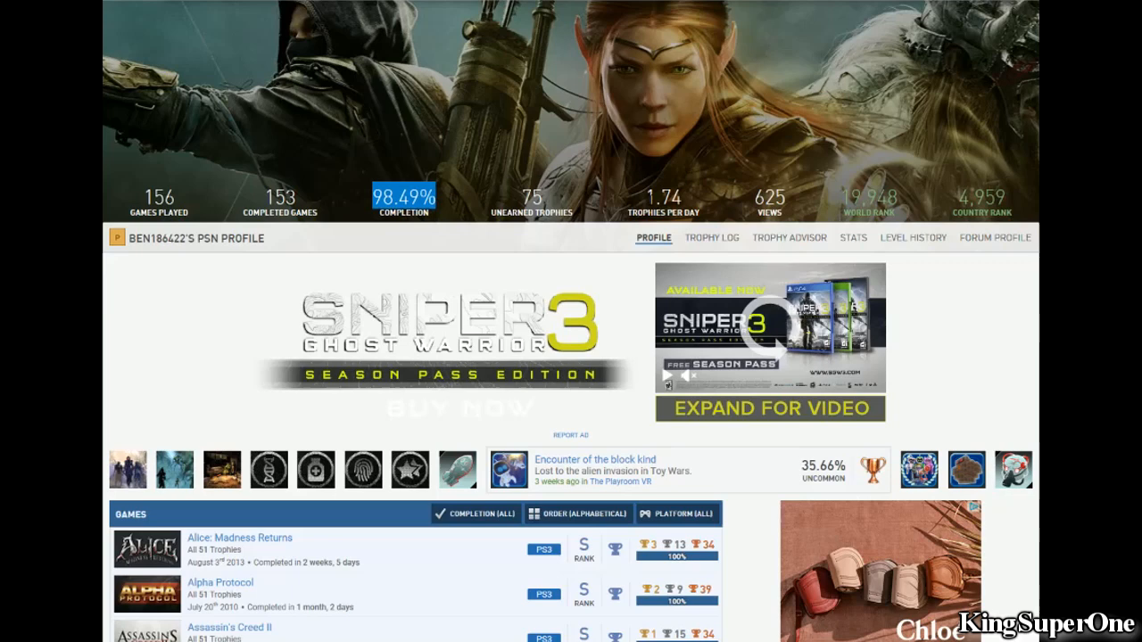
scroll(down, 3)
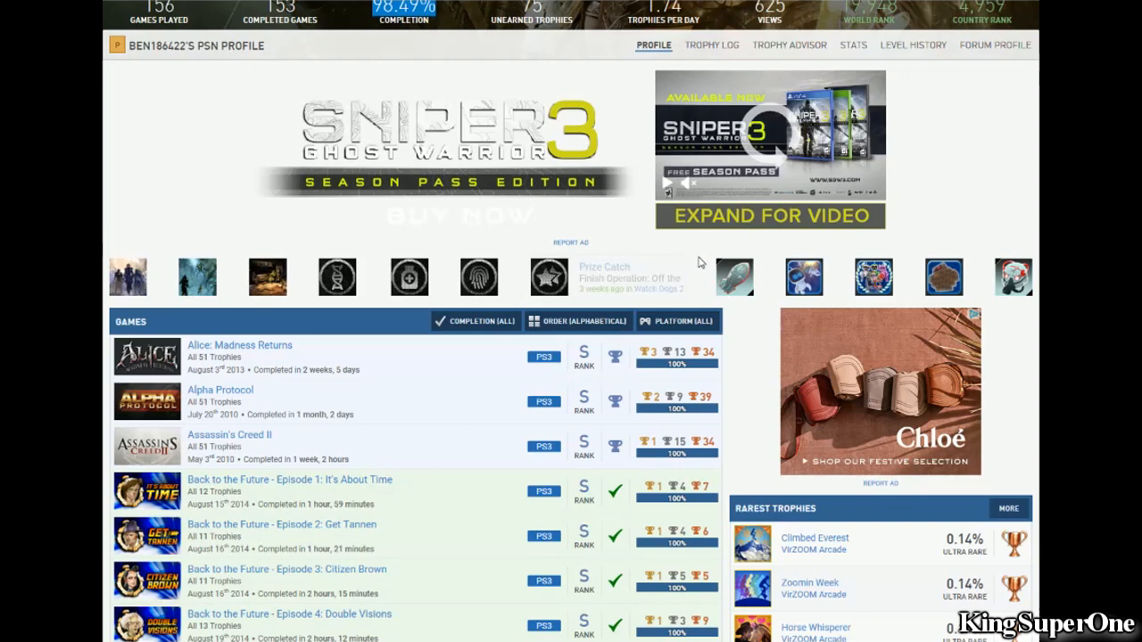
scroll(down, 3)
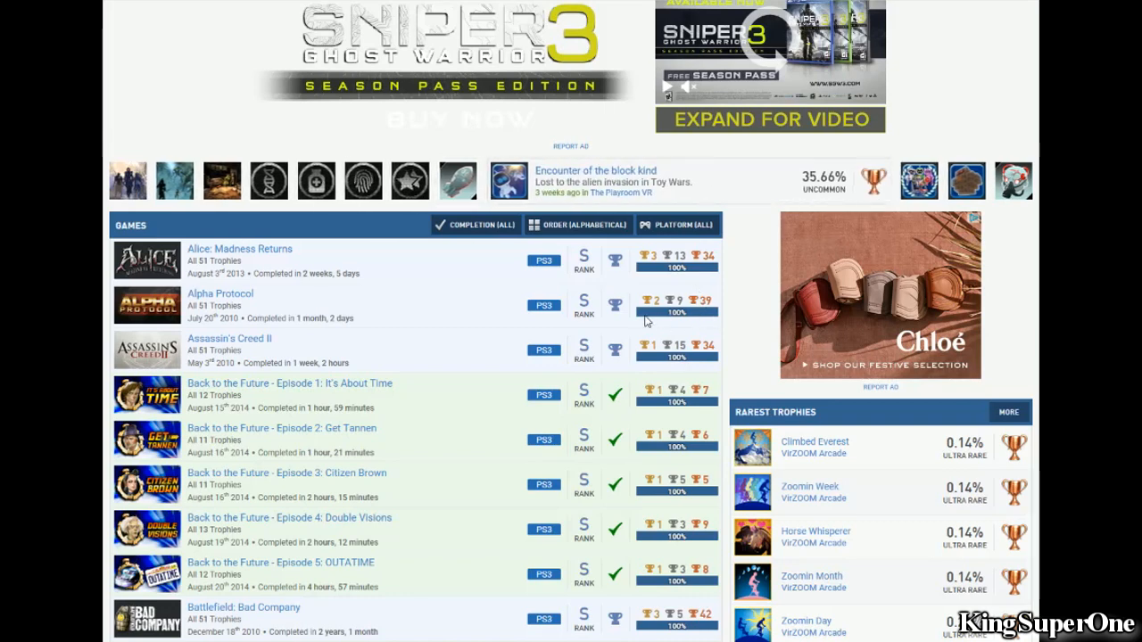
mouse_move(632, 292)
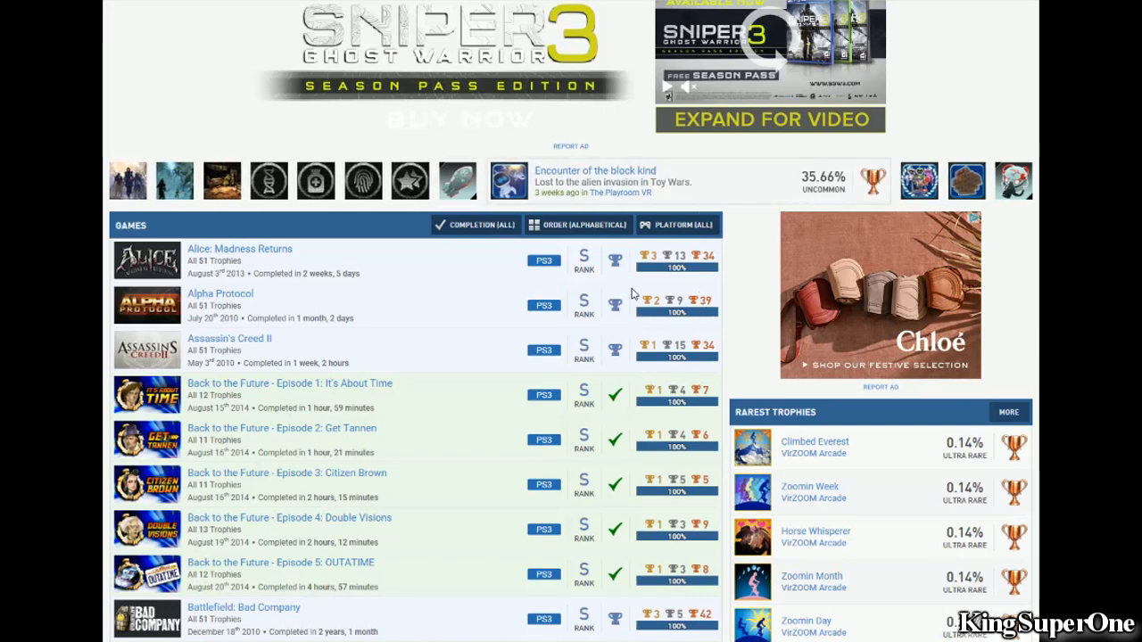
scroll(down, 3)
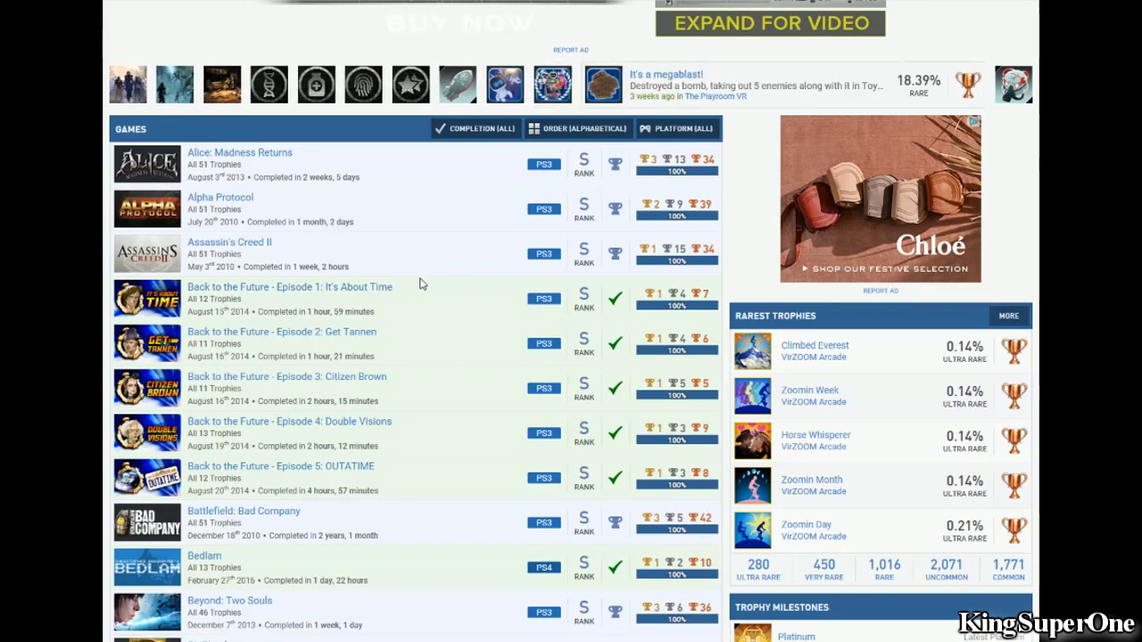
scroll(down, 3)
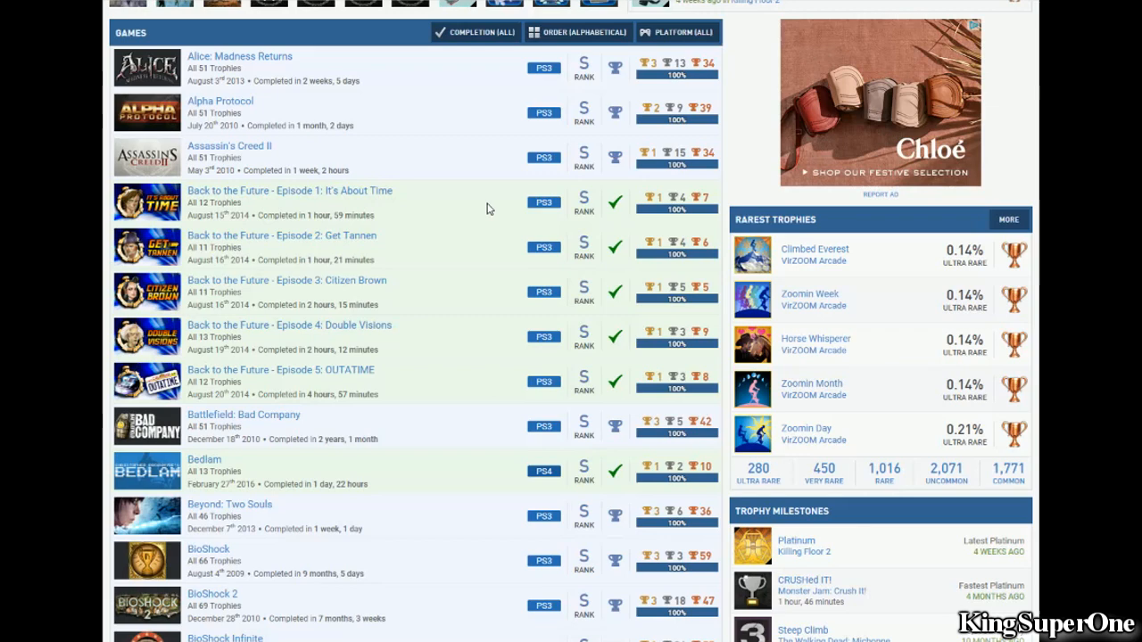
mouse_move(467, 395)
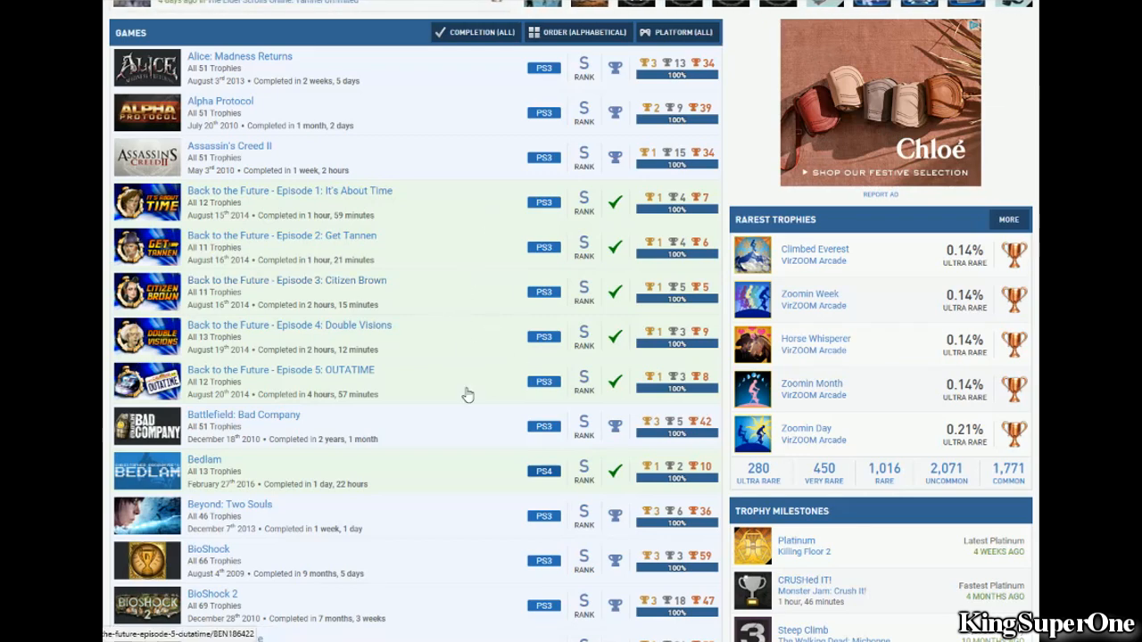
scroll(down, 3)
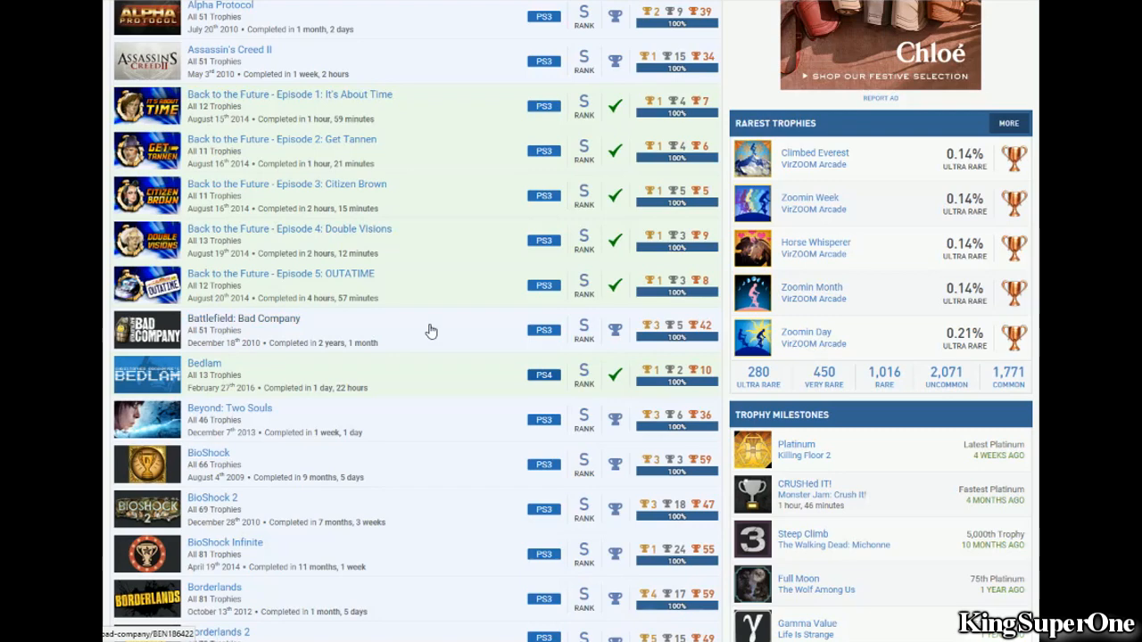
mouse_move(568, 339)
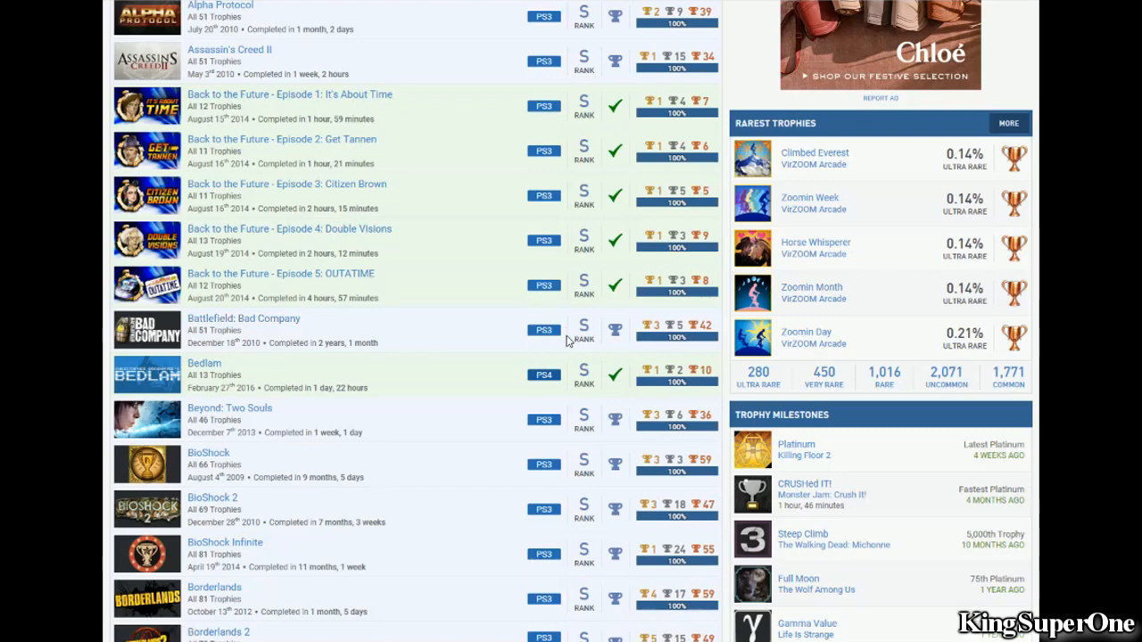
mouse_move(557, 380)
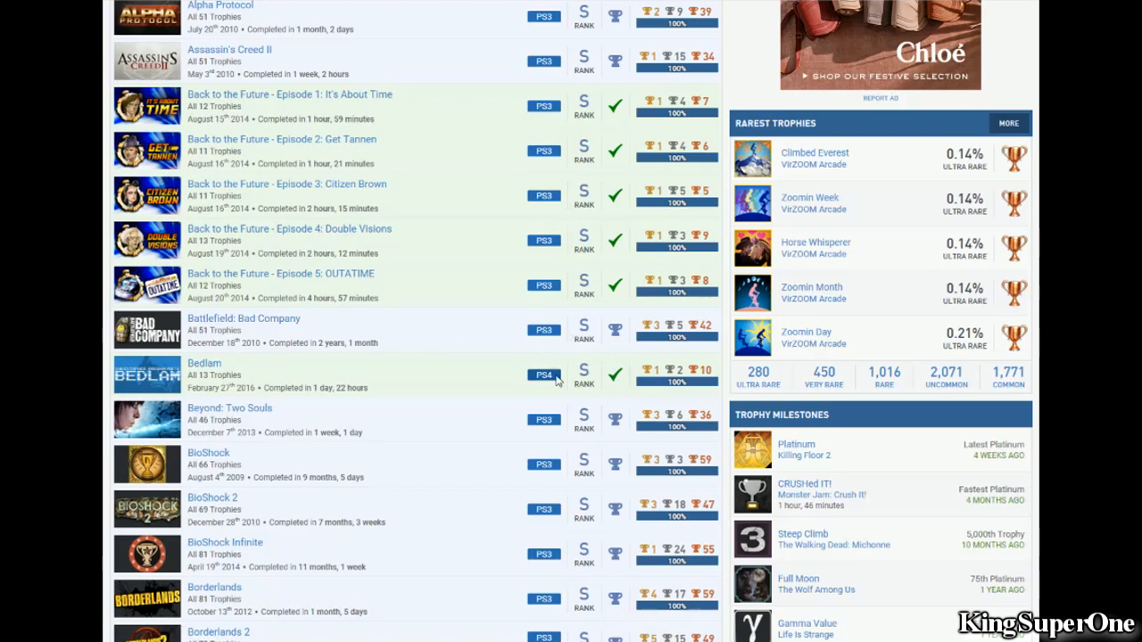
Step: Scroll further down to the Borderlands–Dead Island rows beside the Trophy Milestones sidebar
scroll(down, 3)
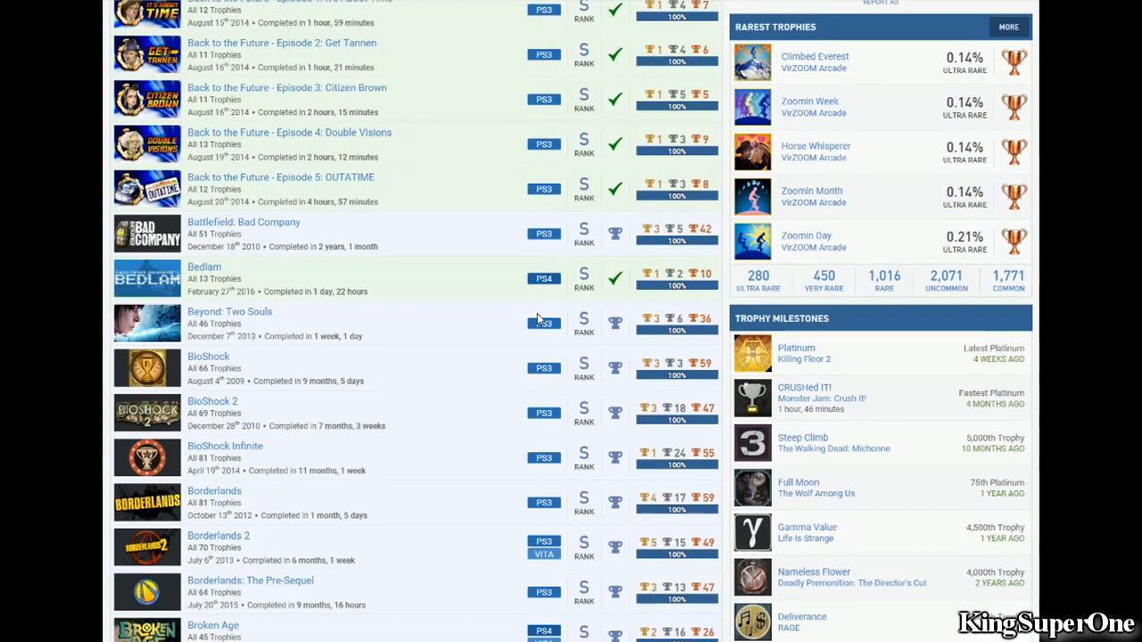
scroll(down, 3)
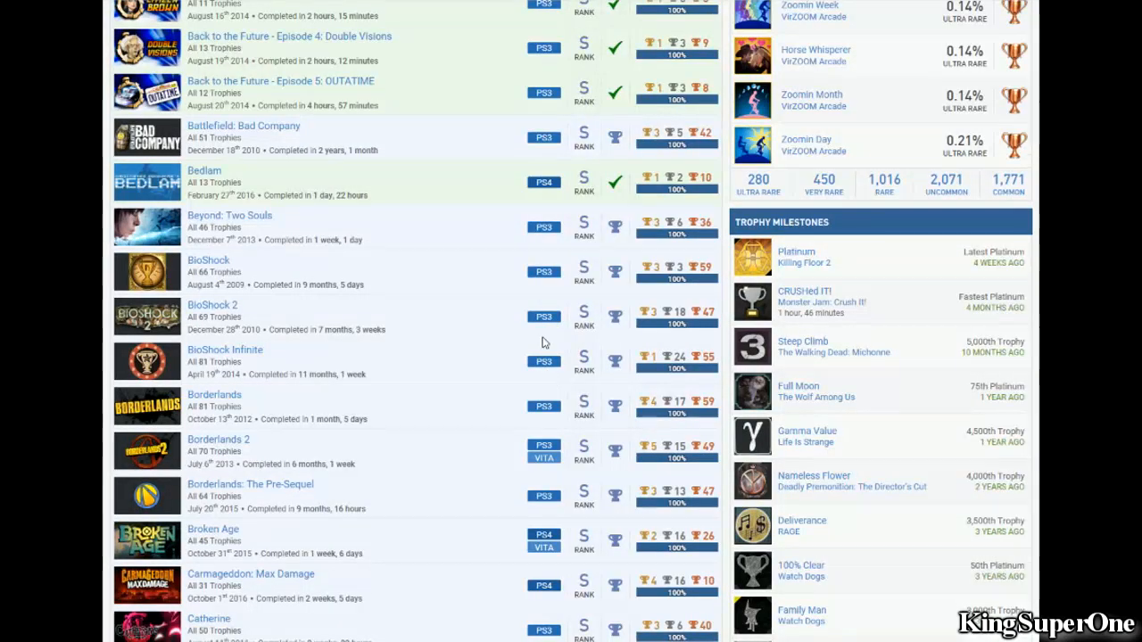
mouse_move(542, 325)
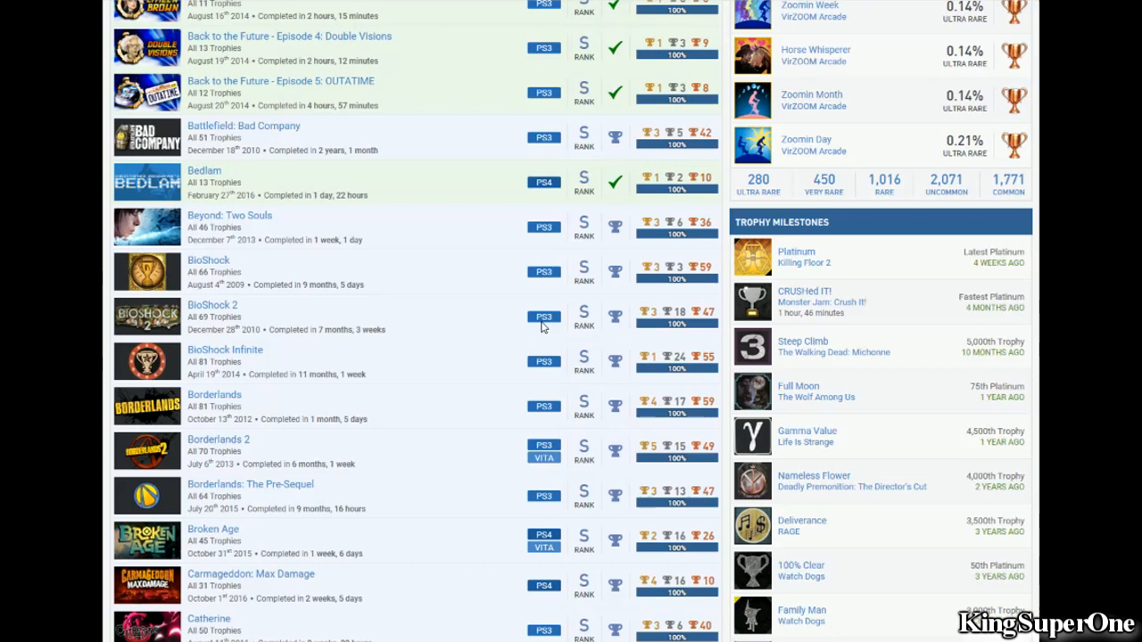
scroll(down, 3)
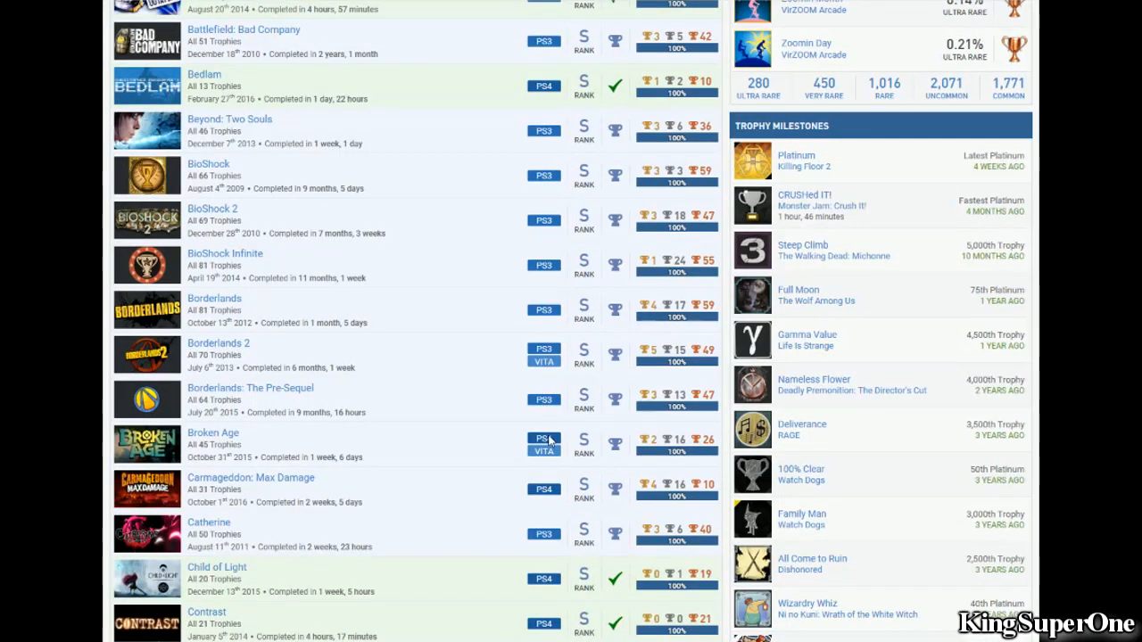
mouse_move(560, 318)
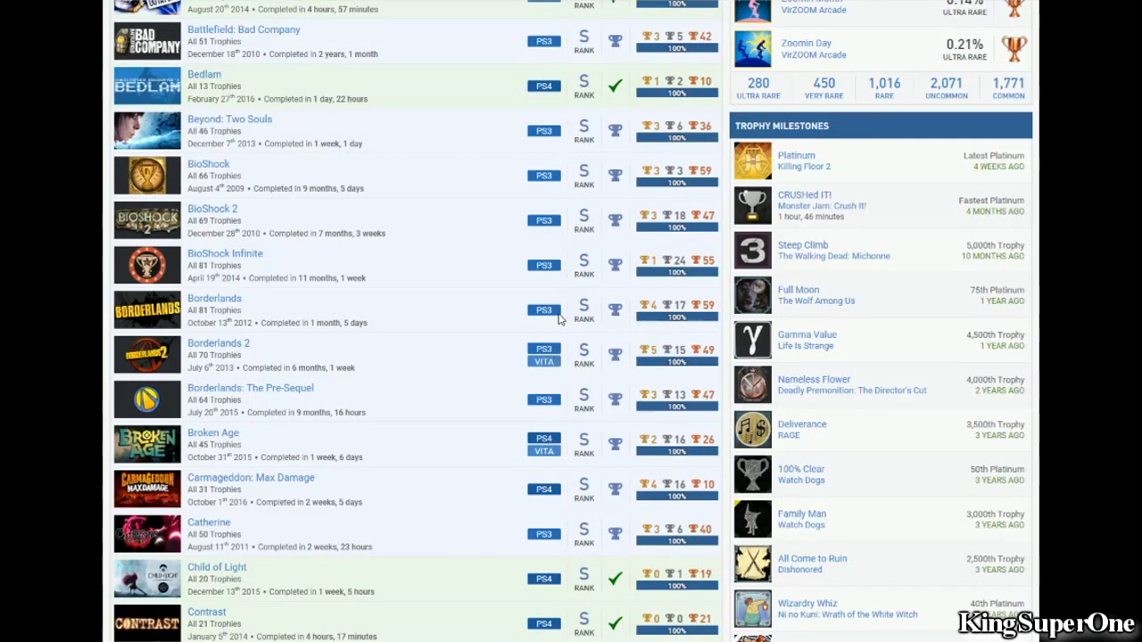
mouse_move(549, 211)
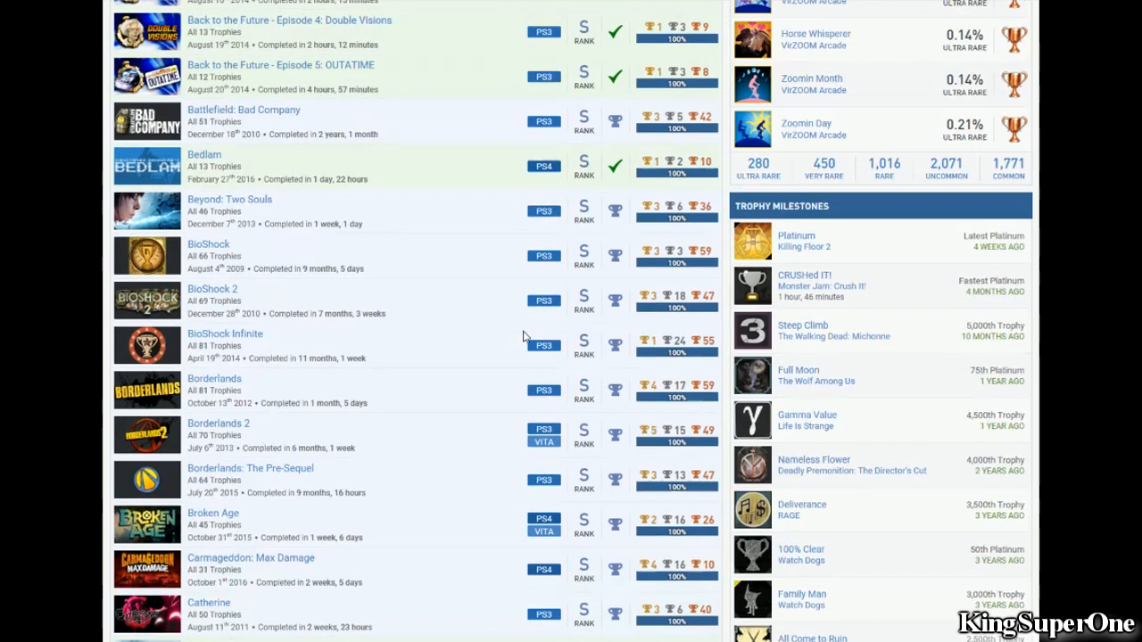
scroll(down, 3)
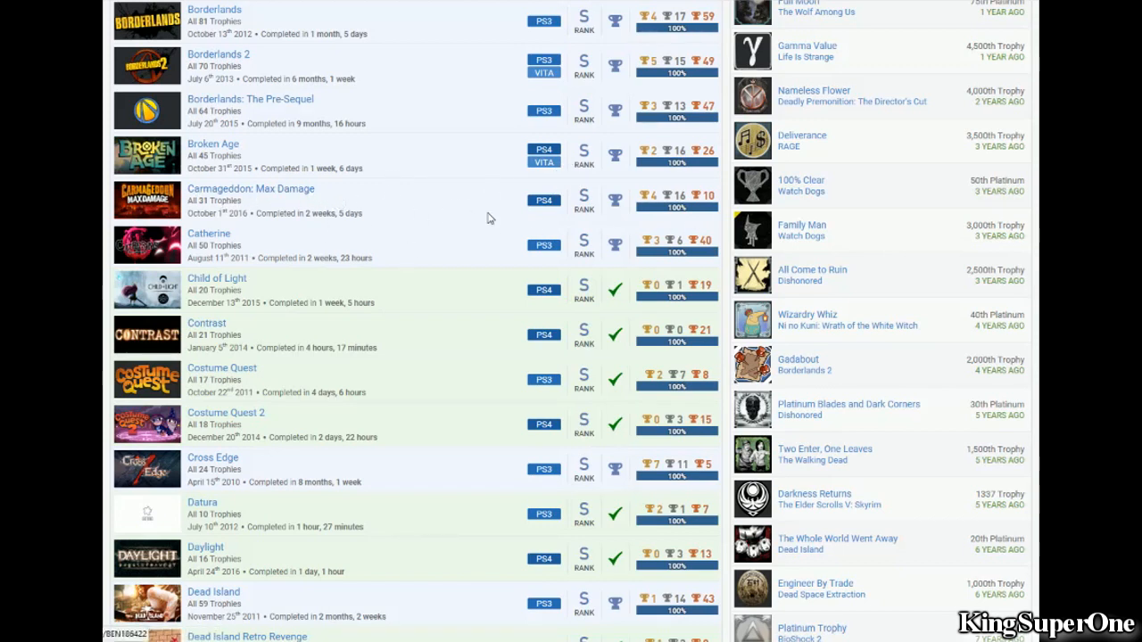
mouse_move(457, 260)
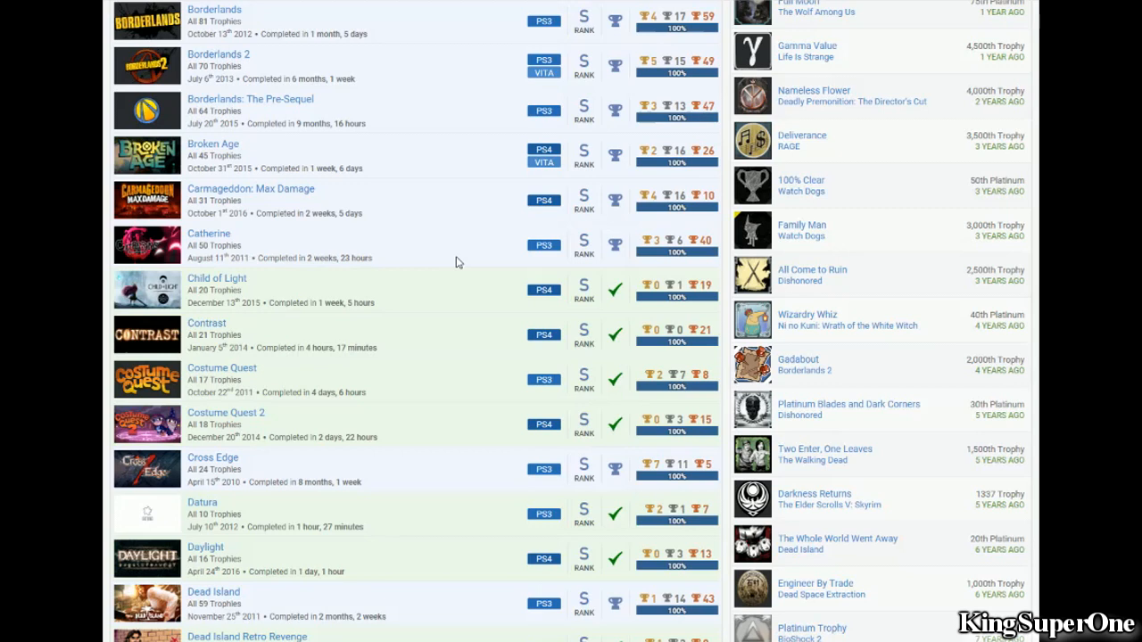
mouse_move(238, 242)
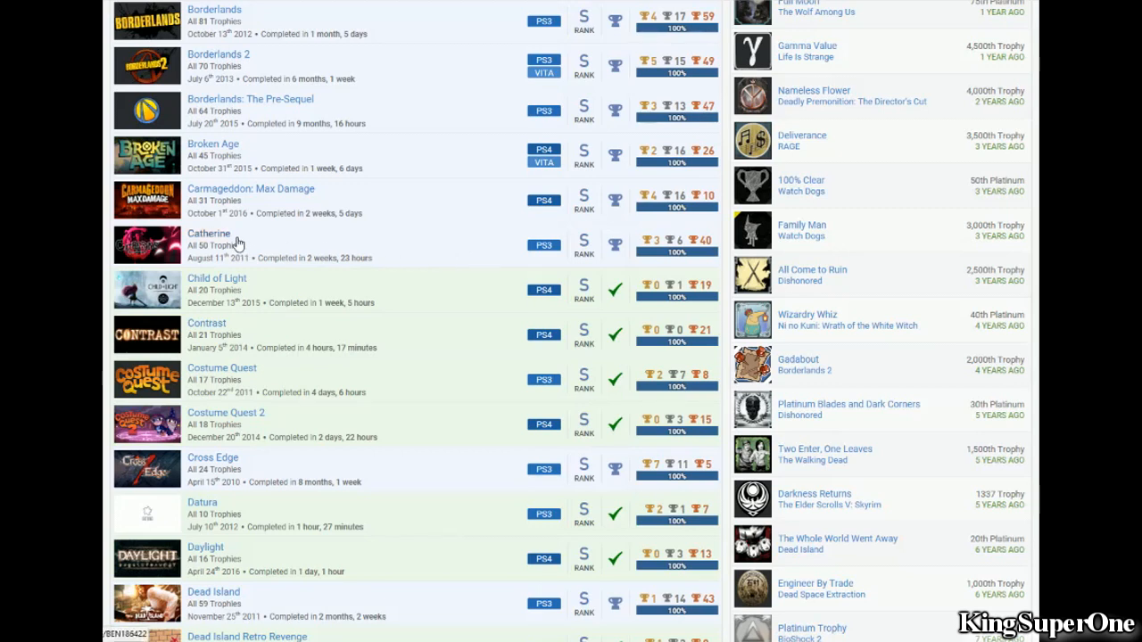
mouse_move(272, 289)
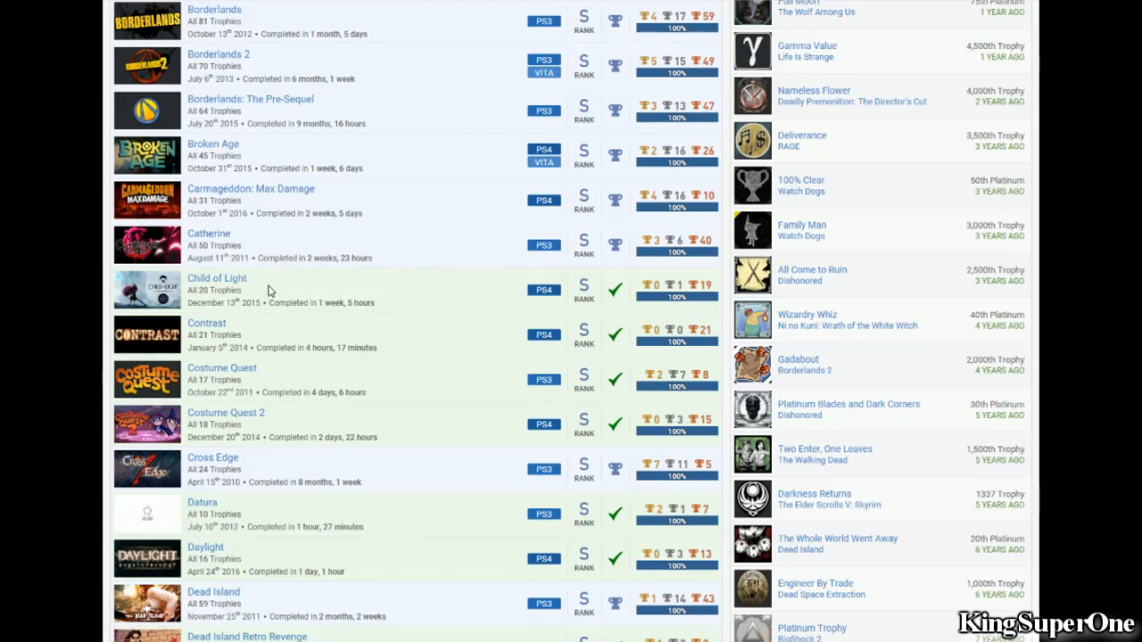
mouse_move(300, 389)
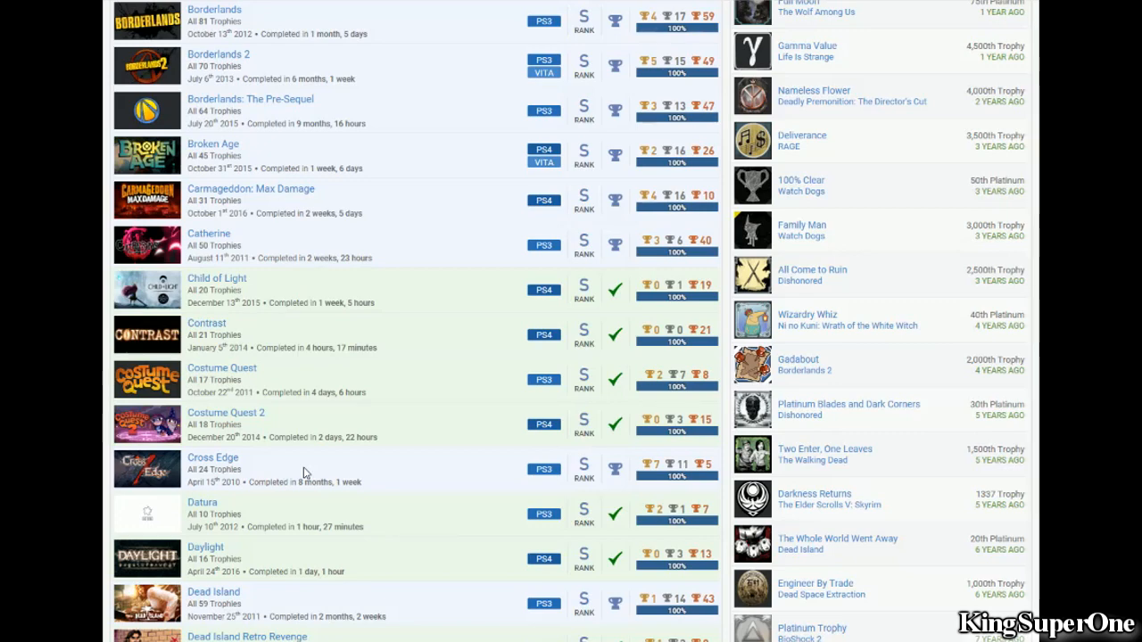
scroll(down, 3)
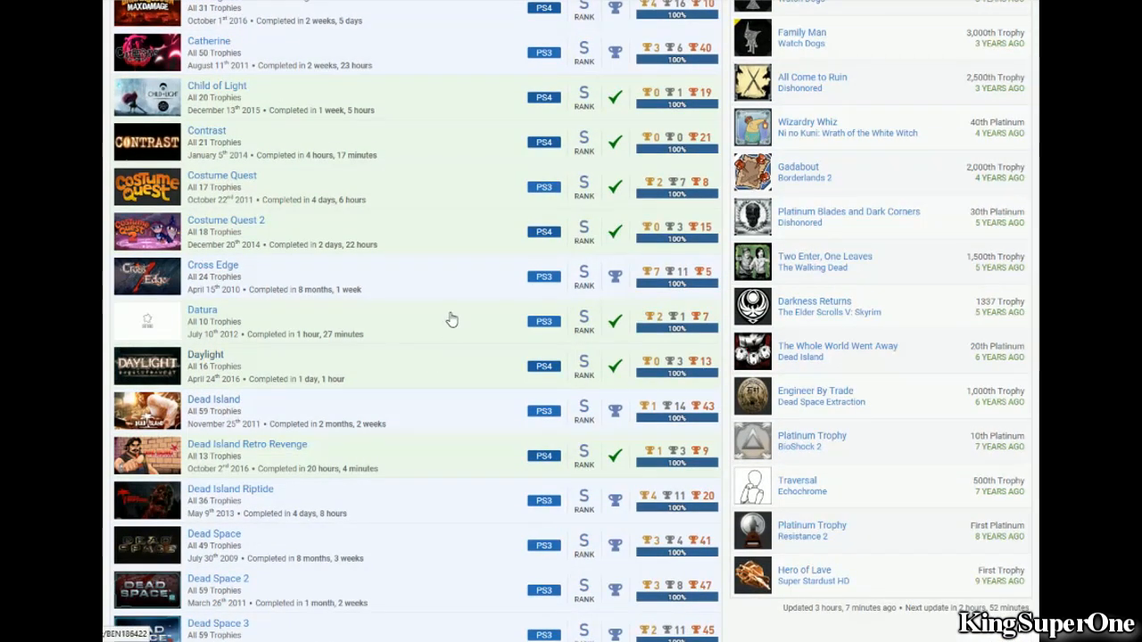
scroll(down, 3)
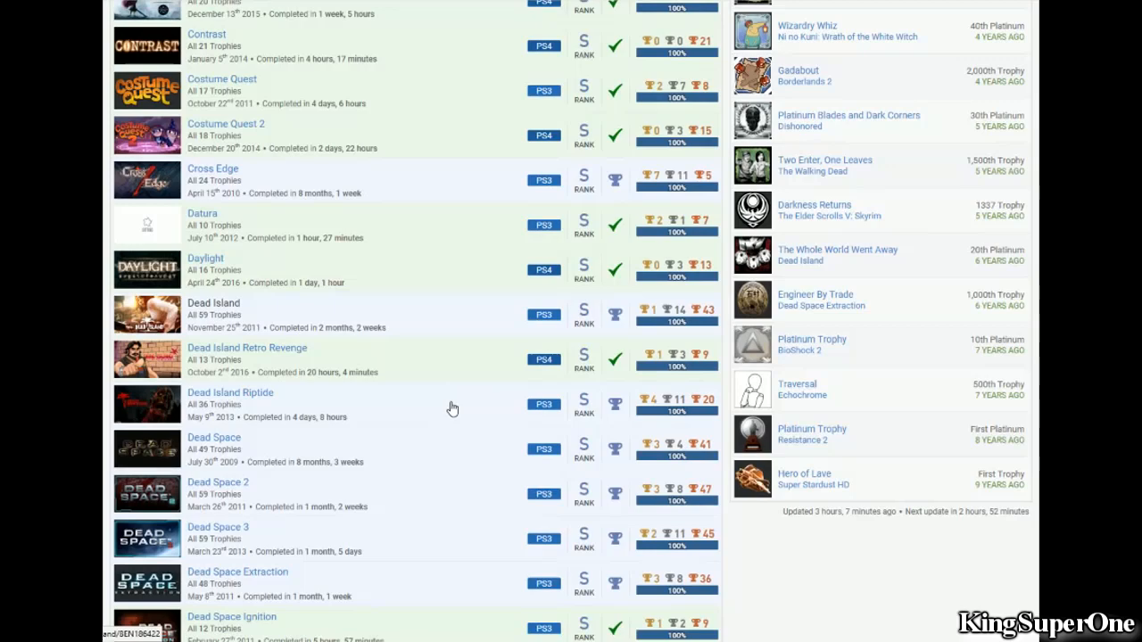
mouse_move(406, 417)
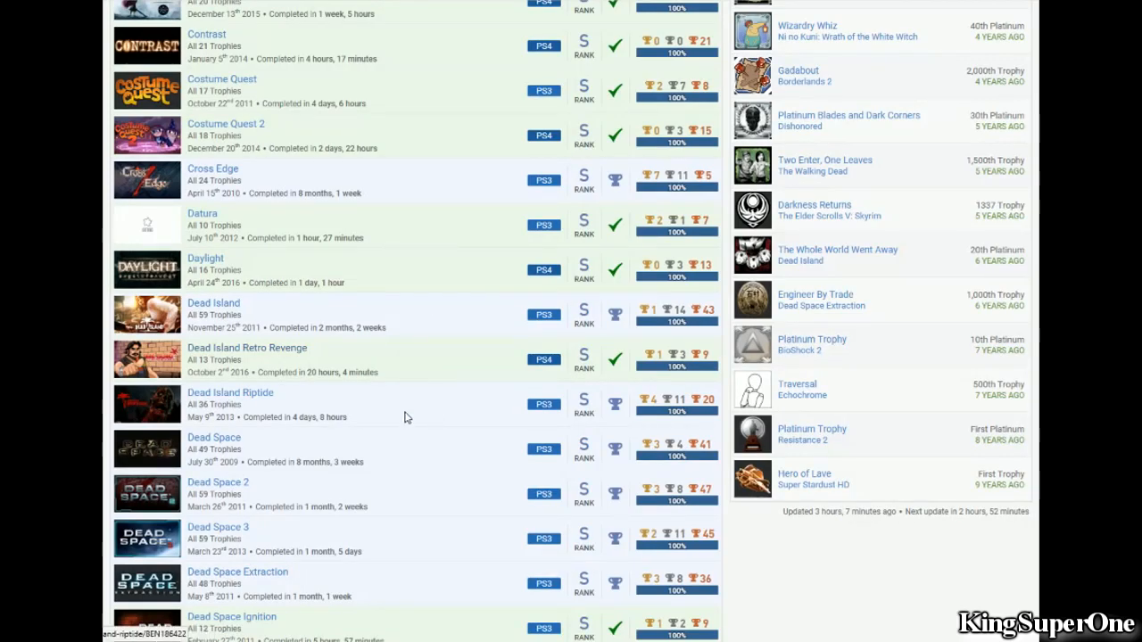
scroll(down, 3)
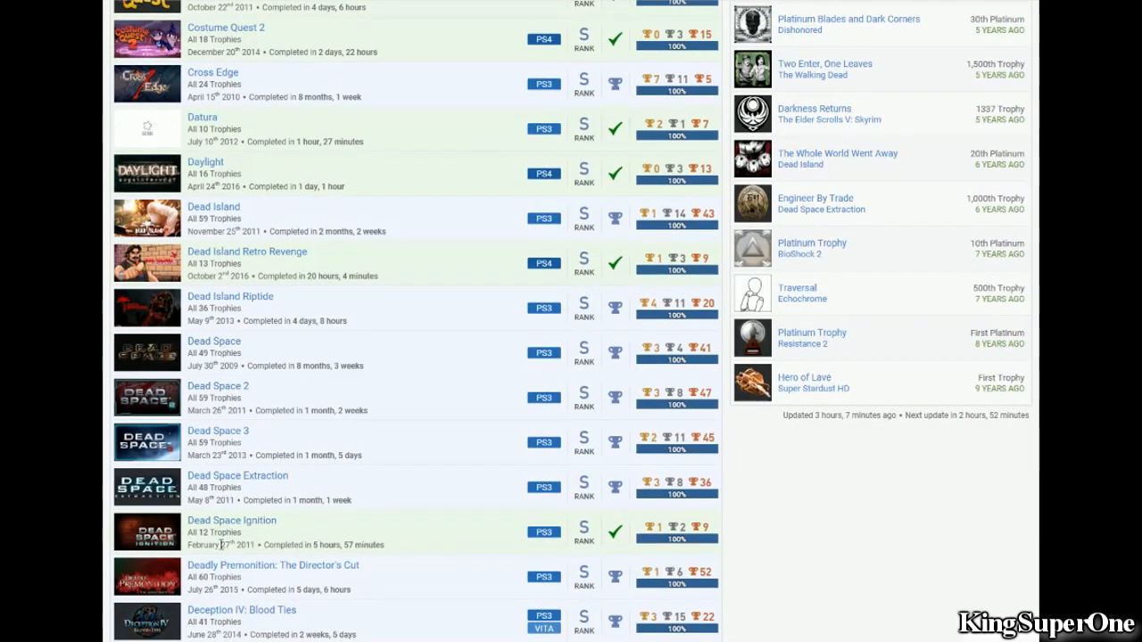
mouse_move(371, 453)
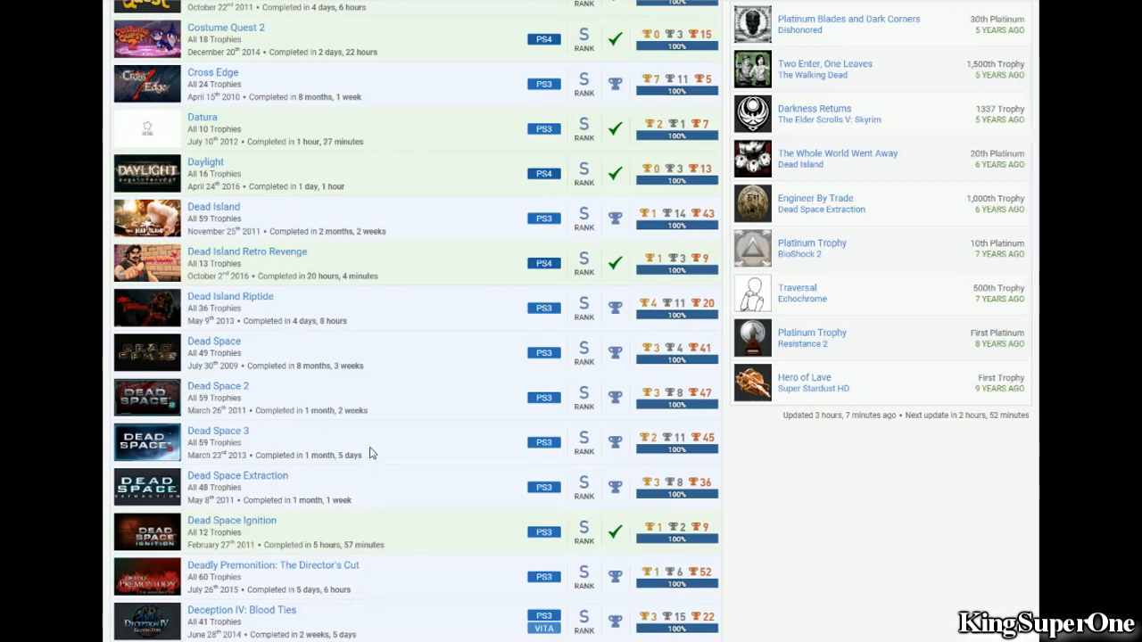
mouse_move(376, 364)
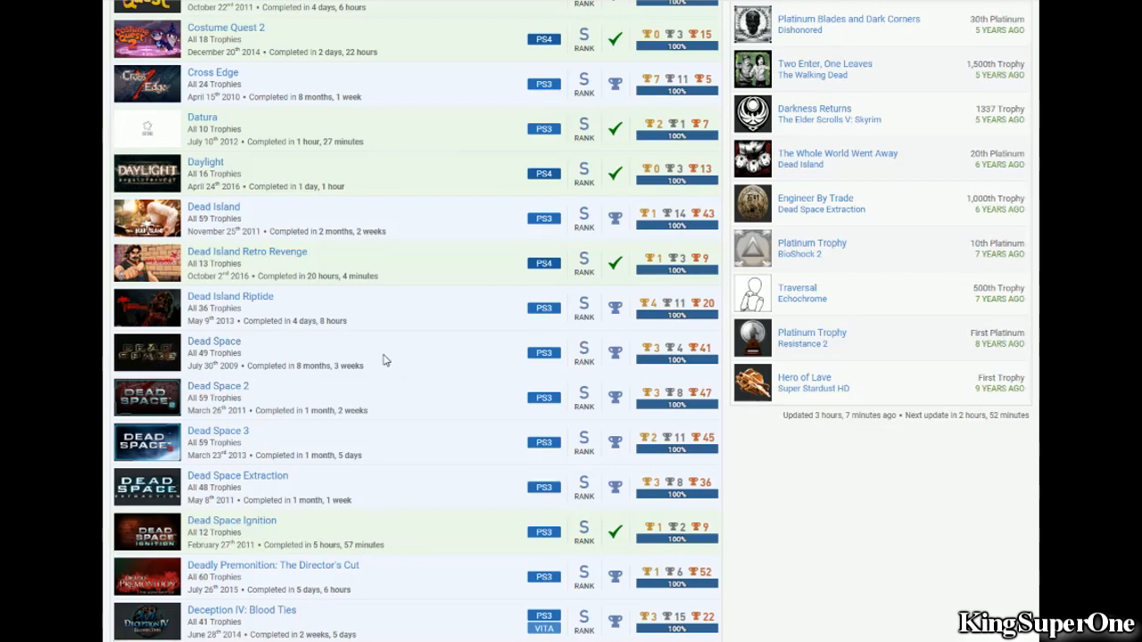
scroll(down, 3)
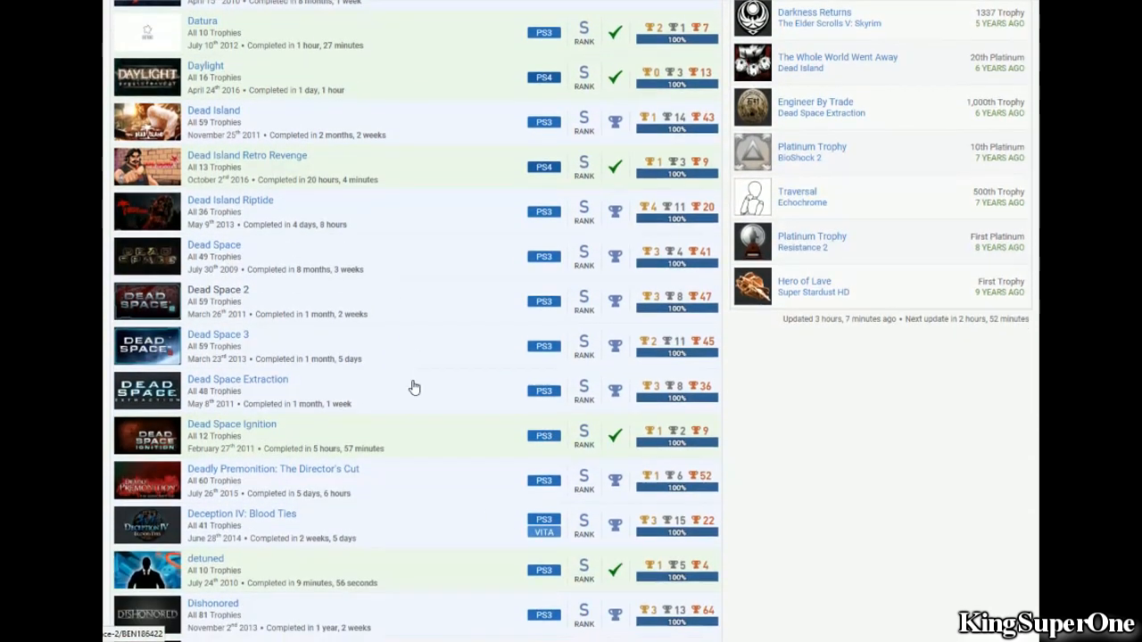
scroll(down, 3)
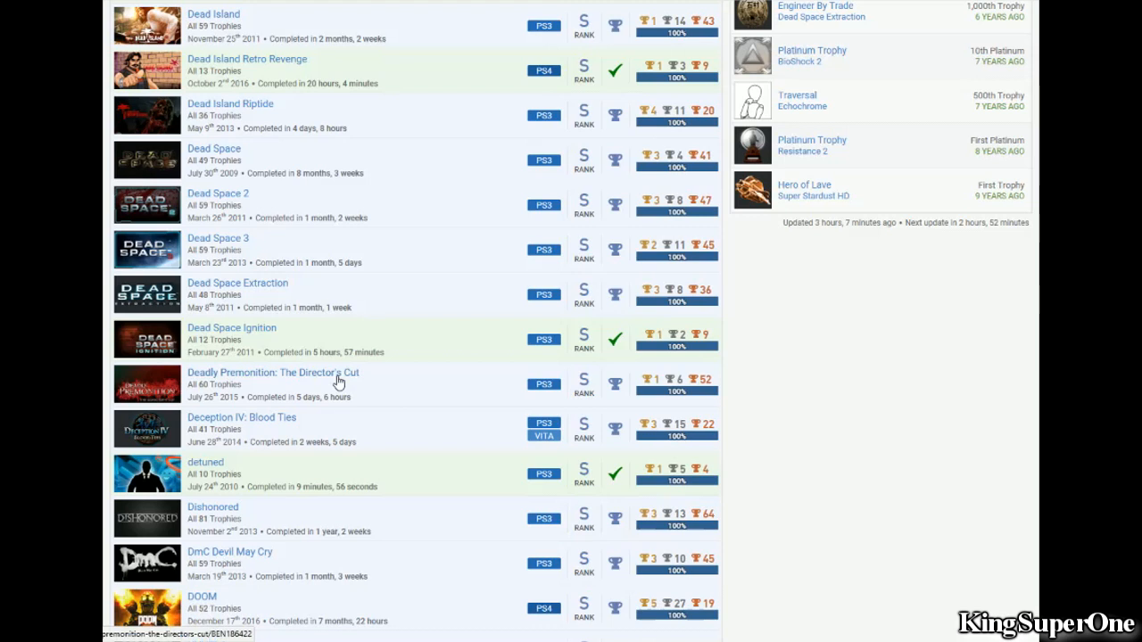
mouse_move(435, 417)
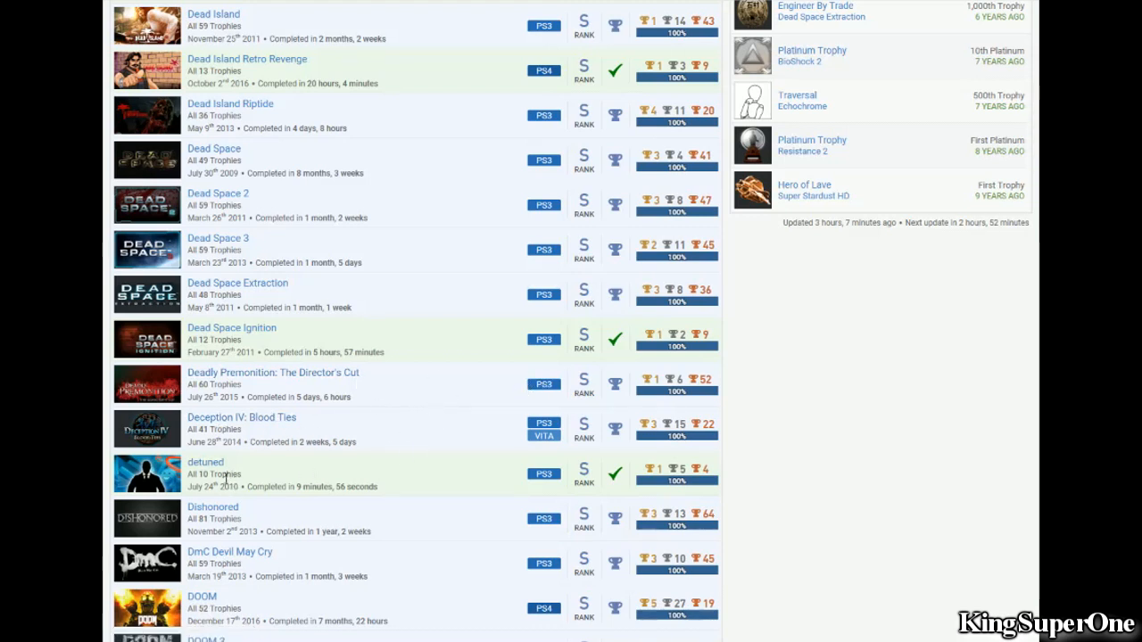
mouse_move(464, 479)
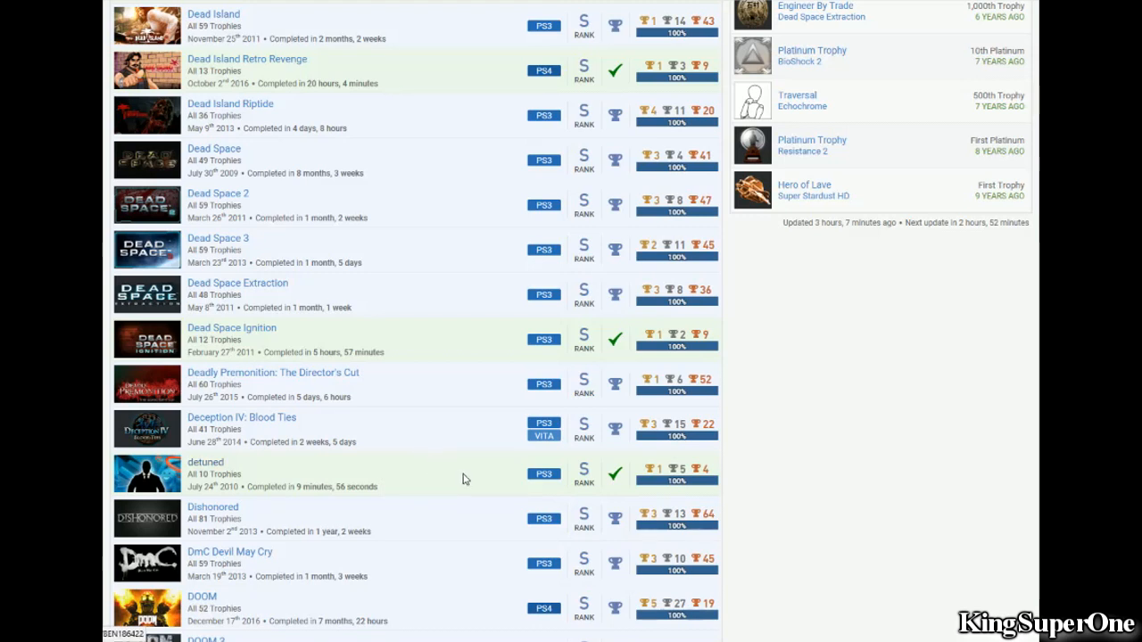
mouse_move(481, 478)
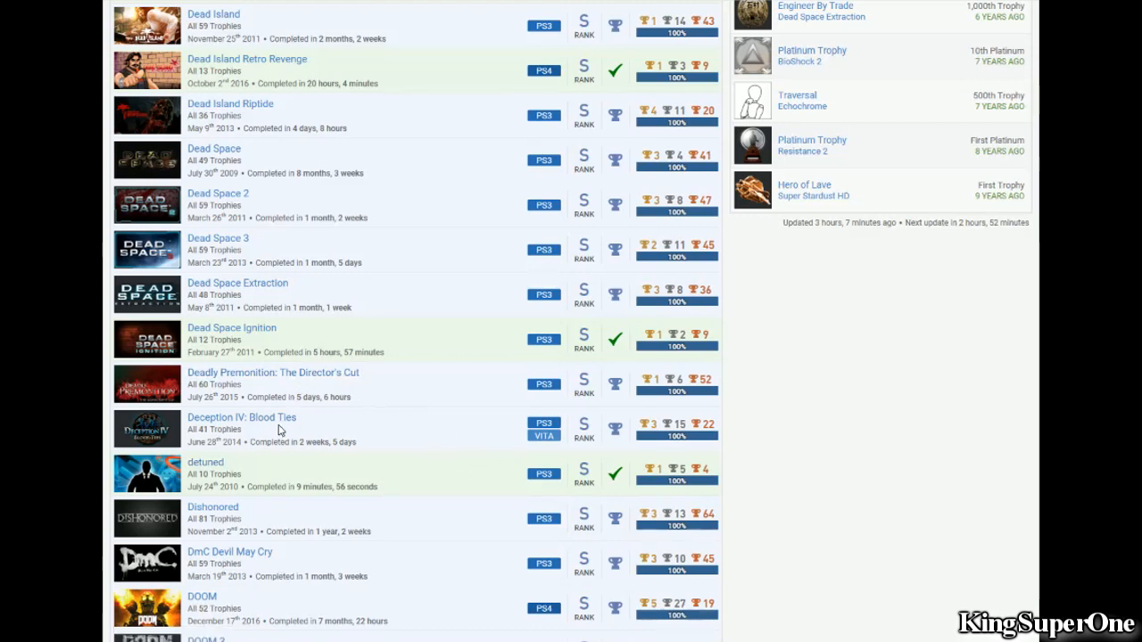
mouse_move(464, 408)
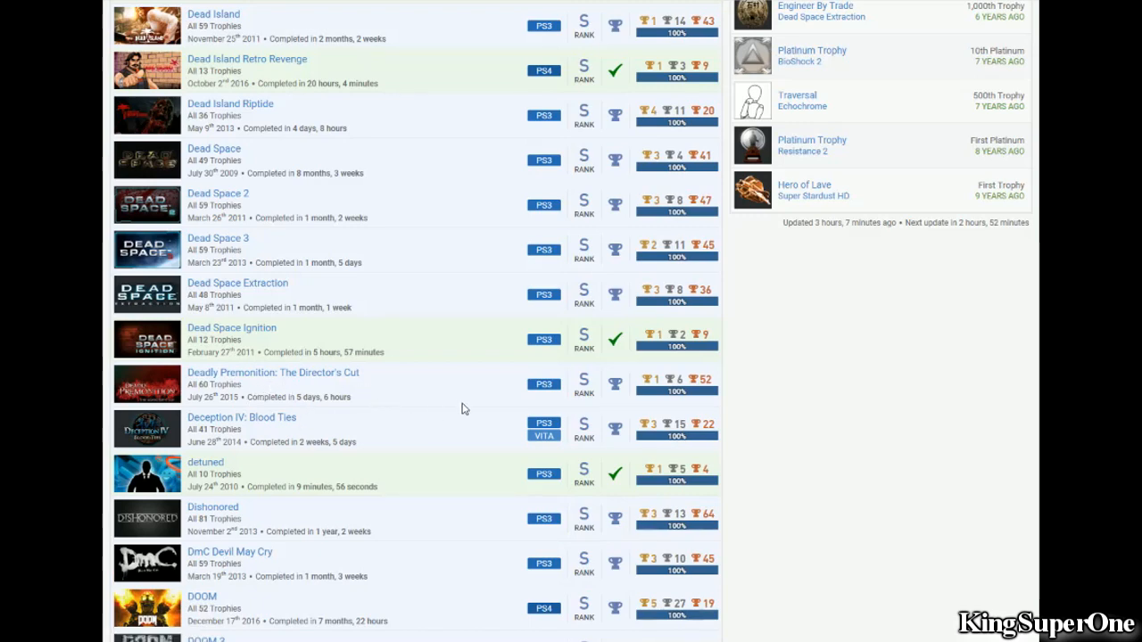
scroll(down, 3)
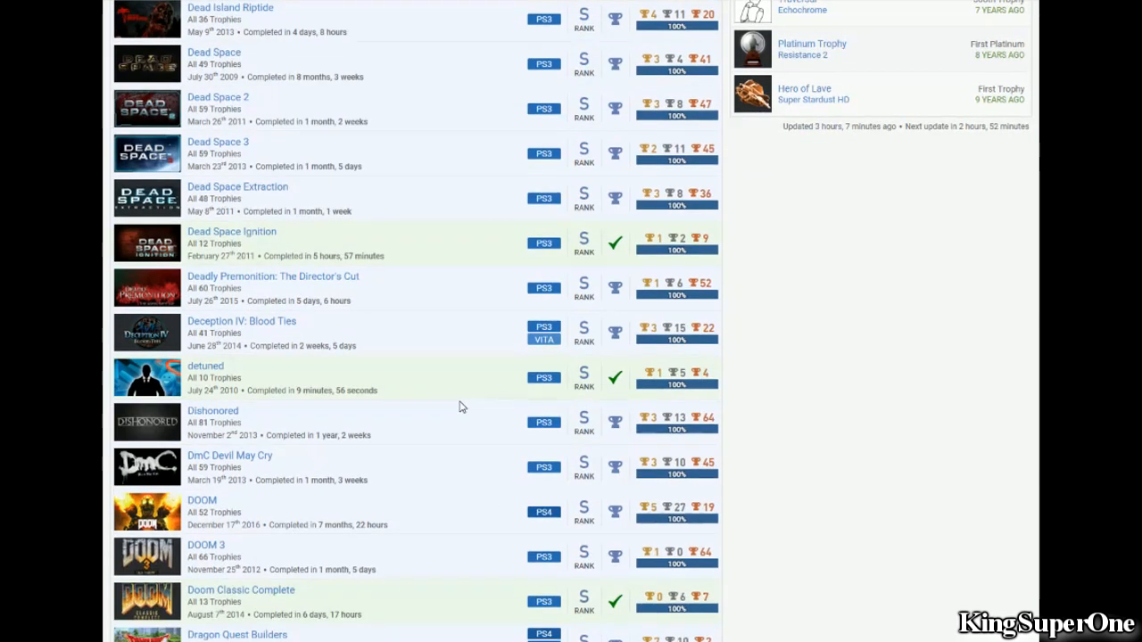
scroll(down, 3)
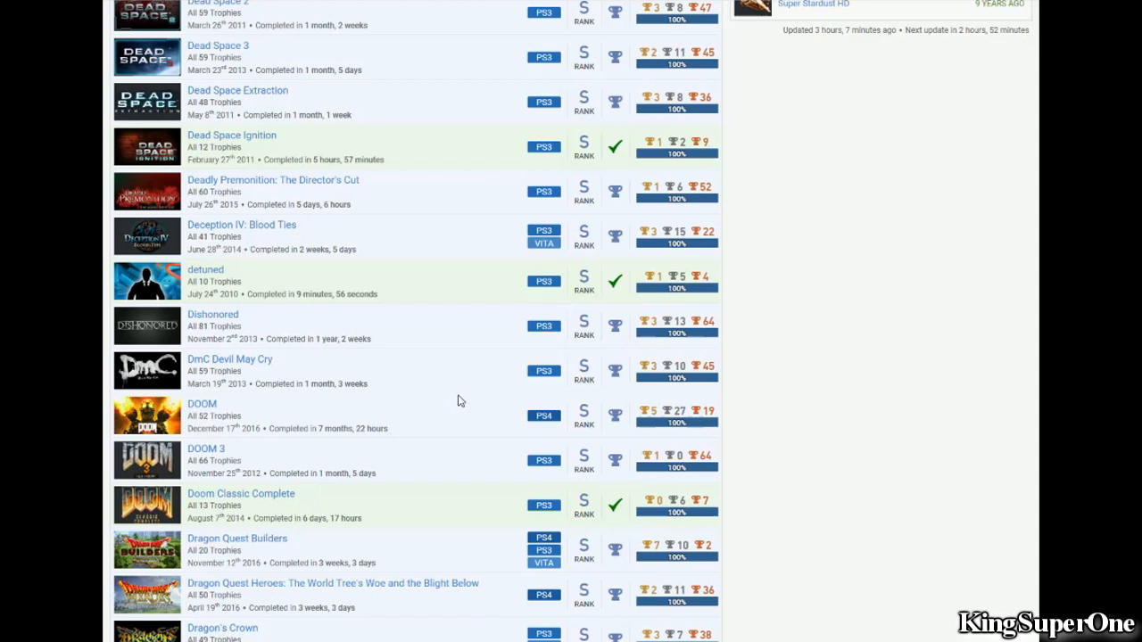
mouse_move(468, 375)
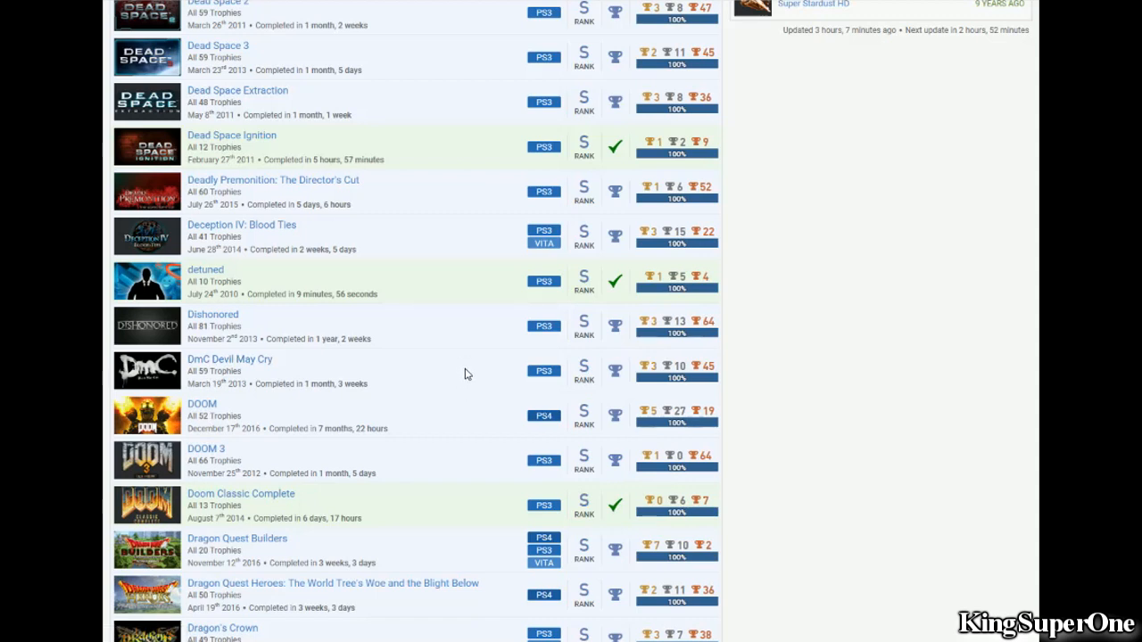
mouse_move(463, 386)
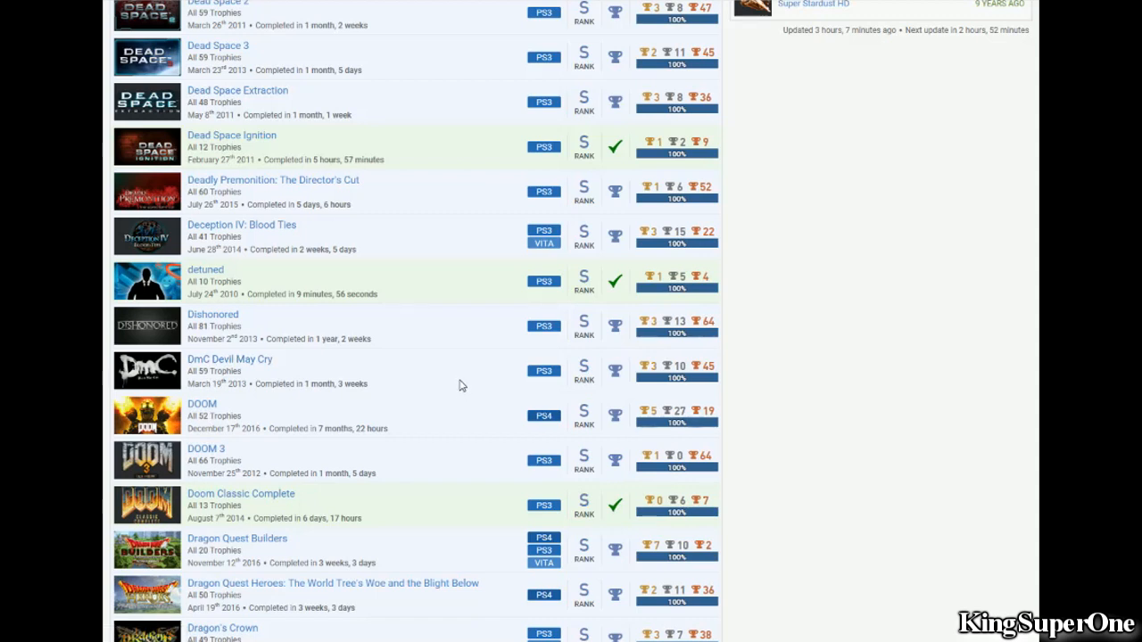
scroll(down, 3)
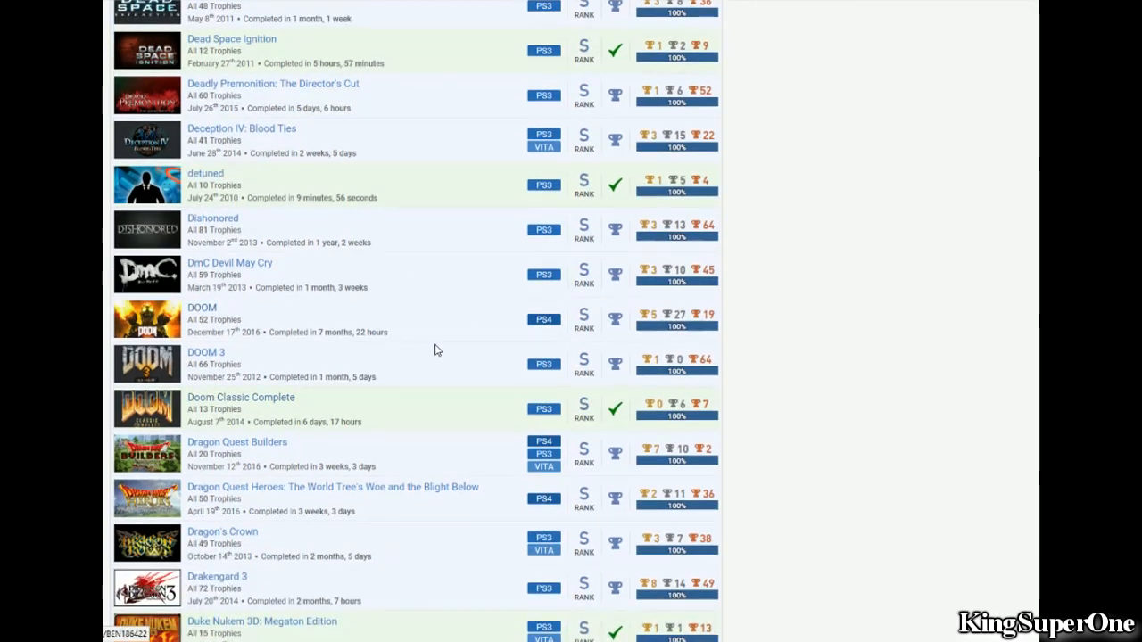
mouse_move(485, 396)
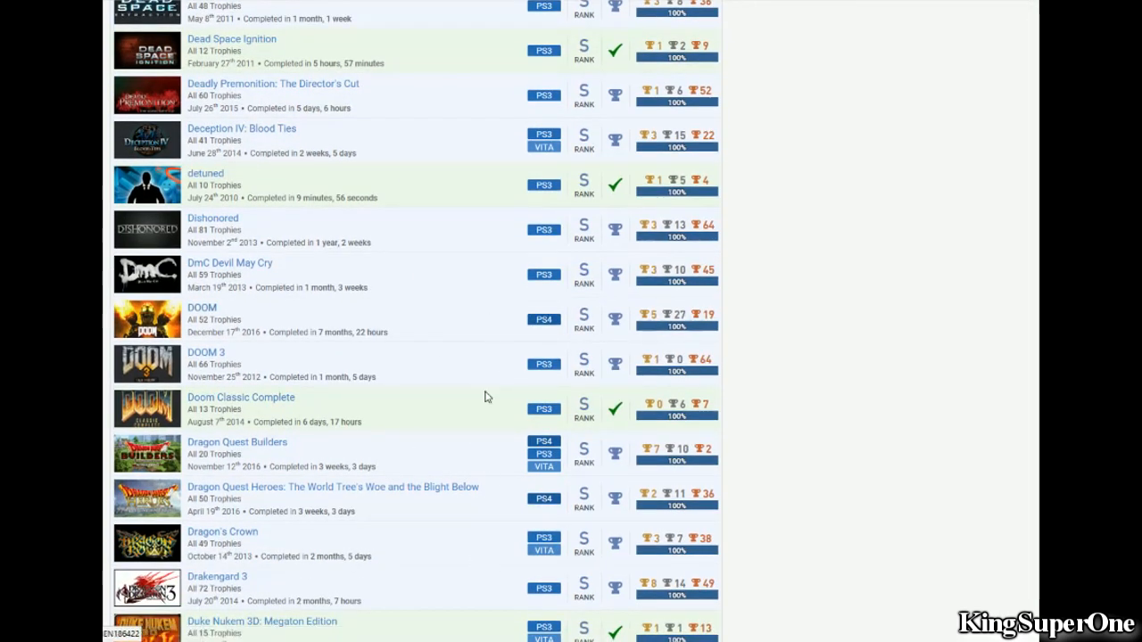
mouse_move(521, 325)
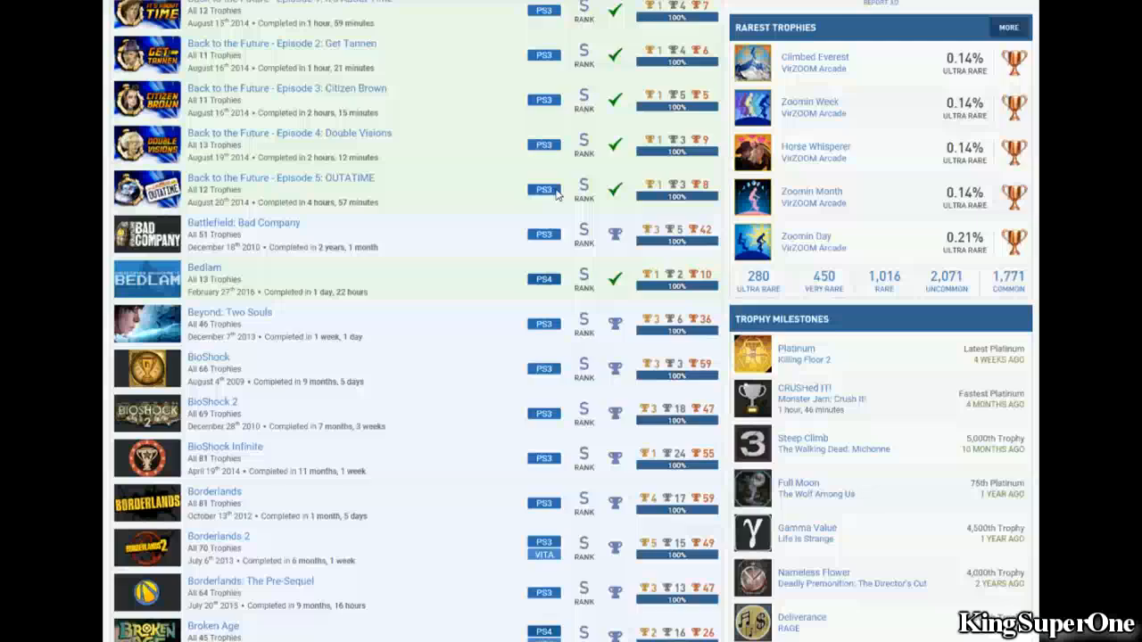
scroll(down, 3)
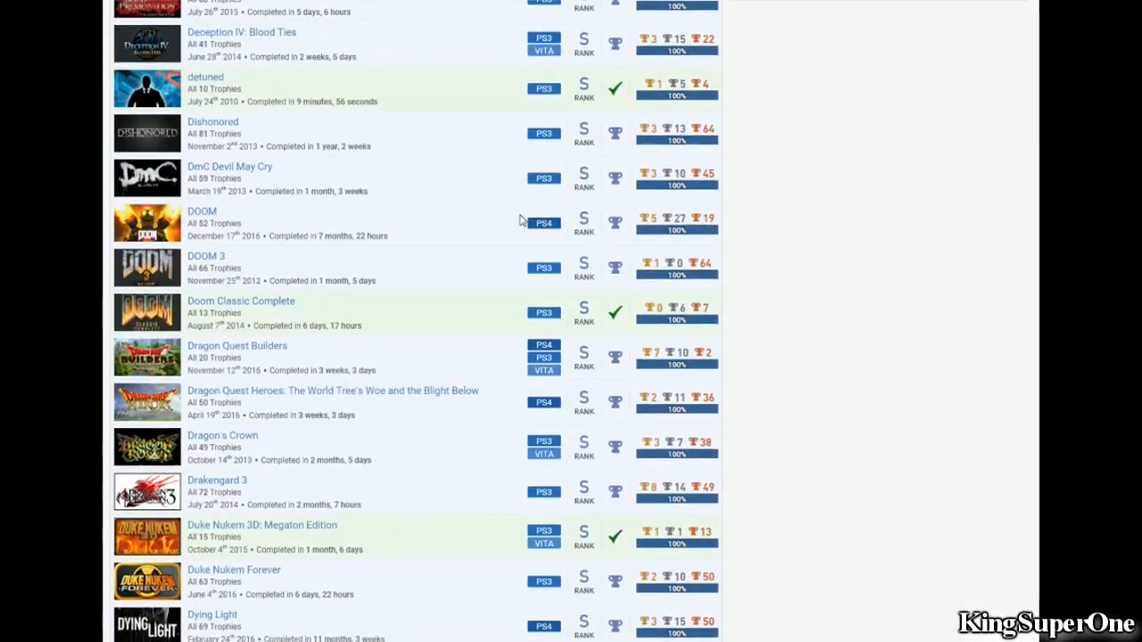
mouse_move(205, 319)
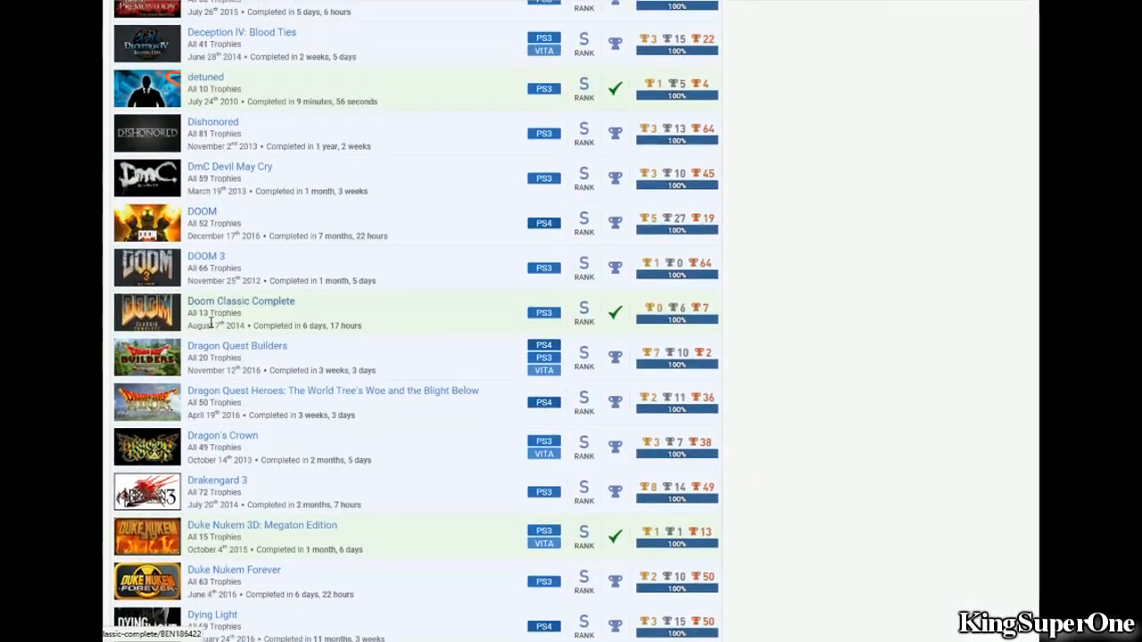
mouse_move(396, 357)
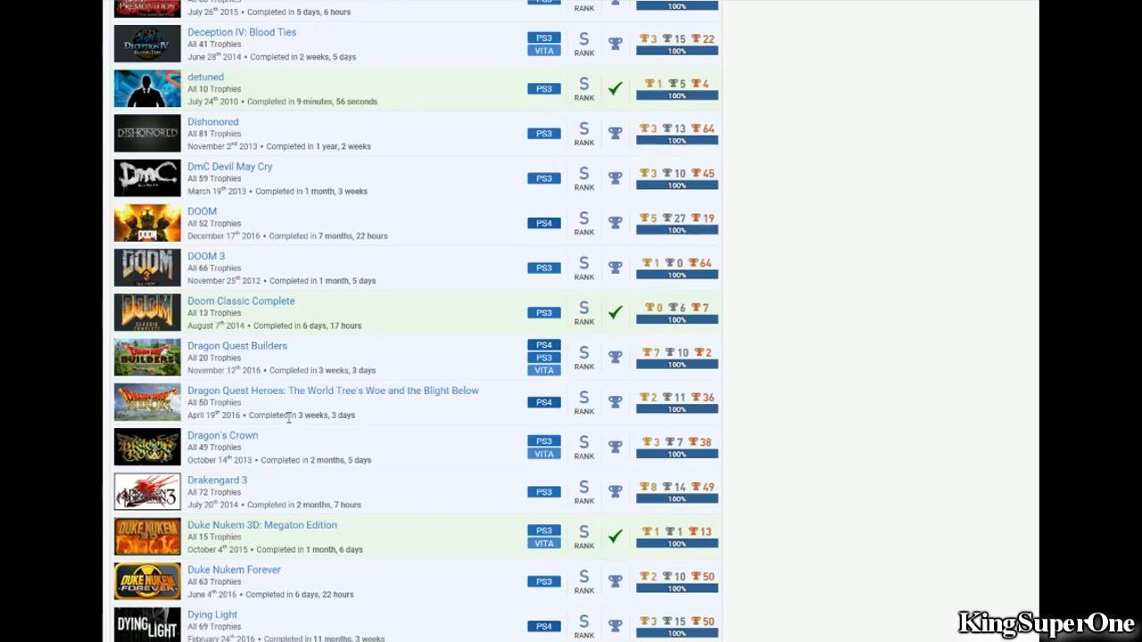
mouse_move(428, 491)
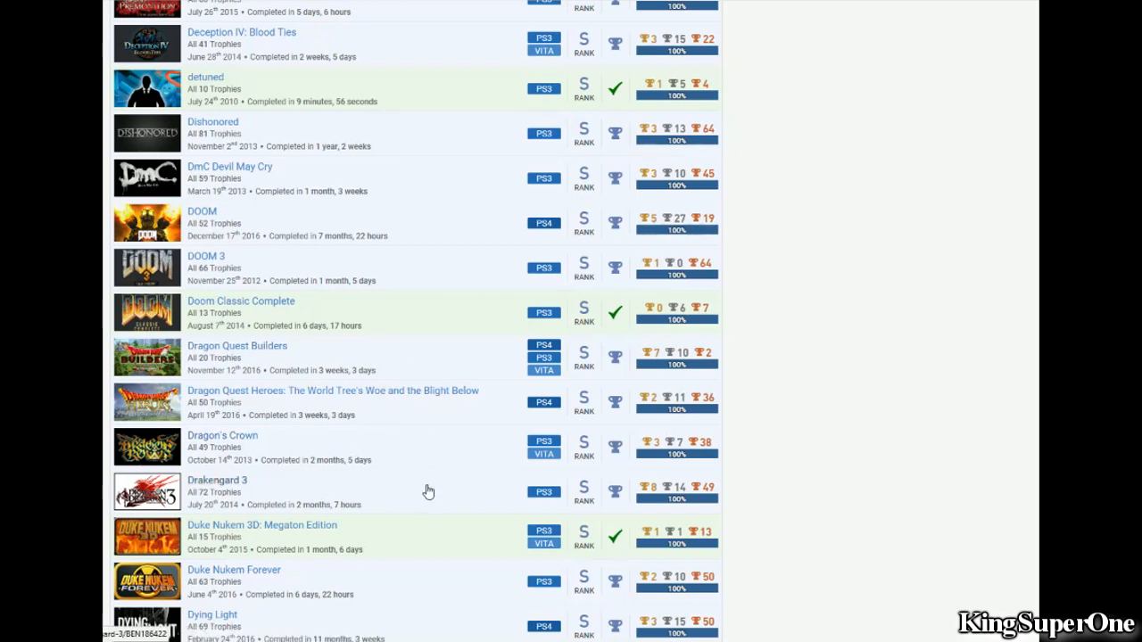
scroll(down, 3)
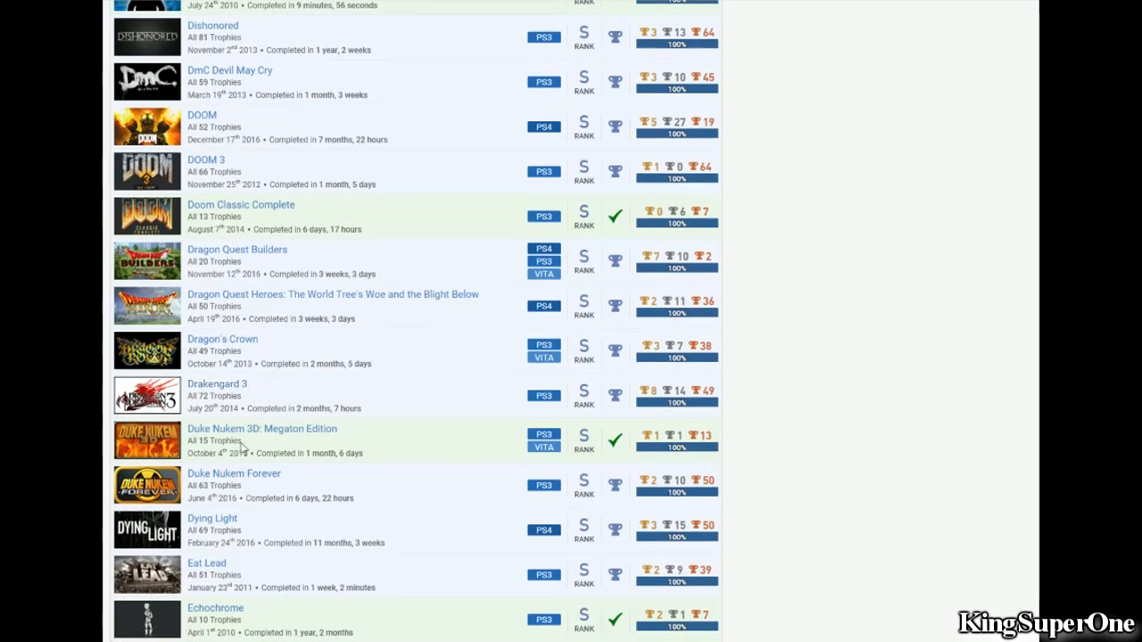
mouse_move(580, 425)
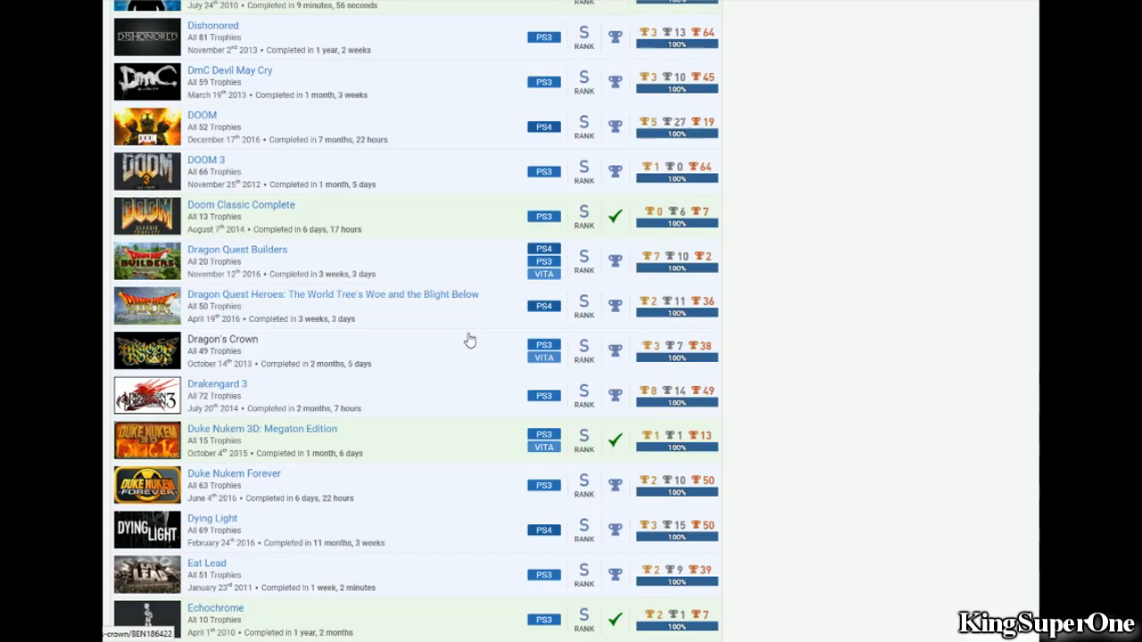
mouse_move(493, 360)
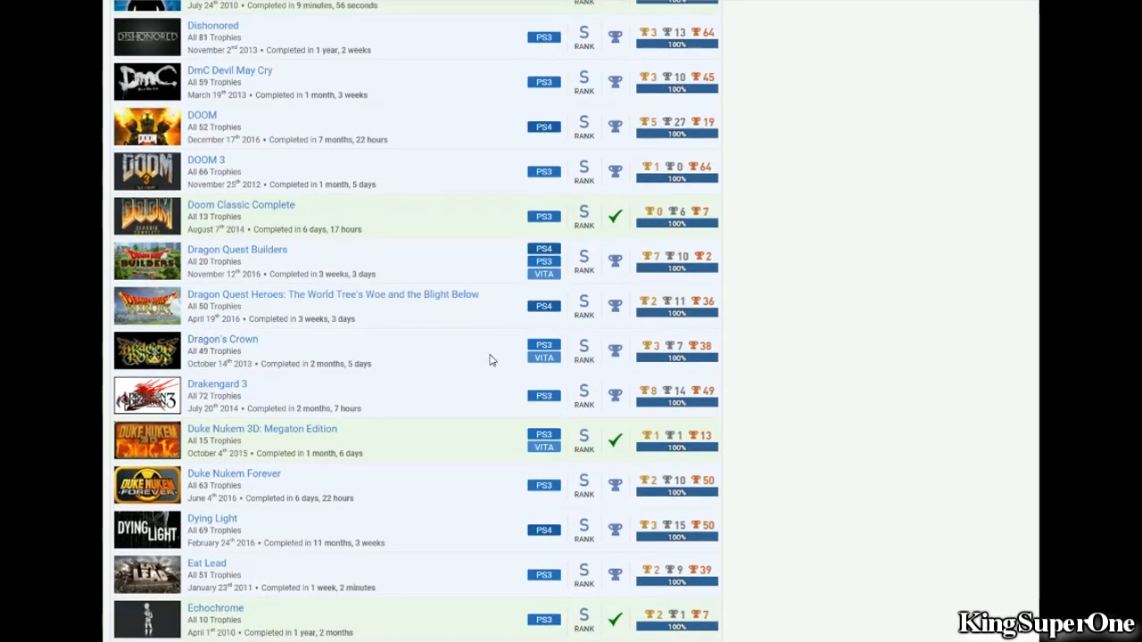
scroll(up, 3)
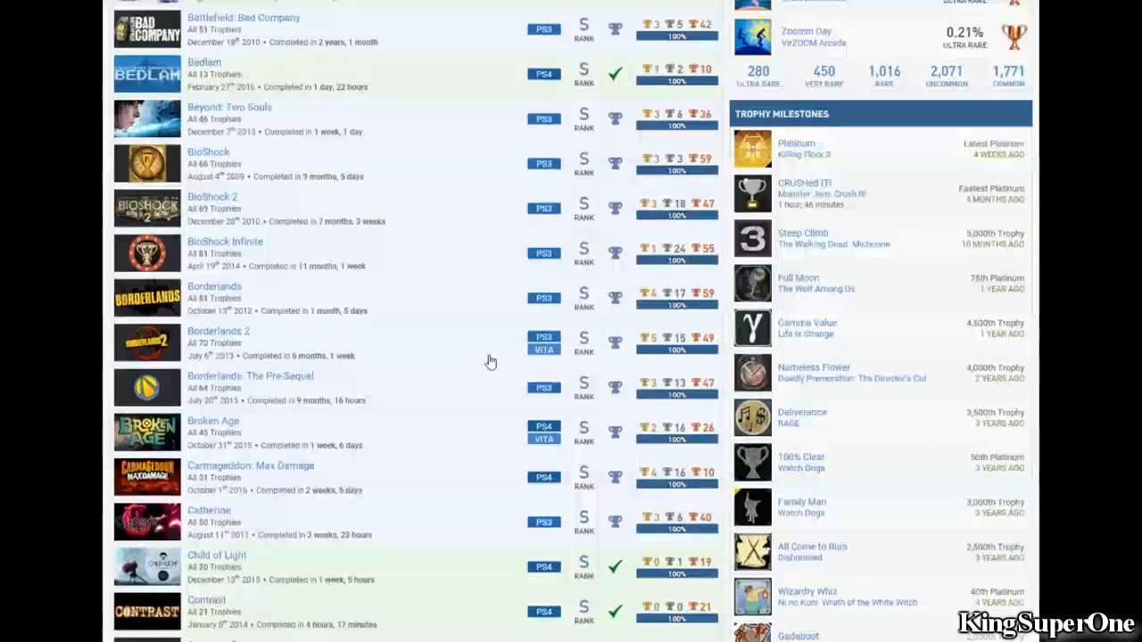
Step: Scroll back and forth through the games list, settling on Cross Edge through Dead Space and Deception IV
scroll(up, 3)
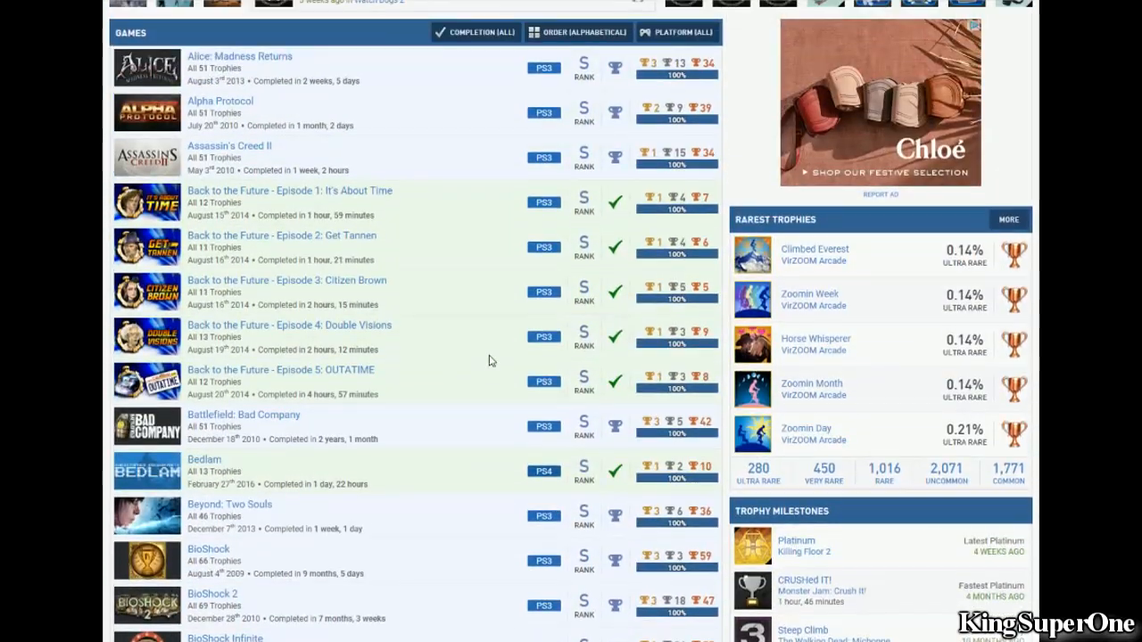
scroll(down, 3)
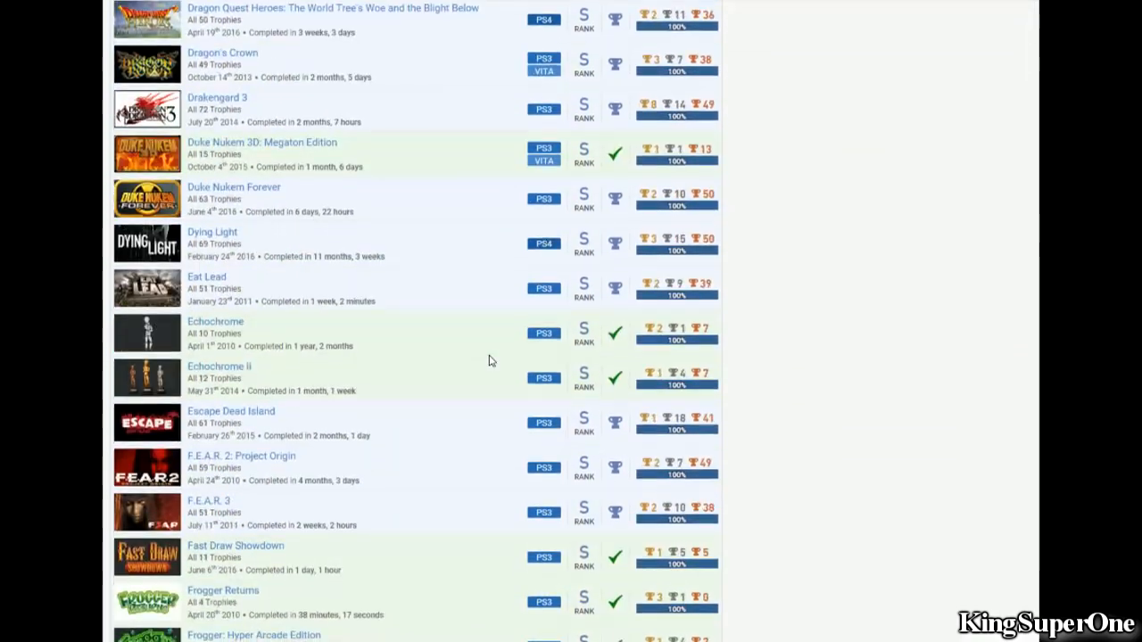
scroll(up, 3)
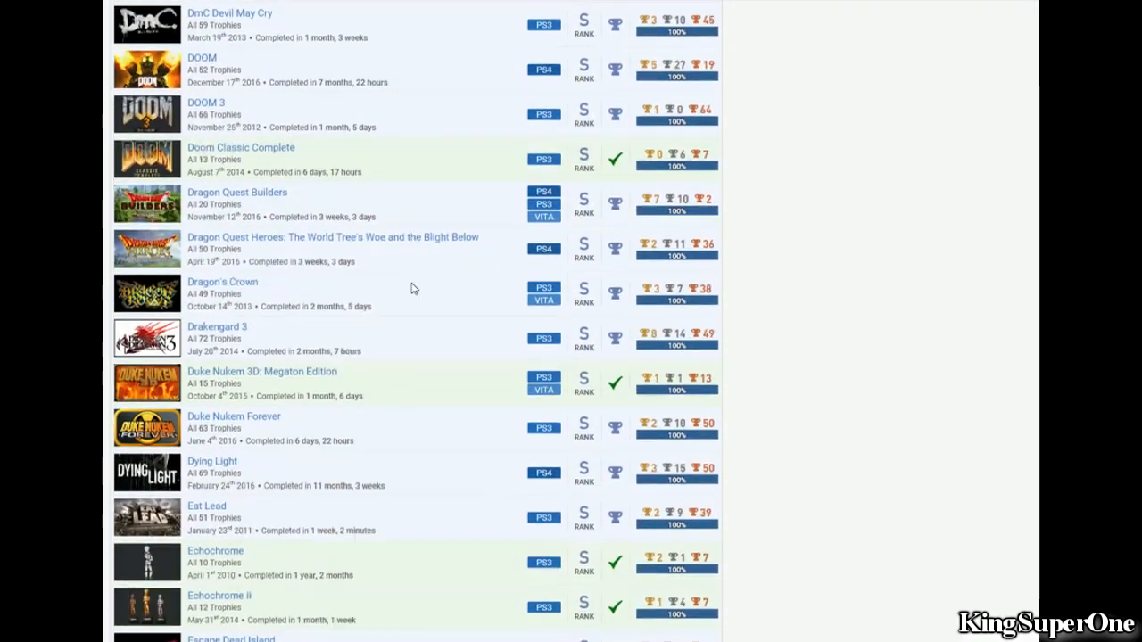
scroll(down, 3)
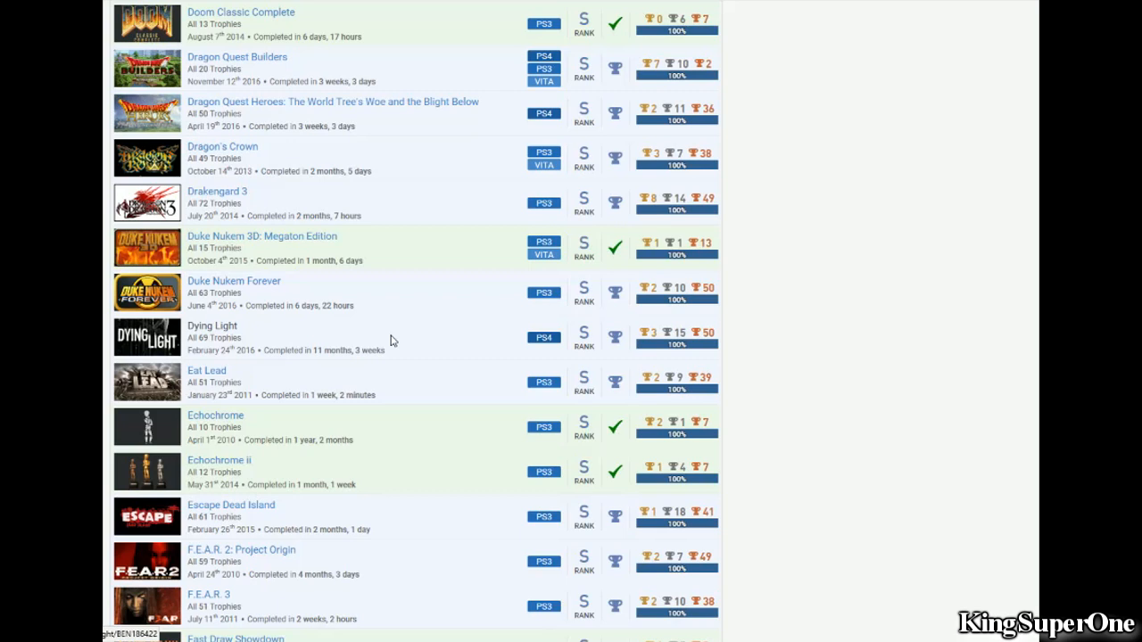
mouse_move(321, 383)
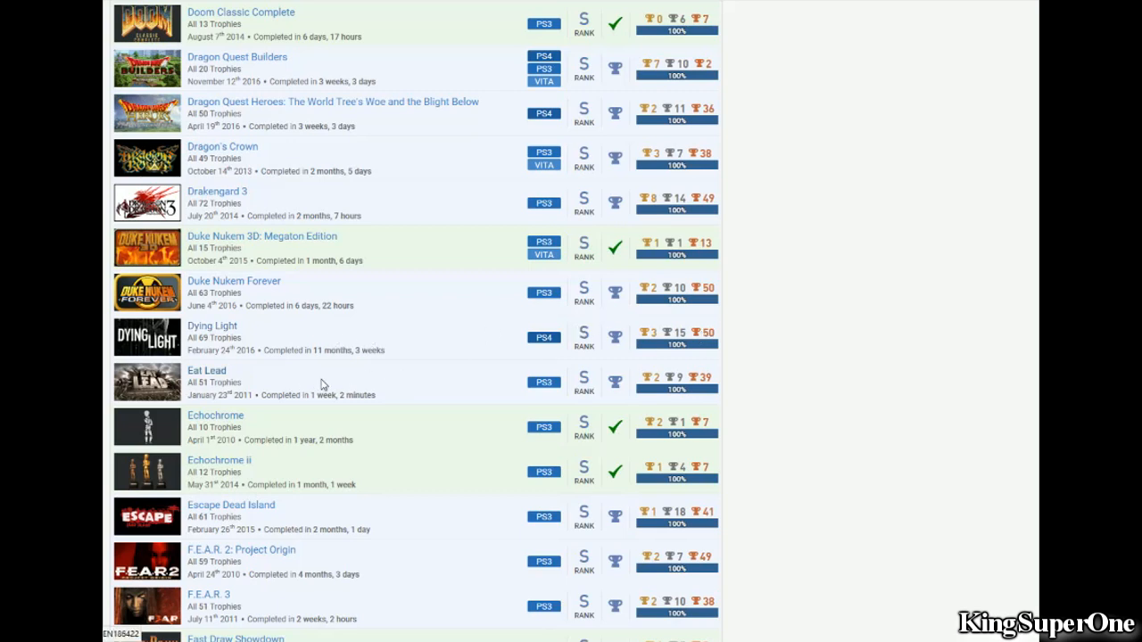
mouse_move(680, 370)
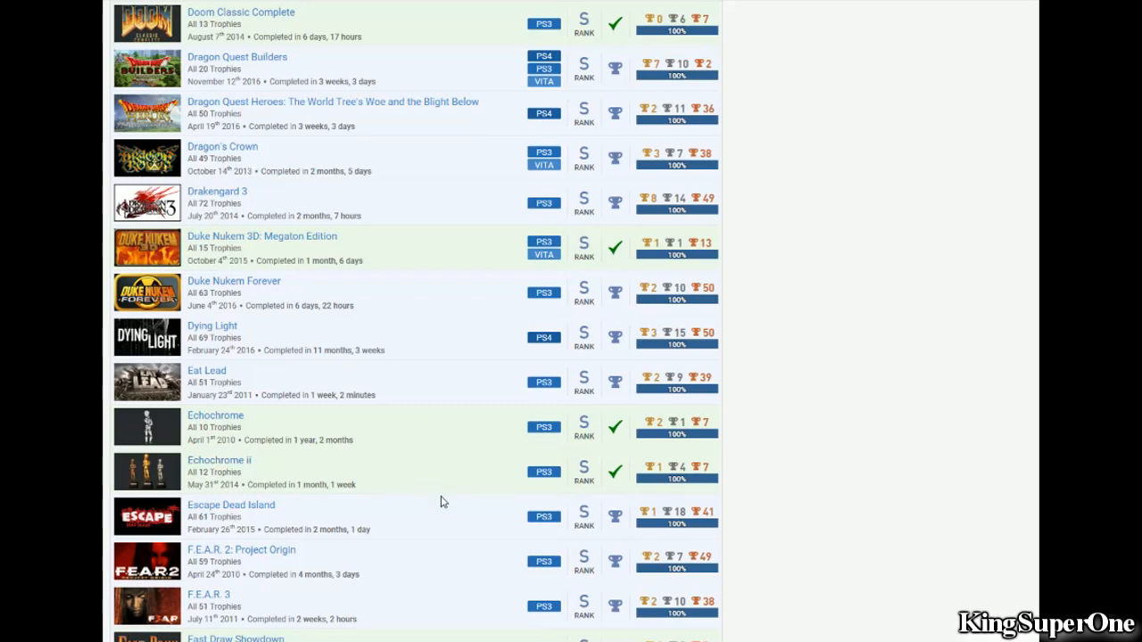
mouse_move(368, 399)
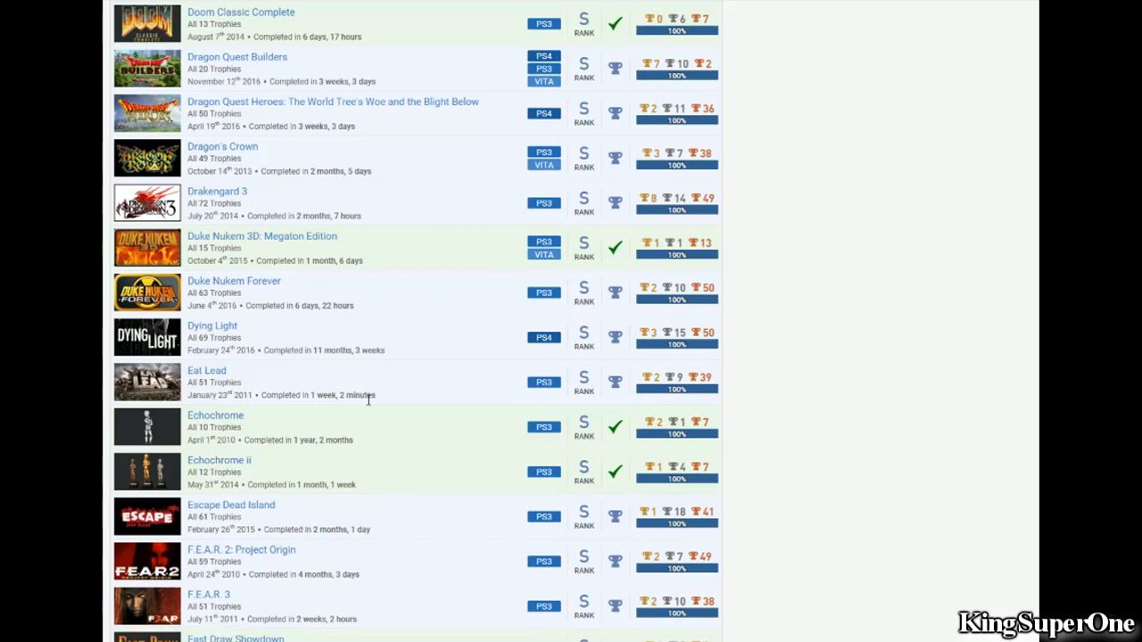
scroll(down, 3)
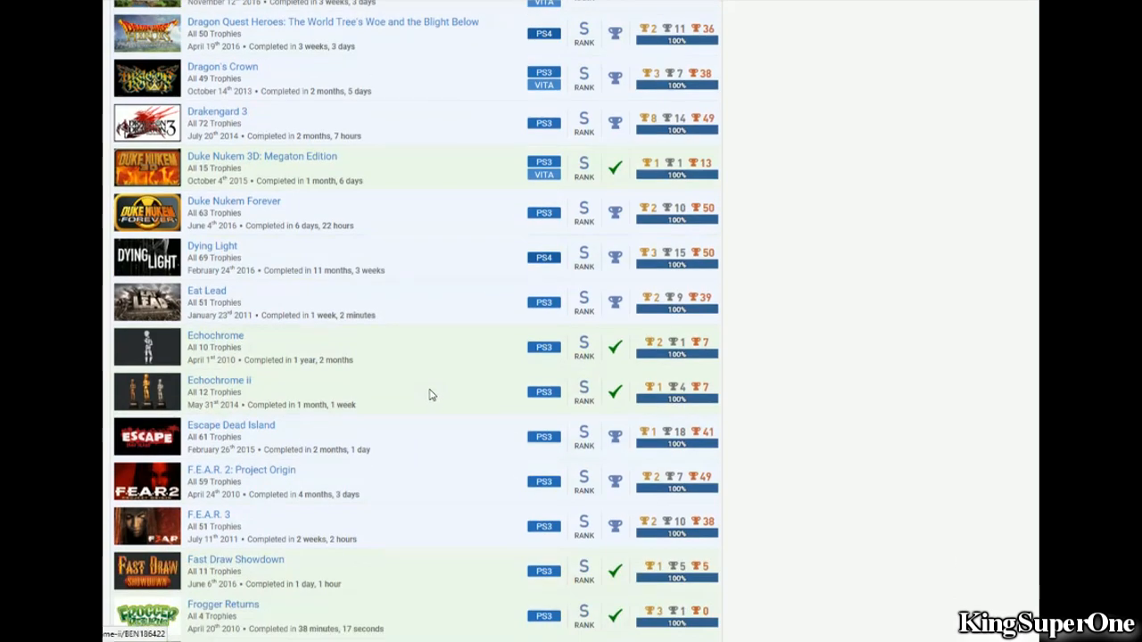
scroll(down, 3)
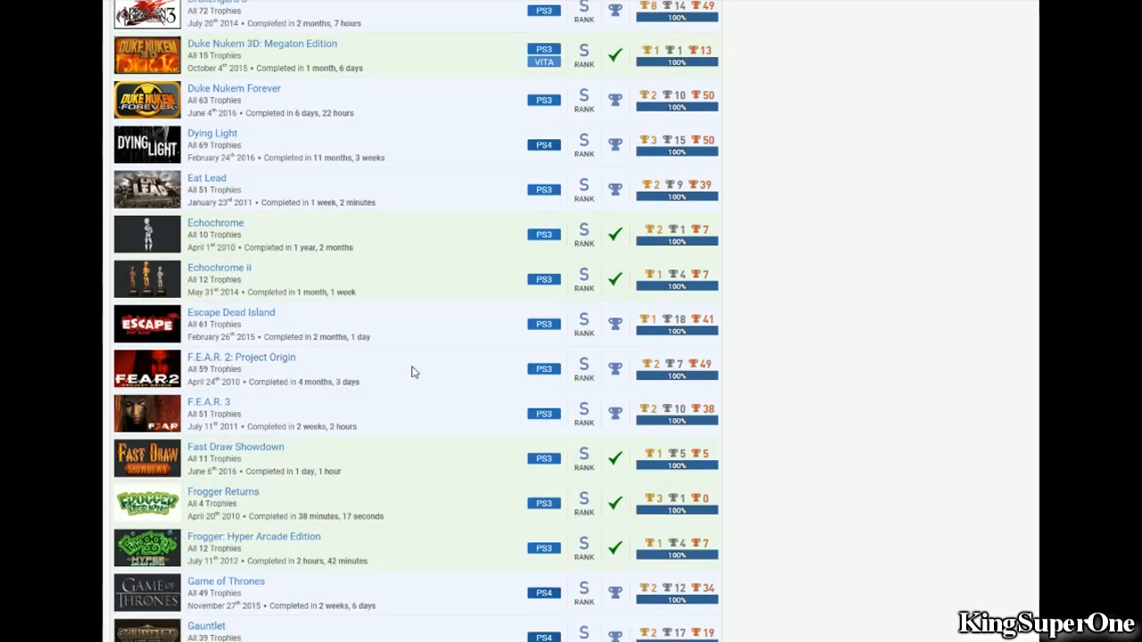
mouse_move(457, 373)
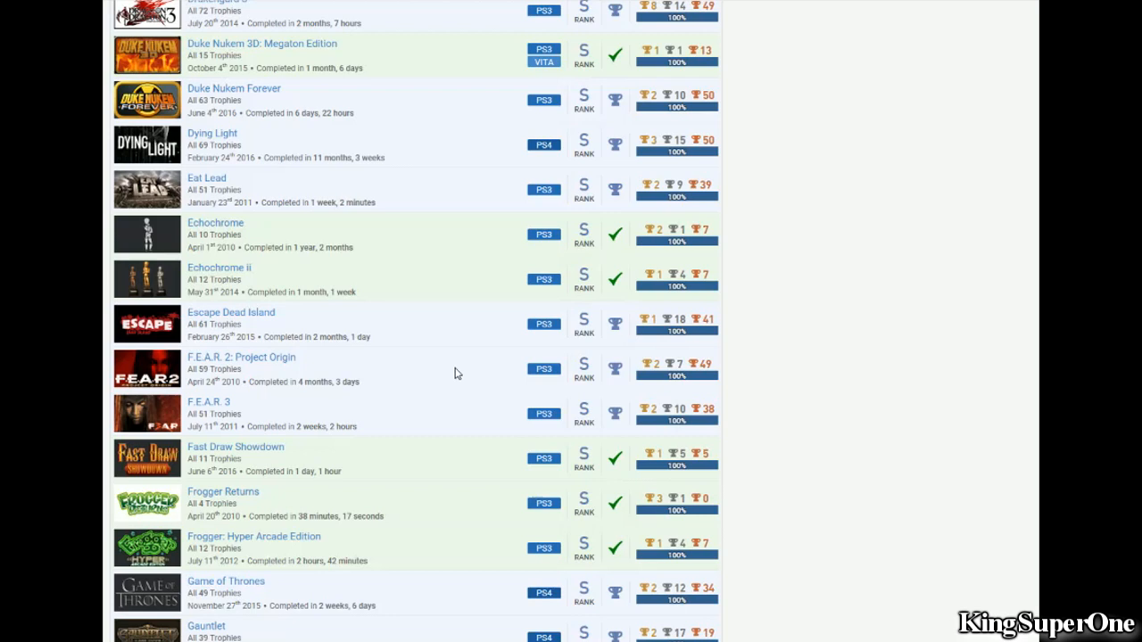
mouse_move(448, 428)
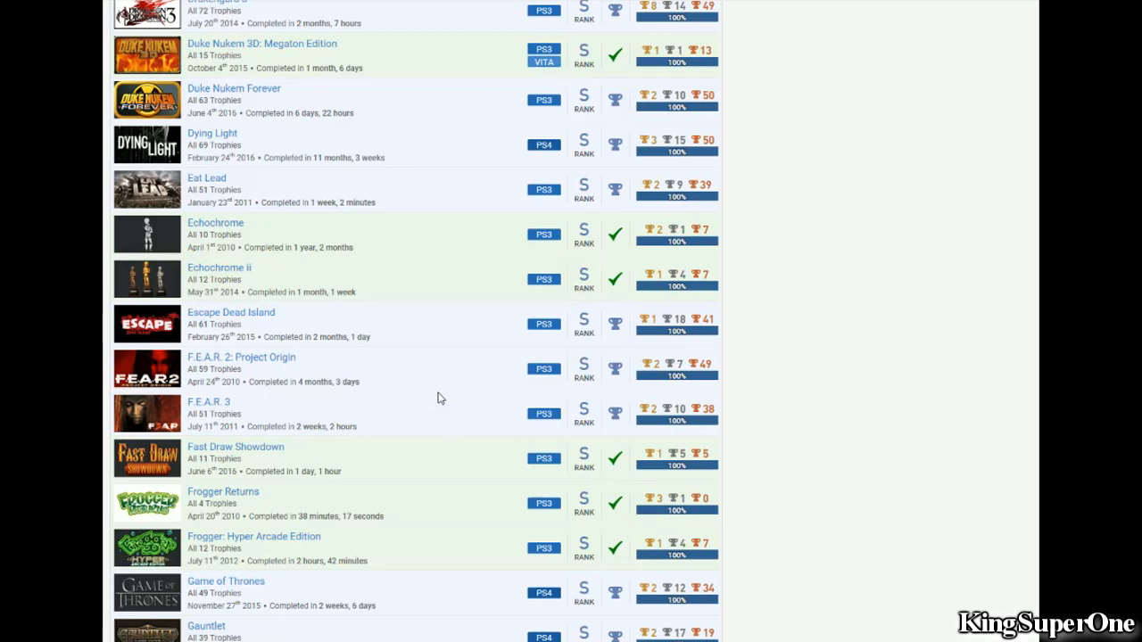
mouse_move(461, 378)
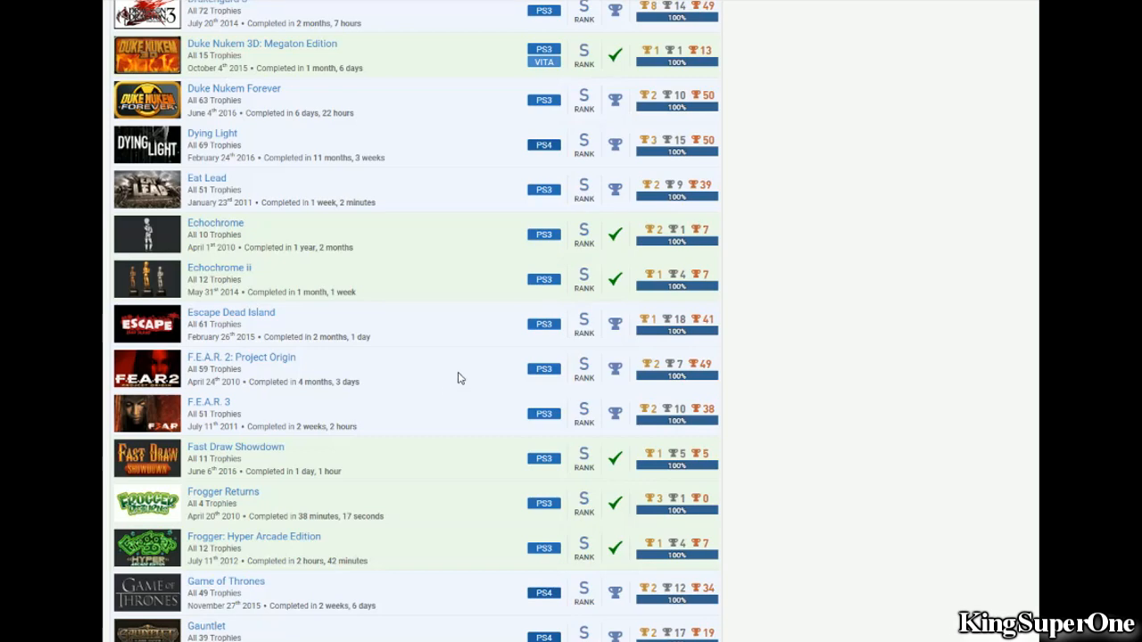
scroll(down, 3)
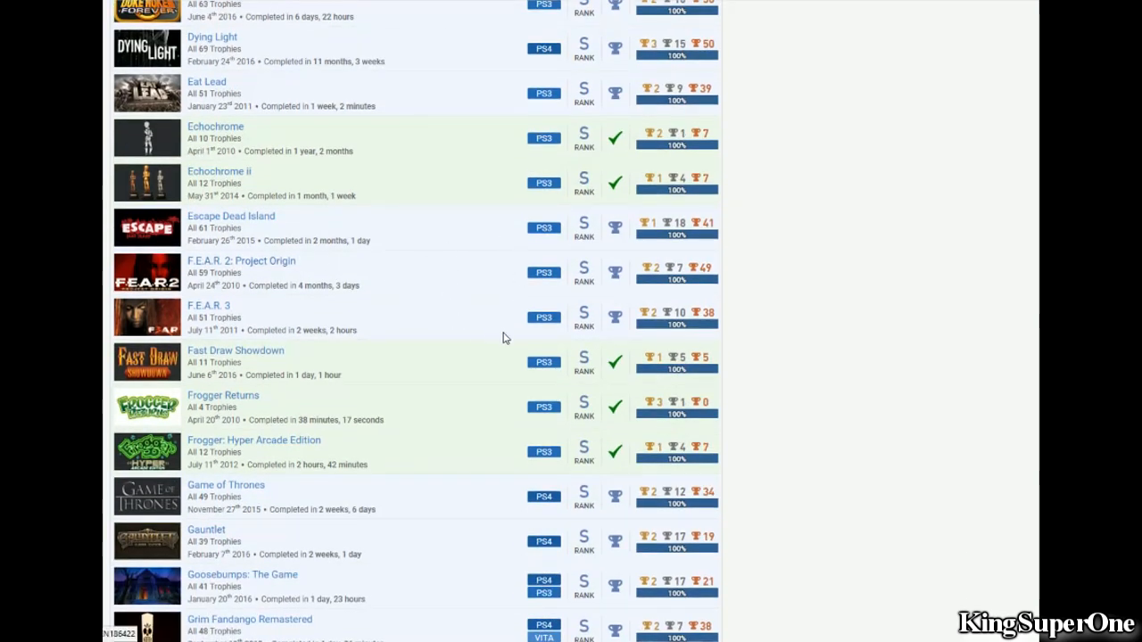
scroll(down, 3)
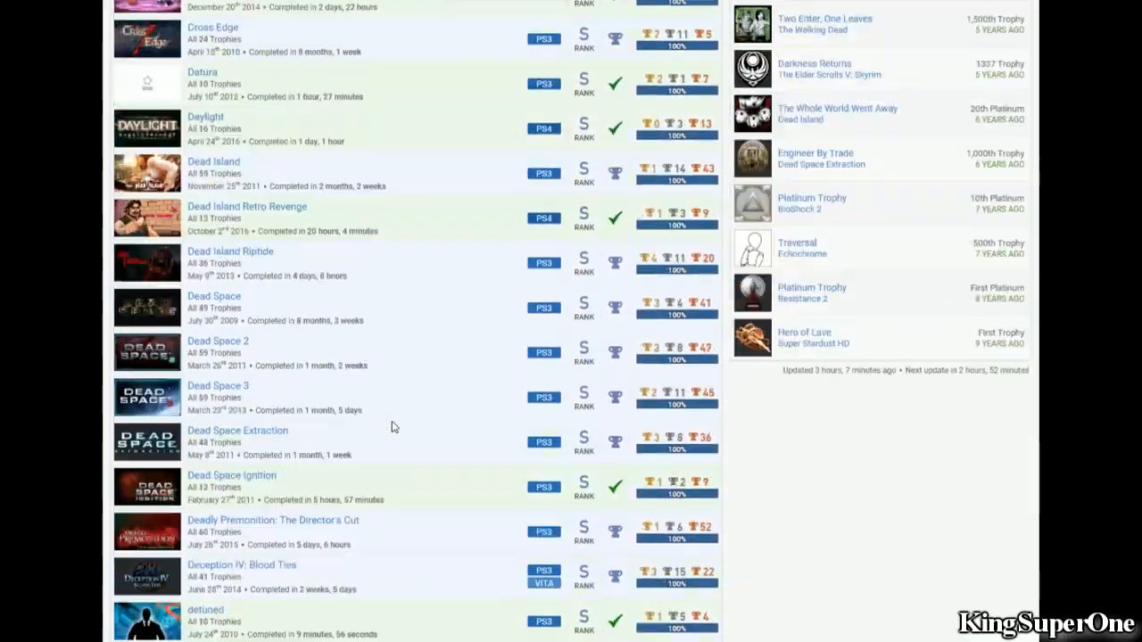
scroll(up, 3)
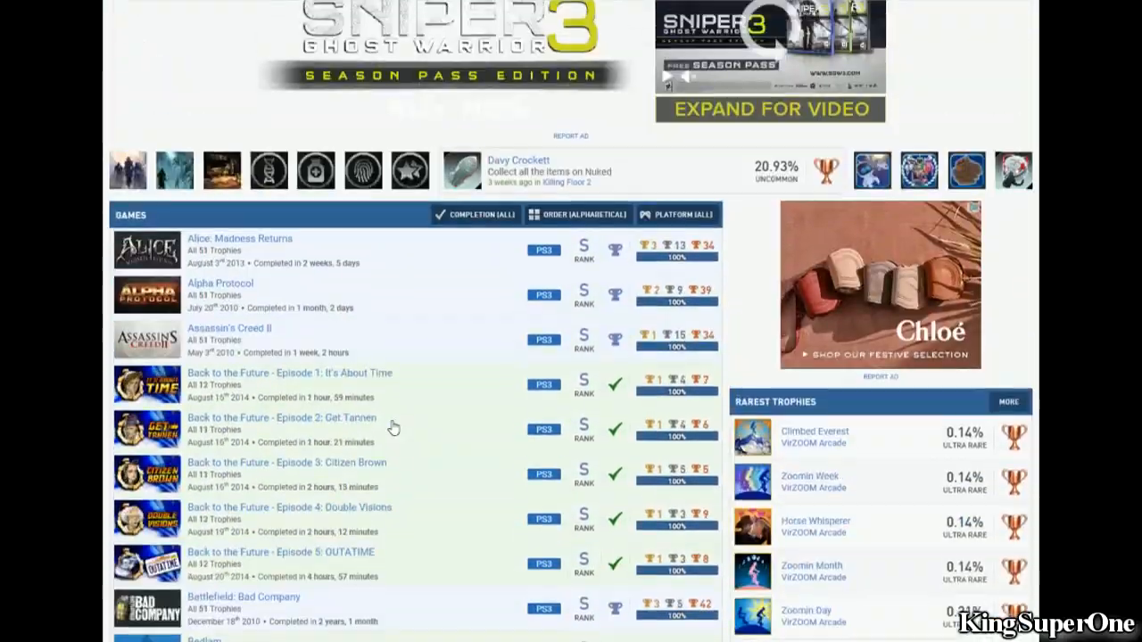
scroll(down, 3)
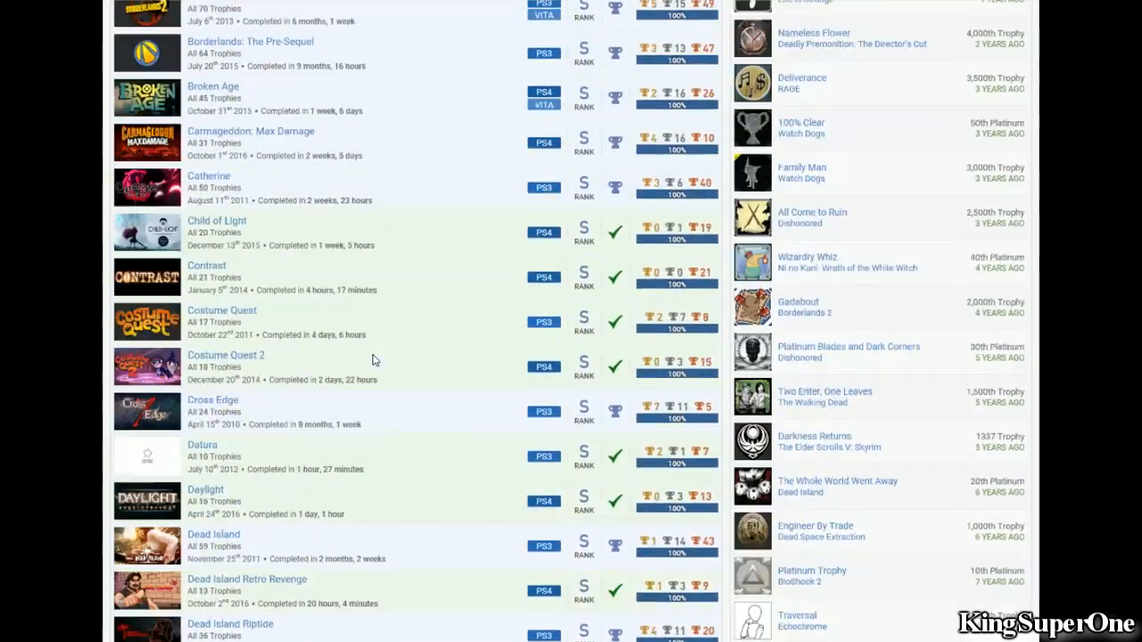
scroll(down, 3)
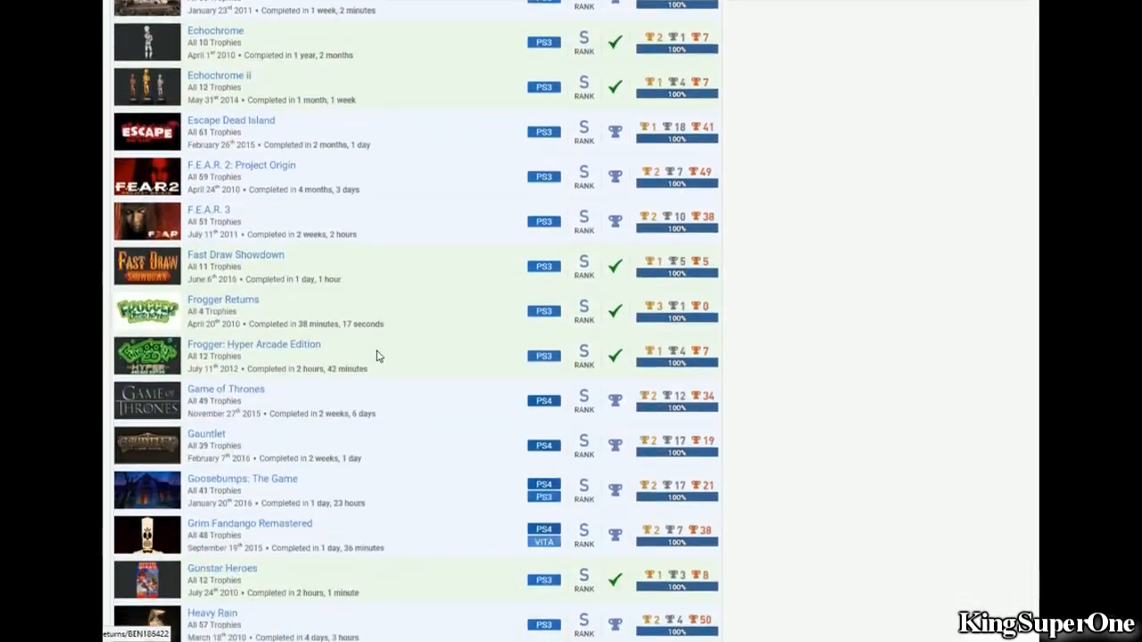
scroll(down, 3)
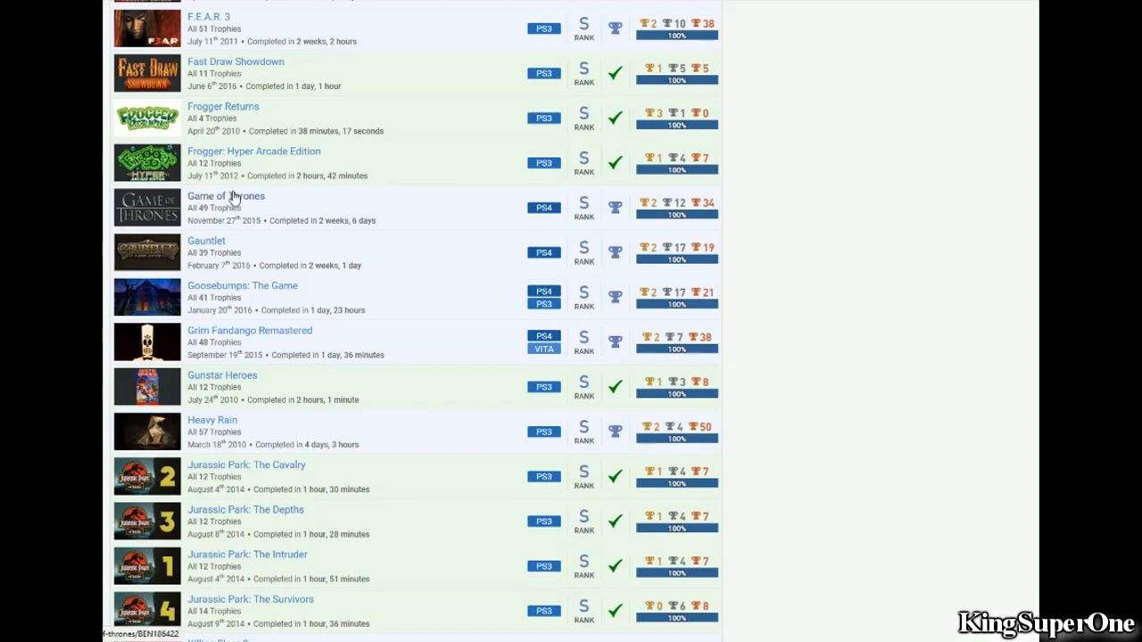
mouse_move(324, 204)
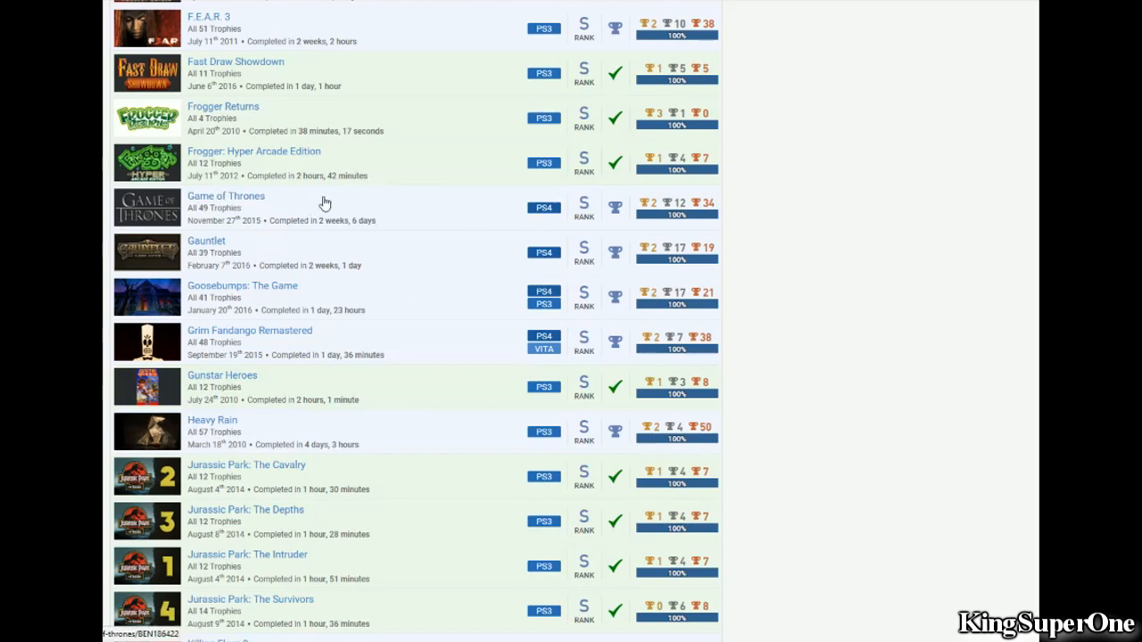
scroll(down, 3)
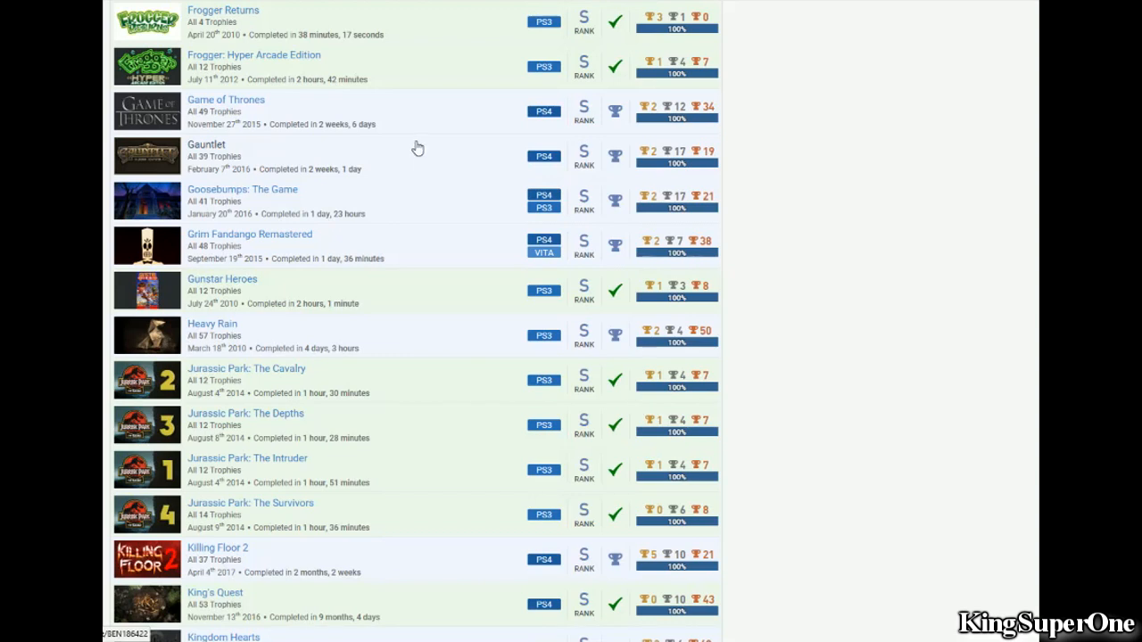
mouse_move(436, 200)
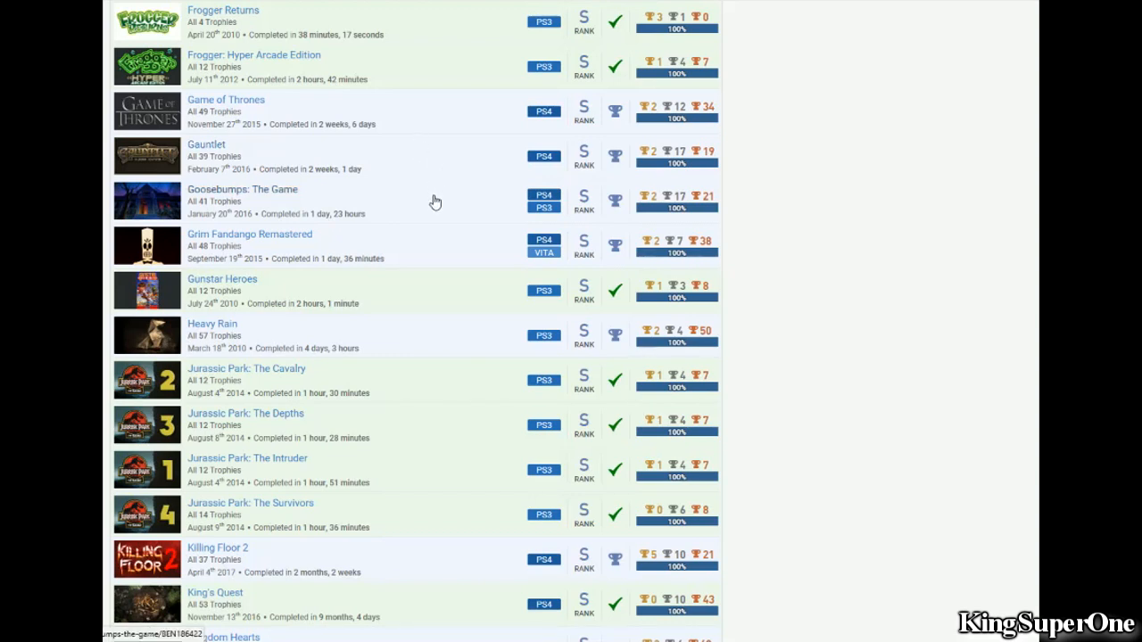
mouse_move(396, 250)
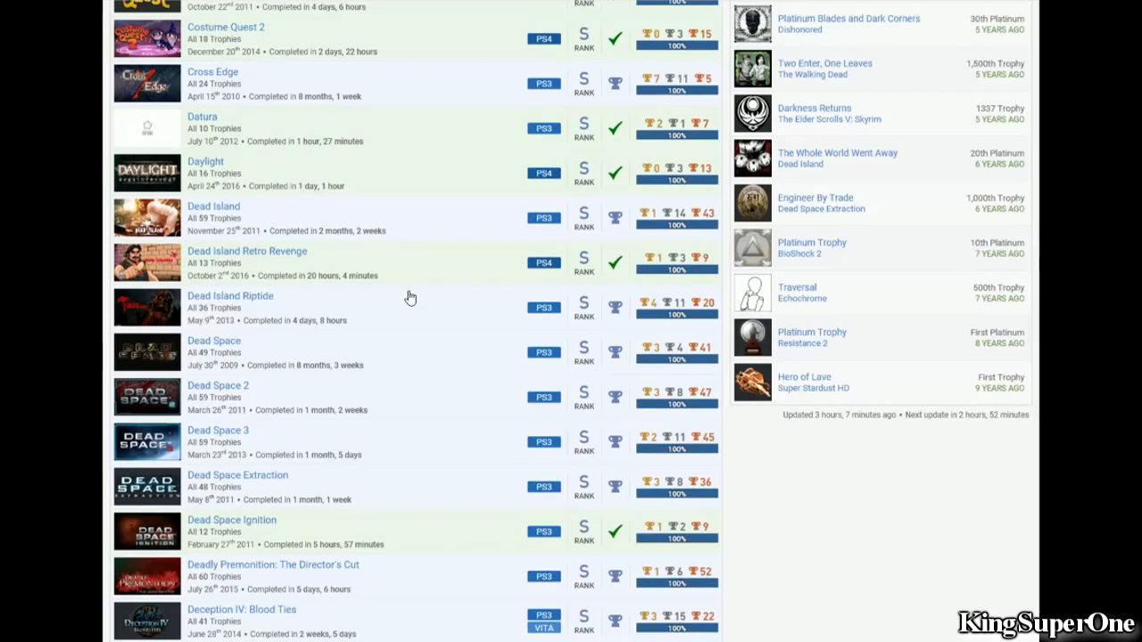
Step: Scroll down past Kingdom Hearts II to the Madden NFL 10, Minecraft, Mirror's Edge and Monster Jam rows
scroll(down, 3)
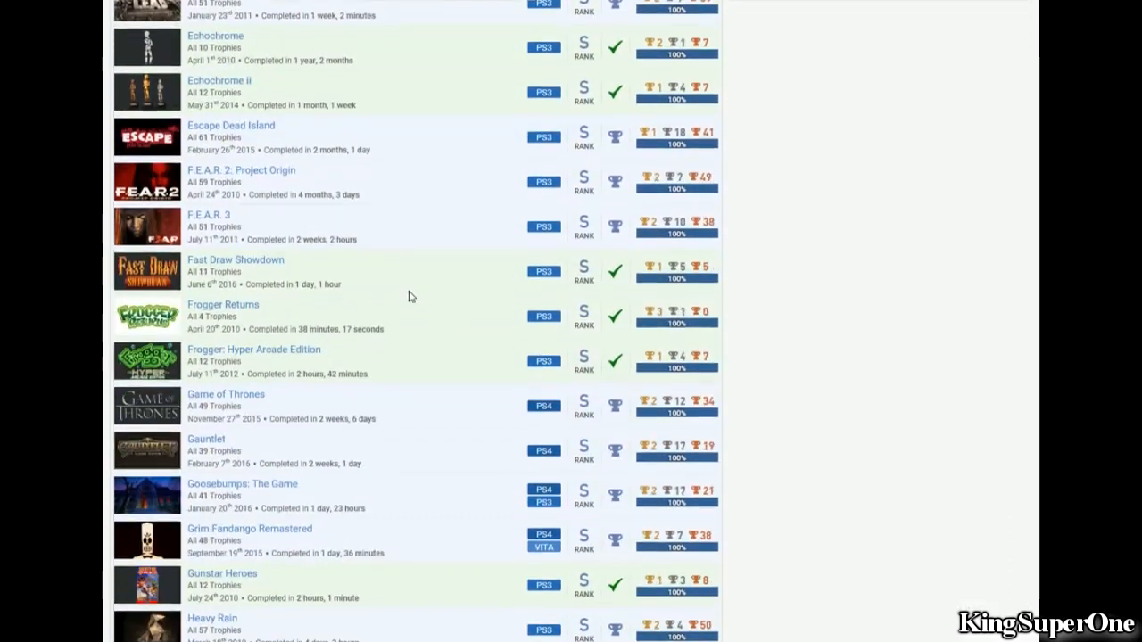
scroll(down, 3)
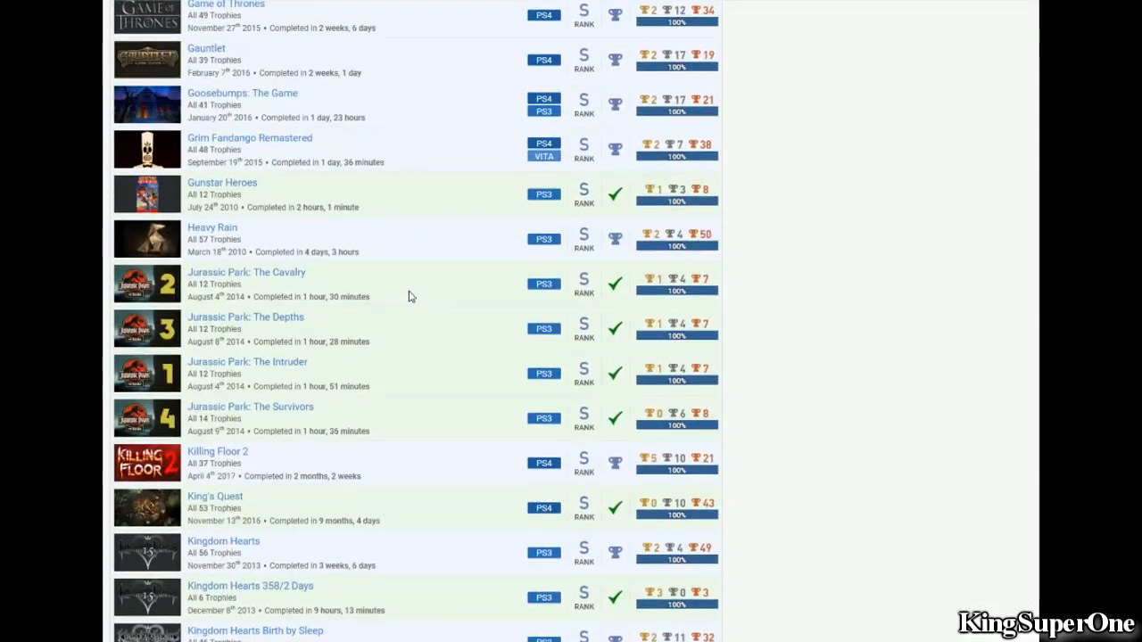
scroll(up, 3)
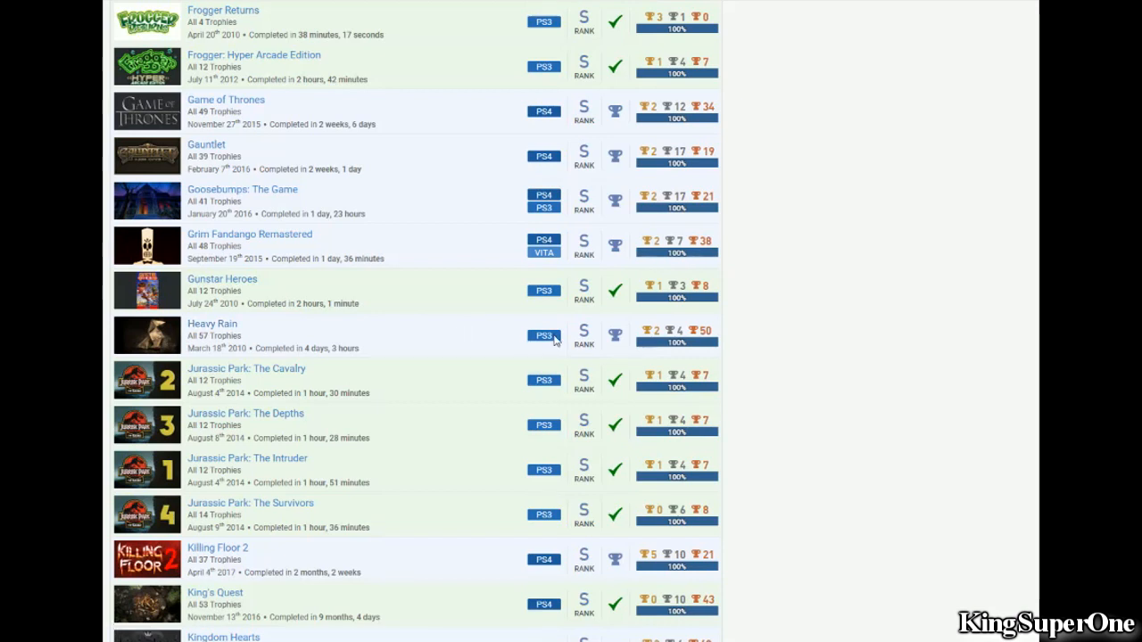
scroll(down, 3)
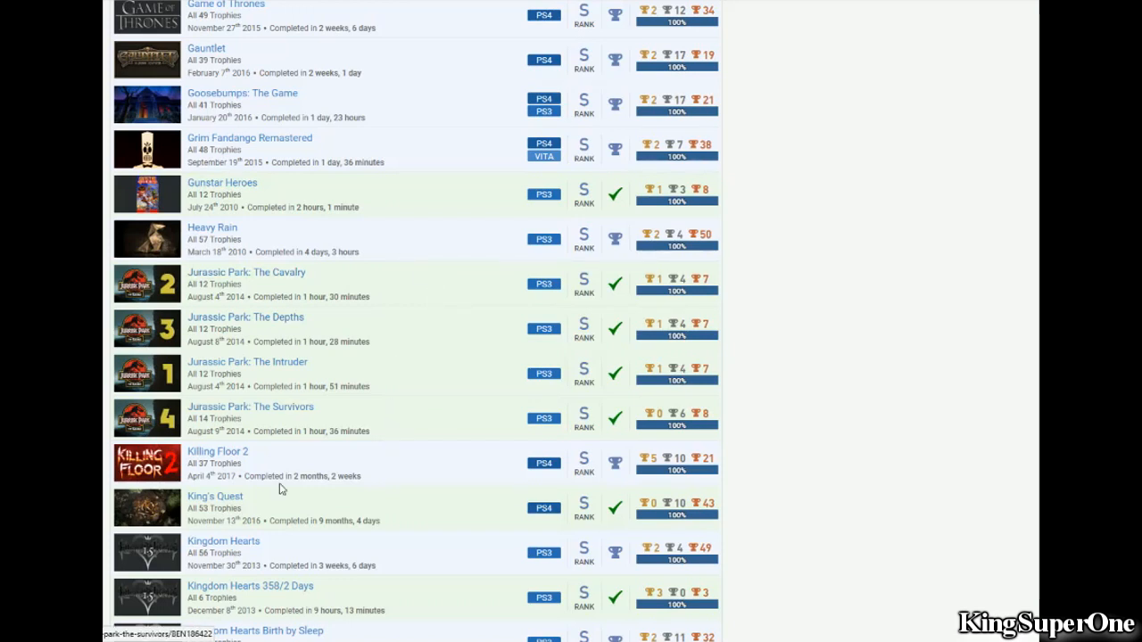
mouse_move(346, 341)
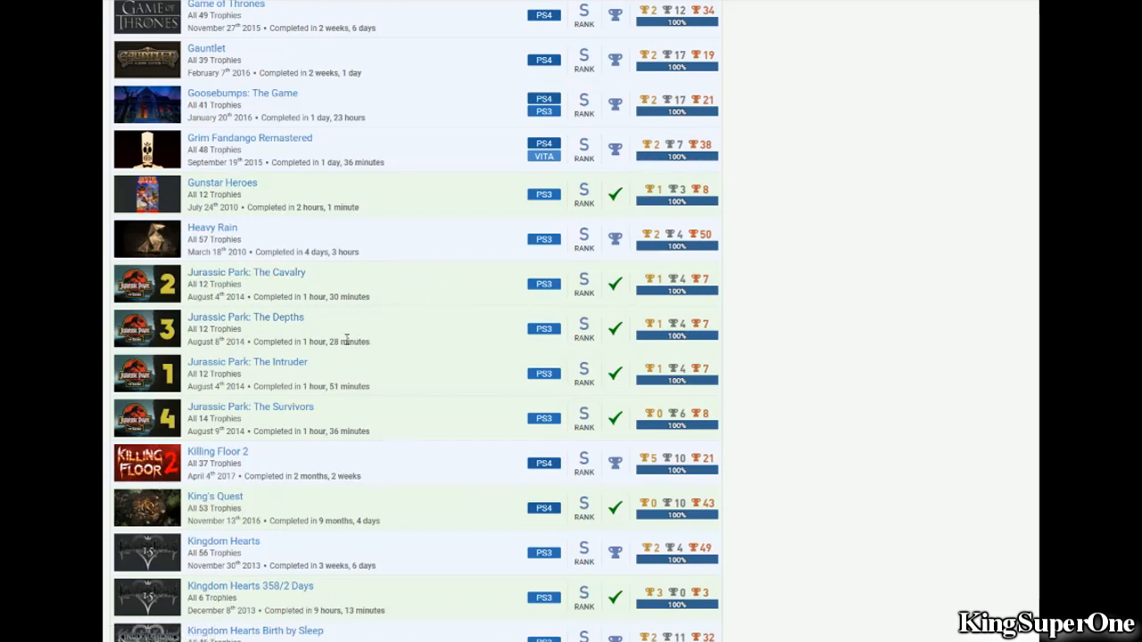
mouse_move(217, 456)
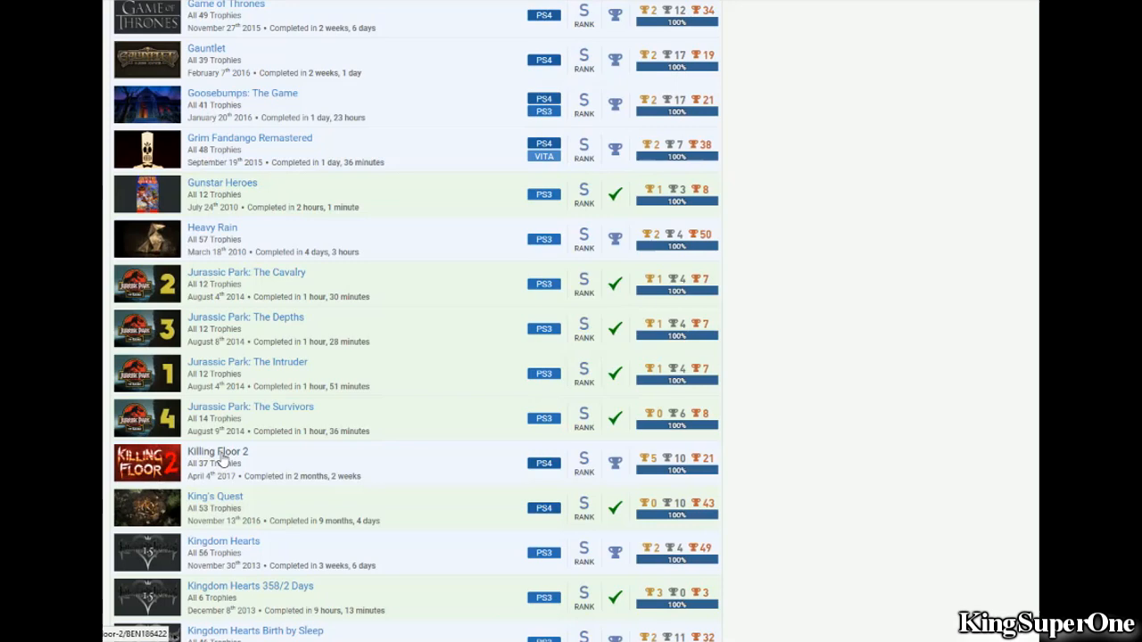
mouse_move(462, 382)
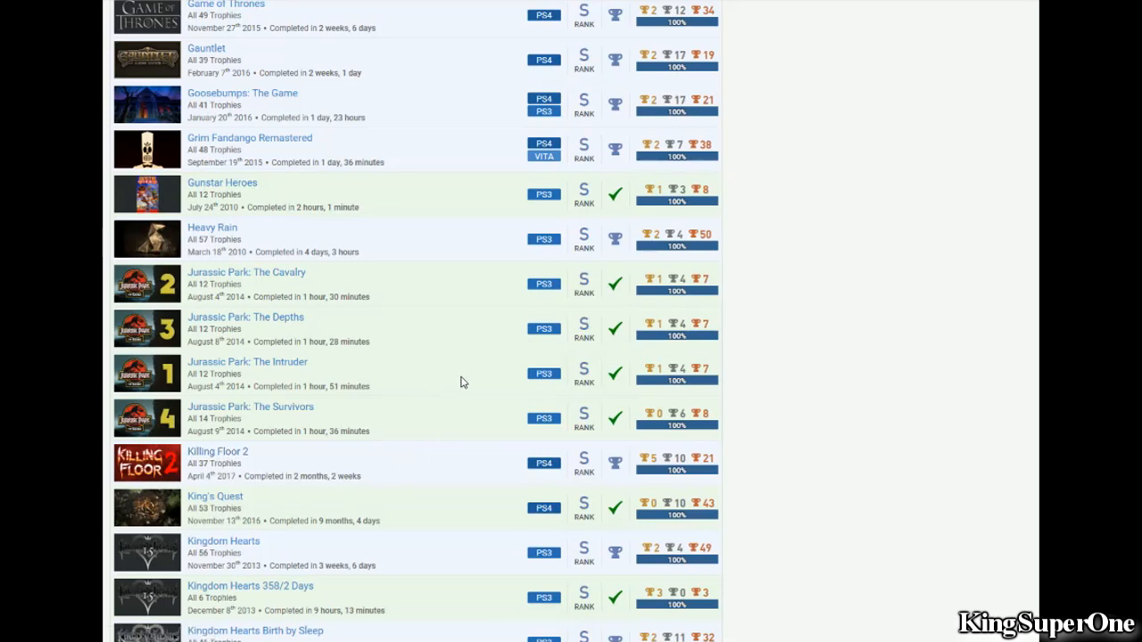
scroll(down, 3)
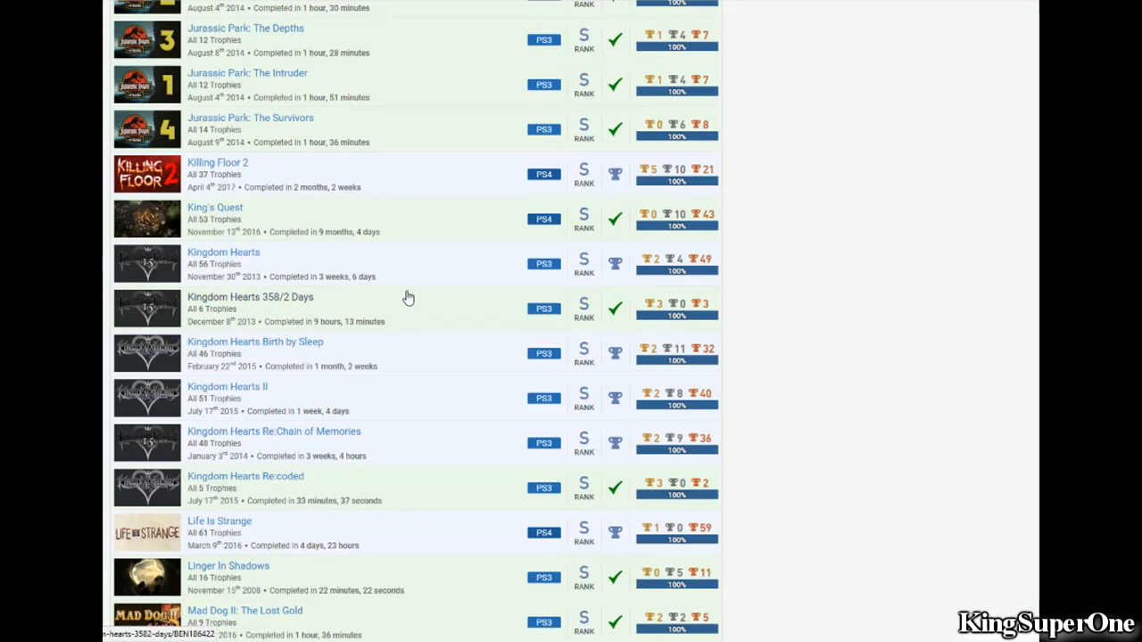
mouse_move(413, 299)
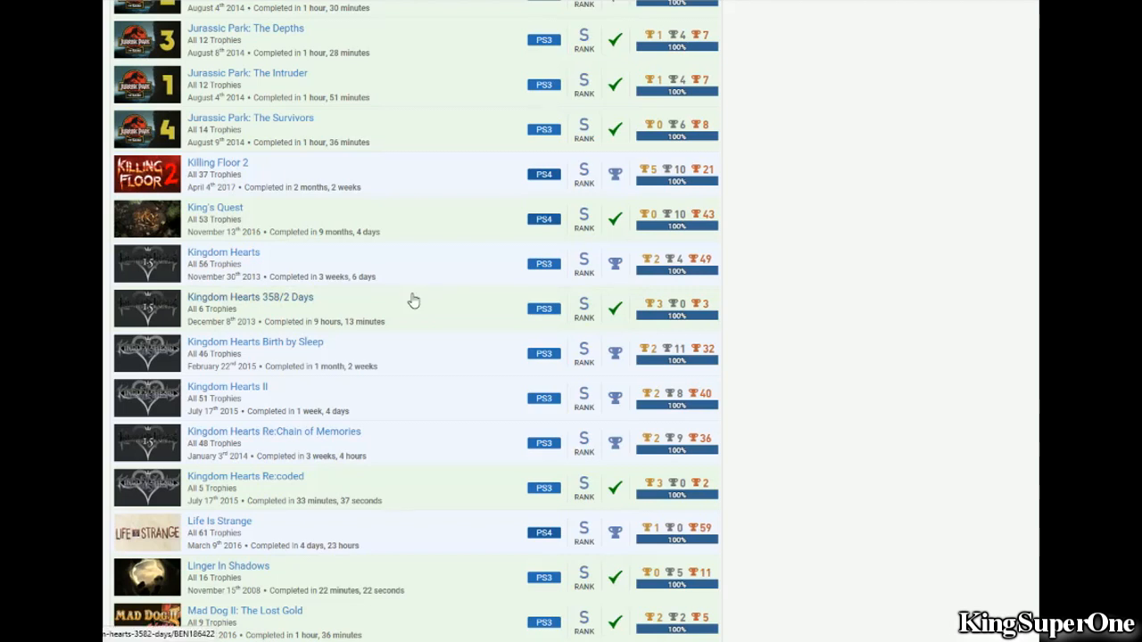
mouse_move(410, 304)
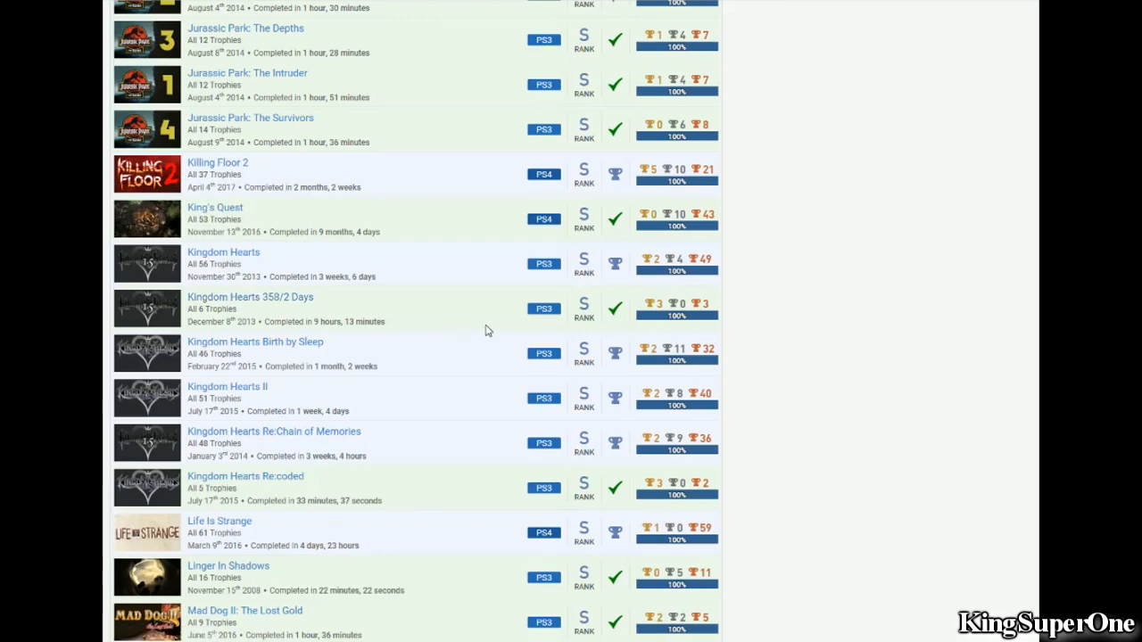
scroll(down, 3)
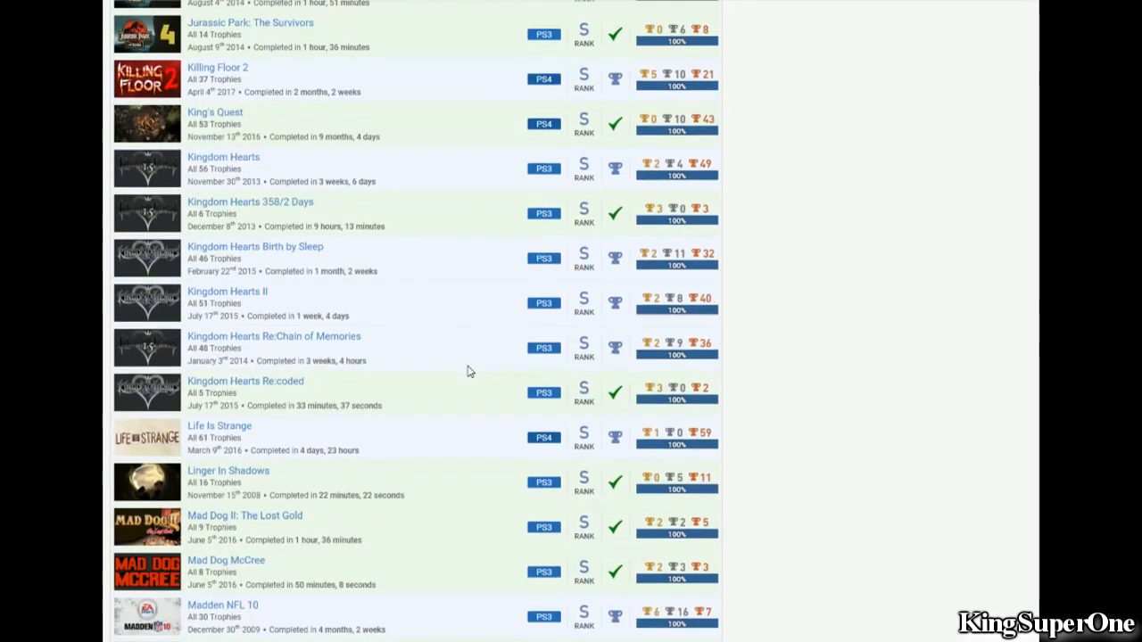
scroll(down, 3)
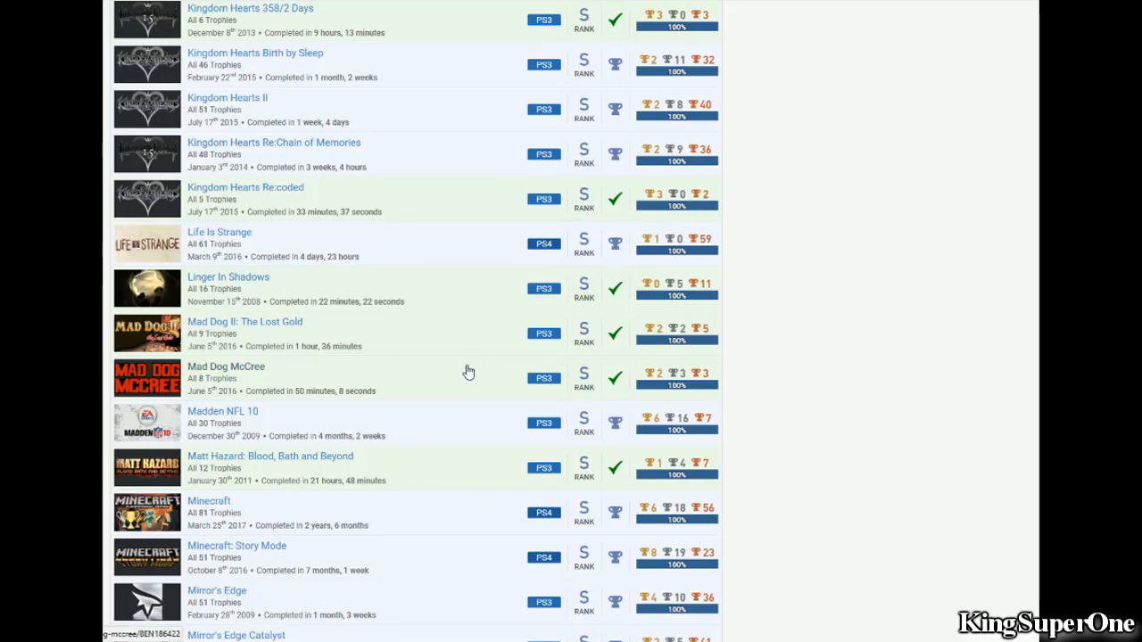
scroll(down, 3)
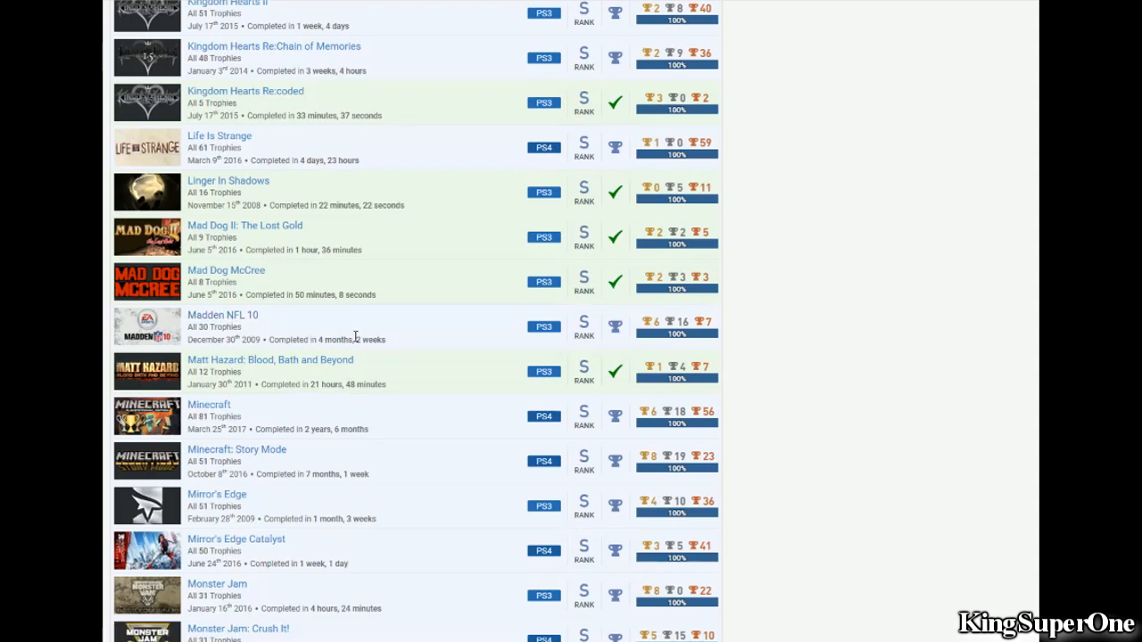
mouse_move(474, 350)
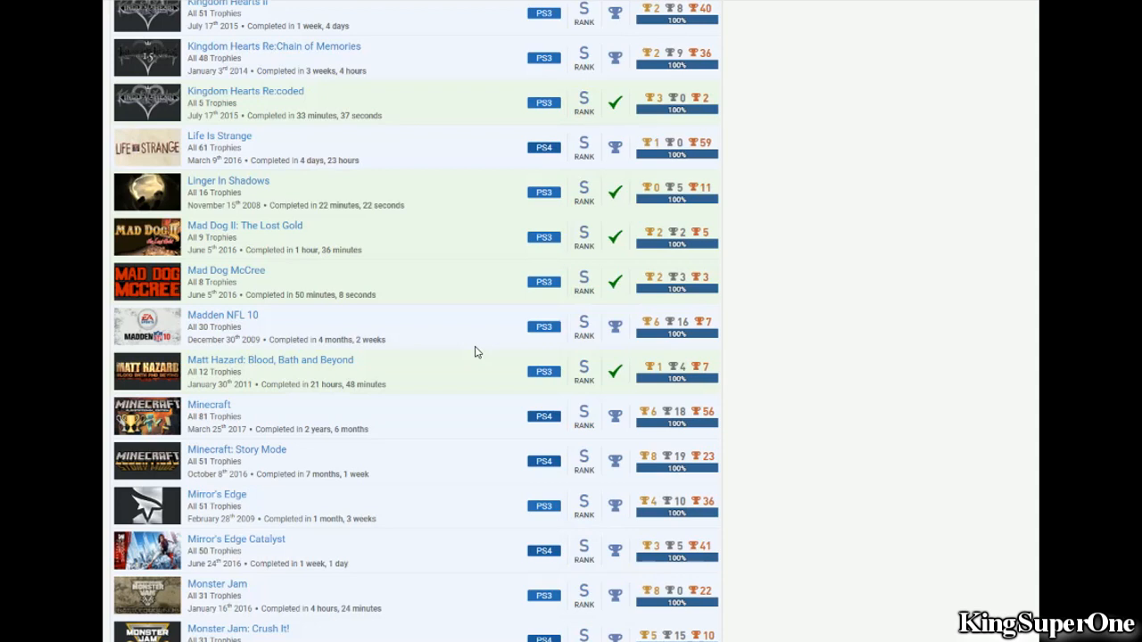
mouse_move(482, 335)
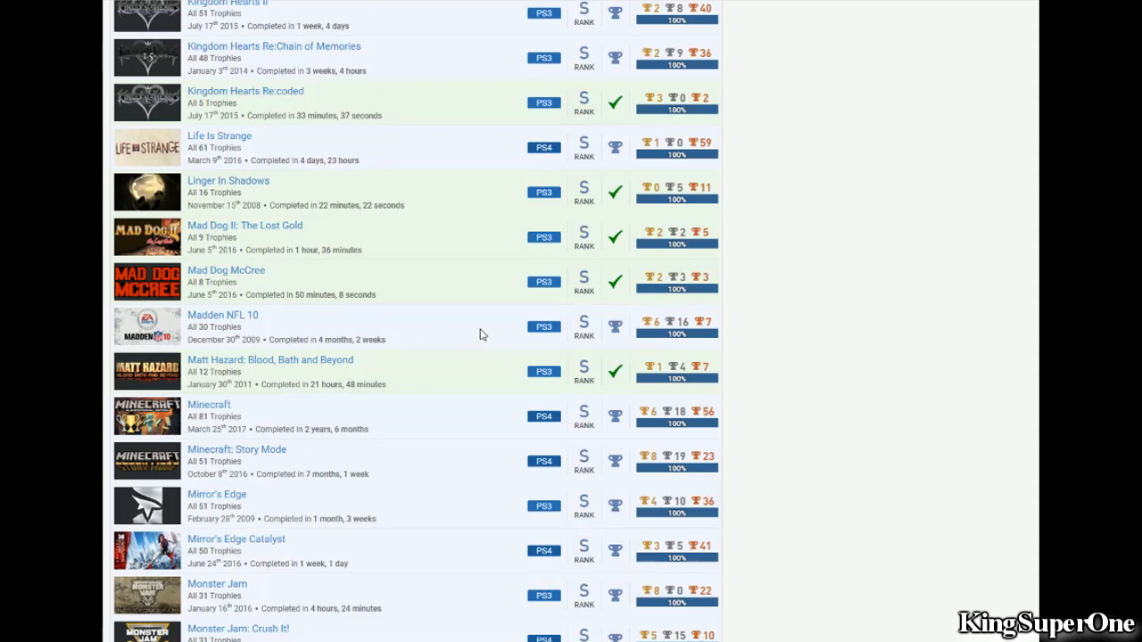
mouse_move(375, 339)
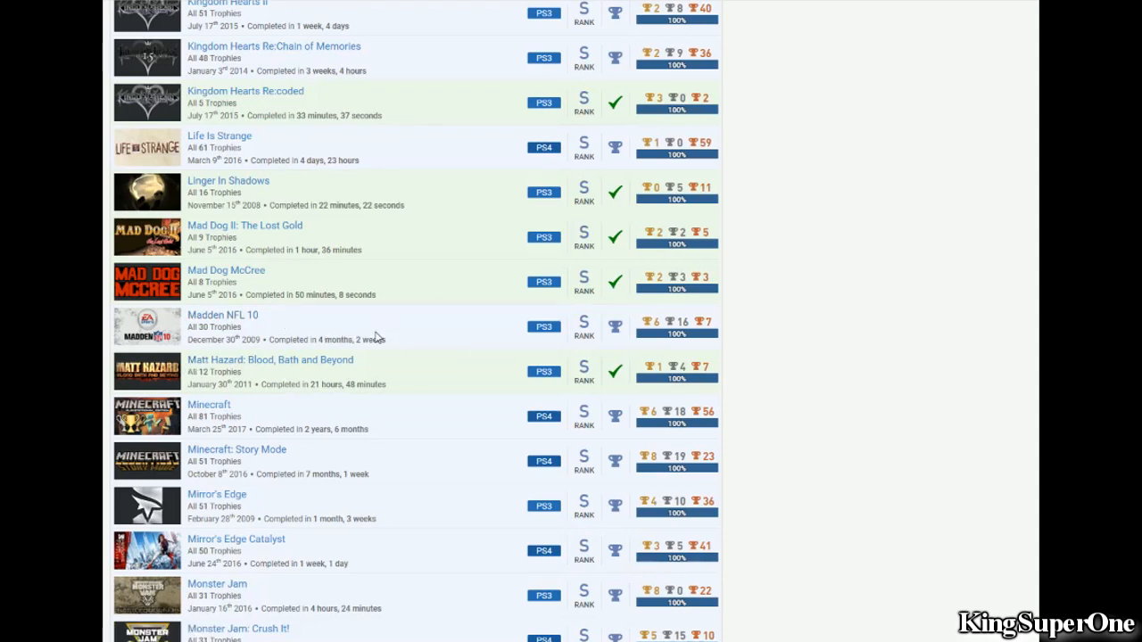
Step: Scroll back to the top of the games list at Alice: Madness Returns and the Back to the Future episodes
scroll(up, 3)
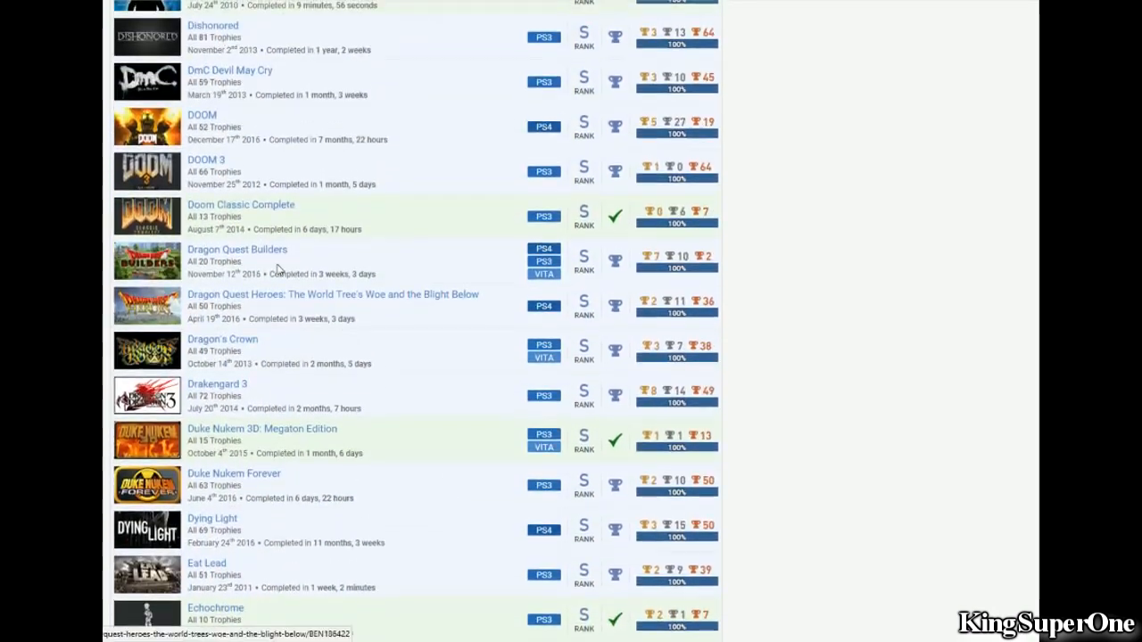
scroll(up, 3)
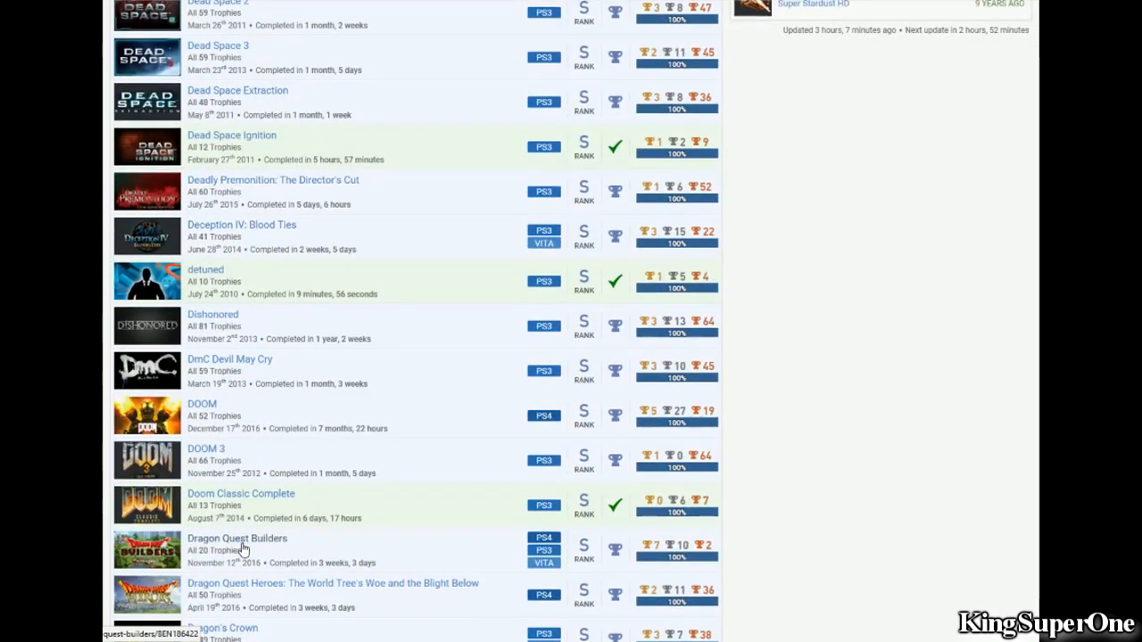
scroll(down, 3)
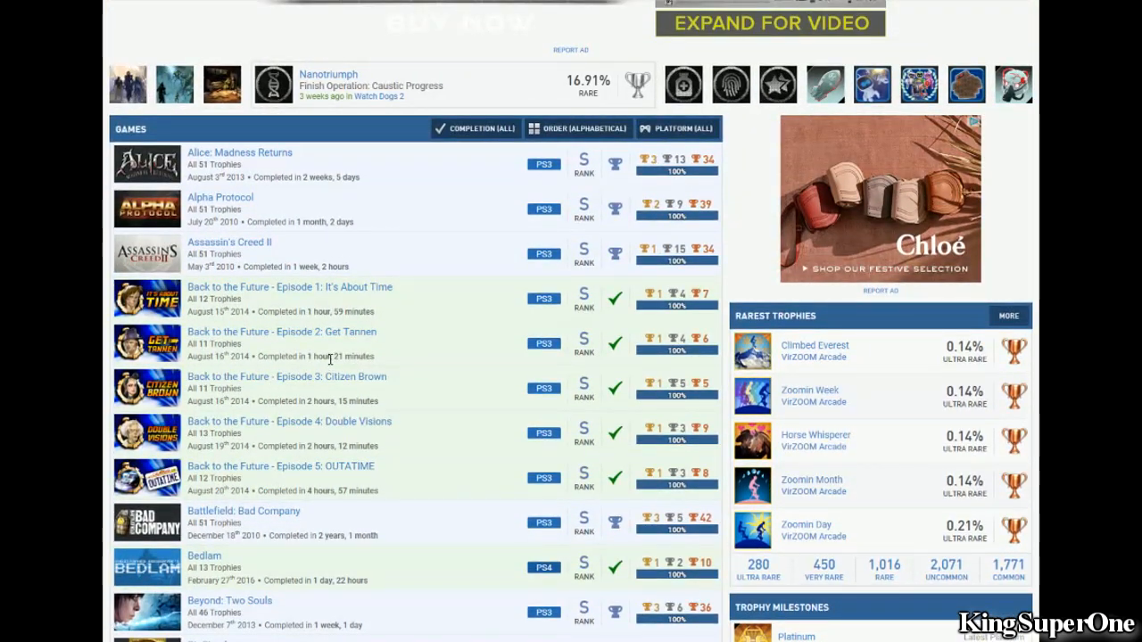
Step: Scroll back down to the Mirror's Edge, Octodad, Outlast and PixelJunk Eden rows, all at 100% completion
scroll(down, 3)
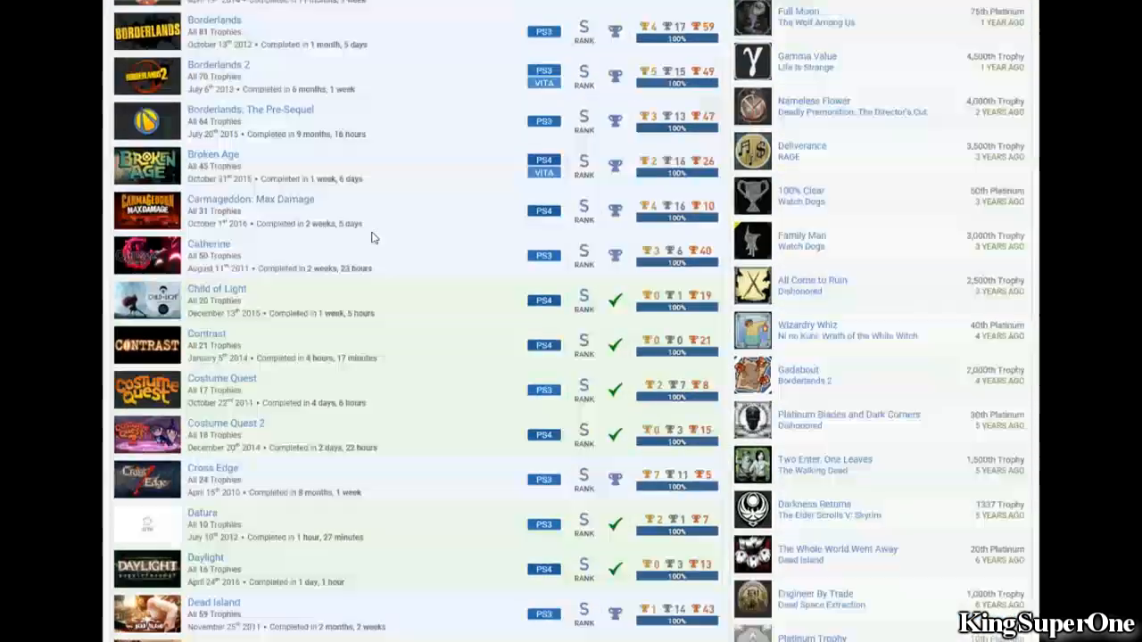
scroll(down, 3)
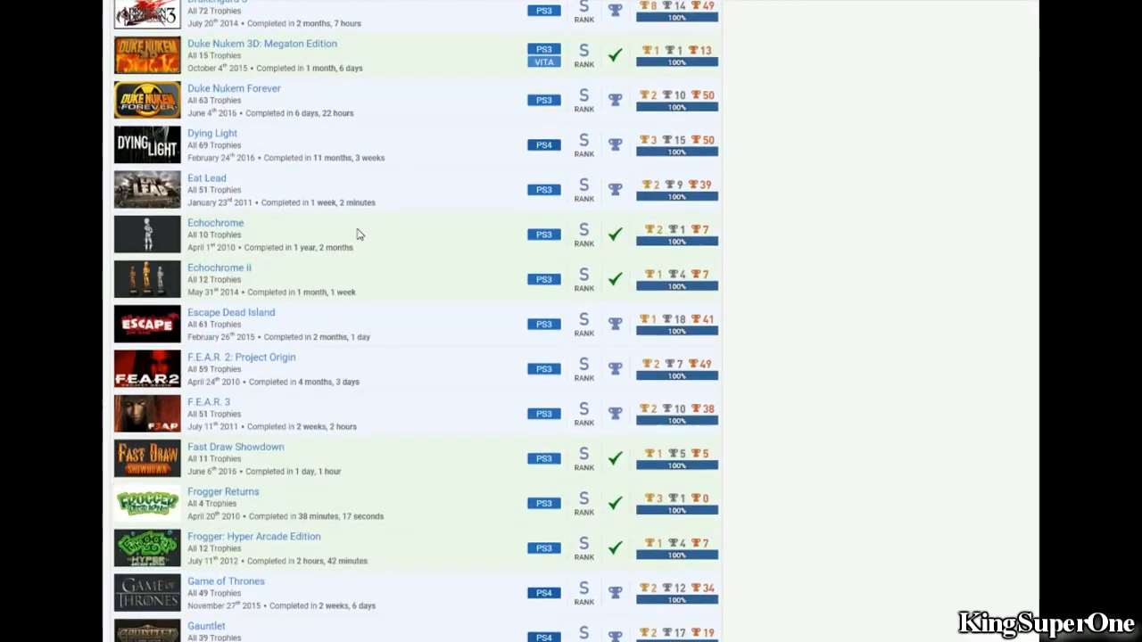
scroll(down, 3)
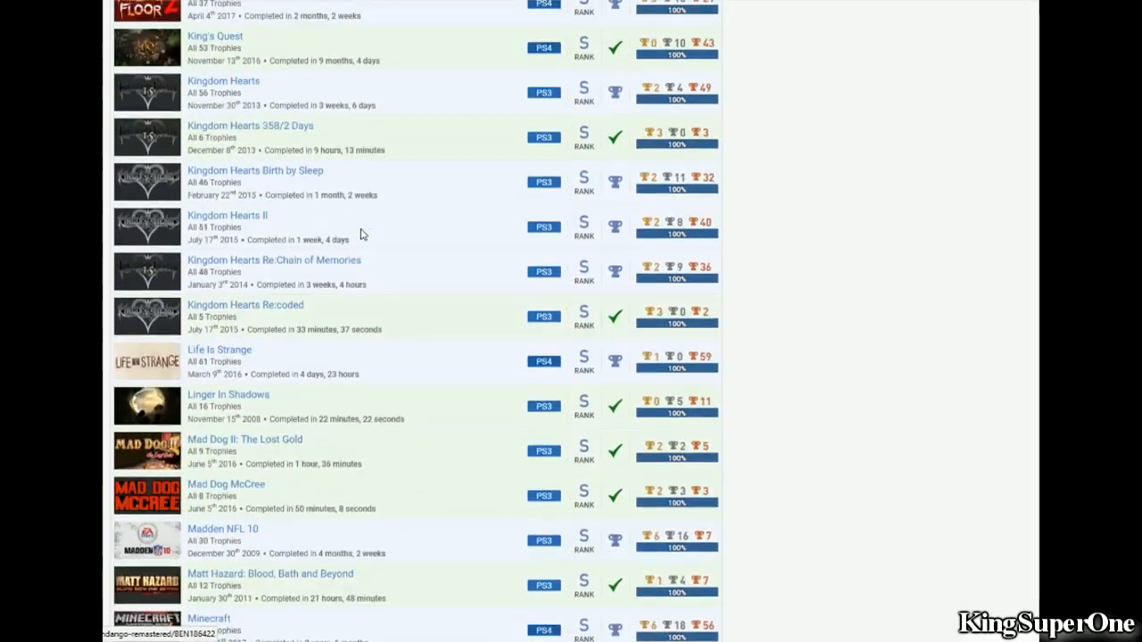
scroll(down, 3)
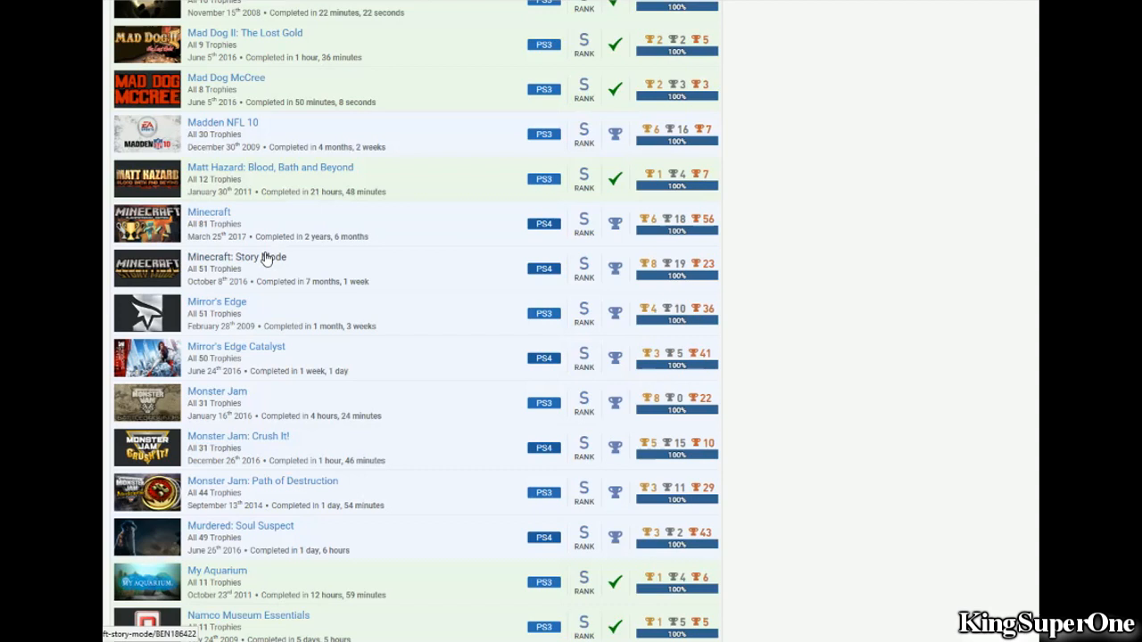
mouse_move(250, 172)
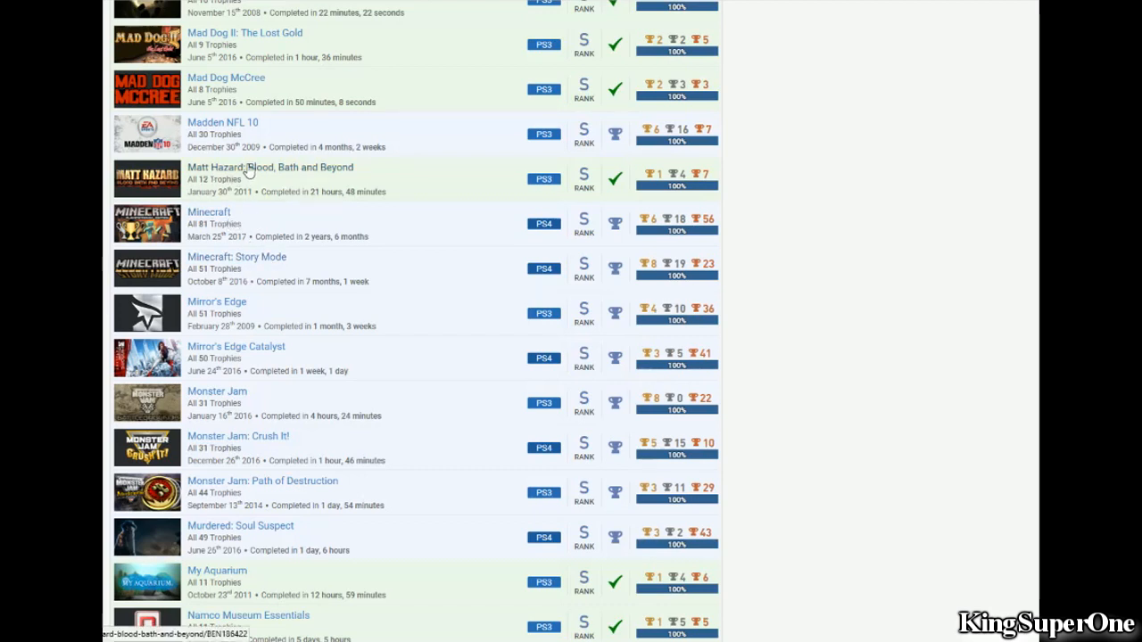
mouse_move(346, 170)
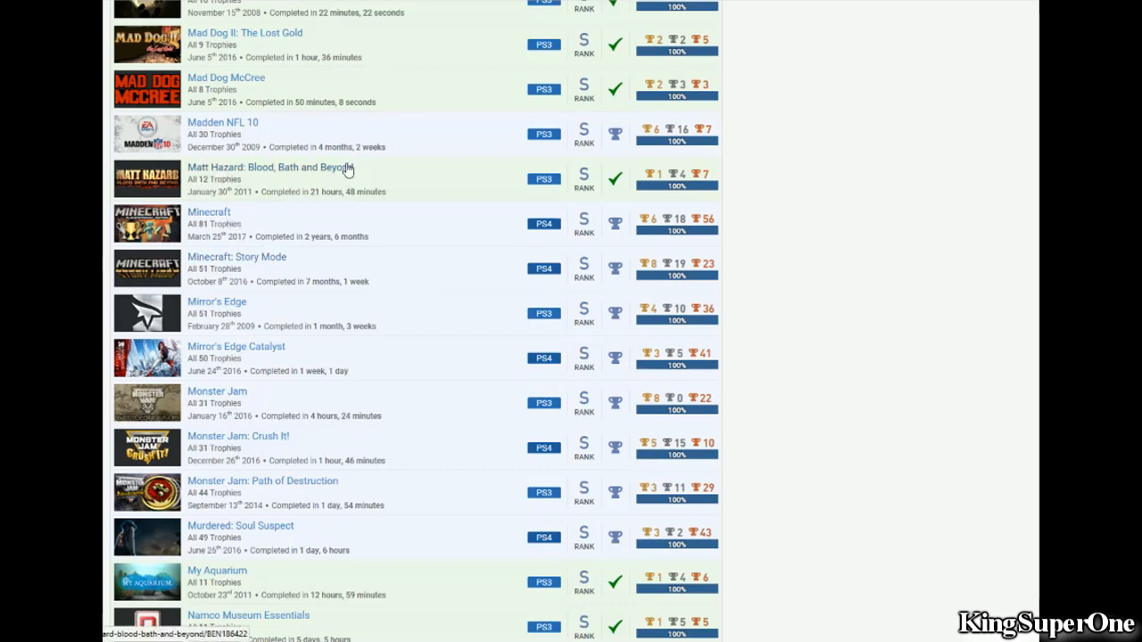
mouse_move(382, 214)
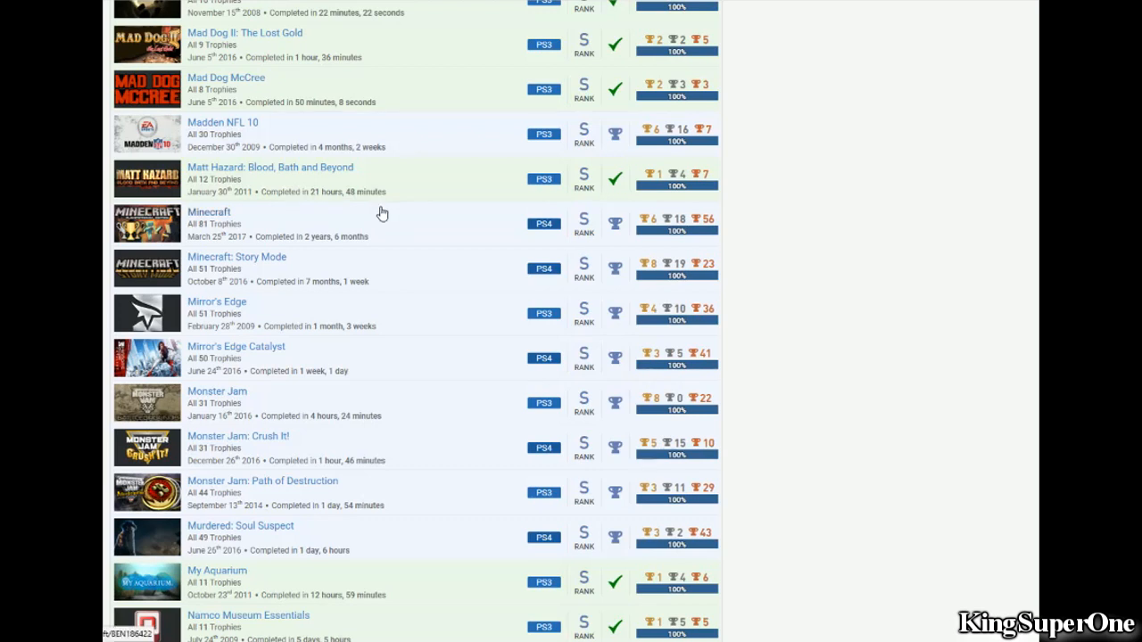
mouse_move(371, 207)
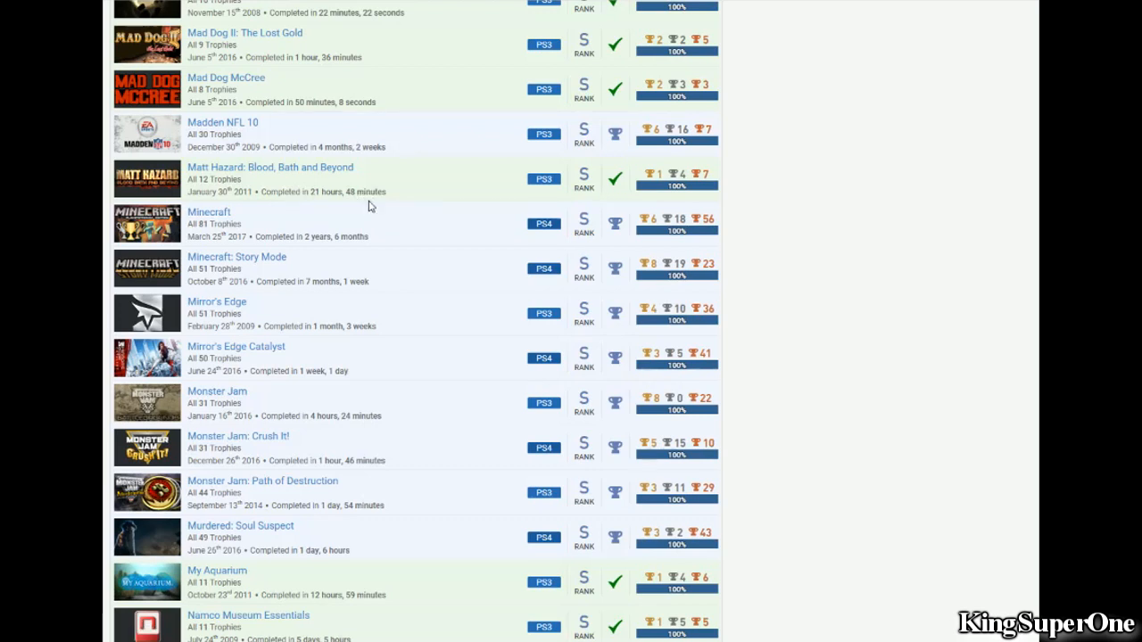
mouse_move(428, 171)
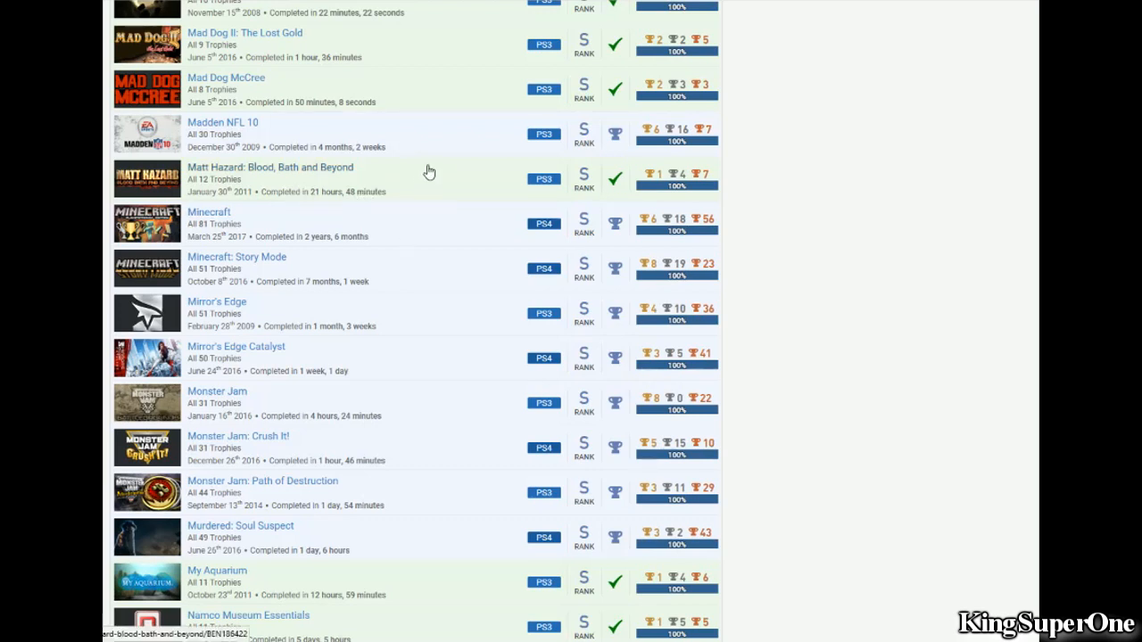
scroll(up, 3)
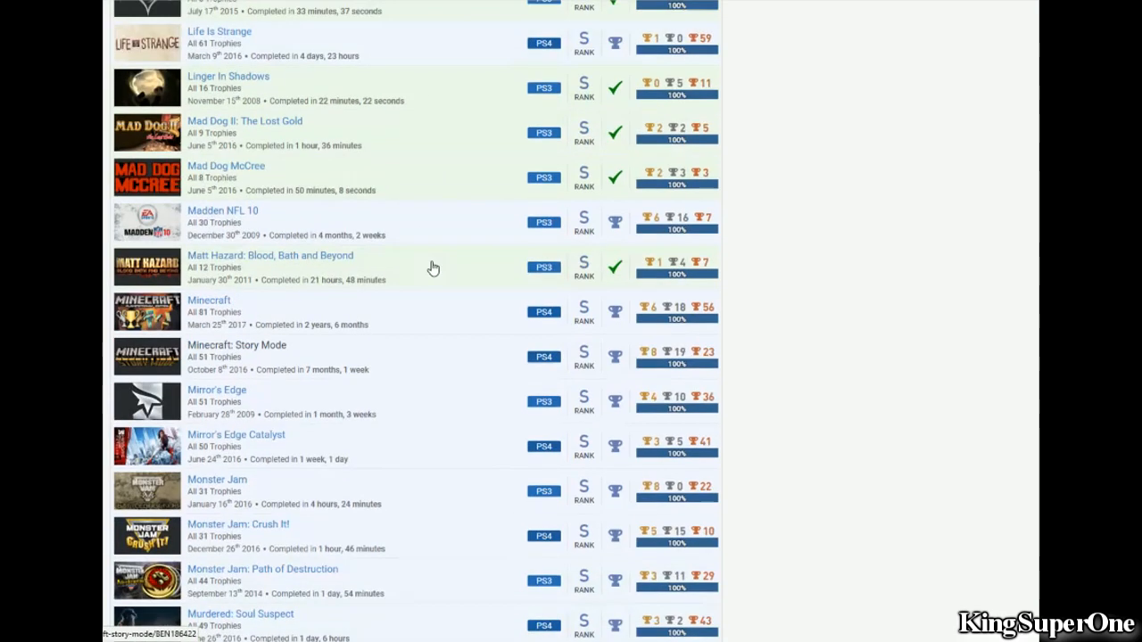
scroll(down, 3)
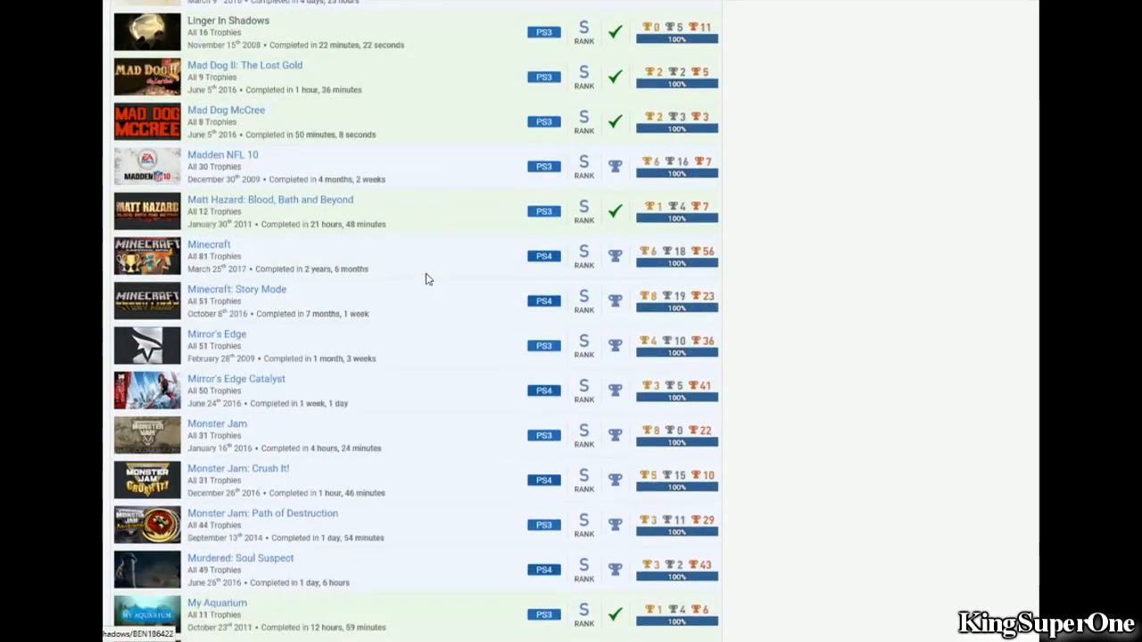
scroll(down, 3)
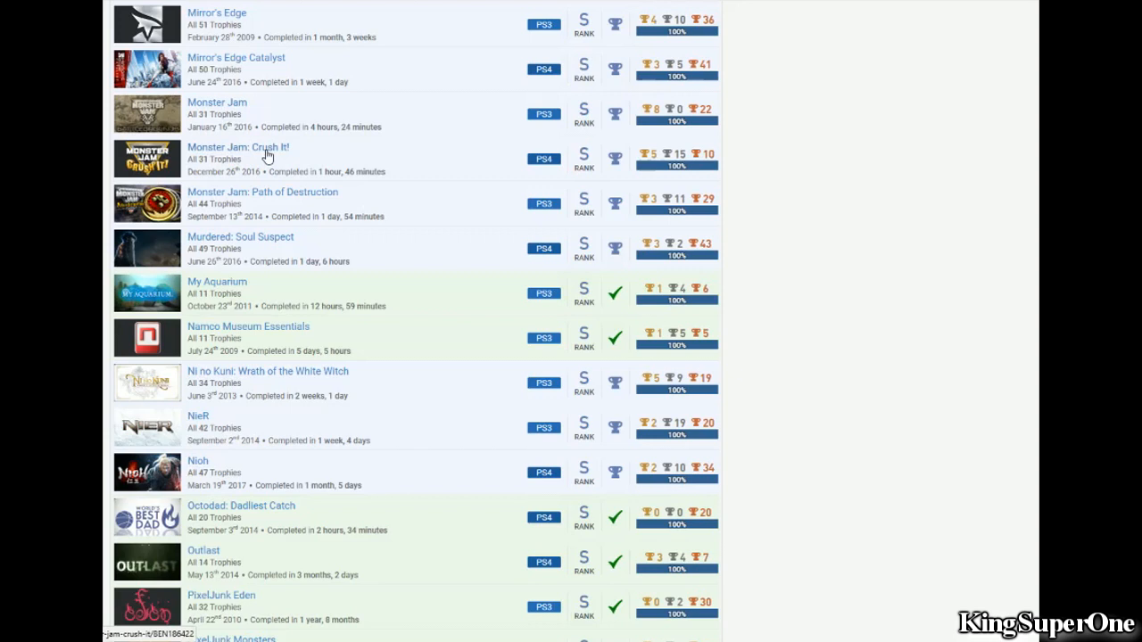
scroll(up, 3)
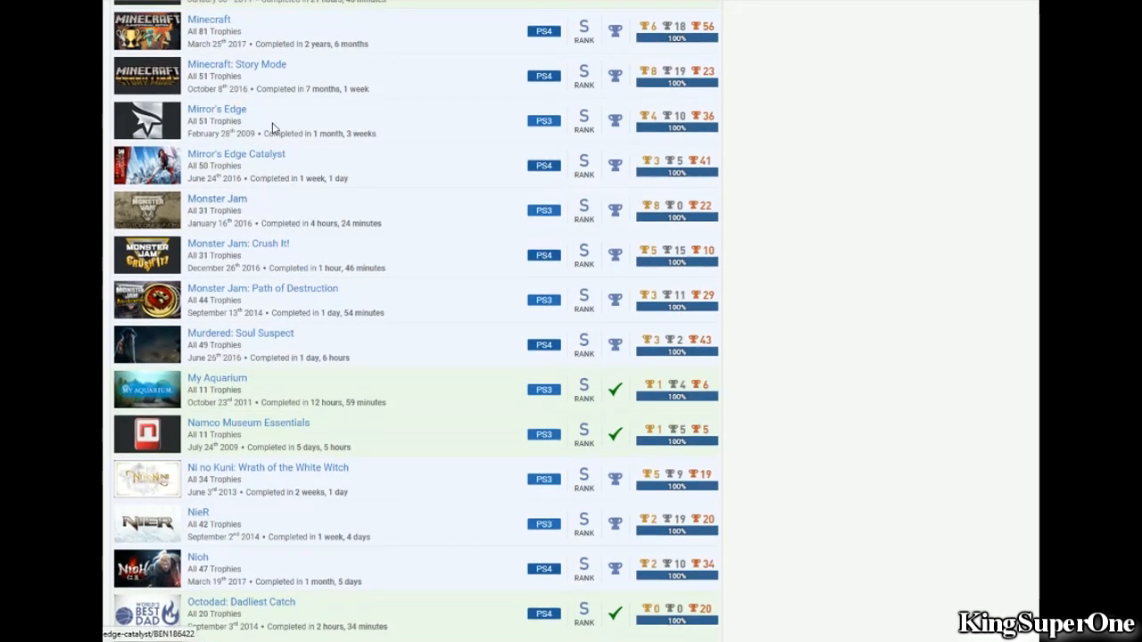
mouse_move(393, 161)
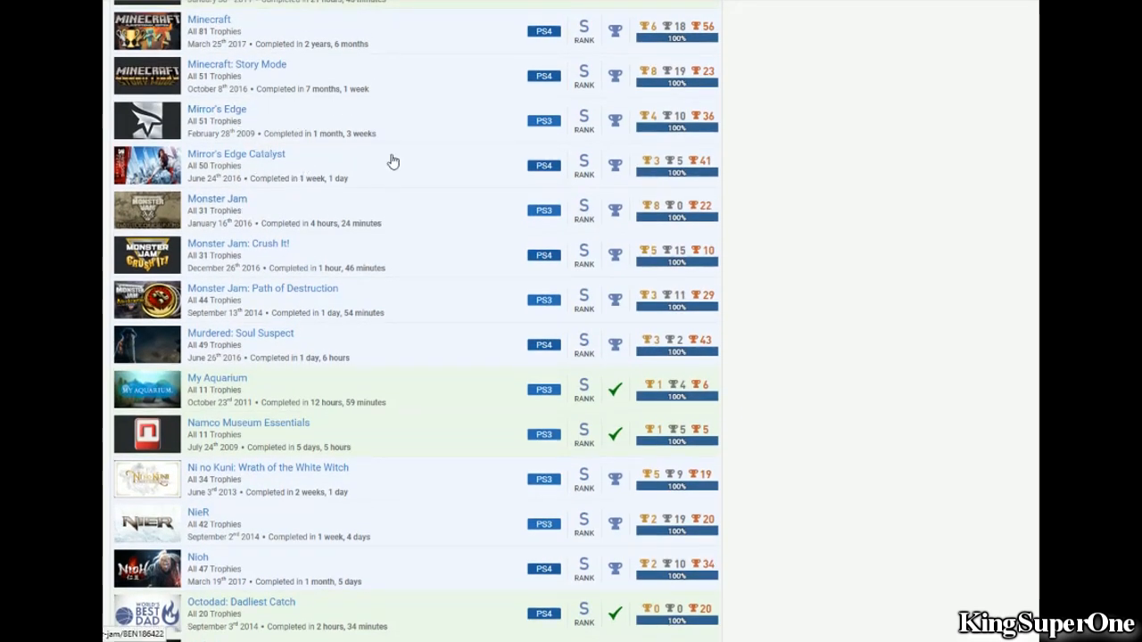
double_click(335, 178)
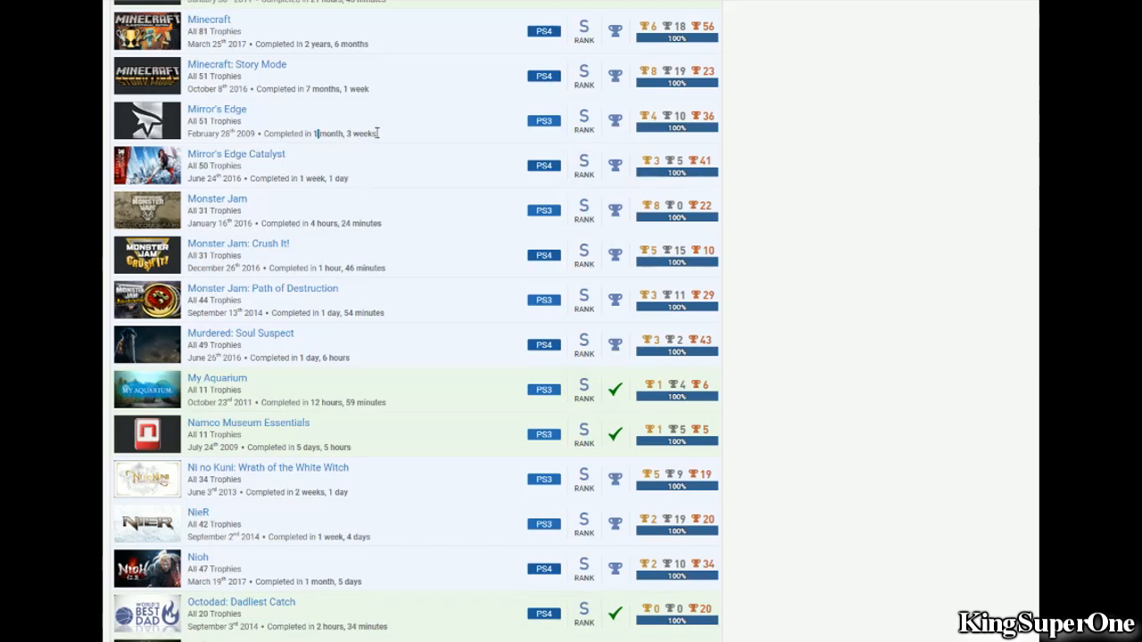
mouse_move(248, 160)
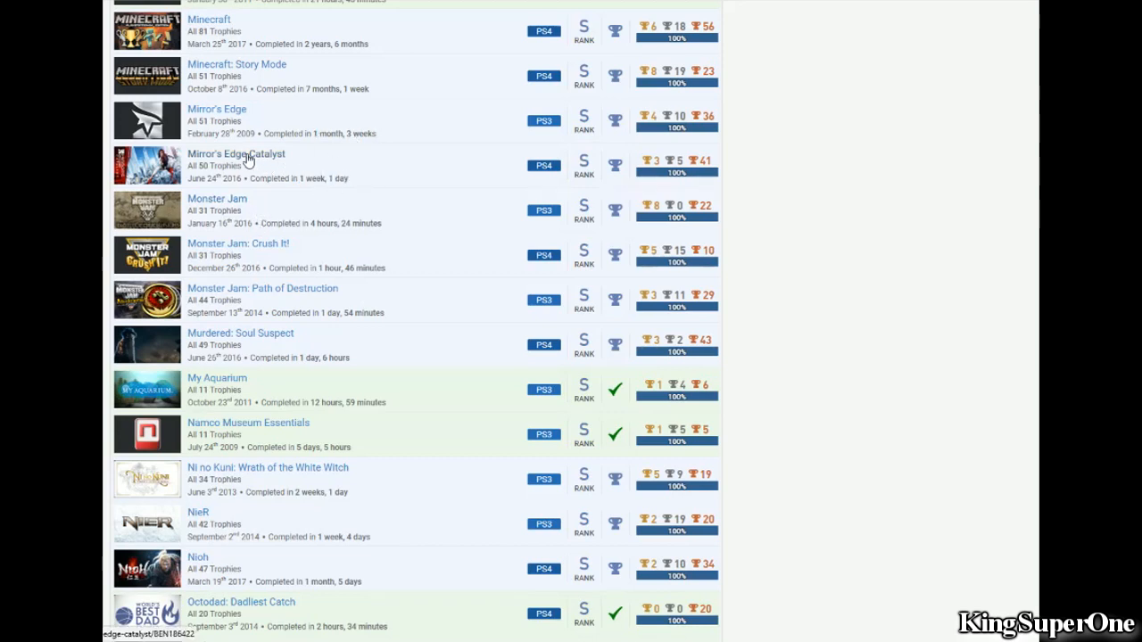
mouse_move(389, 177)
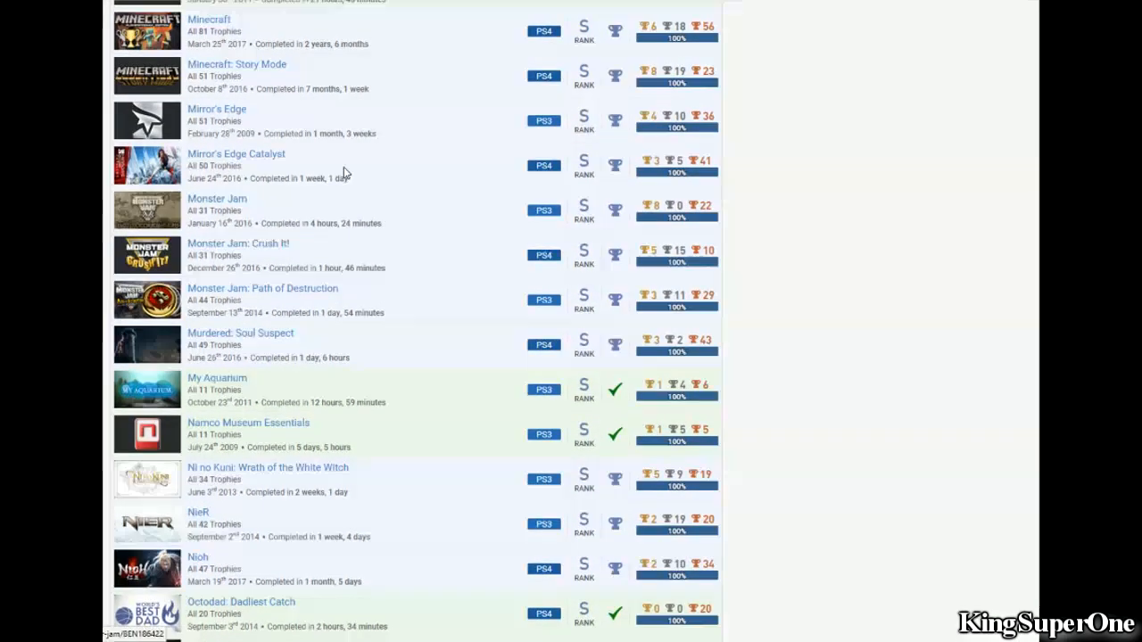
mouse_move(358, 168)
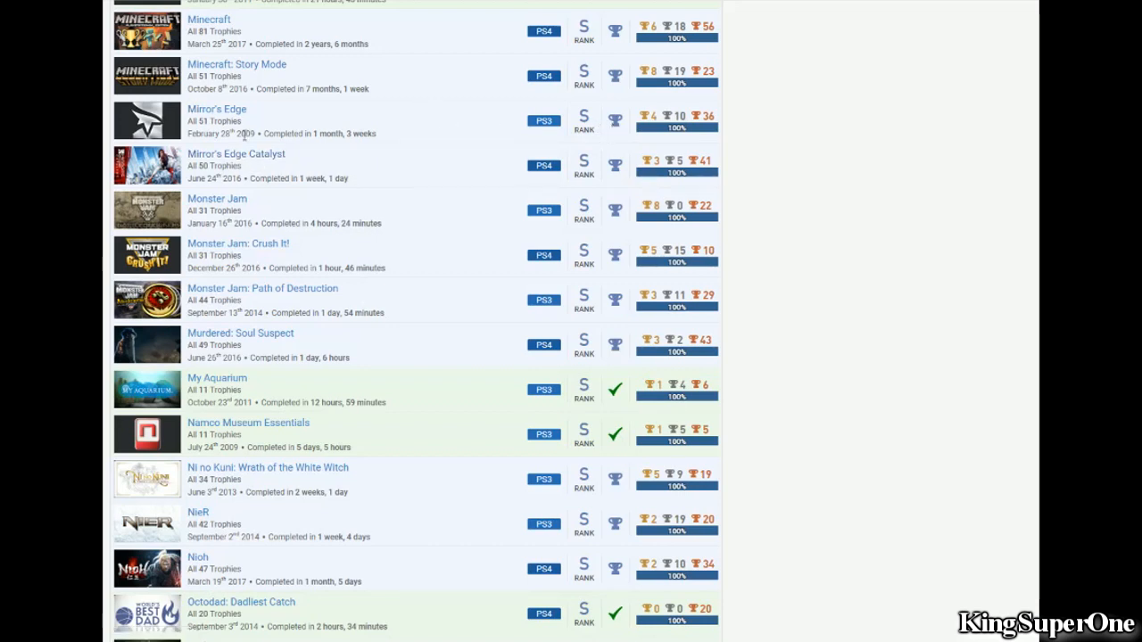
scroll(down, 3)
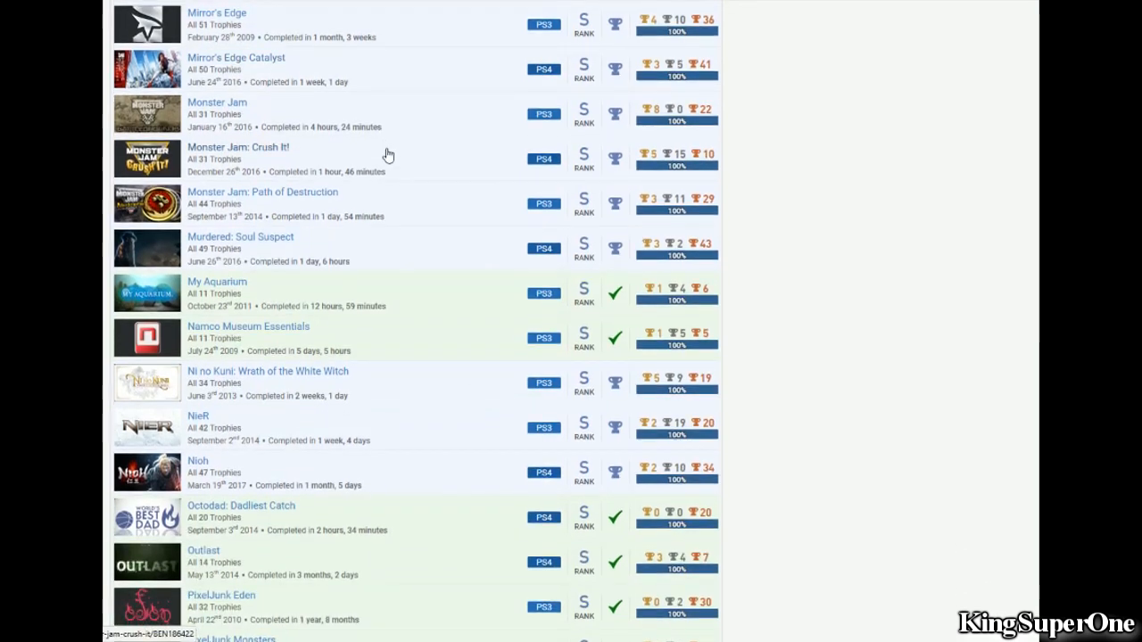
mouse_move(339, 204)
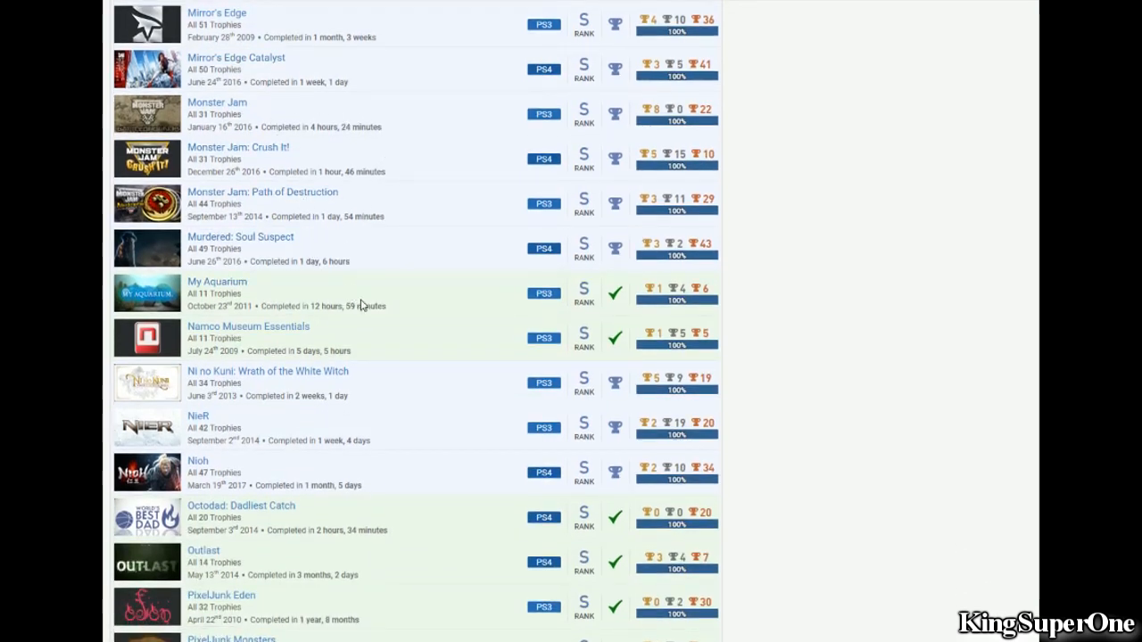
mouse_move(289, 392)
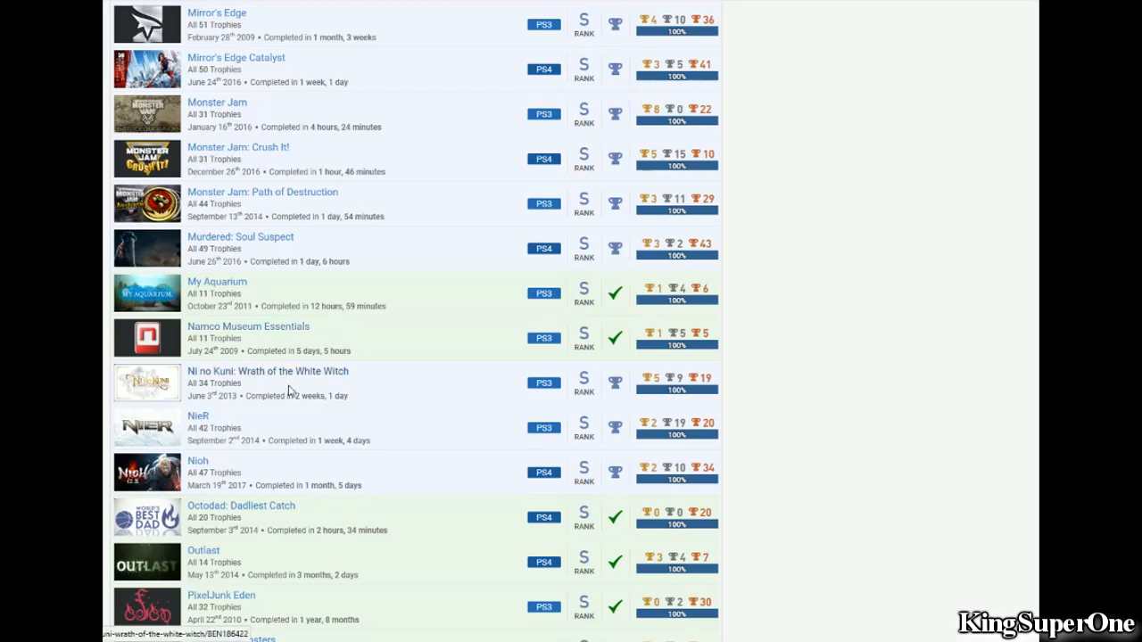
mouse_move(286, 482)
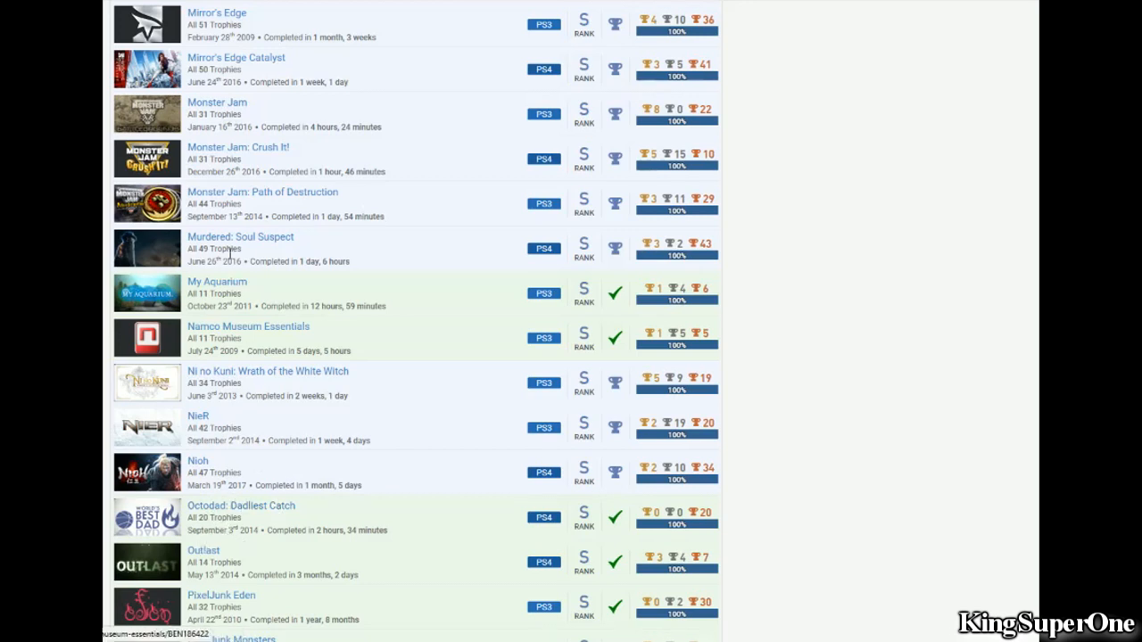
mouse_move(225, 471)
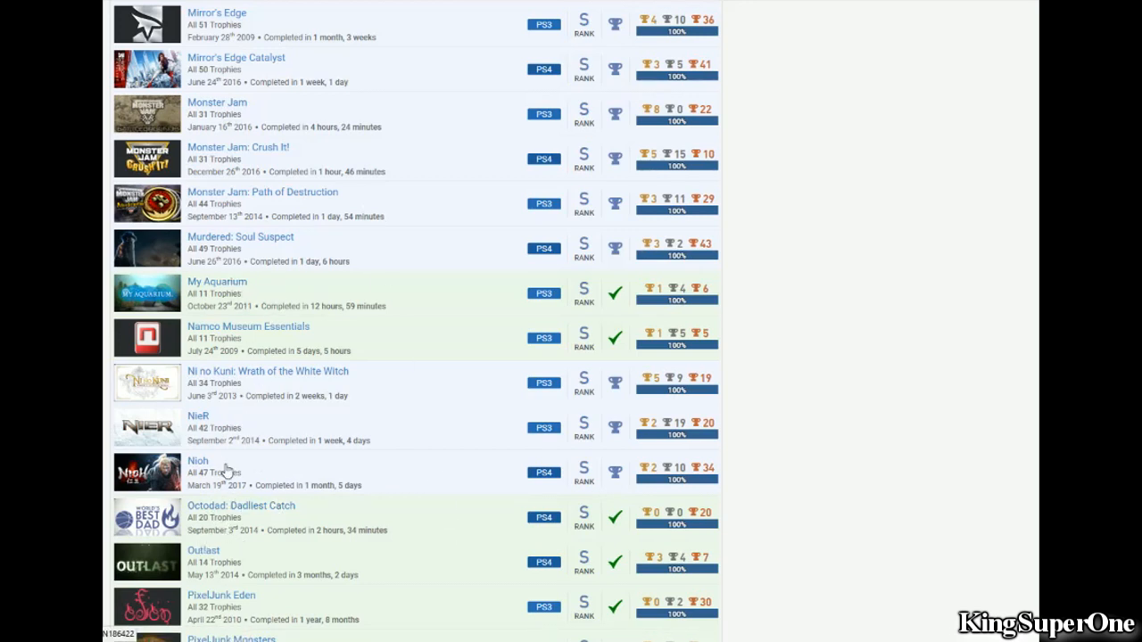
Step: Scroll down to the NieR, Plants vs Zombies, Resistance and SAW 2 entries
scroll(down, 3)
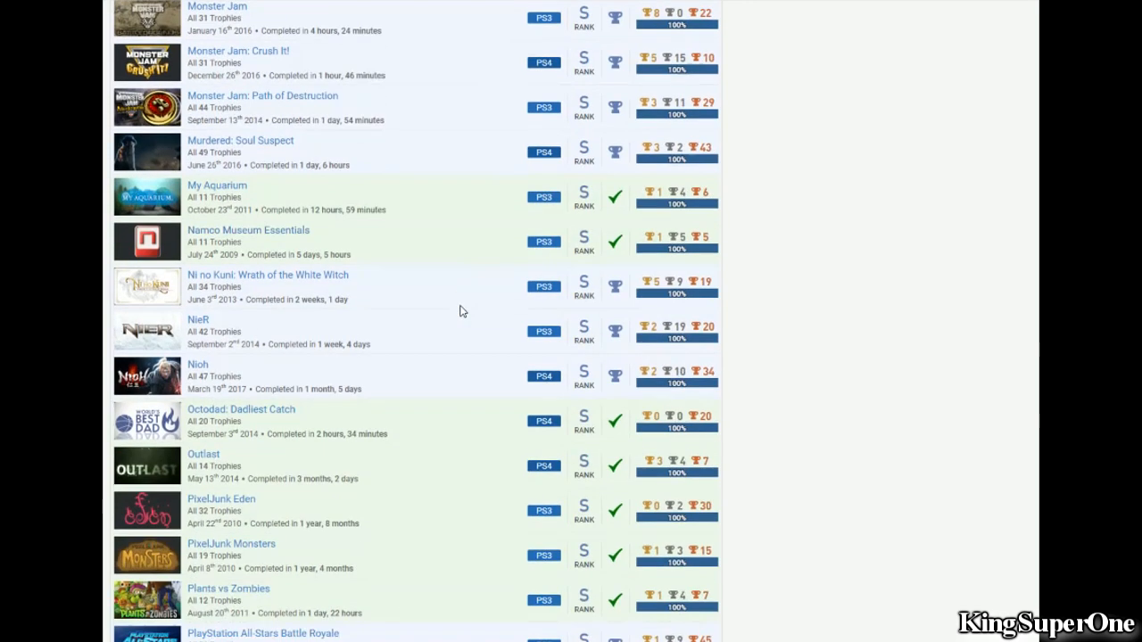
scroll(down, 3)
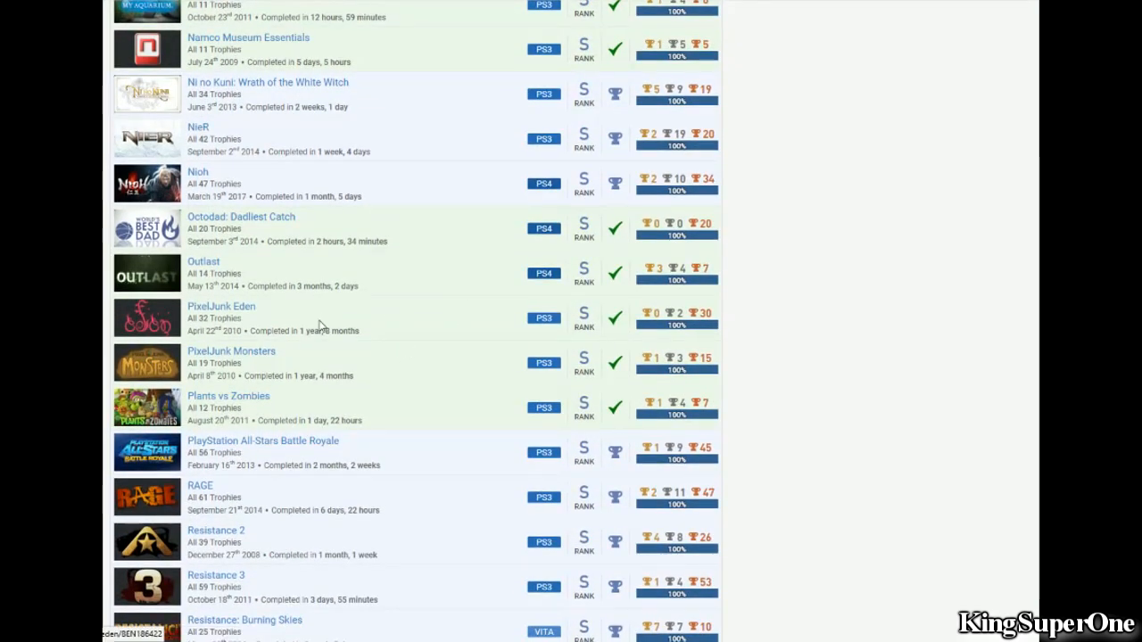
scroll(down, 3)
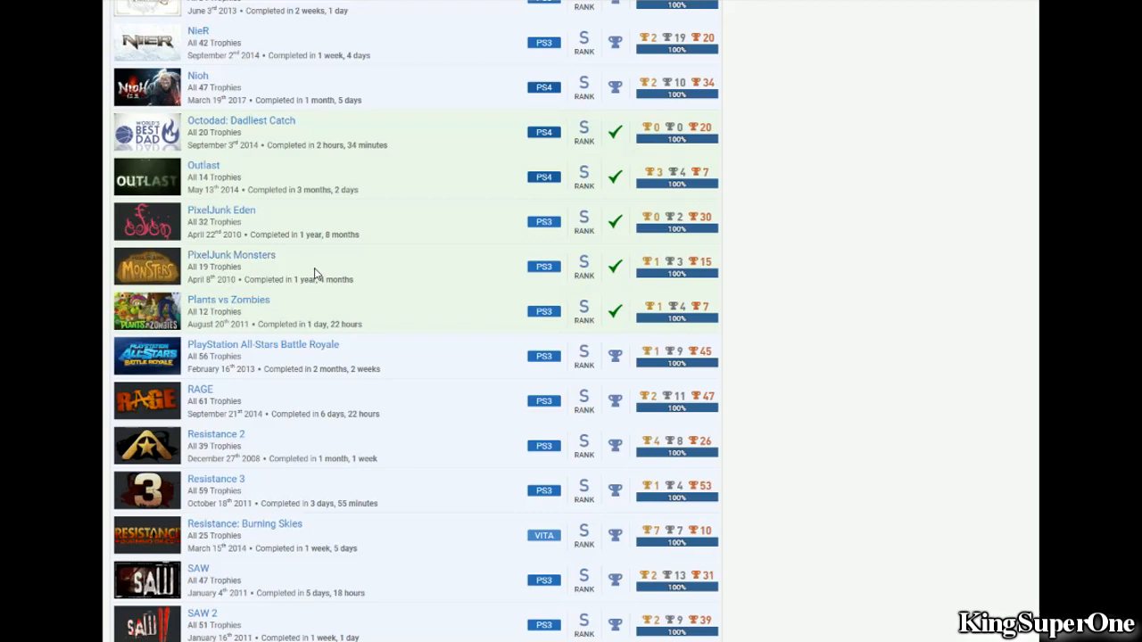
mouse_move(703, 241)
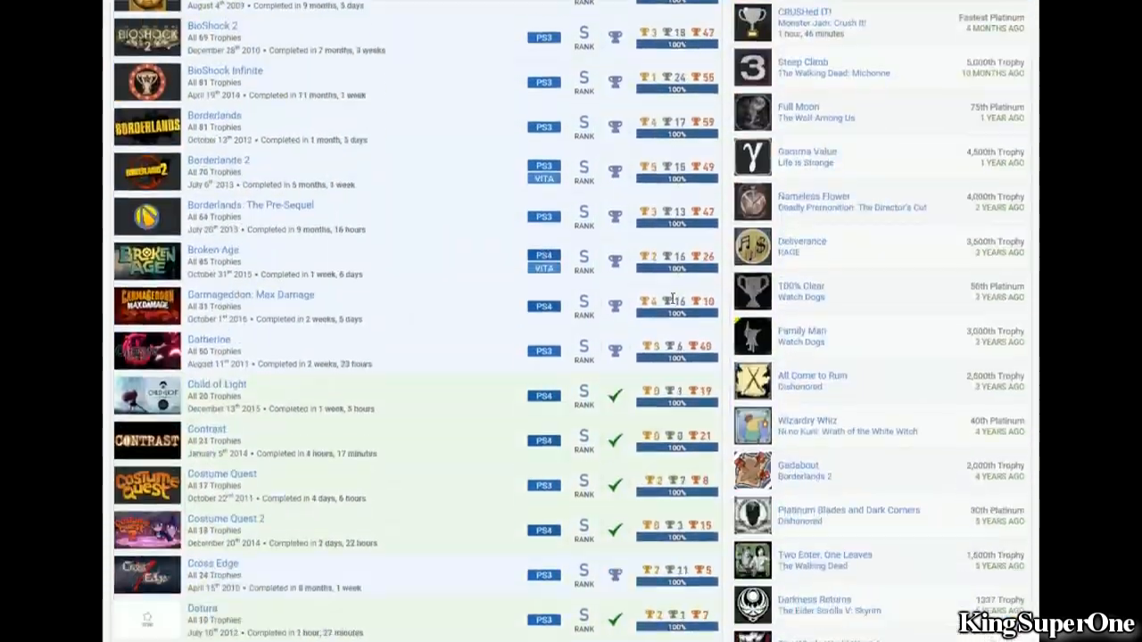
Step: Scroll steadily down from Killing Floor 2 through Super Stardust HD to The Last of Us and The Order: 1886
scroll(down, 3)
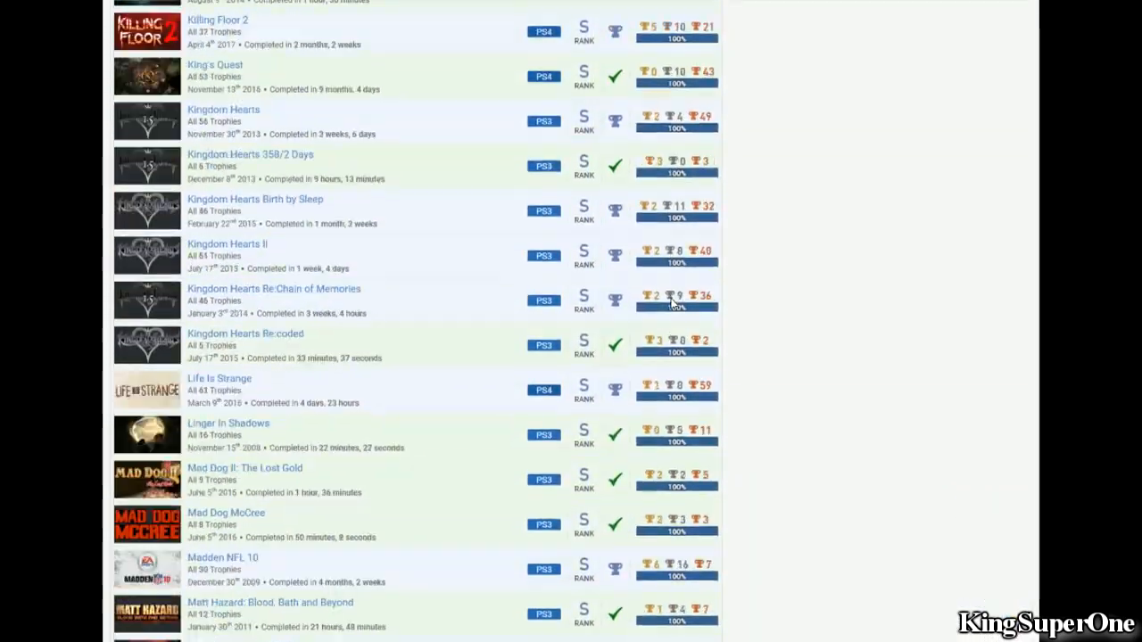
scroll(down, 3)
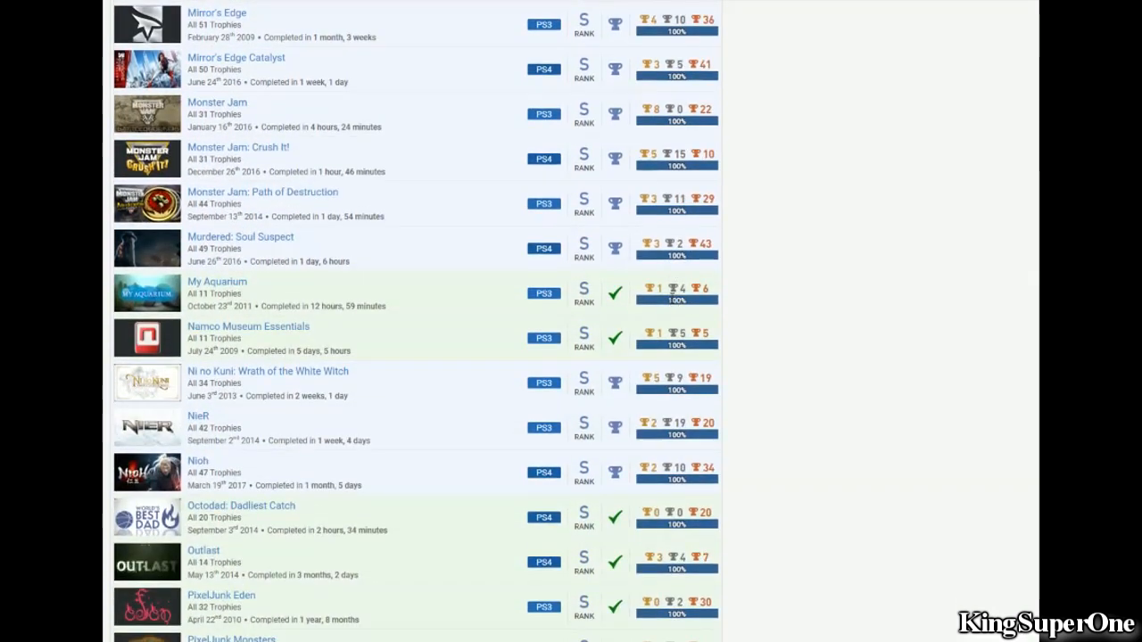
scroll(down, 3)
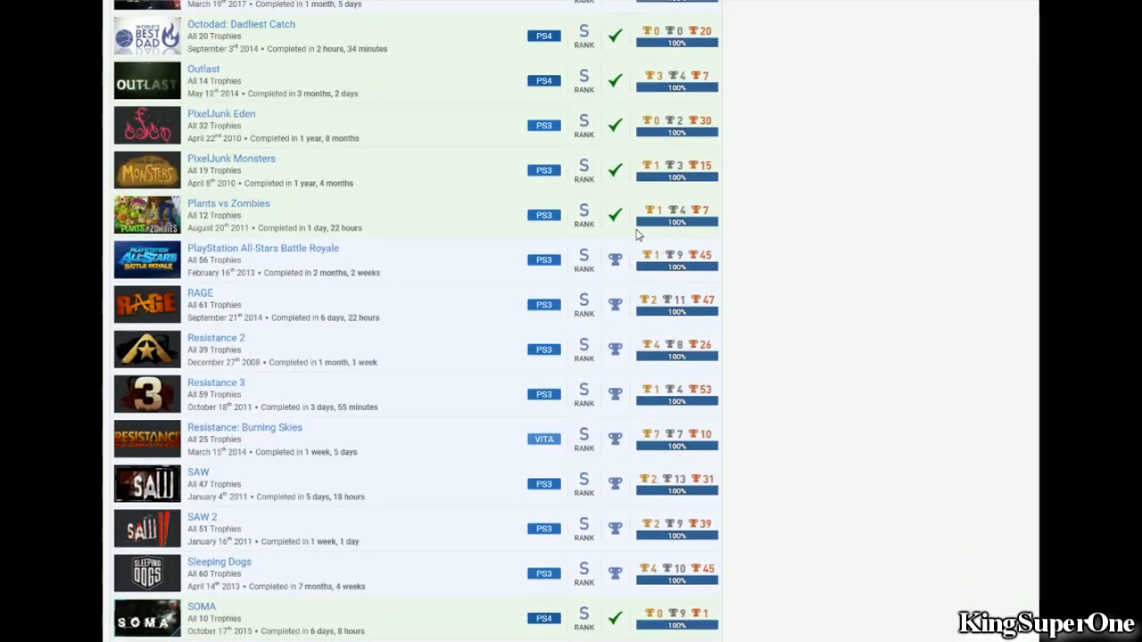
mouse_move(517, 259)
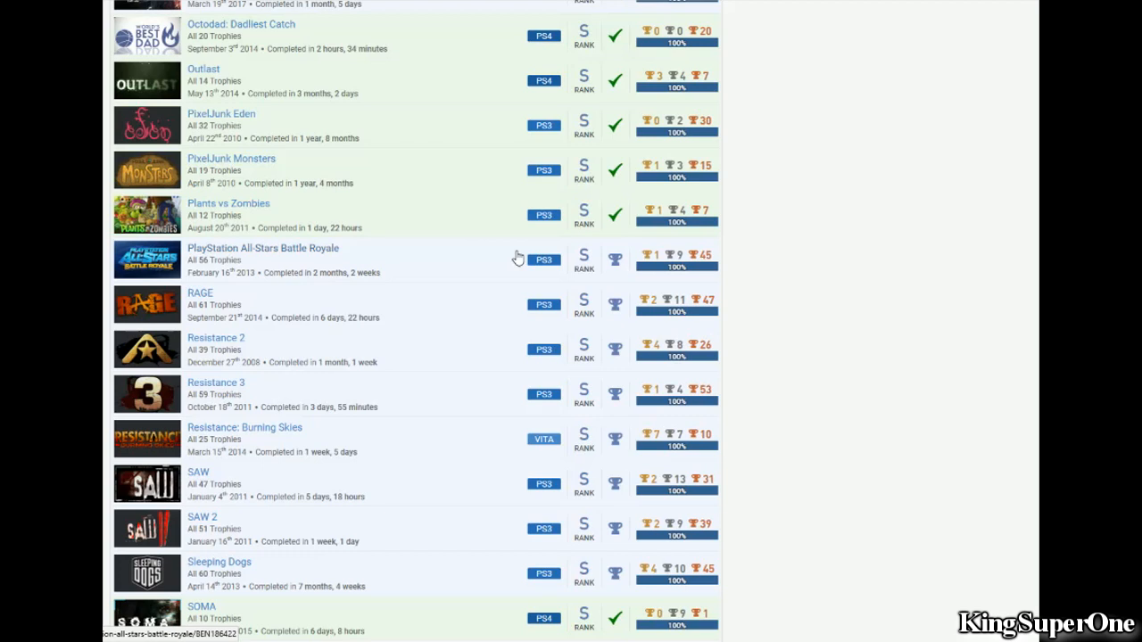
mouse_move(205, 214)
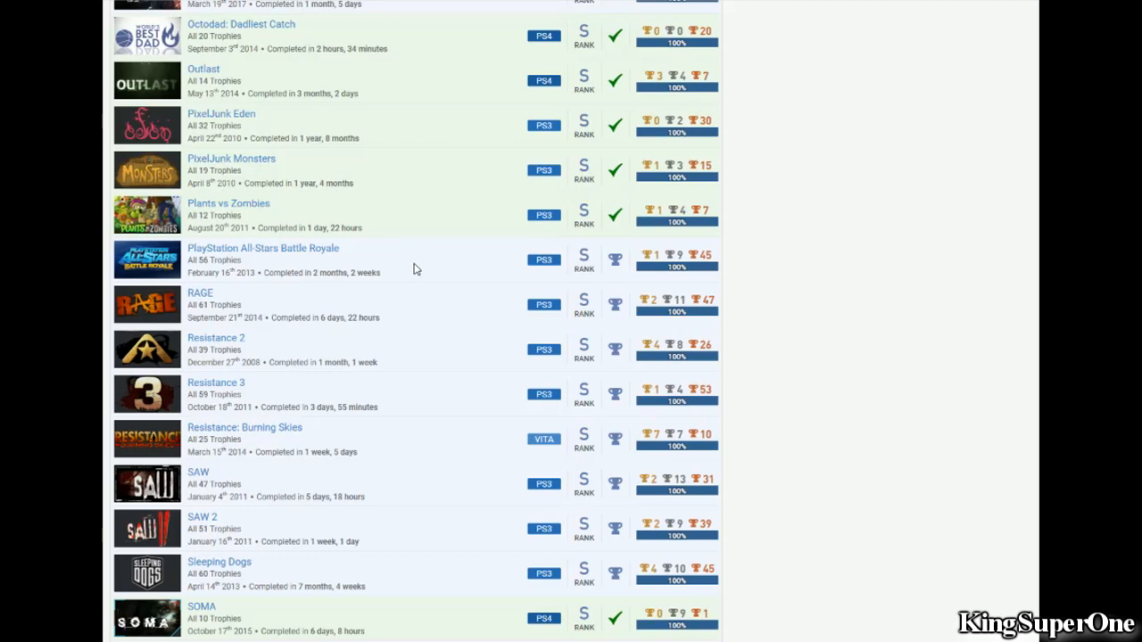
scroll(down, 3)
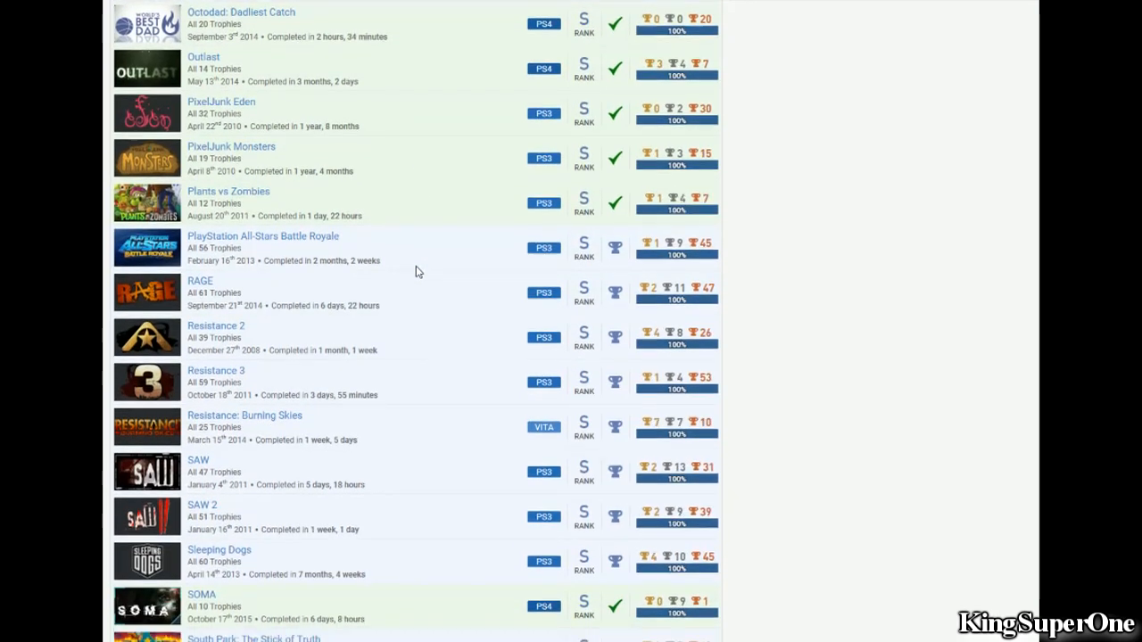
scroll(down, 3)
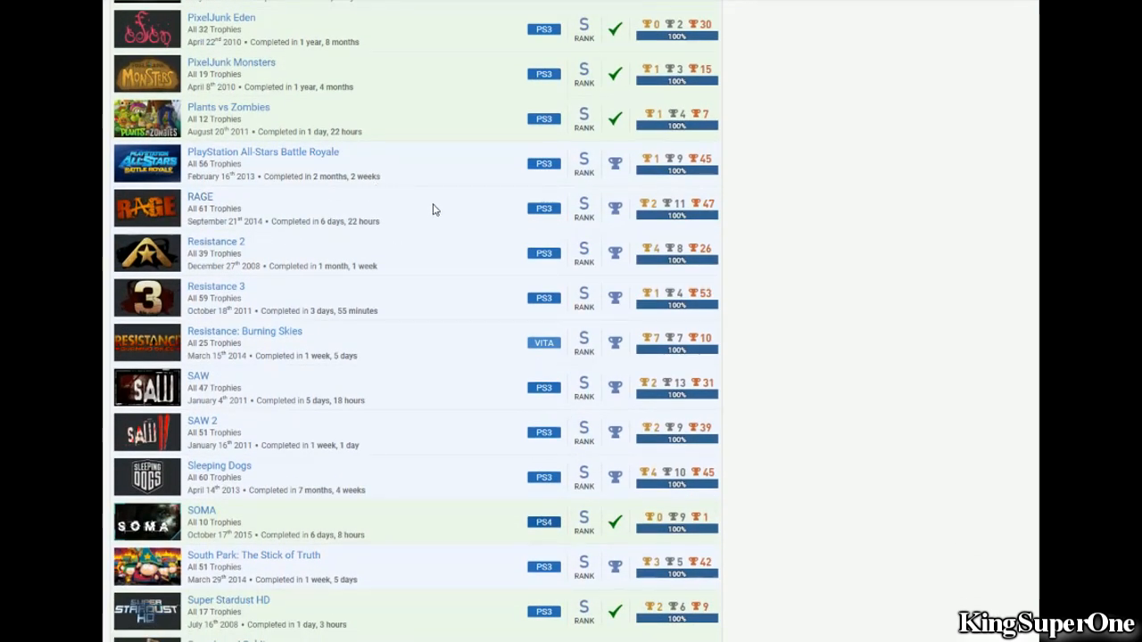
mouse_move(360, 254)
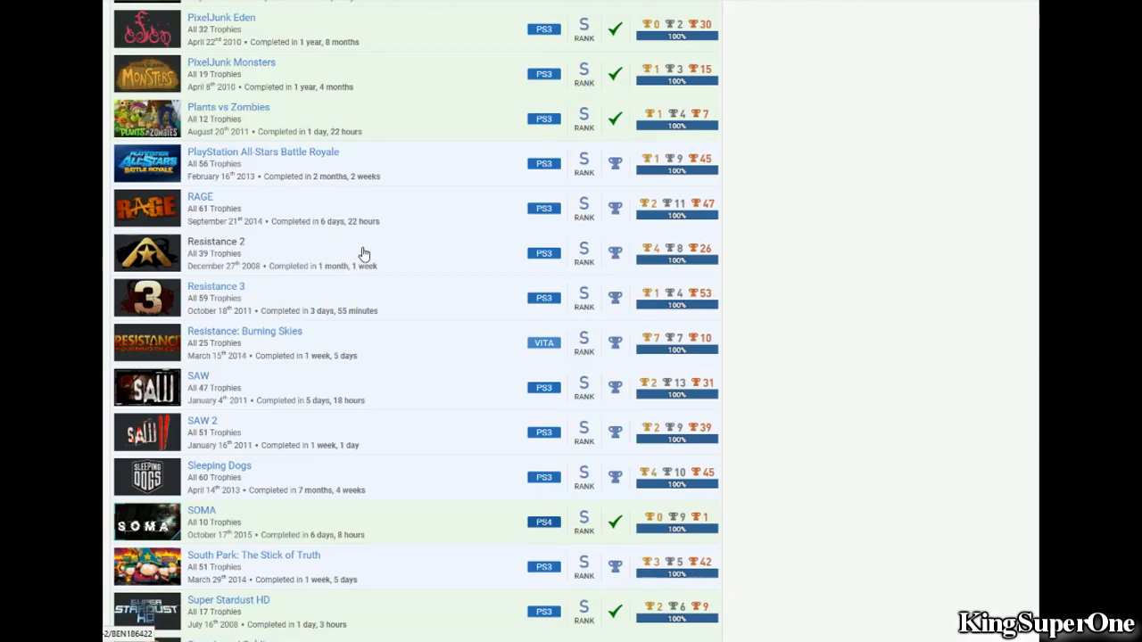
mouse_move(333, 277)
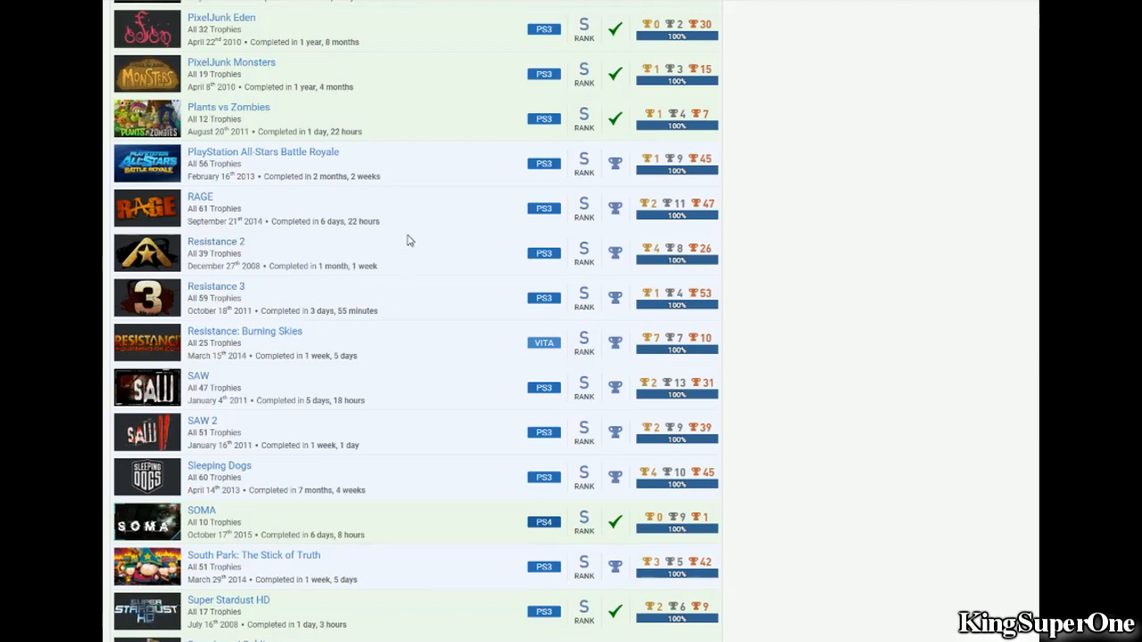
scroll(down, 3)
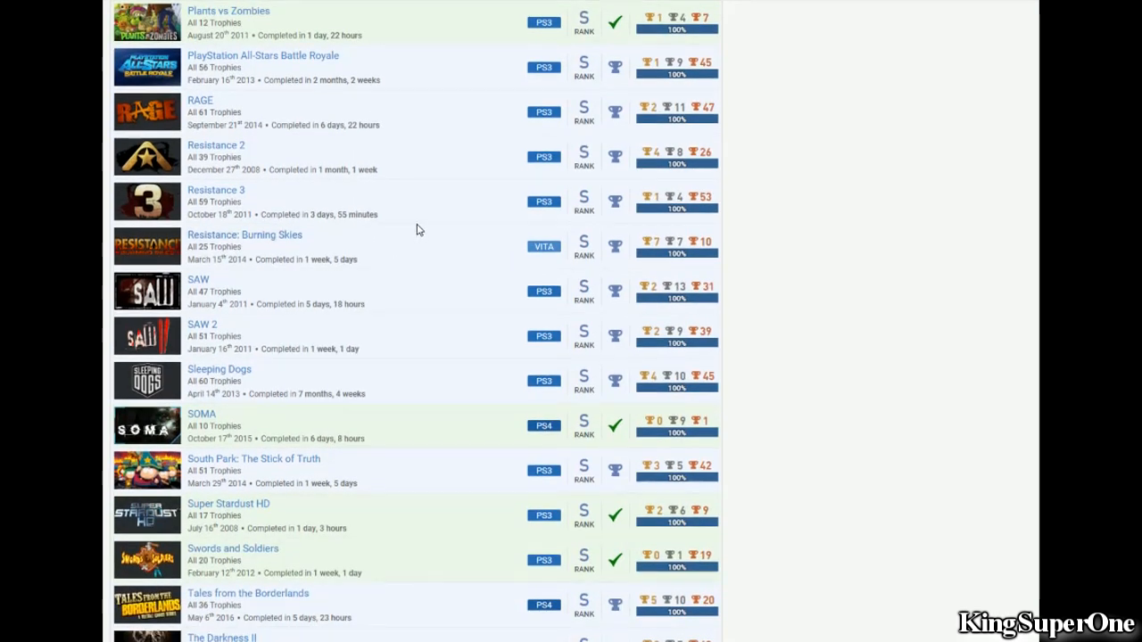
scroll(down, 3)
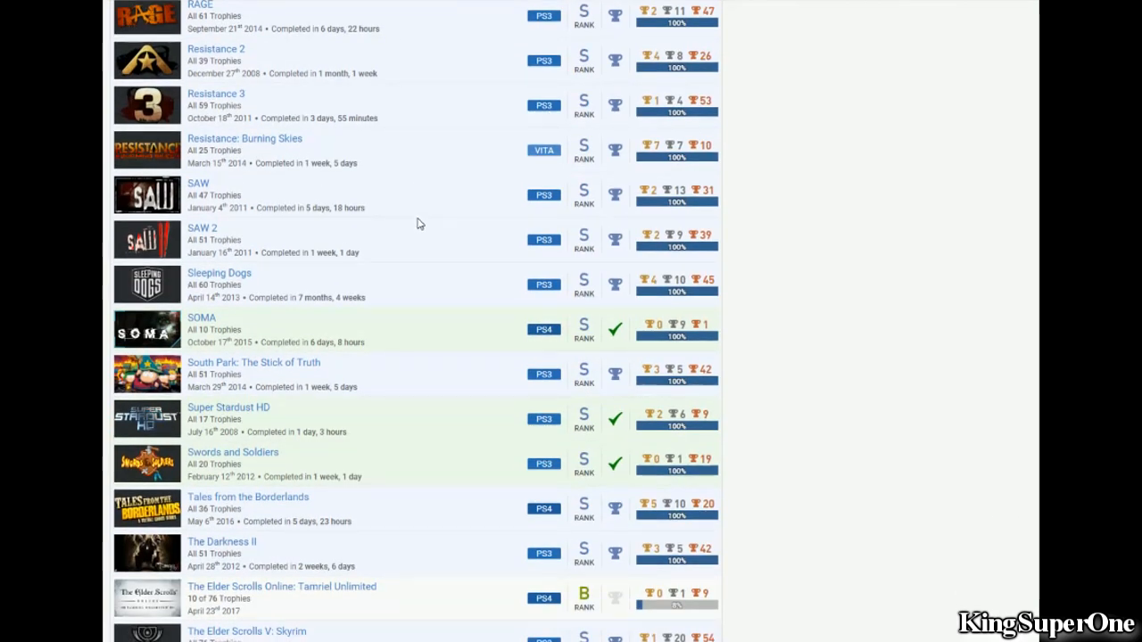
scroll(down, 3)
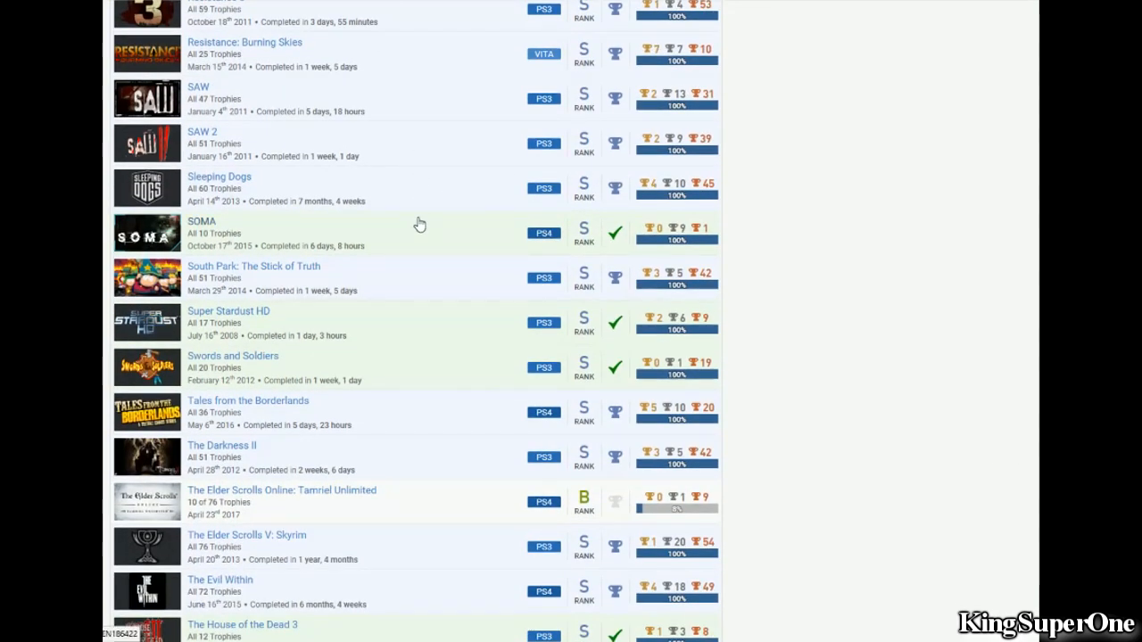
mouse_move(311, 242)
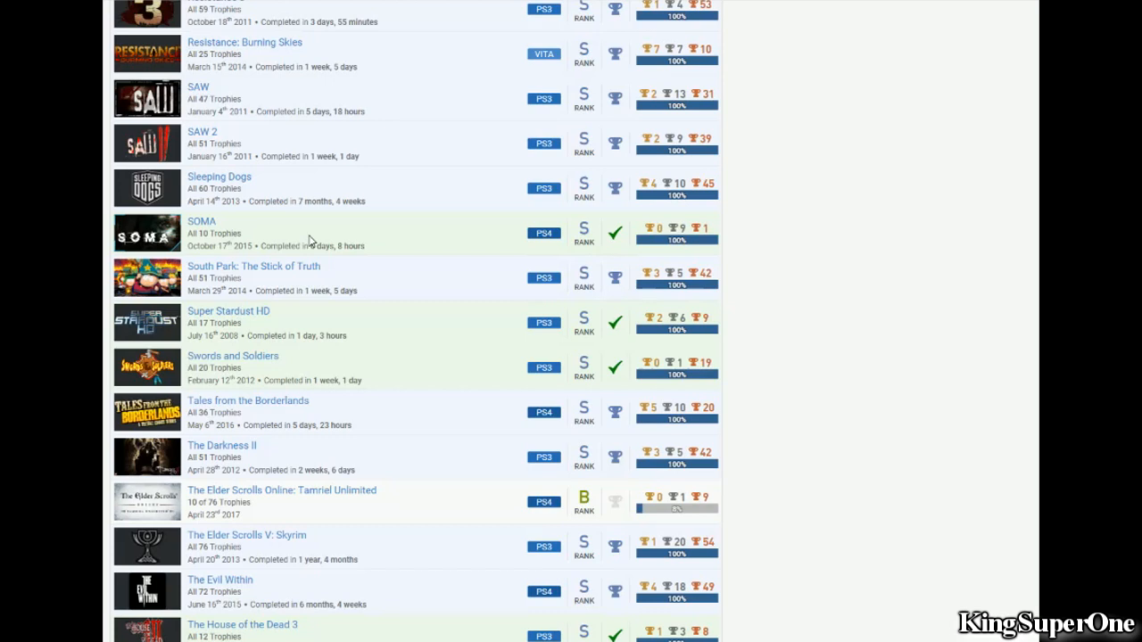
mouse_move(348, 250)
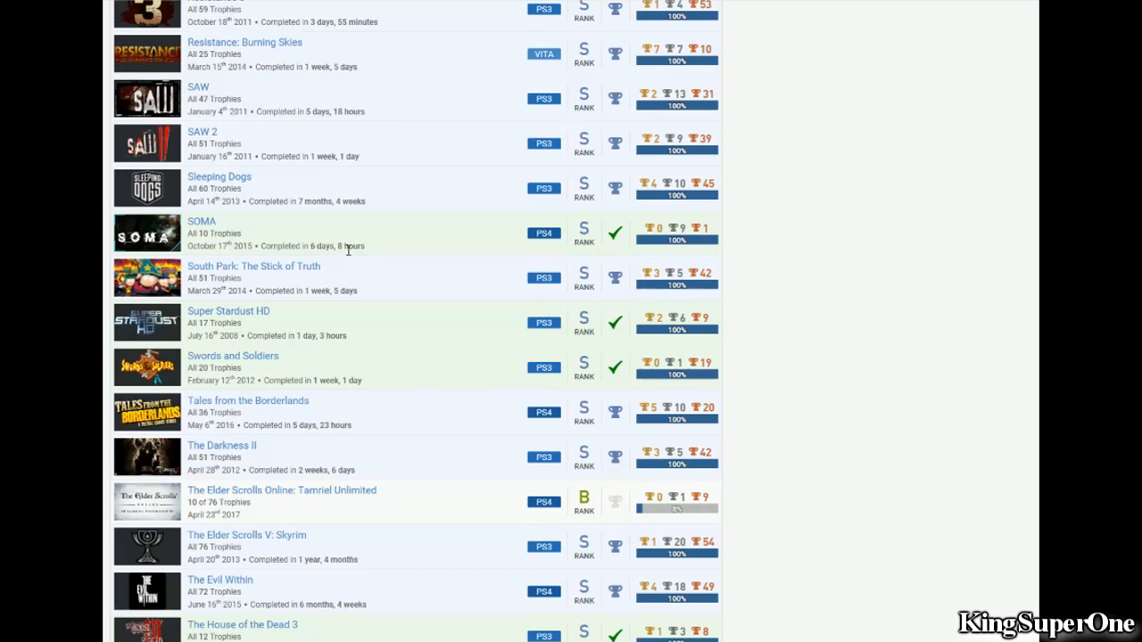
mouse_move(389, 233)
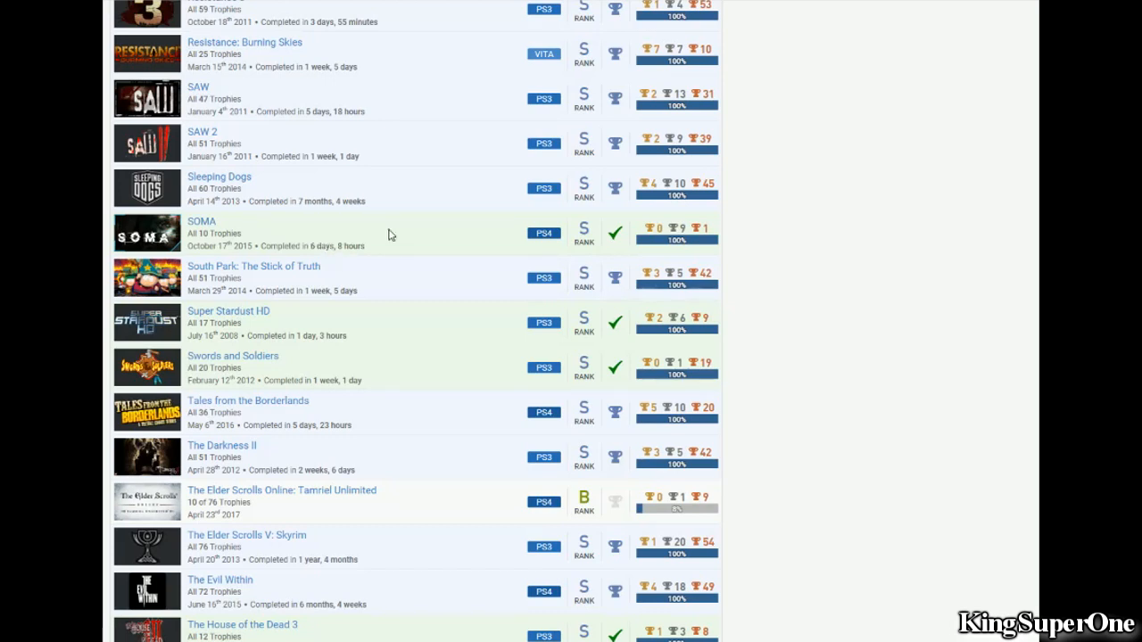
mouse_move(264, 125)
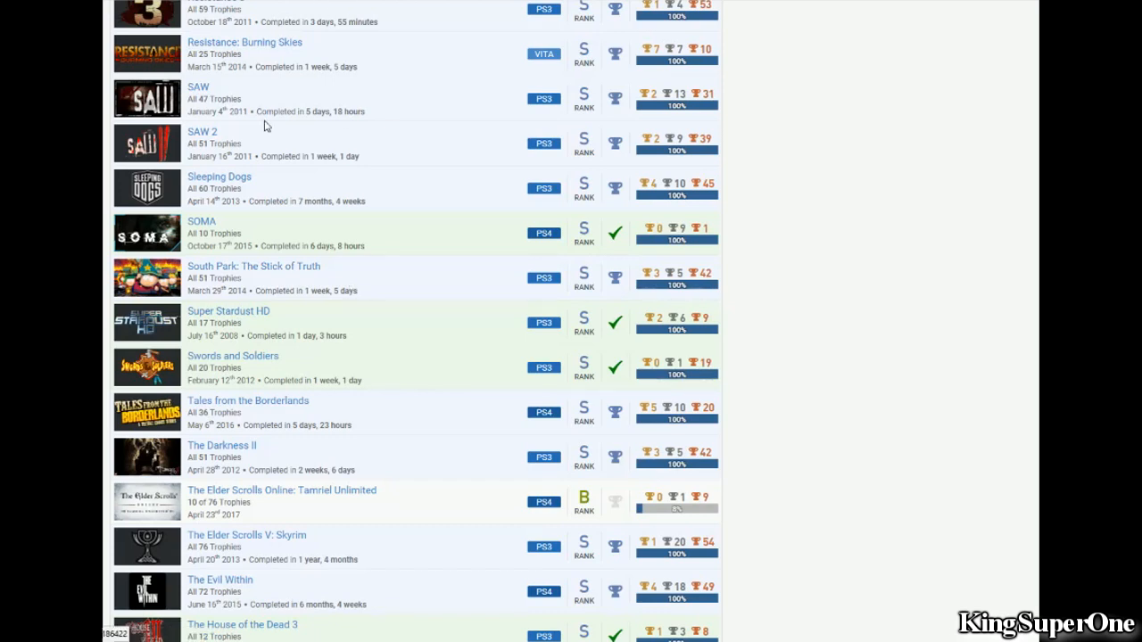
mouse_move(586, 142)
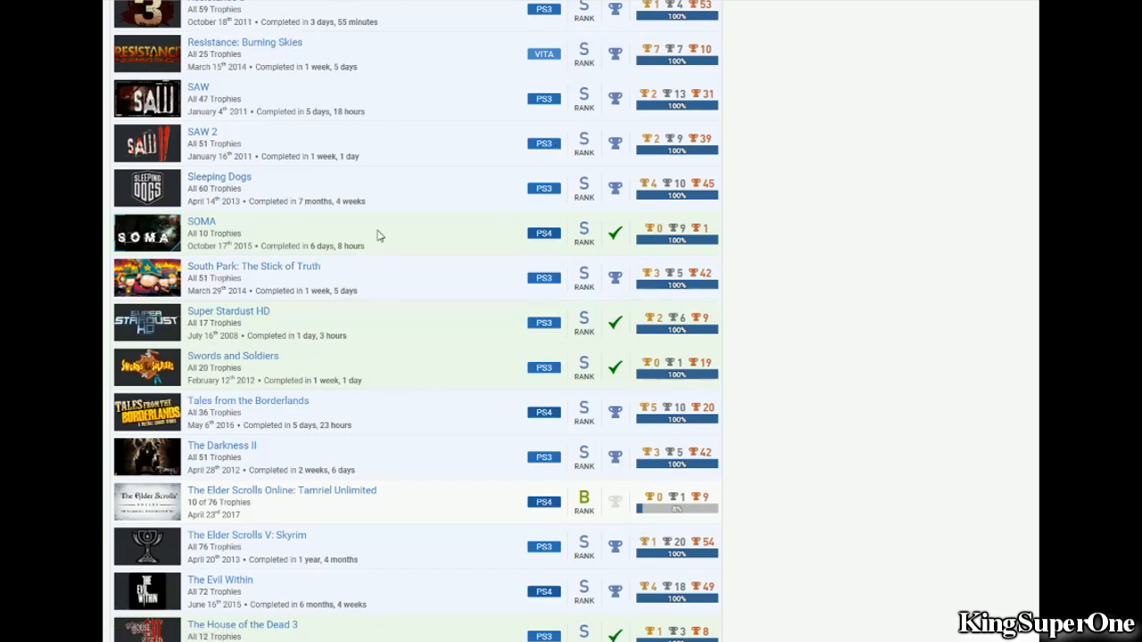
scroll(down, 3)
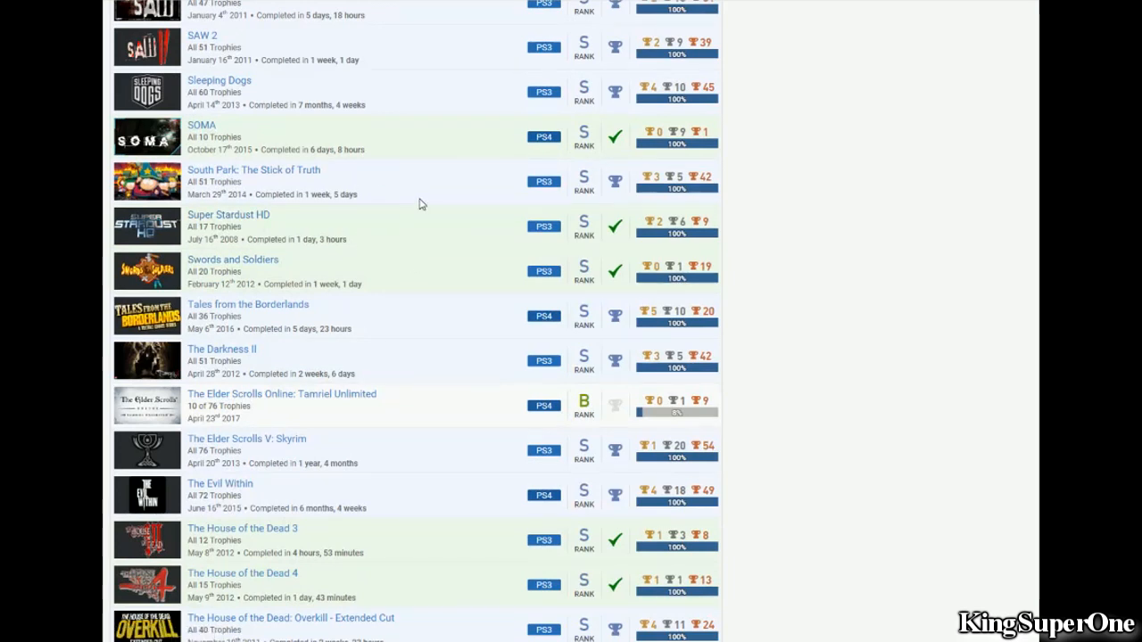
mouse_move(279, 178)
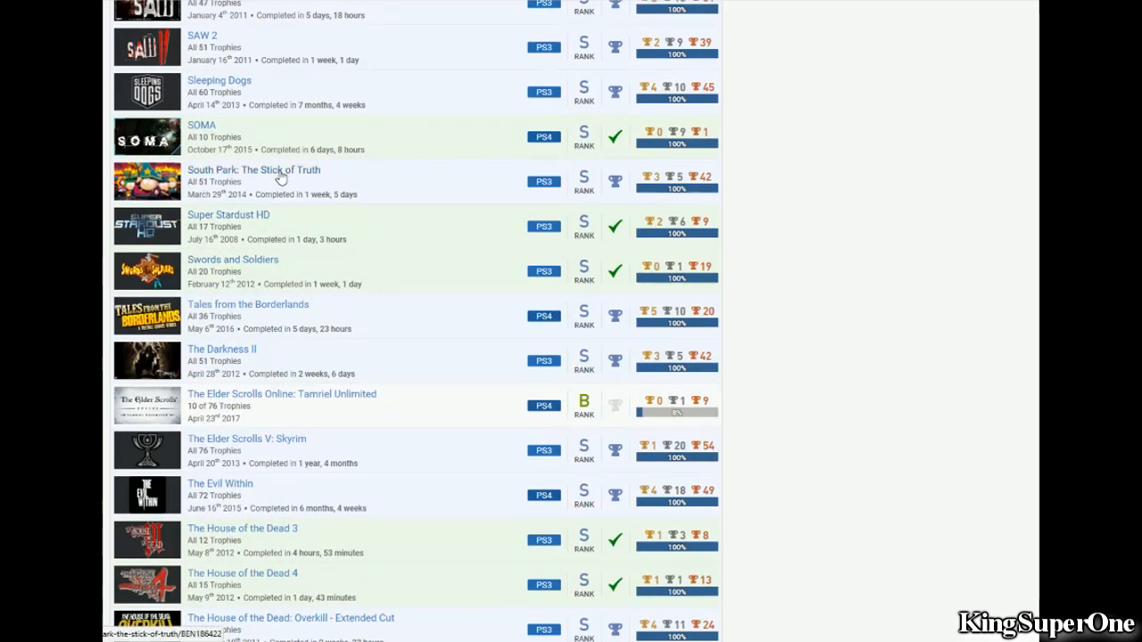
scroll(down, 3)
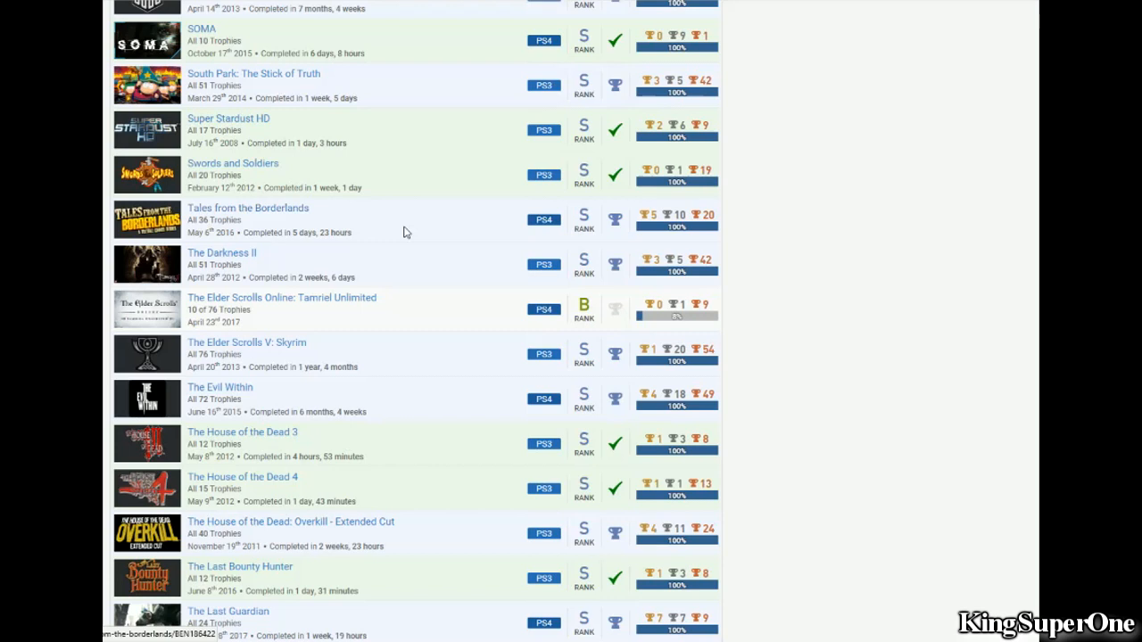
mouse_move(339, 232)
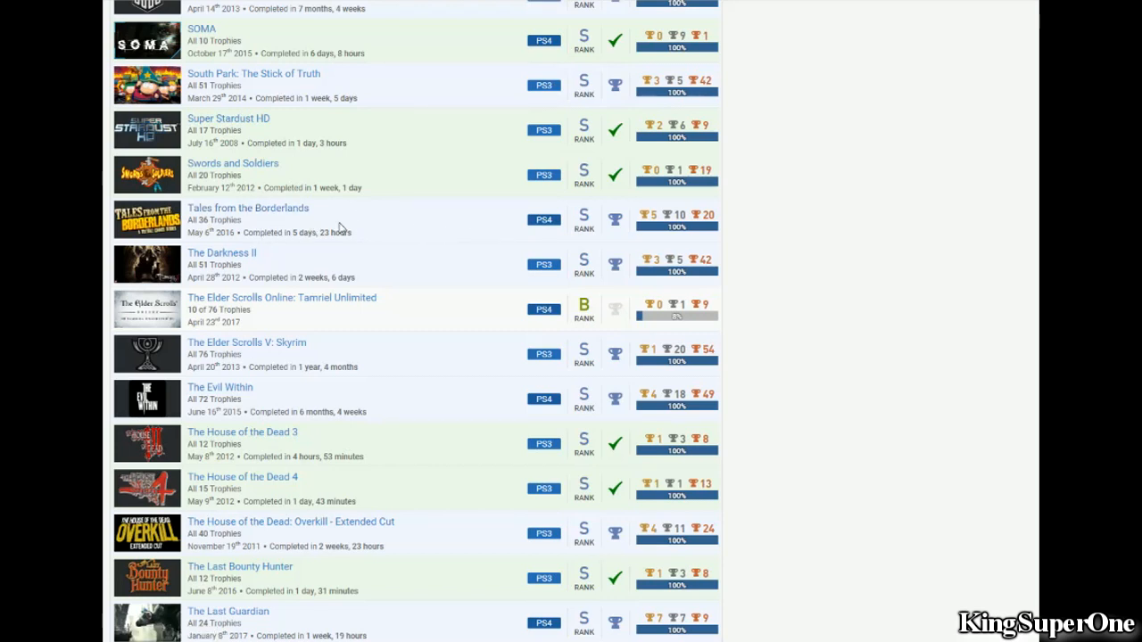
mouse_move(417, 249)
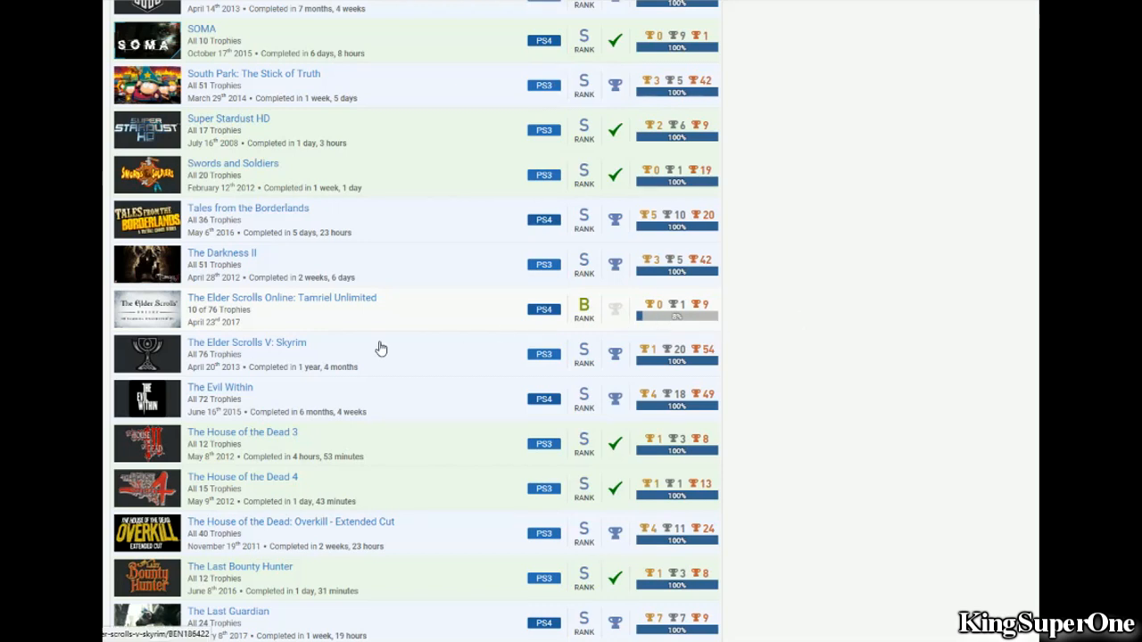
scroll(down, 3)
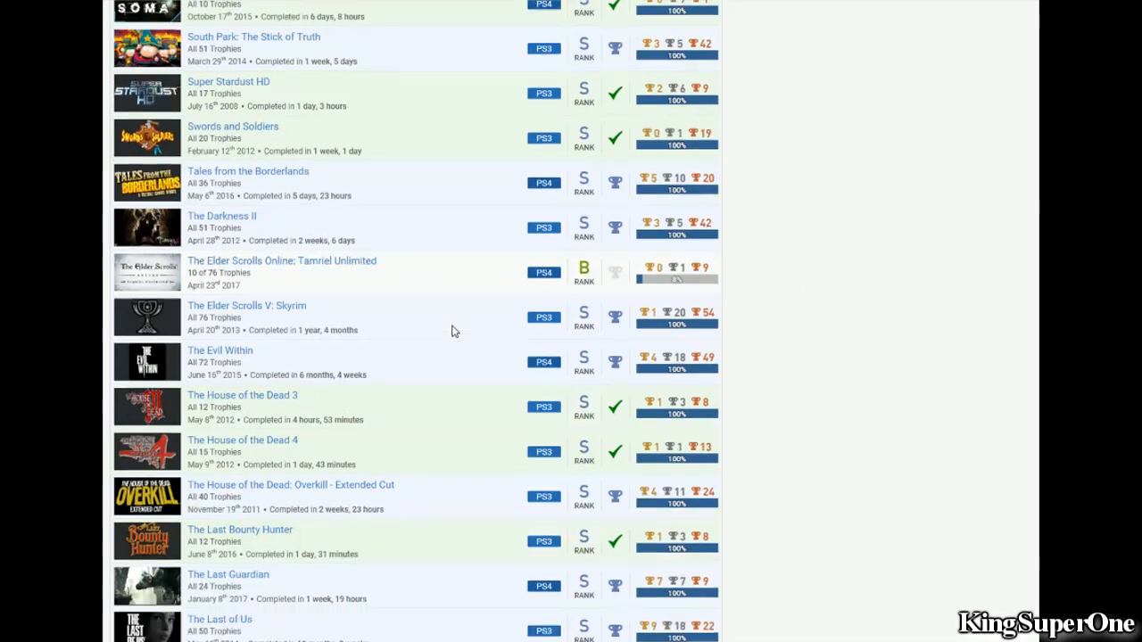
scroll(down, 3)
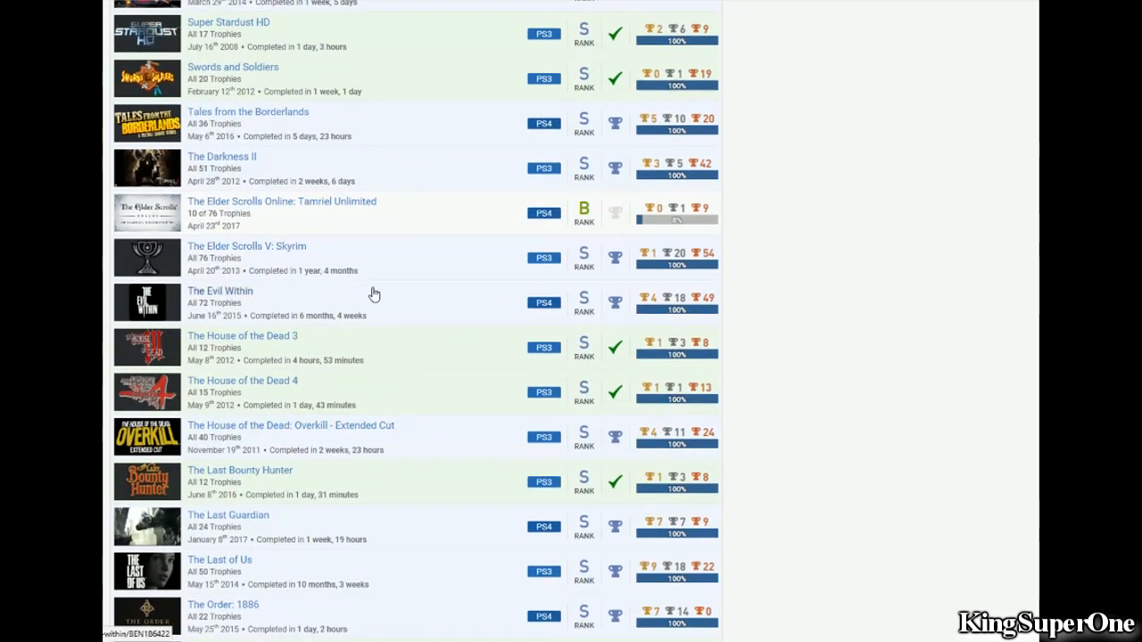
mouse_move(487, 328)
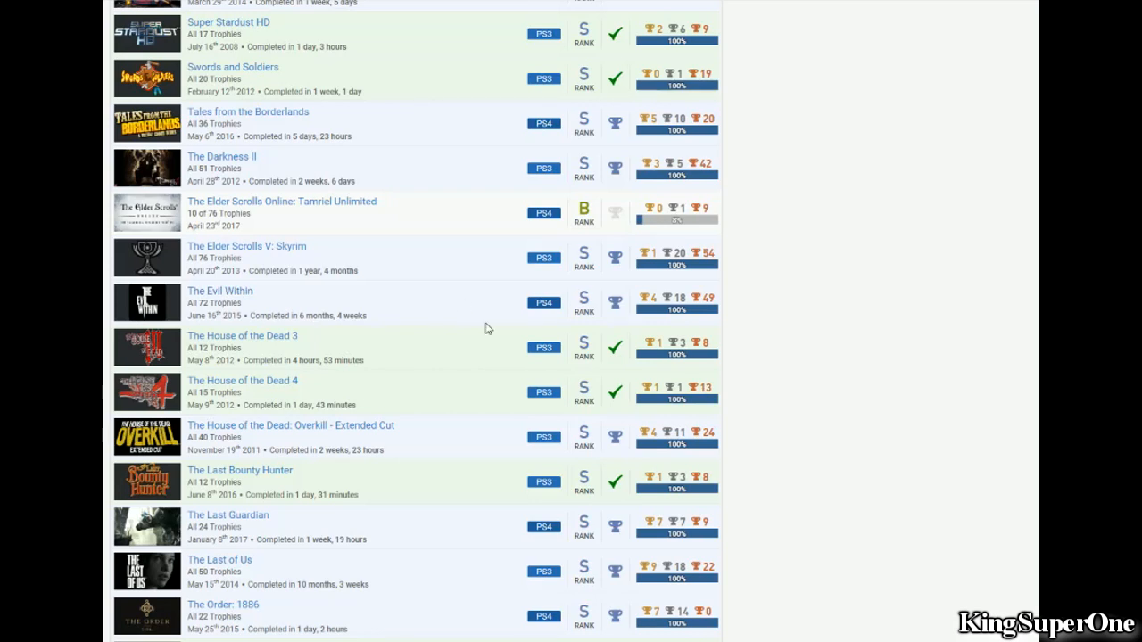
mouse_move(533, 295)
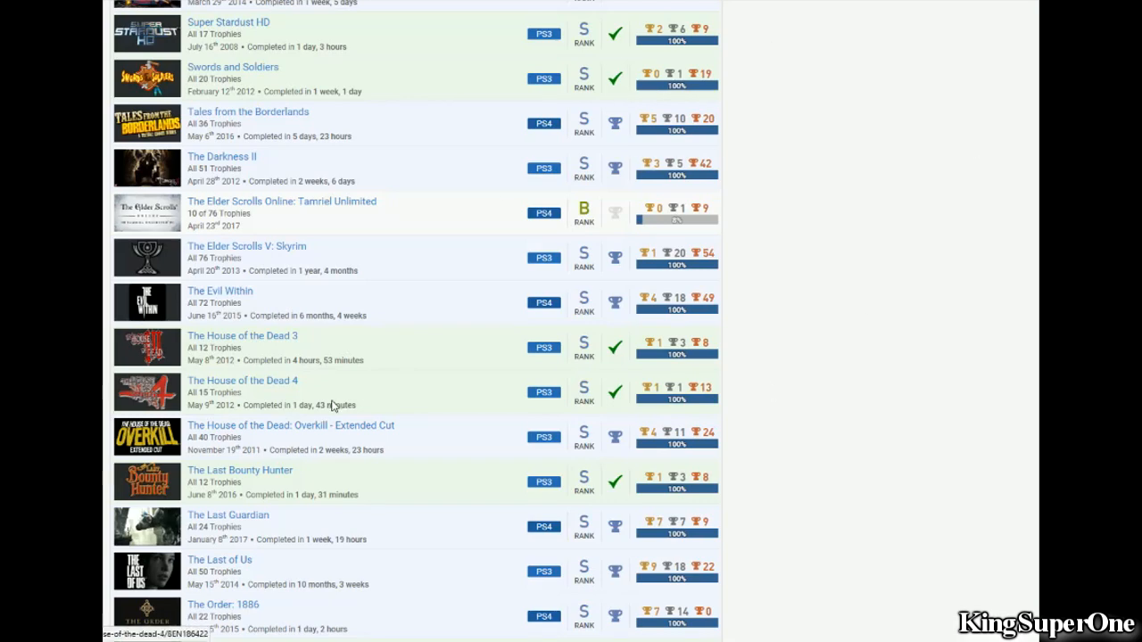
scroll(down, 3)
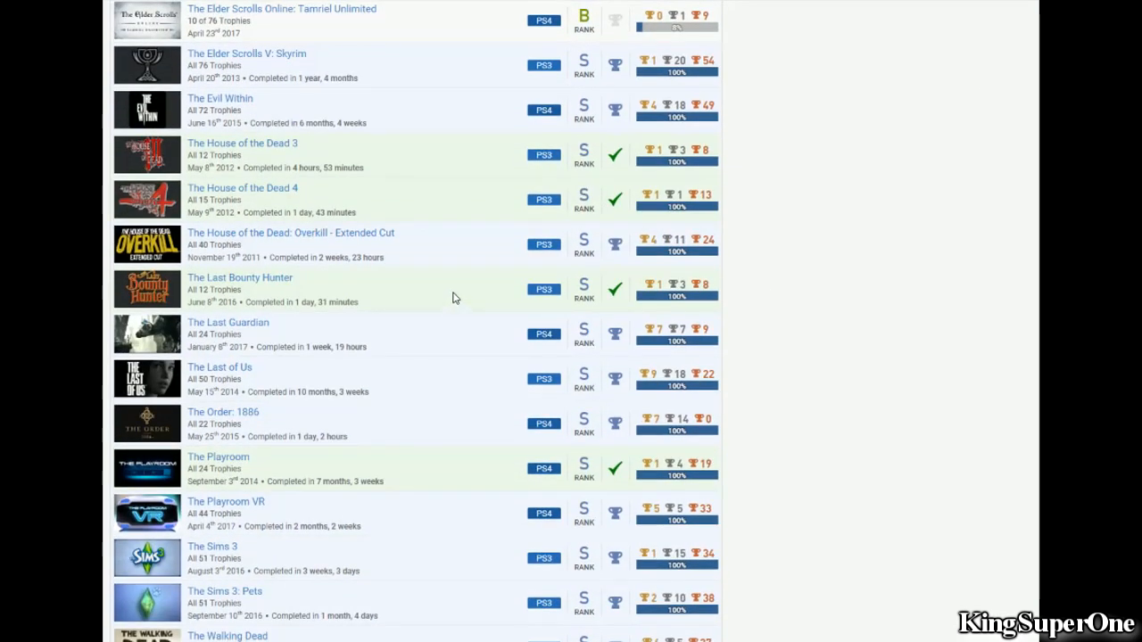
scroll(down, 3)
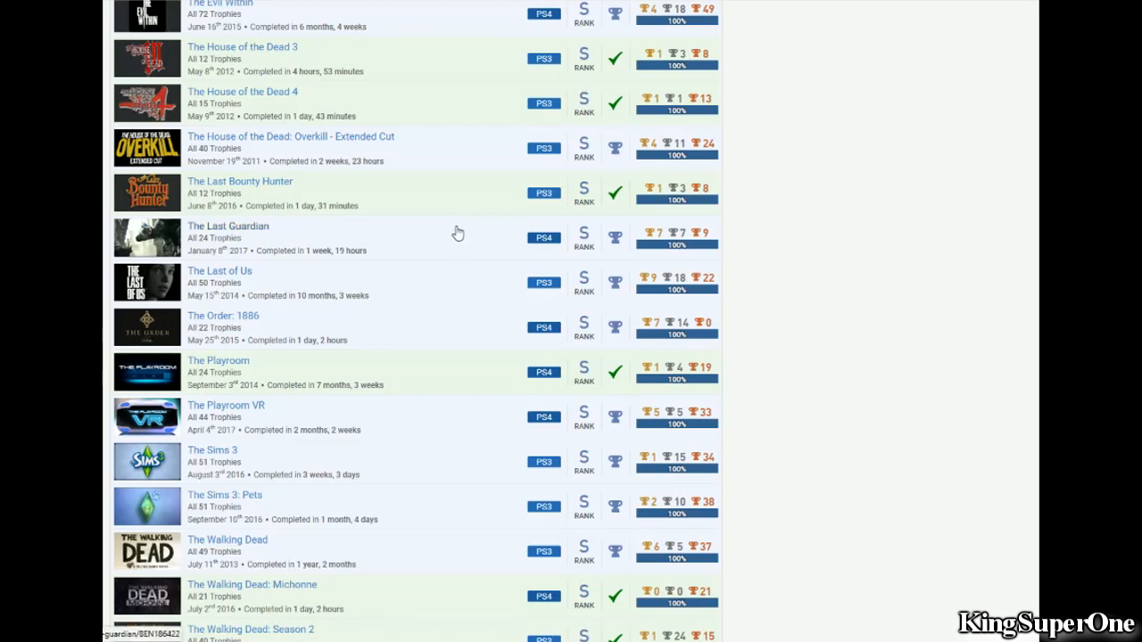
mouse_move(463, 229)
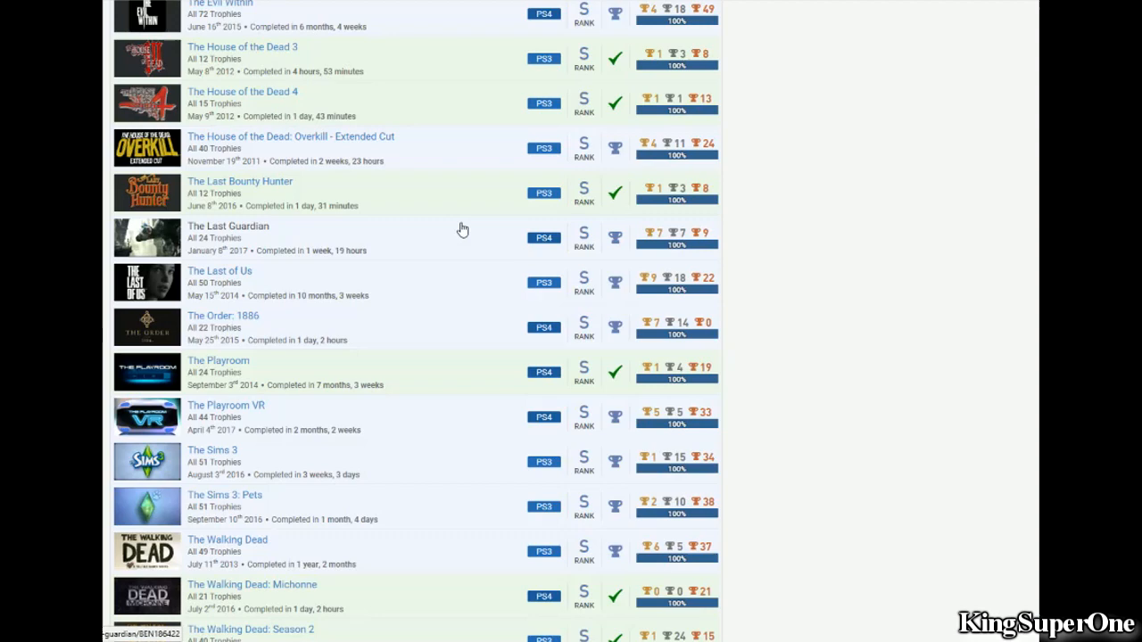
mouse_move(514, 300)
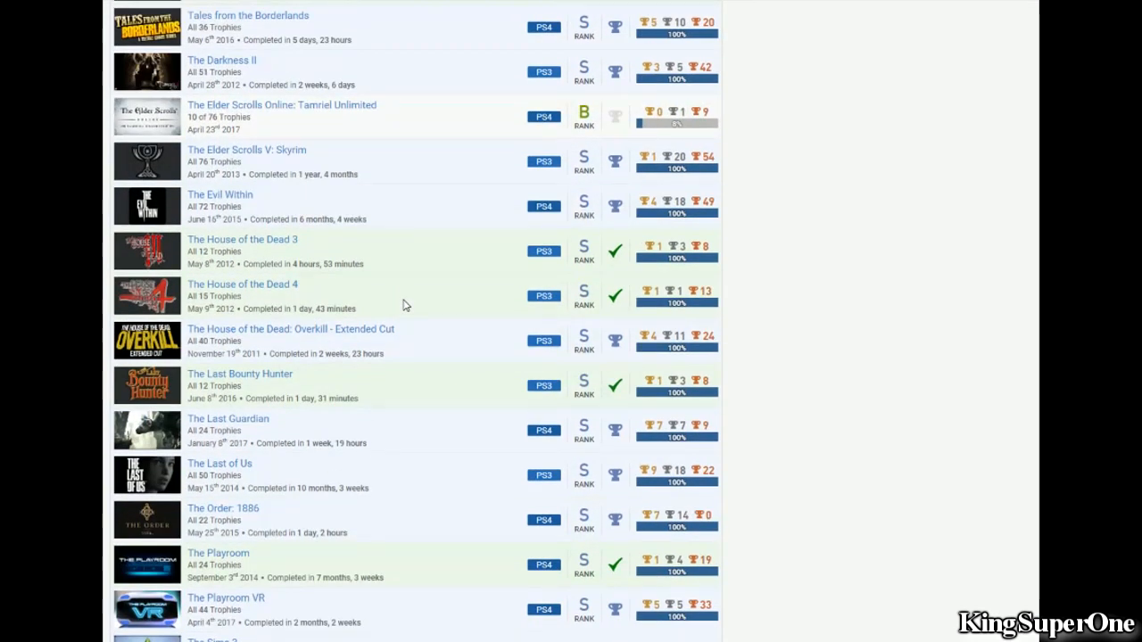
scroll(down, 3)
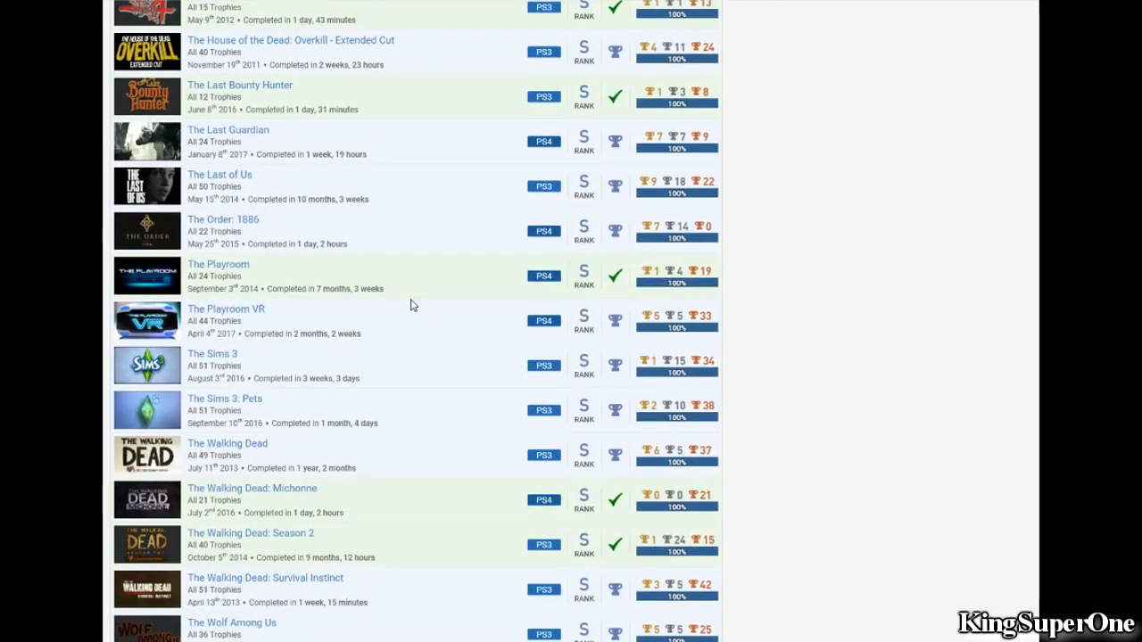
mouse_move(261, 314)
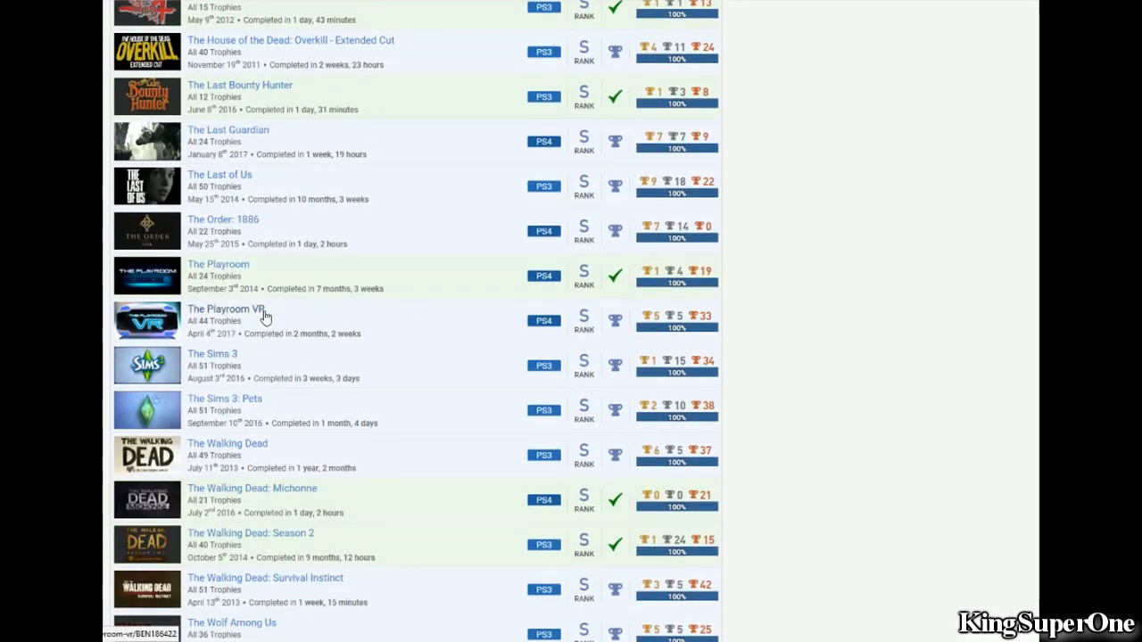
mouse_move(328, 318)
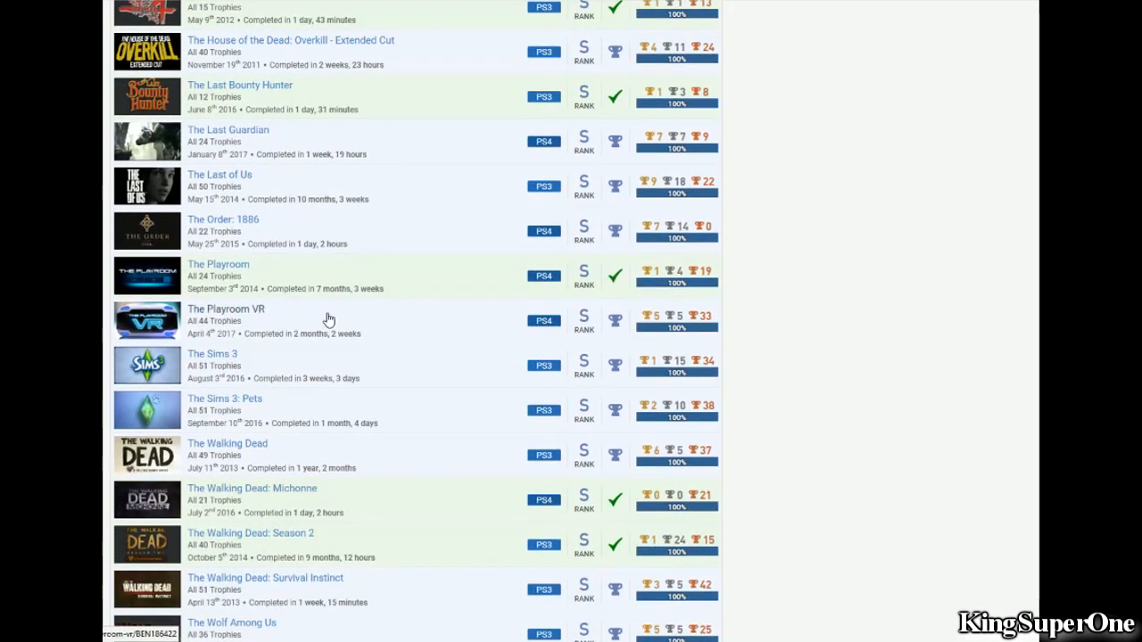
mouse_move(268, 314)
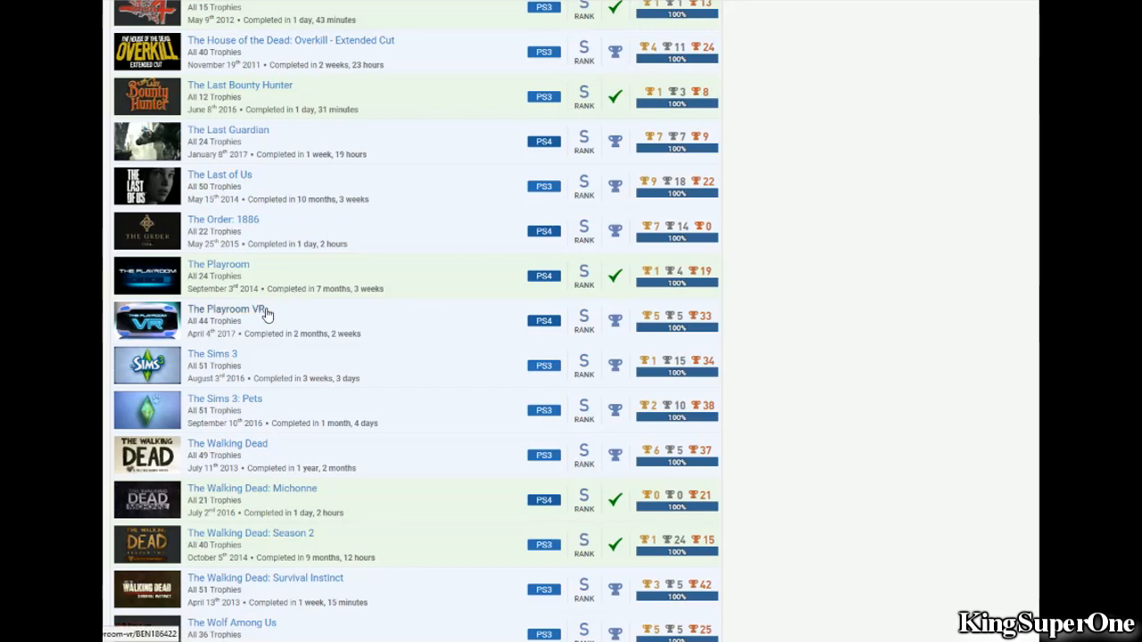
scroll(down, 3)
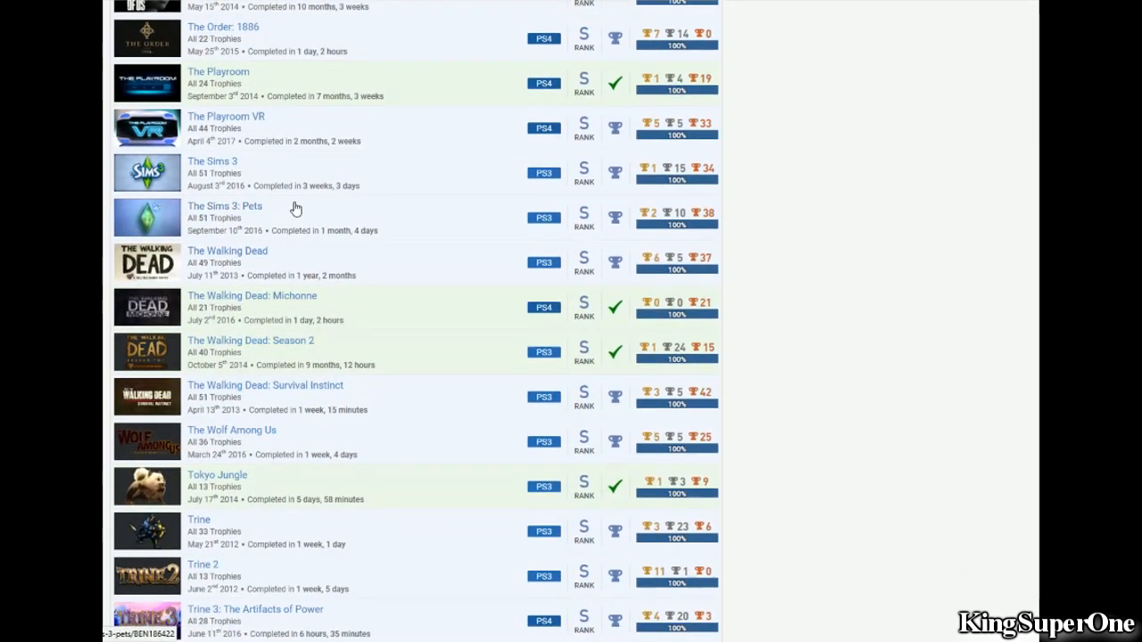
mouse_move(267, 186)
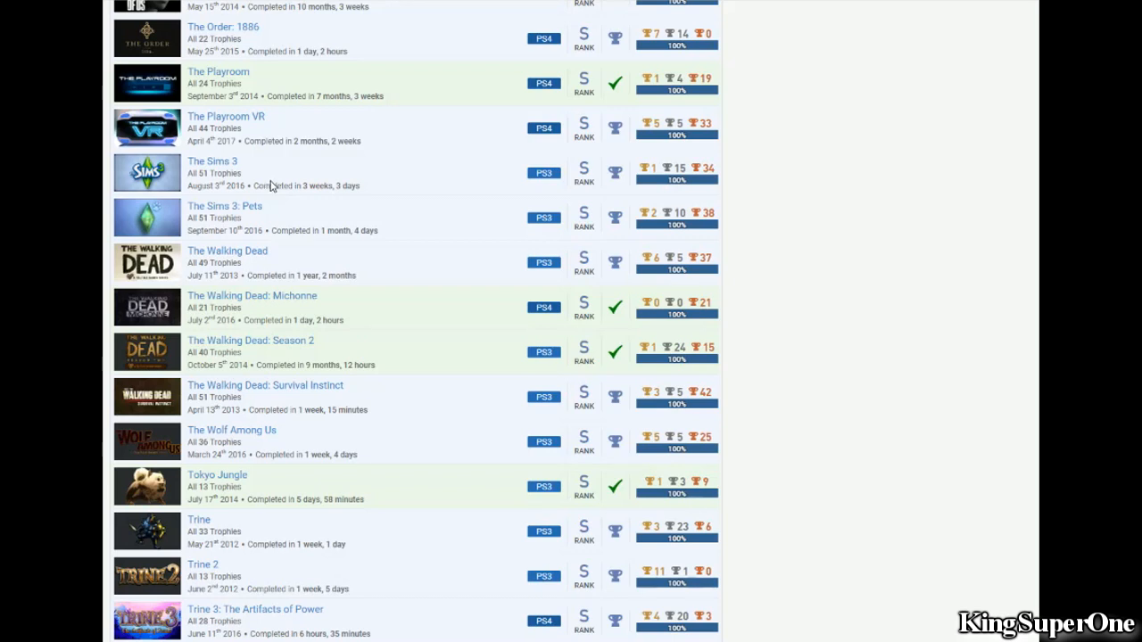
mouse_move(282, 197)
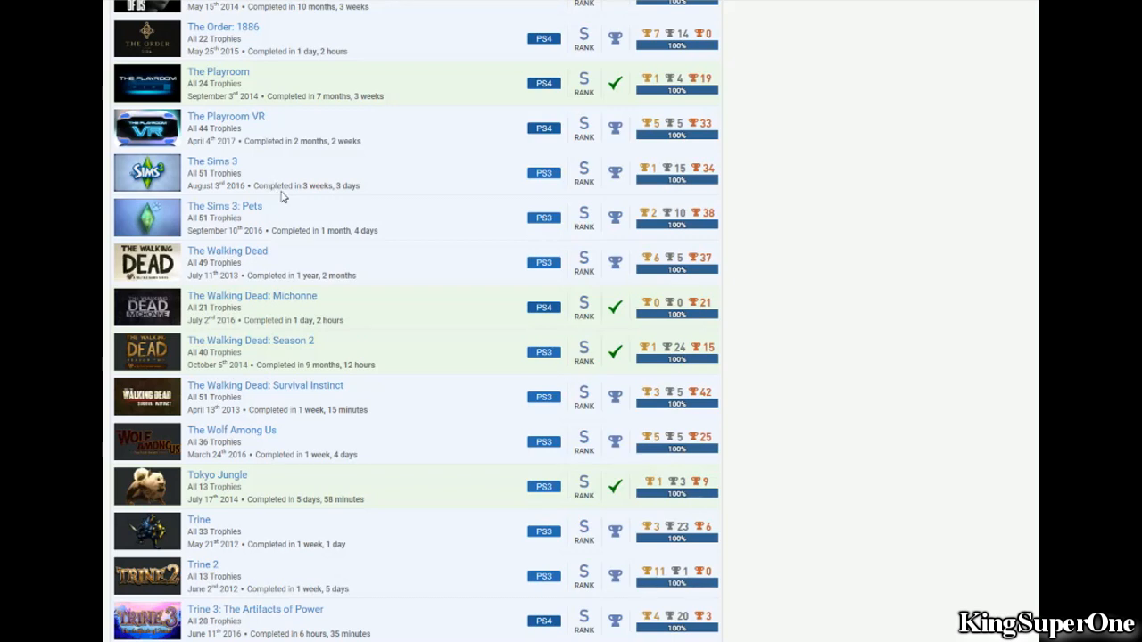
mouse_move(257, 210)
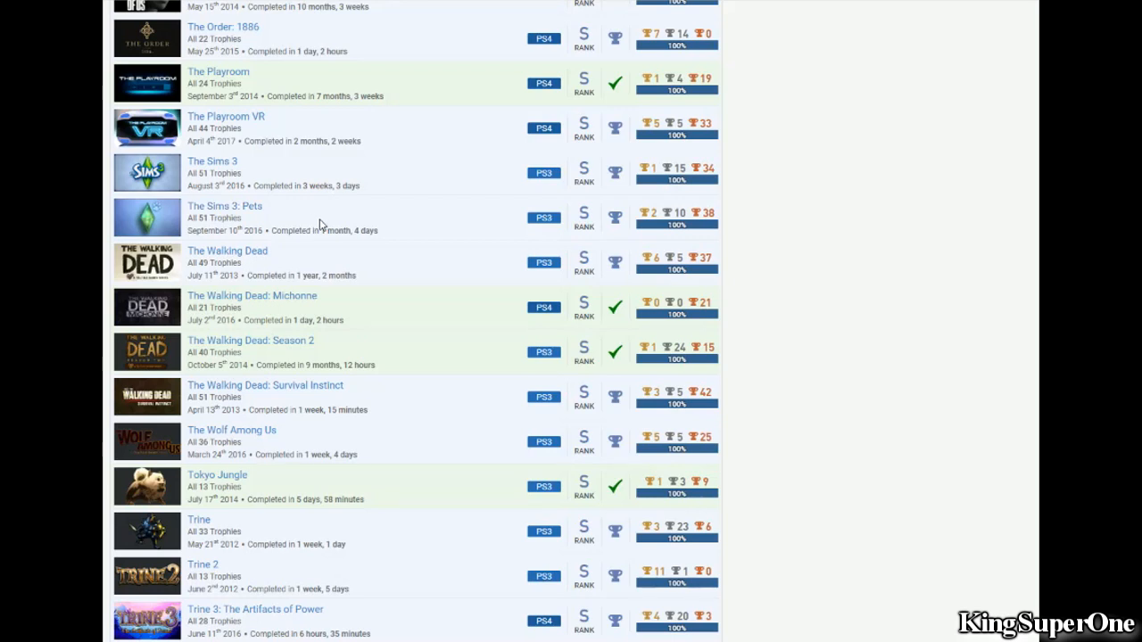
mouse_move(368, 228)
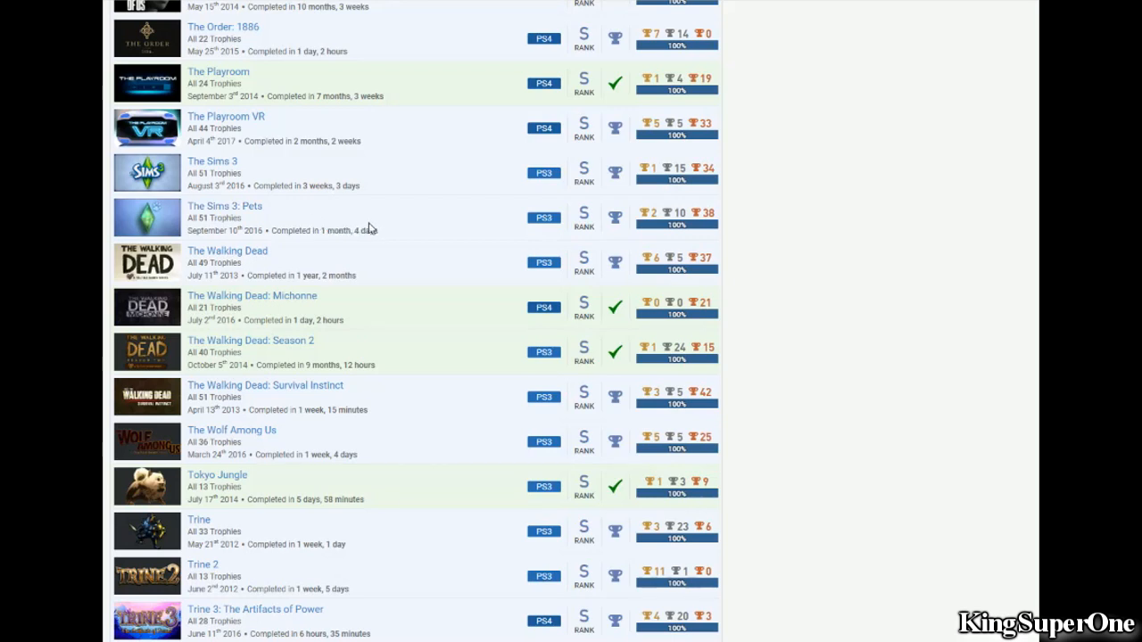
mouse_move(366, 230)
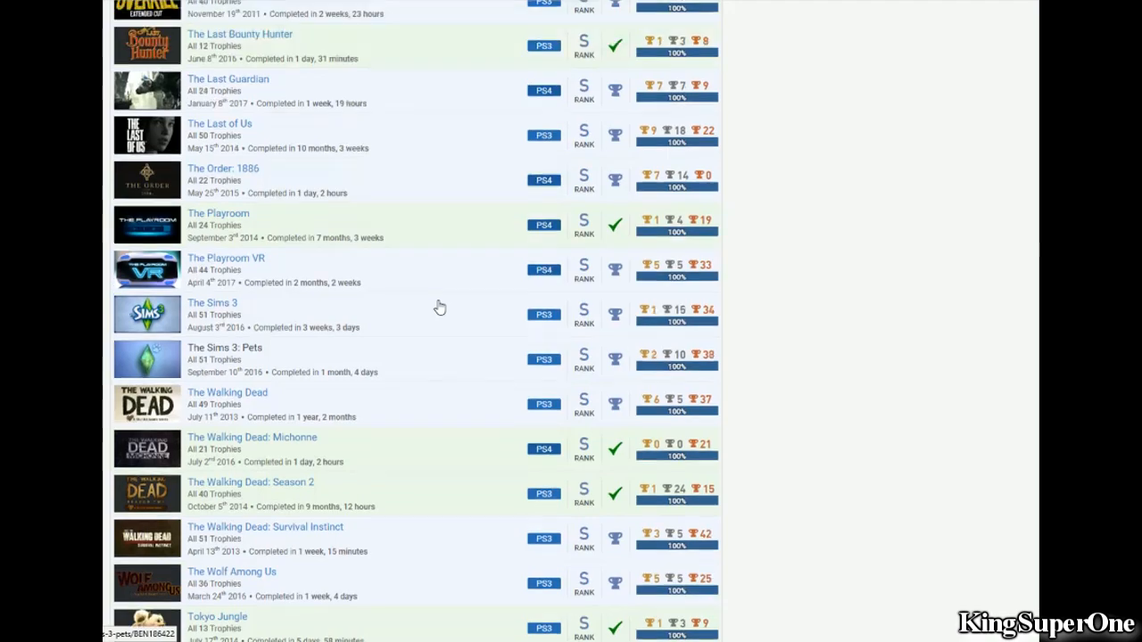
scroll(up, 3)
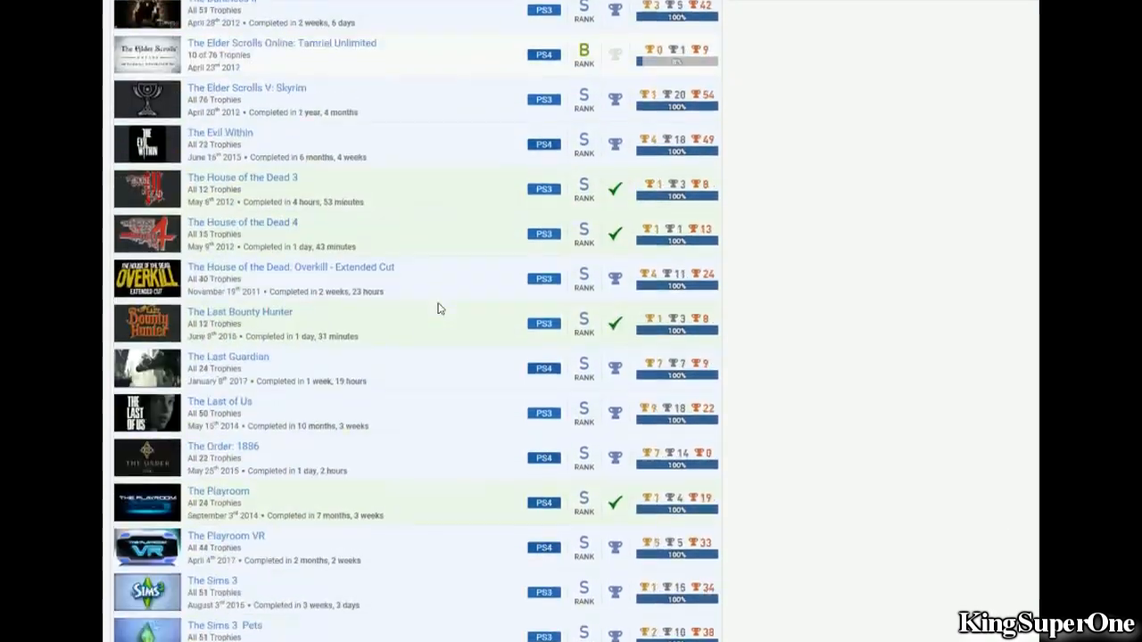
scroll(down, 3)
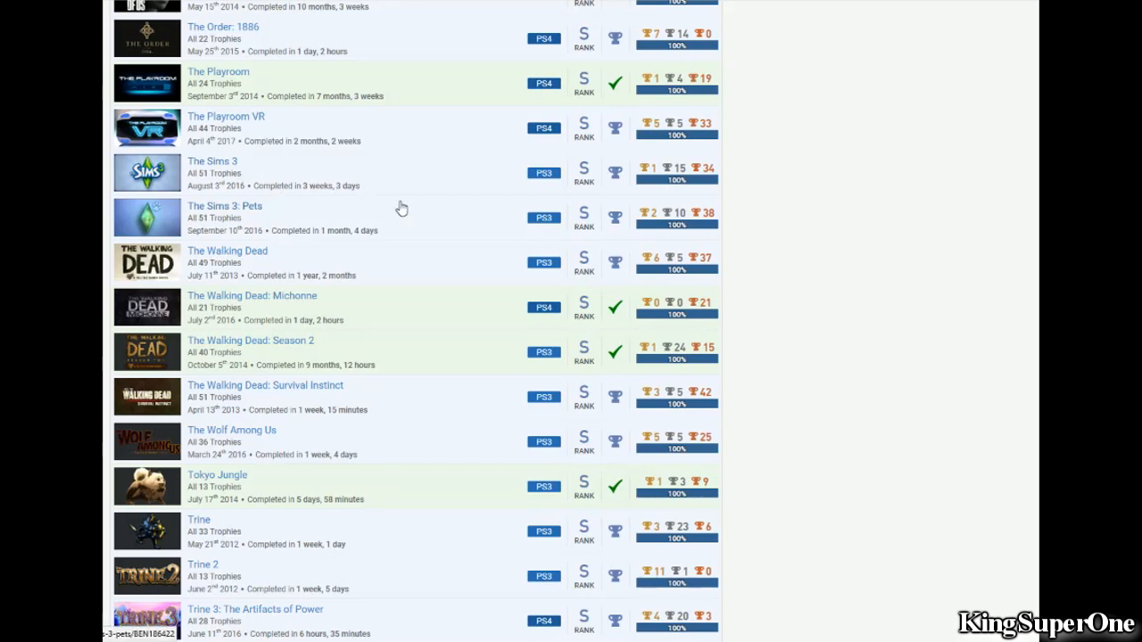
scroll(down, 3)
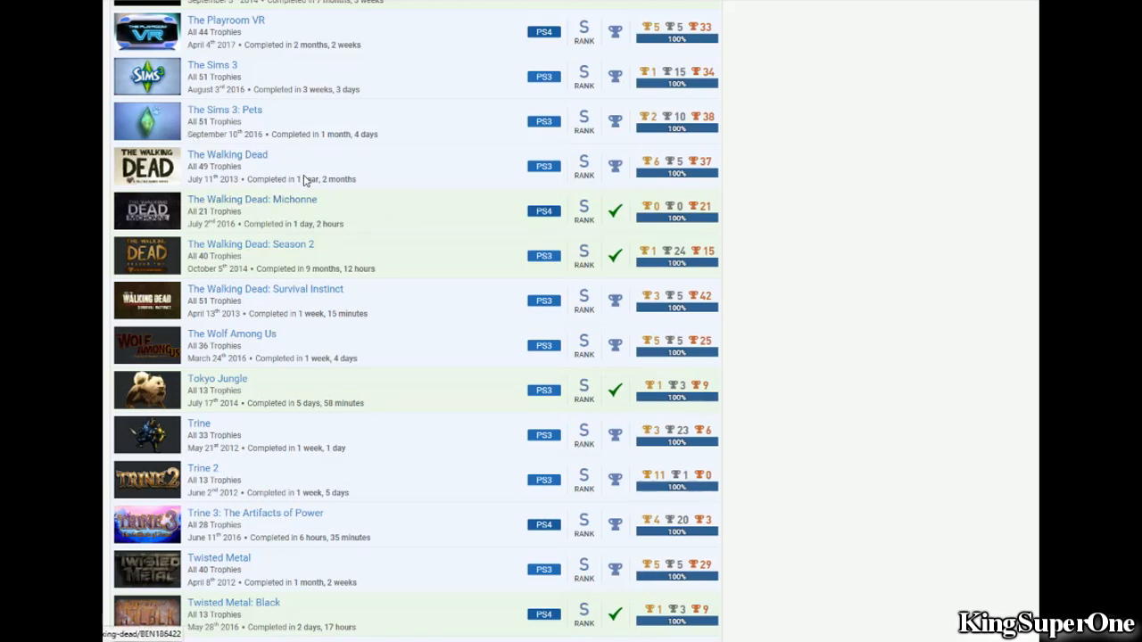
mouse_move(456, 346)
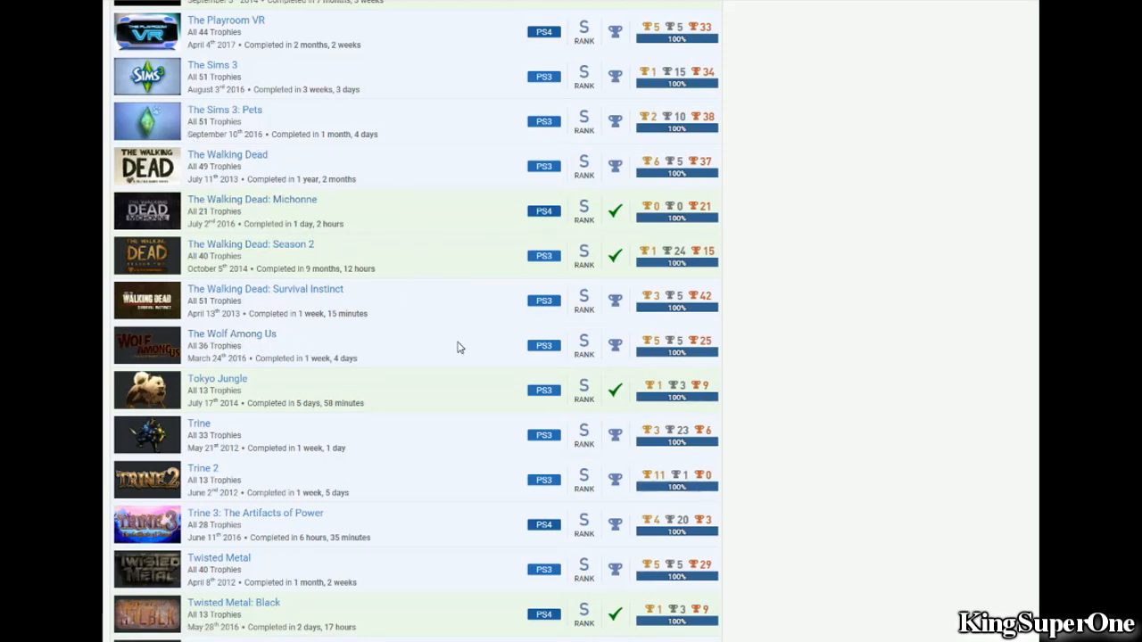
mouse_move(511, 269)
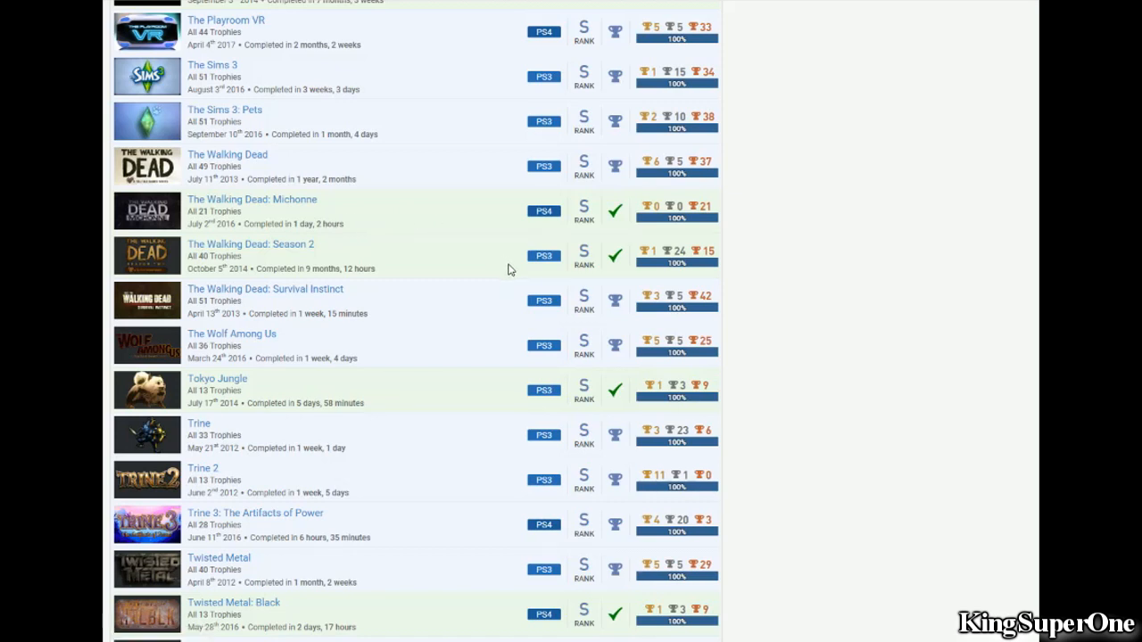
scroll(down, 3)
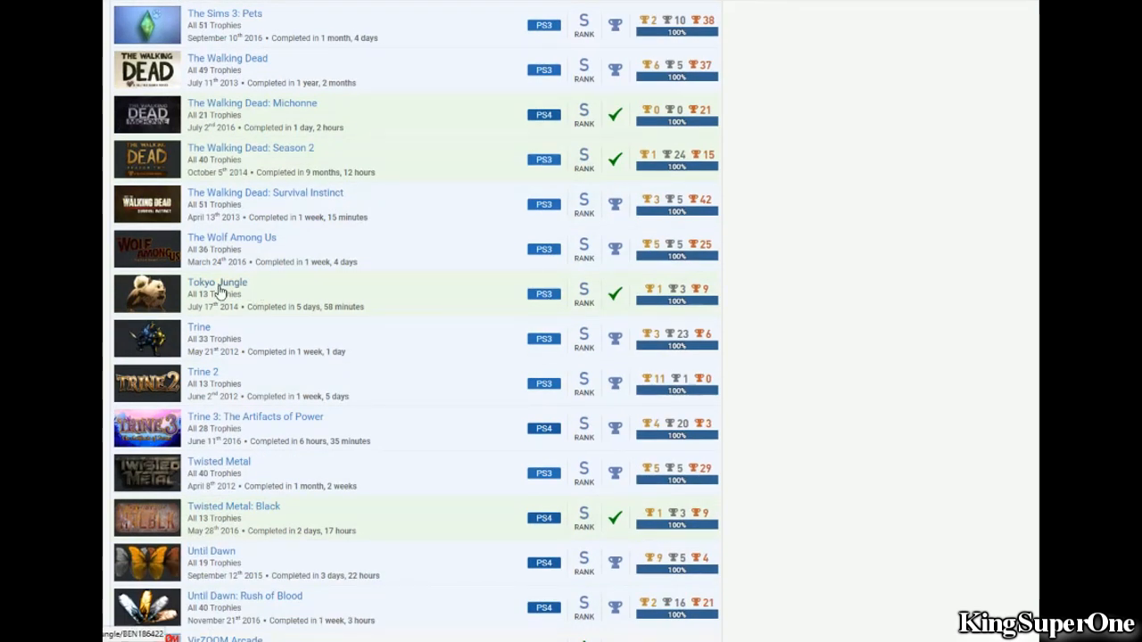
mouse_move(531, 311)
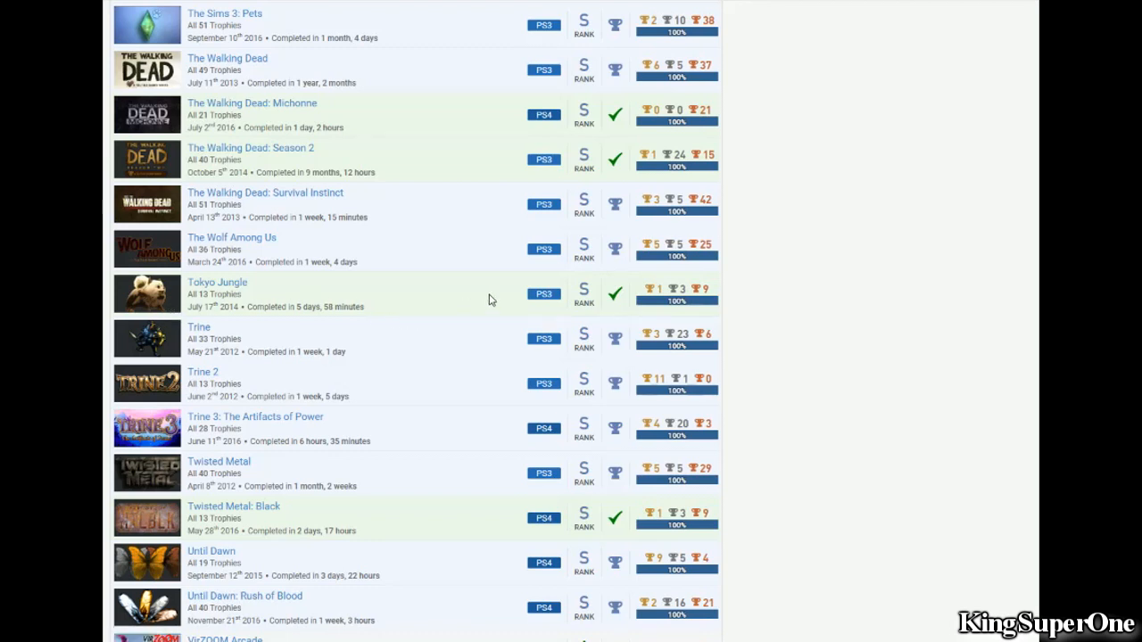
scroll(down, 3)
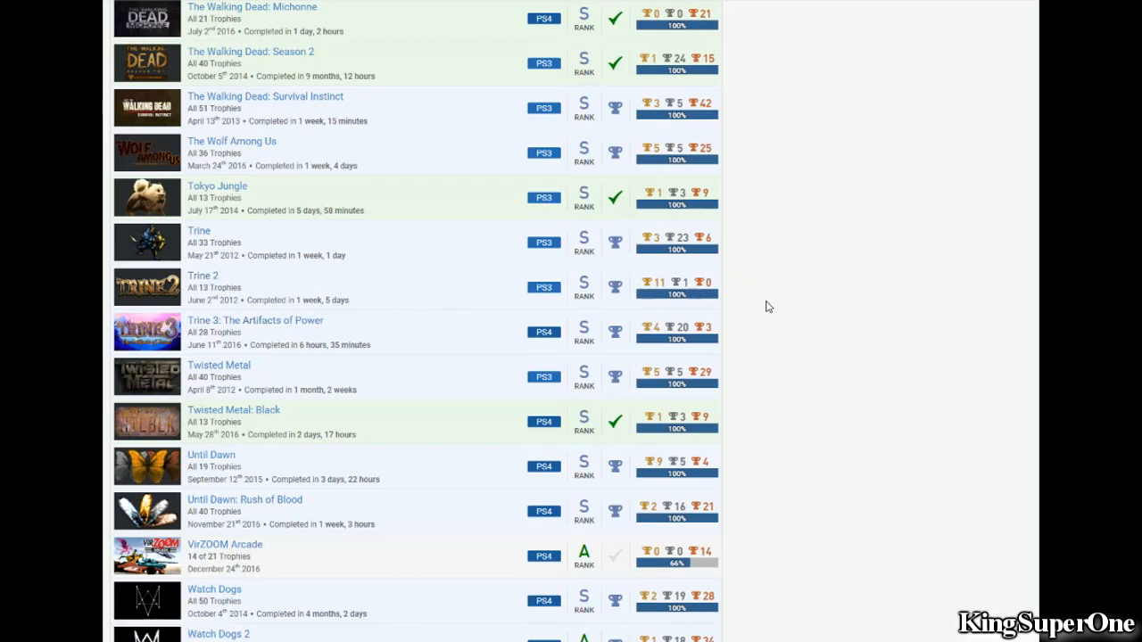
mouse_move(763, 307)
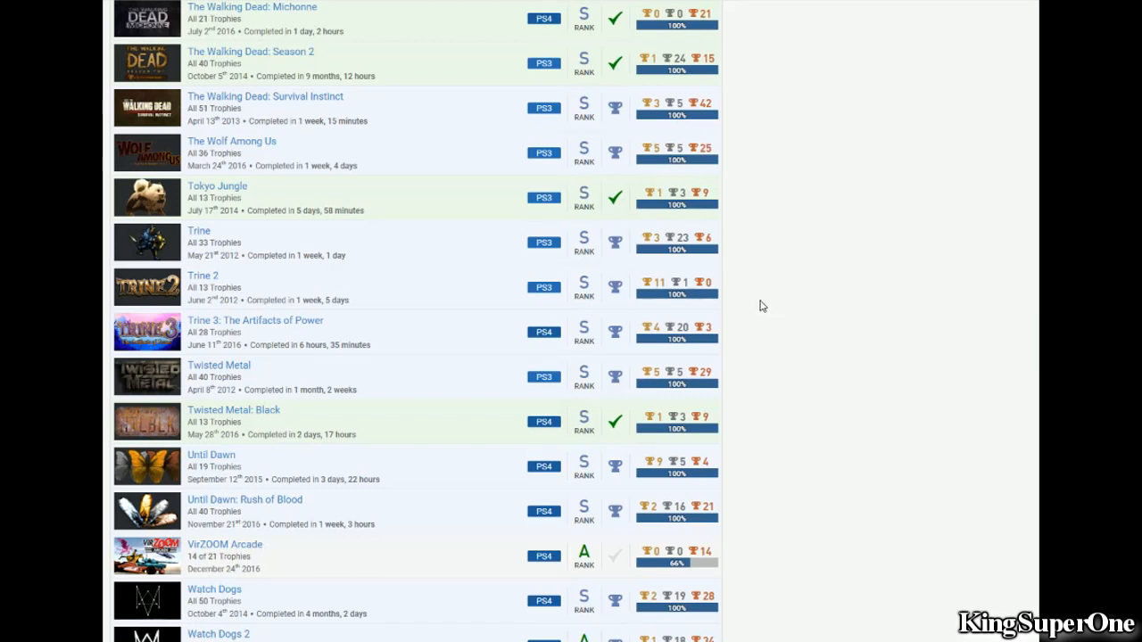
mouse_move(764, 300)
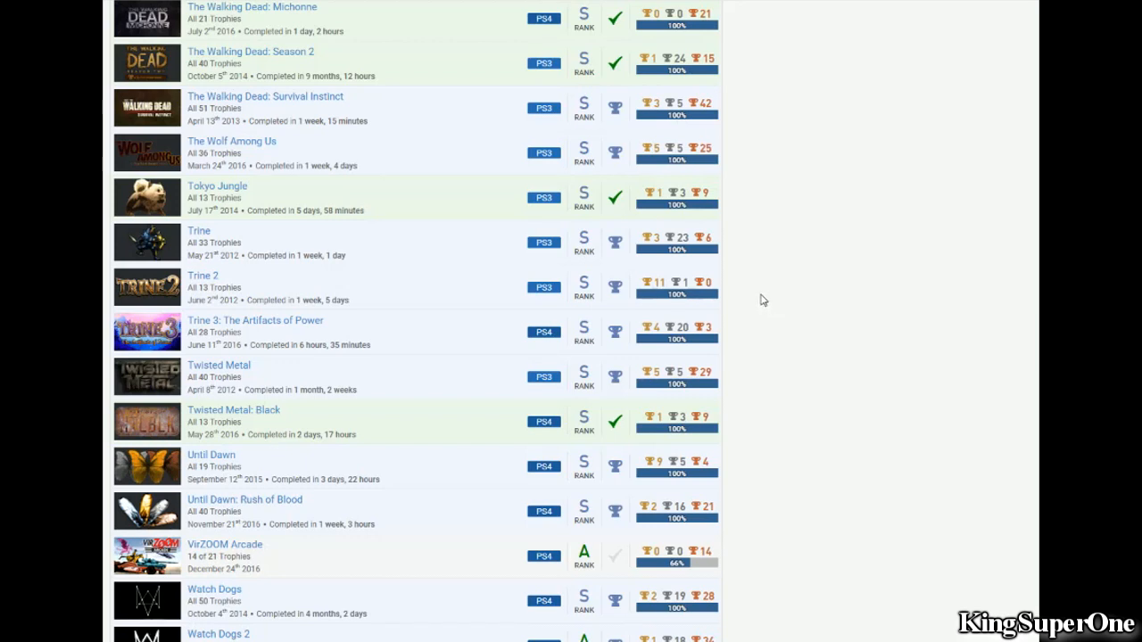
mouse_move(768, 287)
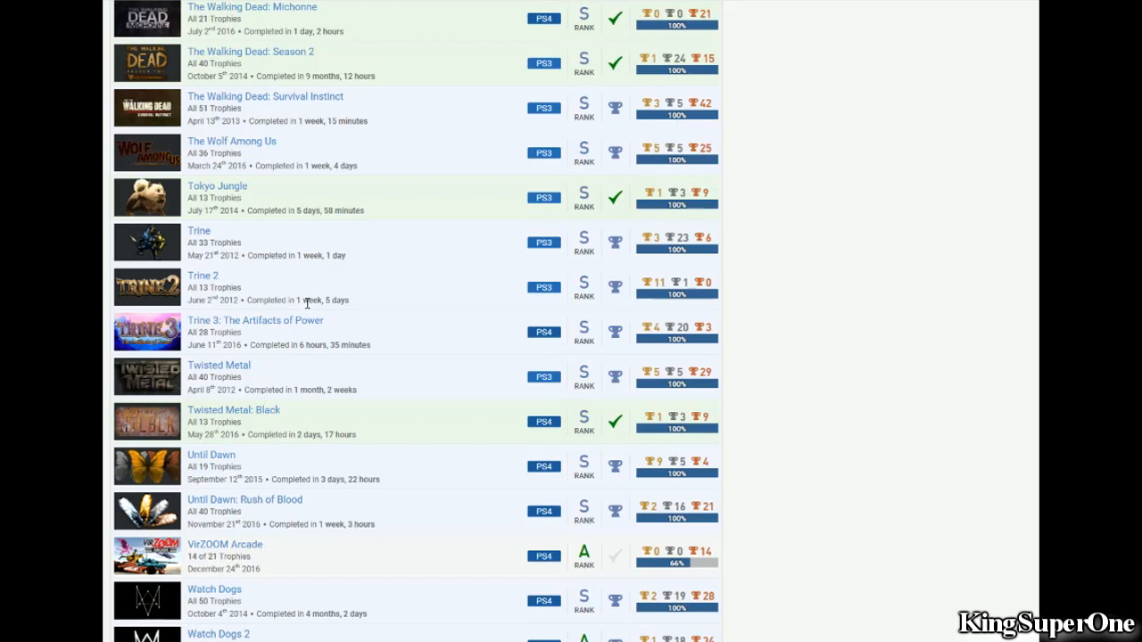
mouse_move(314, 300)
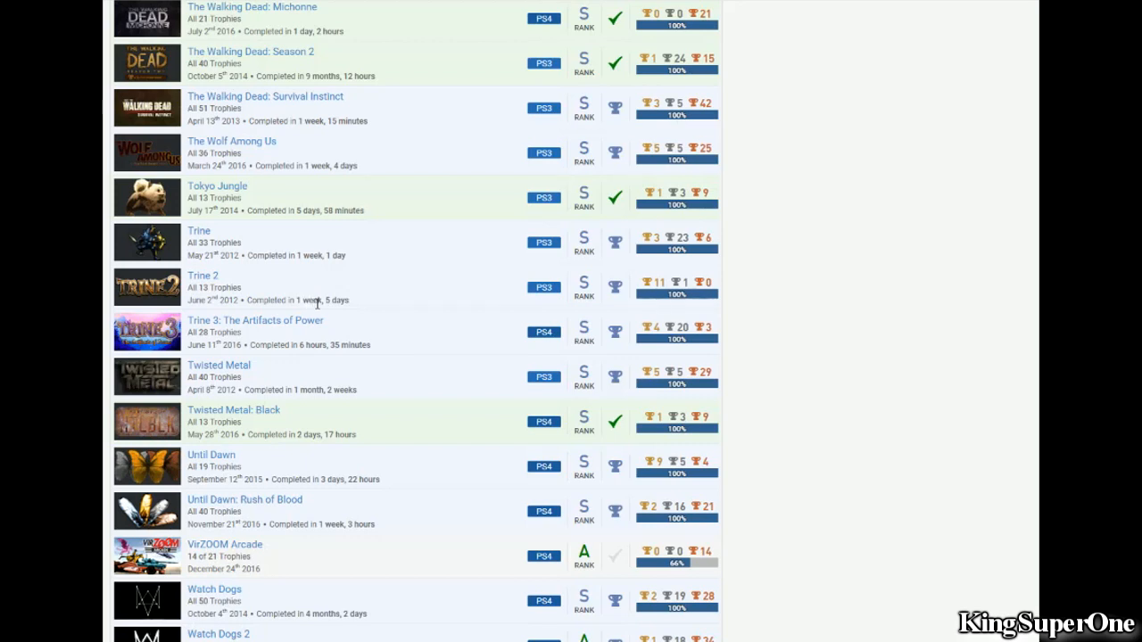
mouse_move(325, 299)
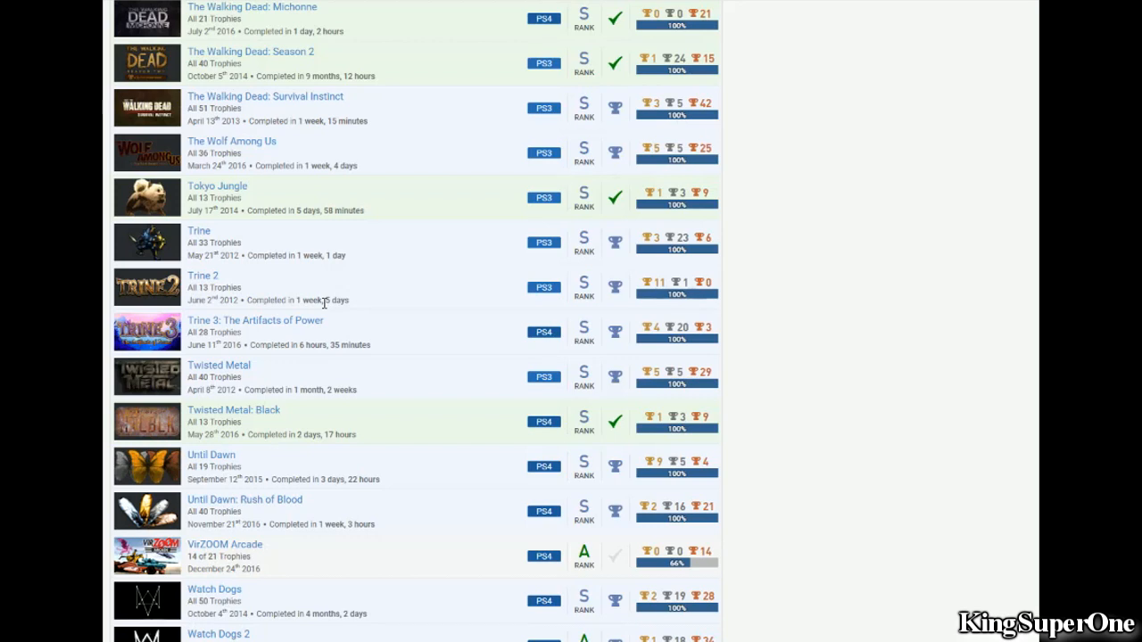
mouse_move(207, 243)
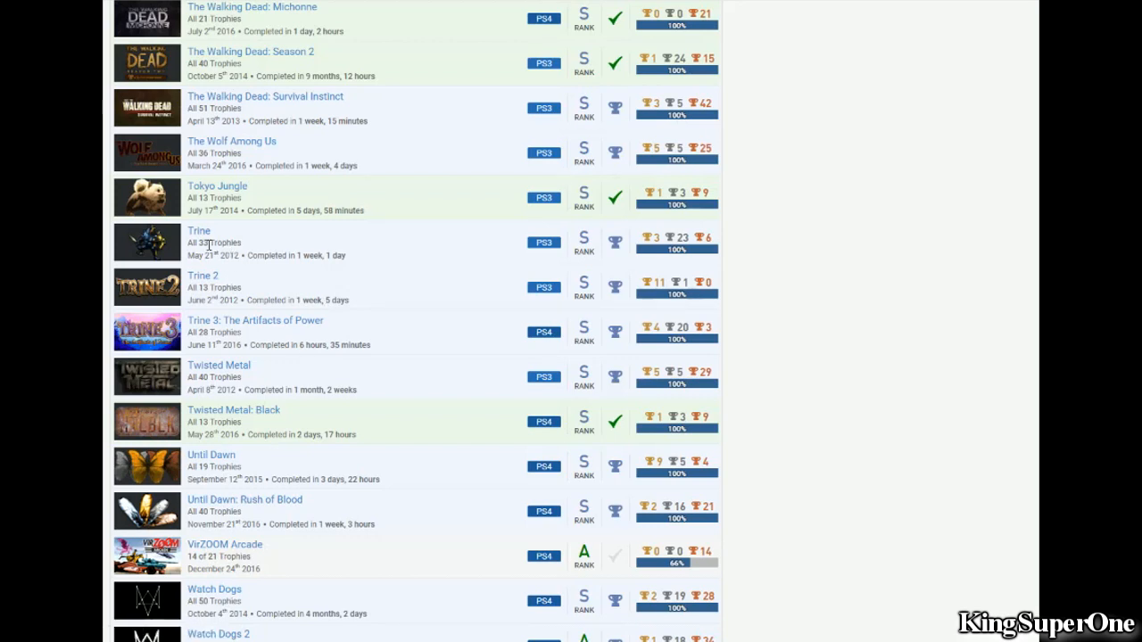
mouse_move(532, 230)
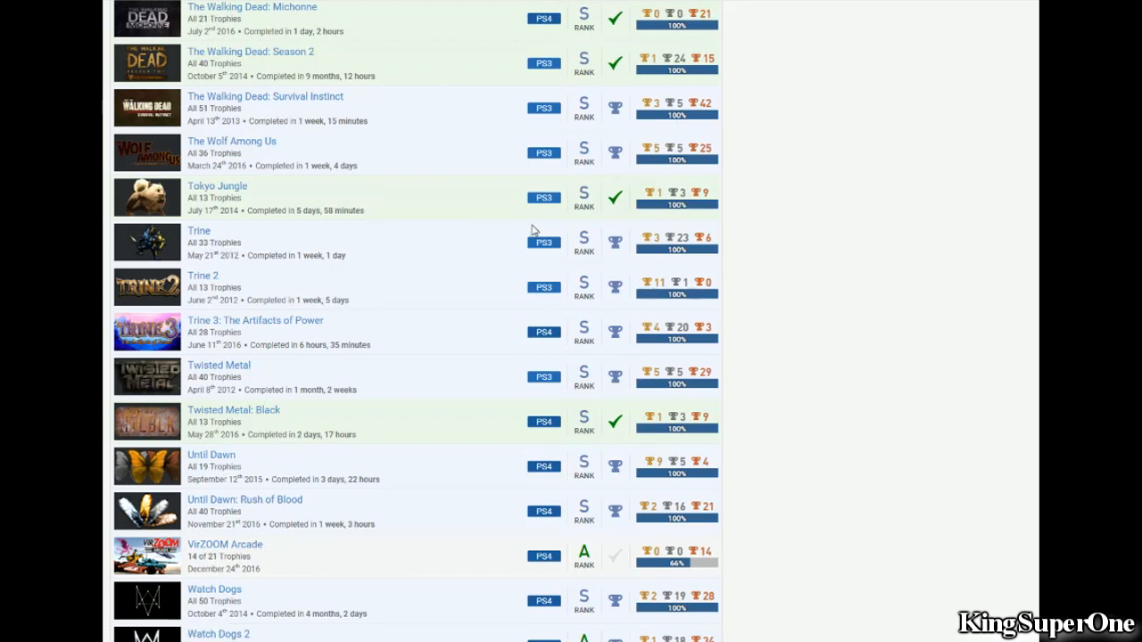
mouse_move(543, 248)
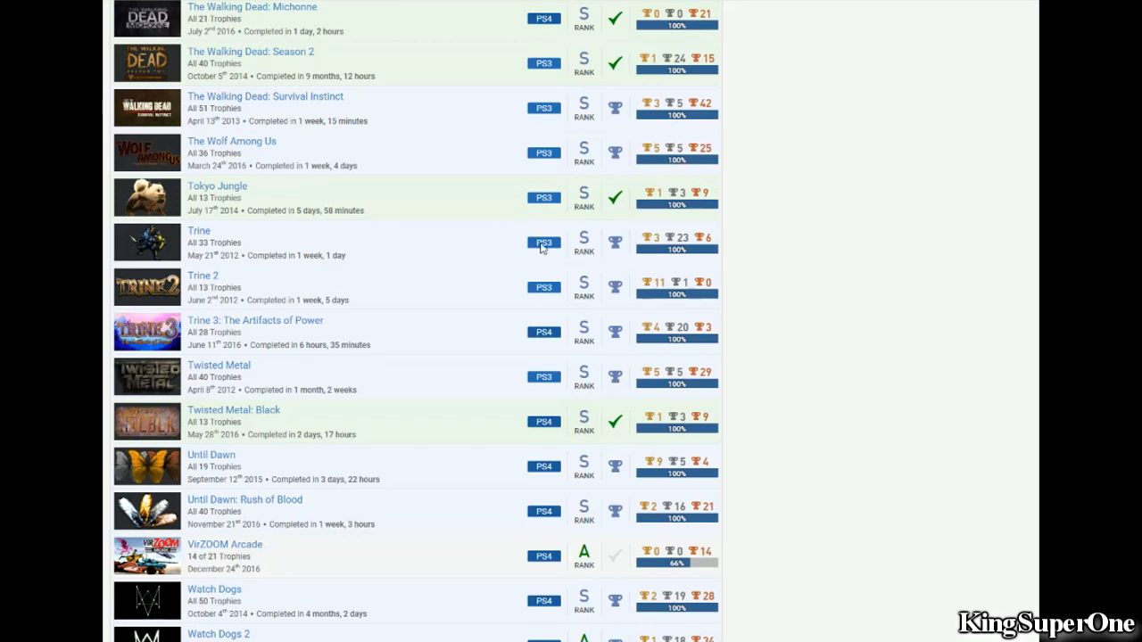
mouse_move(289, 275)
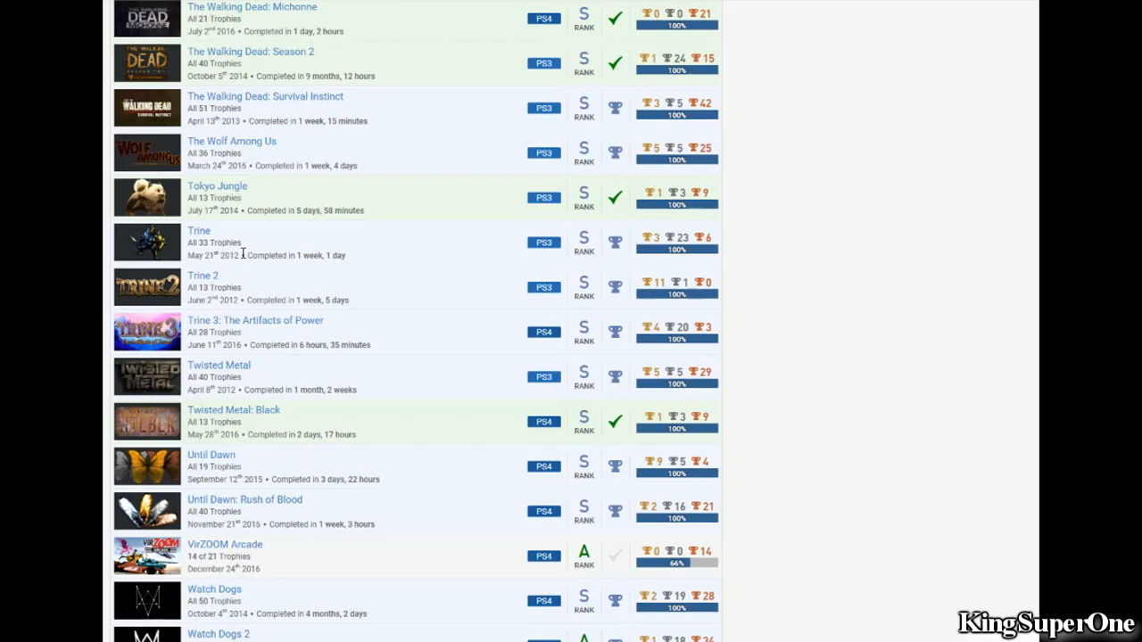
mouse_move(318, 336)
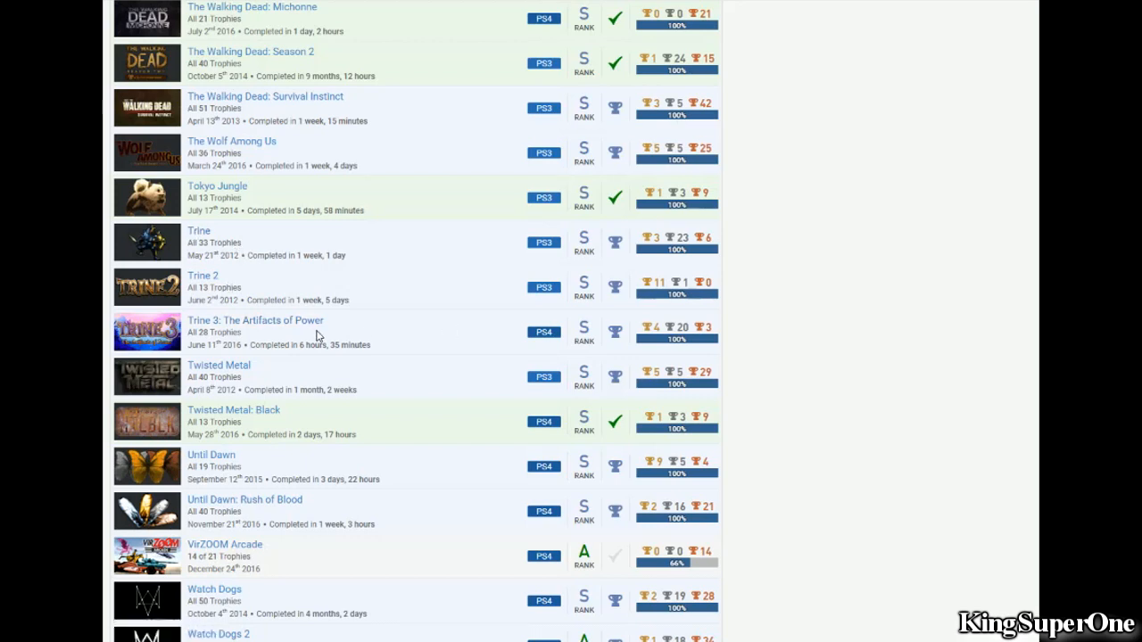
mouse_move(211, 248)
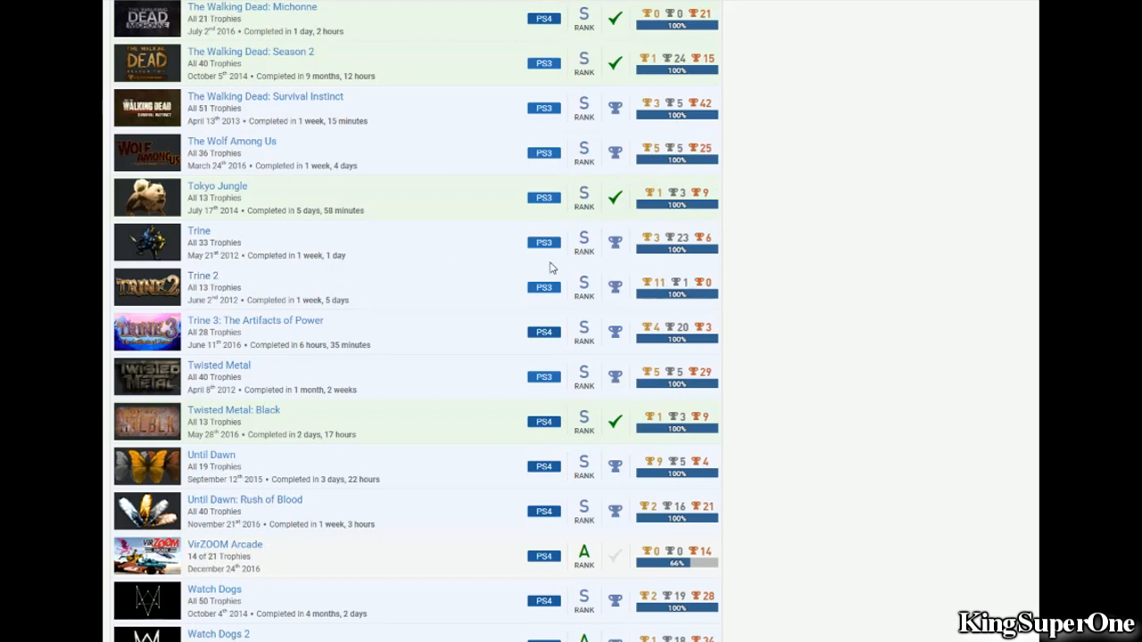
mouse_move(582, 300)
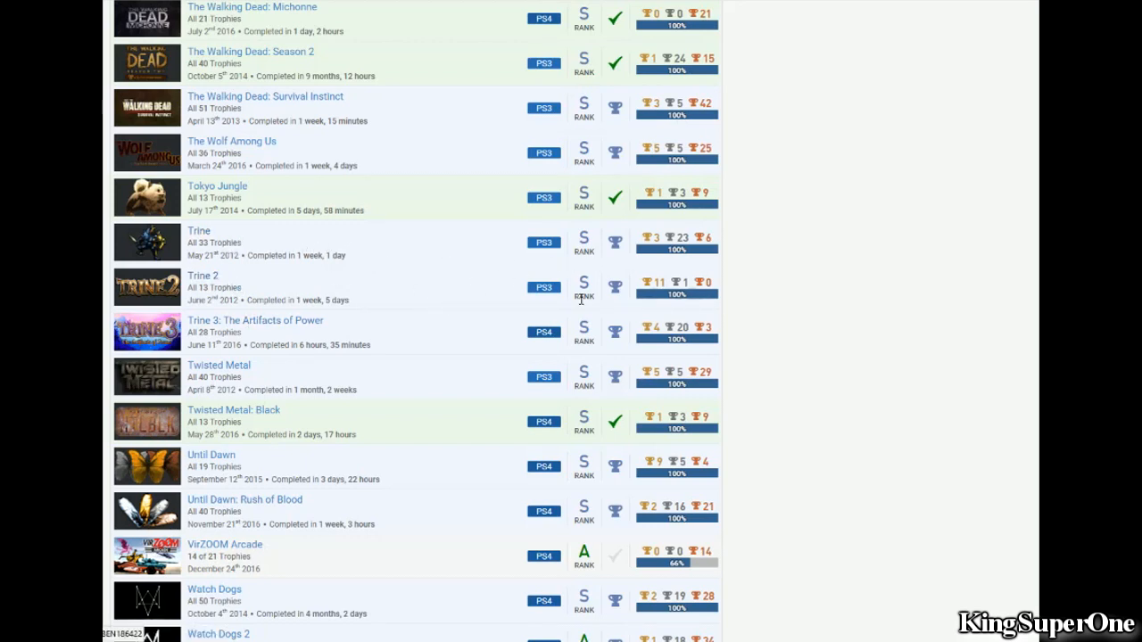
mouse_move(589, 268)
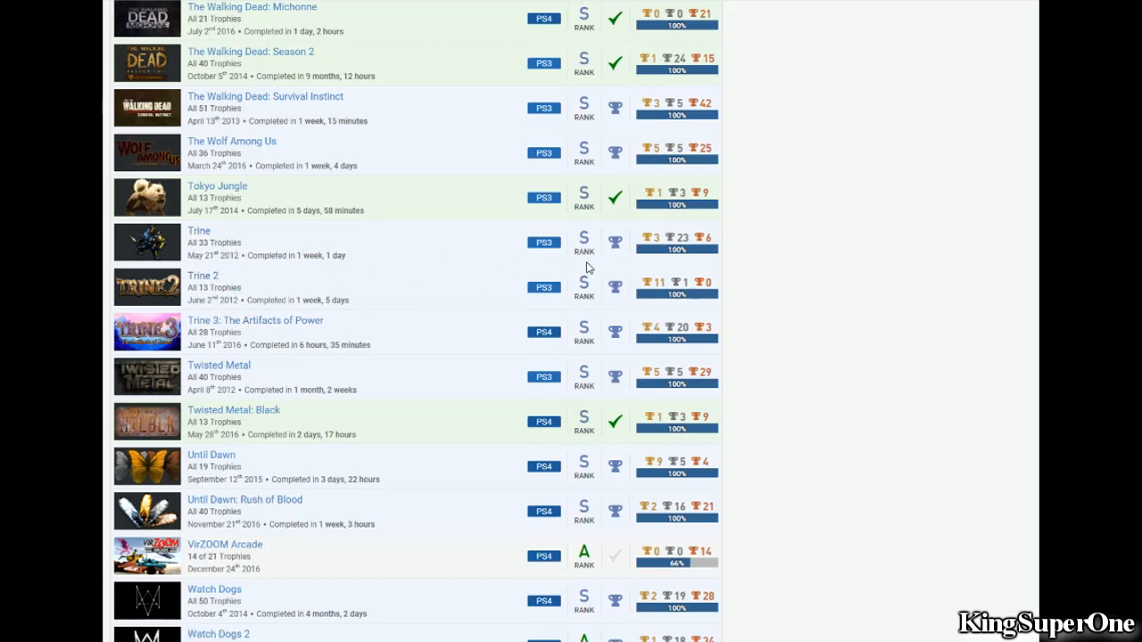
mouse_move(376, 246)
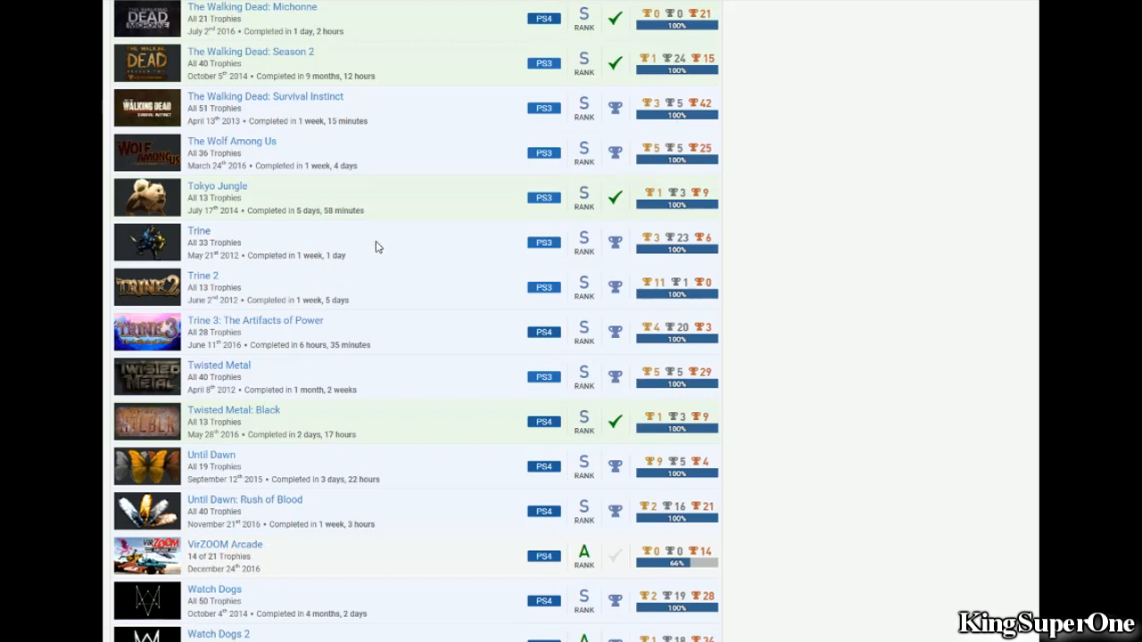
mouse_move(339, 342)
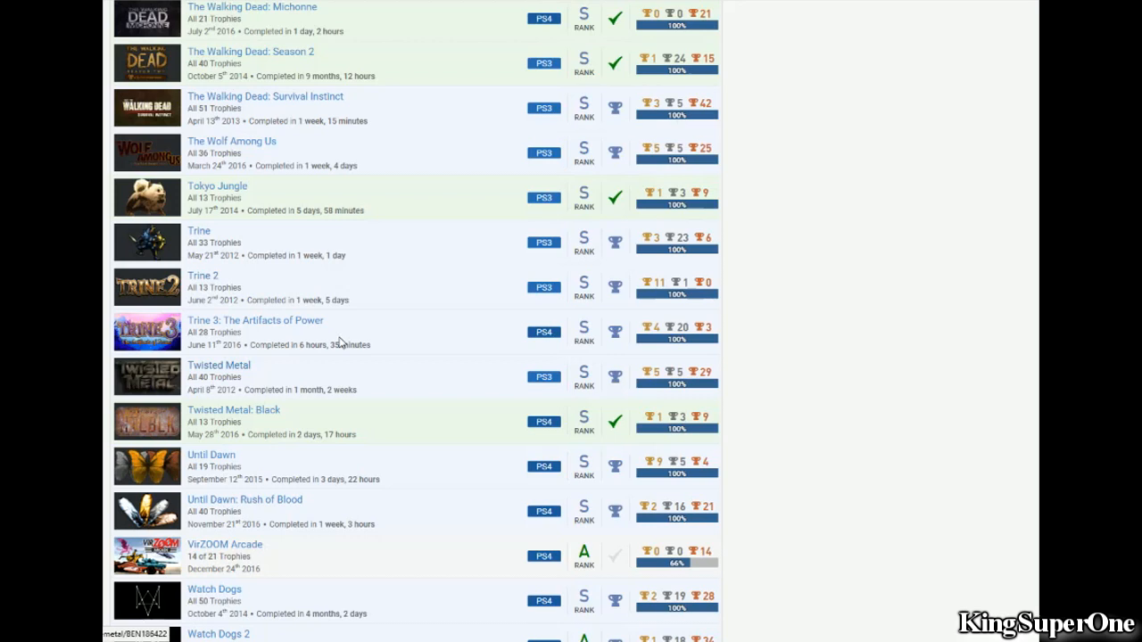
mouse_move(385, 248)
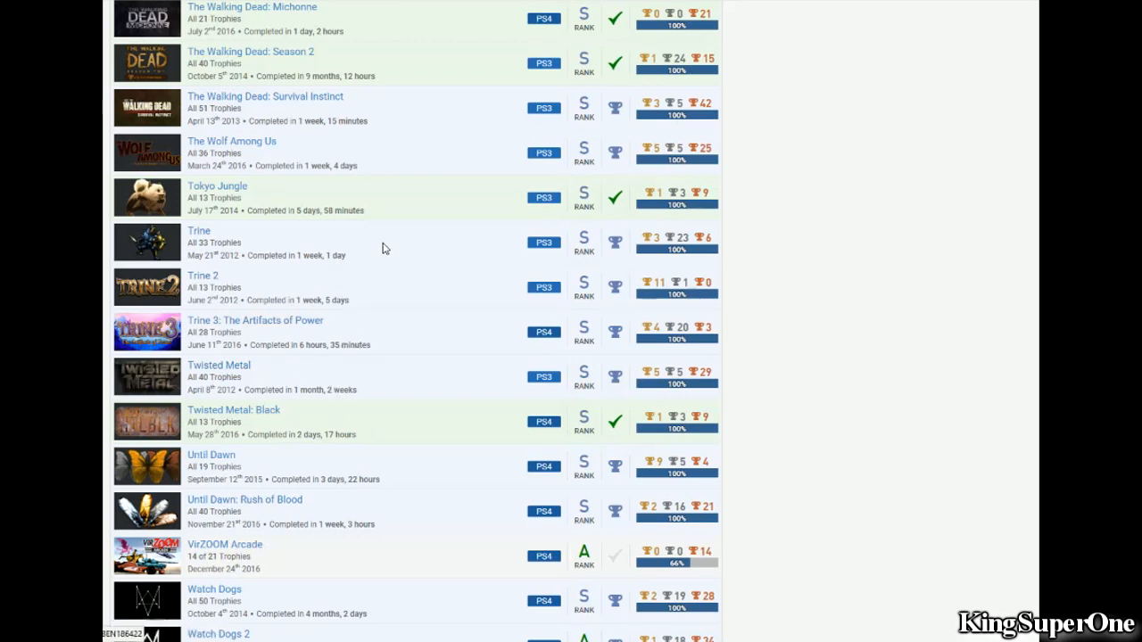
scroll(down, 3)
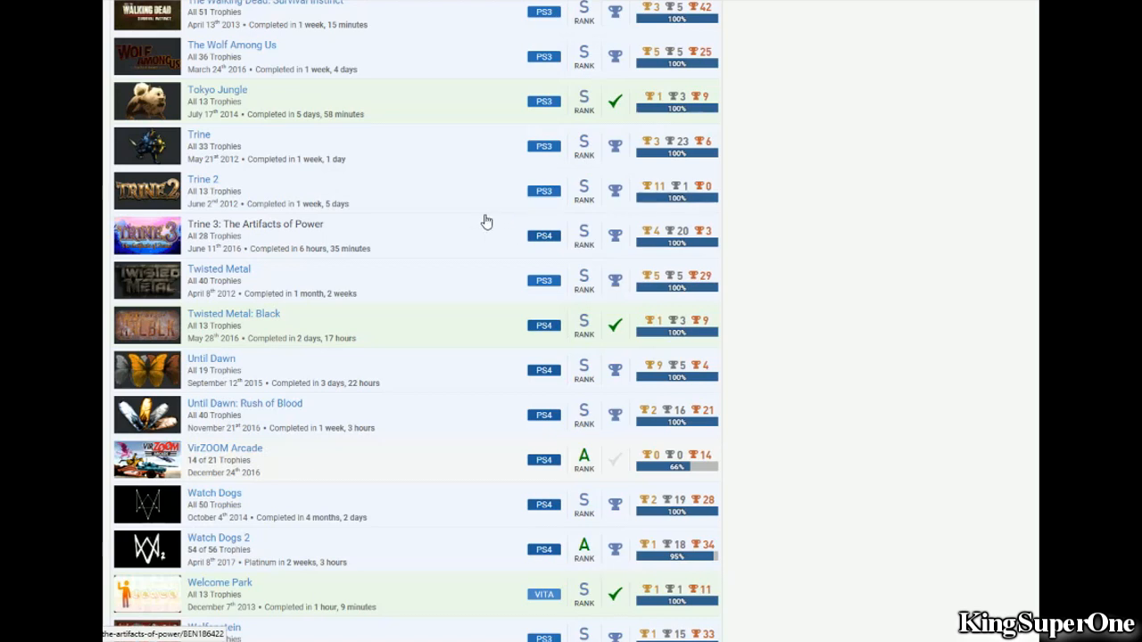
scroll(down, 3)
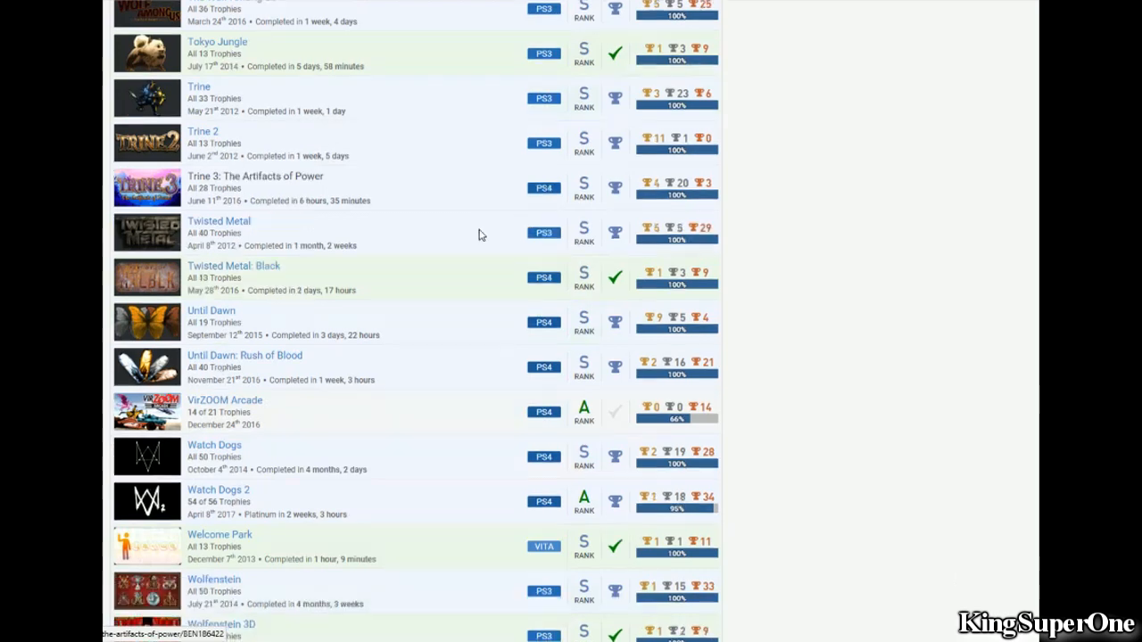
scroll(down, 3)
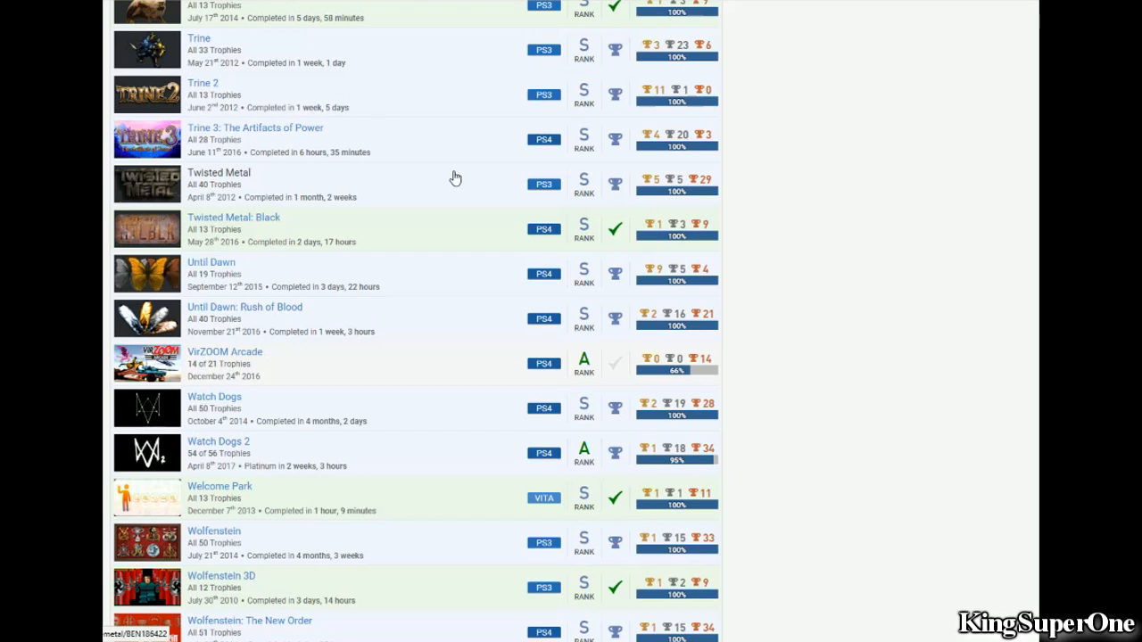
scroll(down, 3)
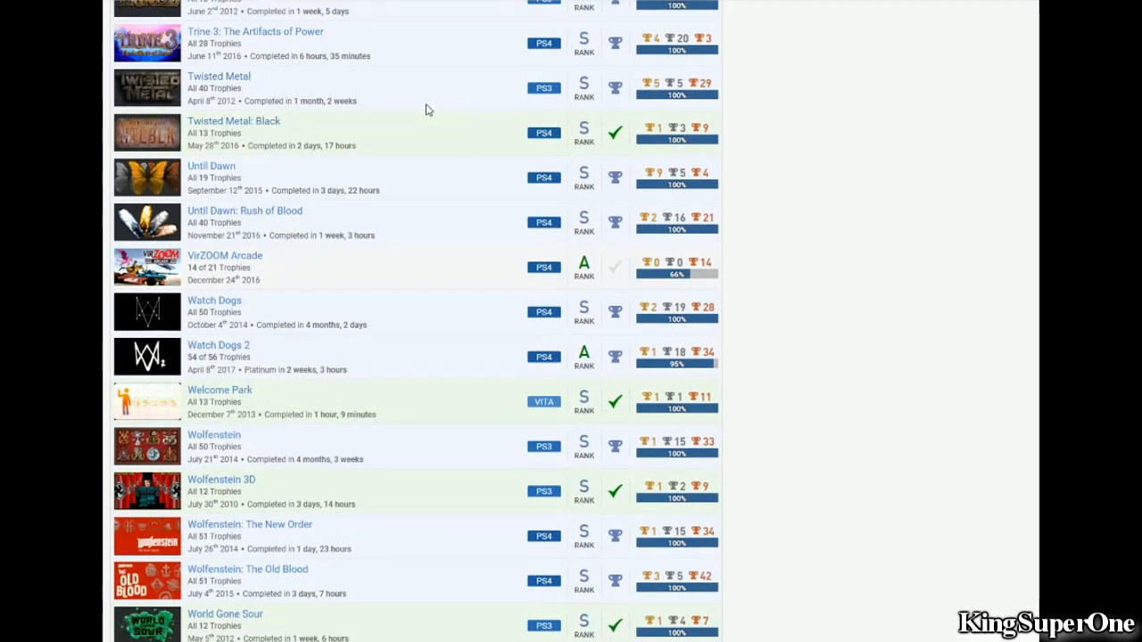
mouse_move(418, 182)
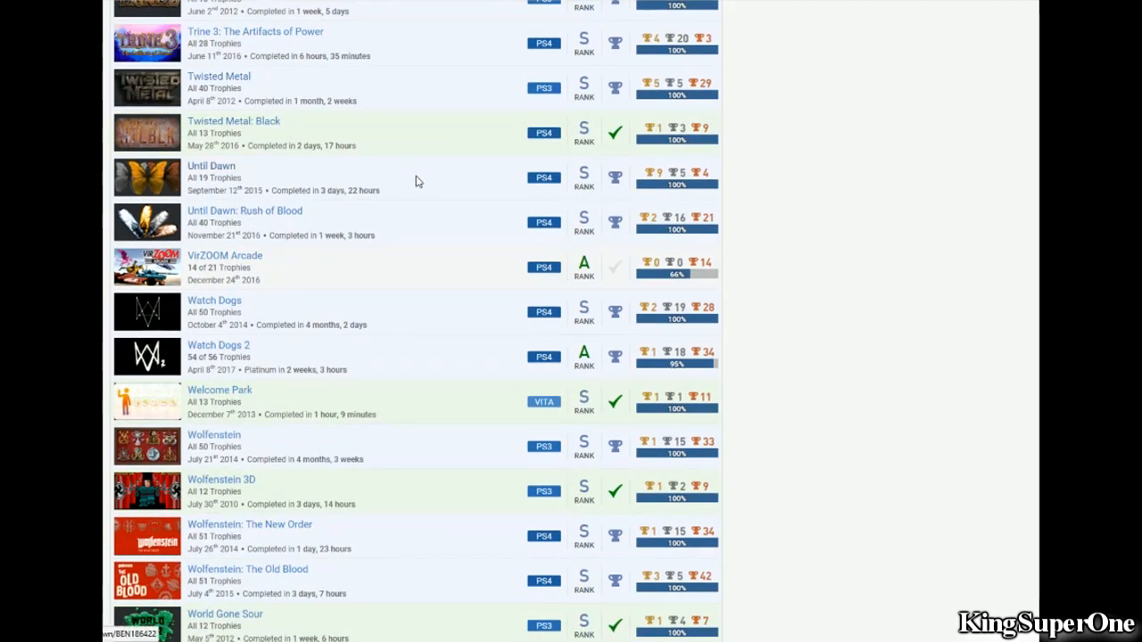
mouse_move(418, 230)
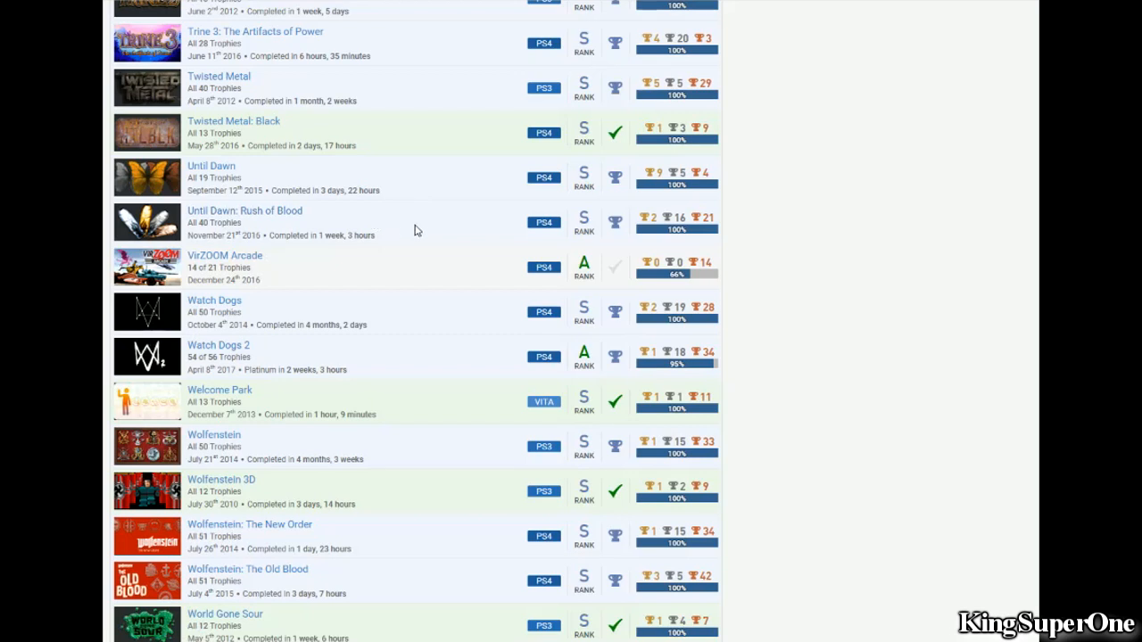
mouse_move(482, 216)
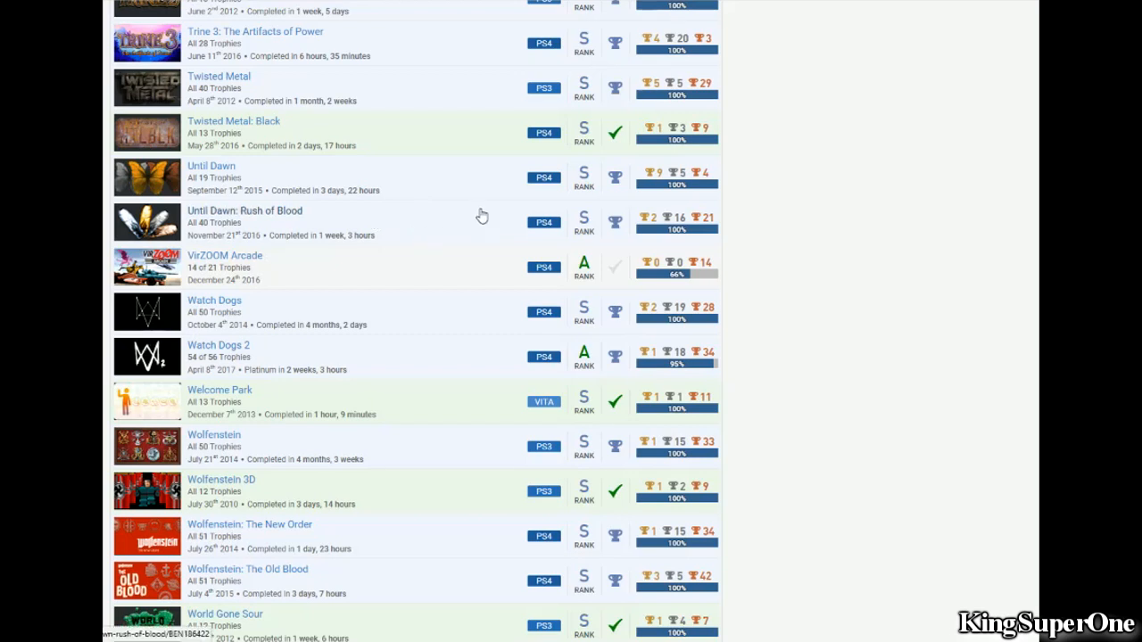
mouse_move(457, 207)
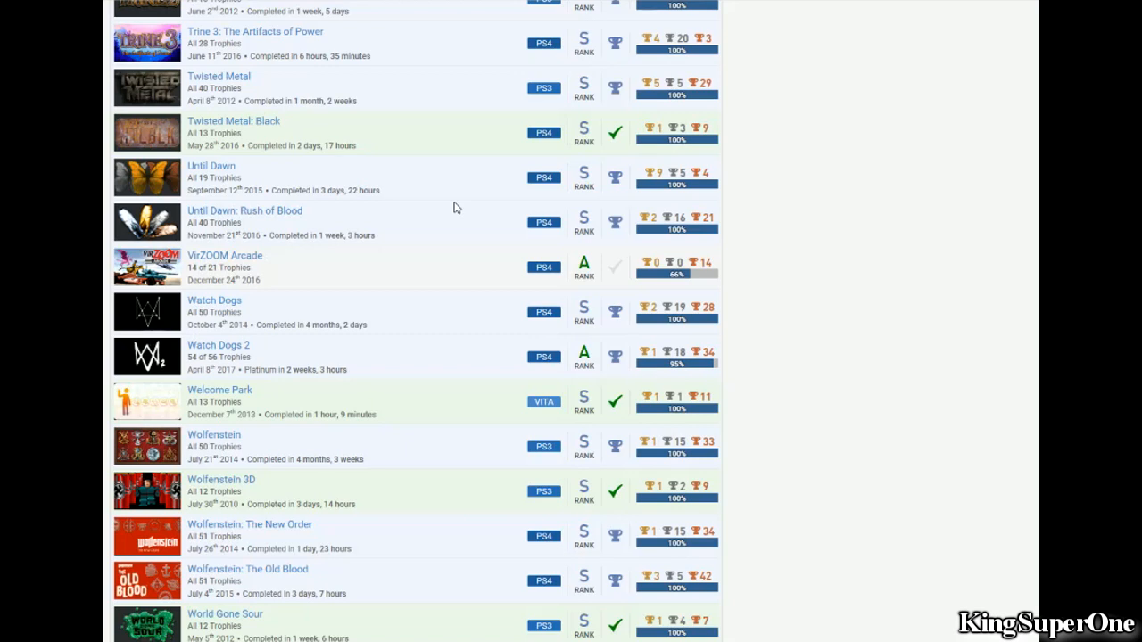
mouse_move(567, 312)
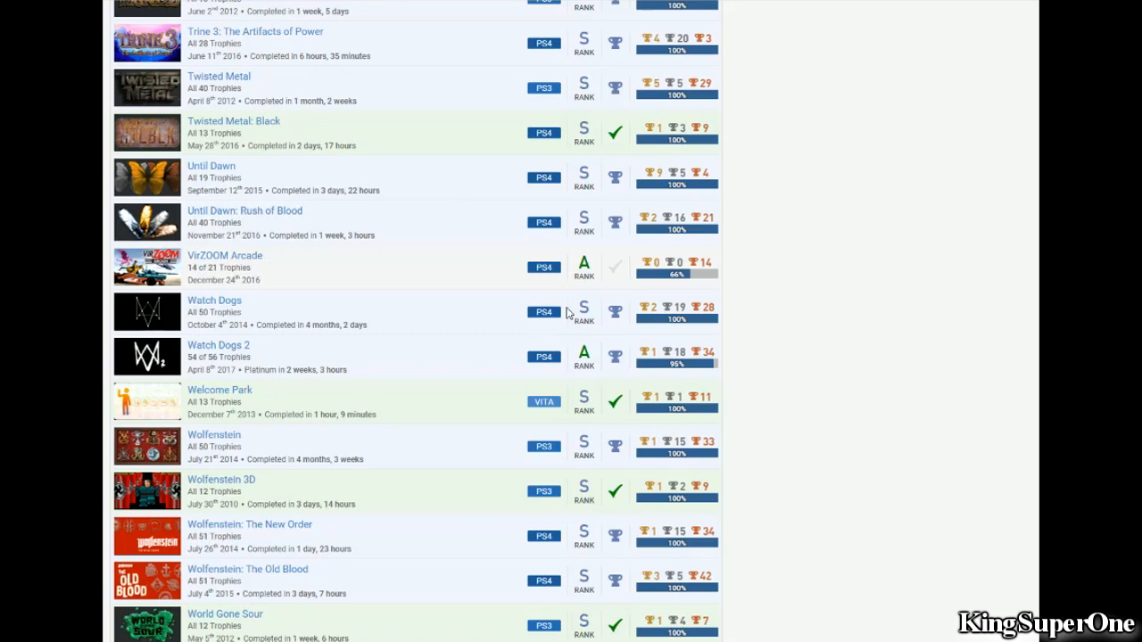
mouse_move(446, 182)
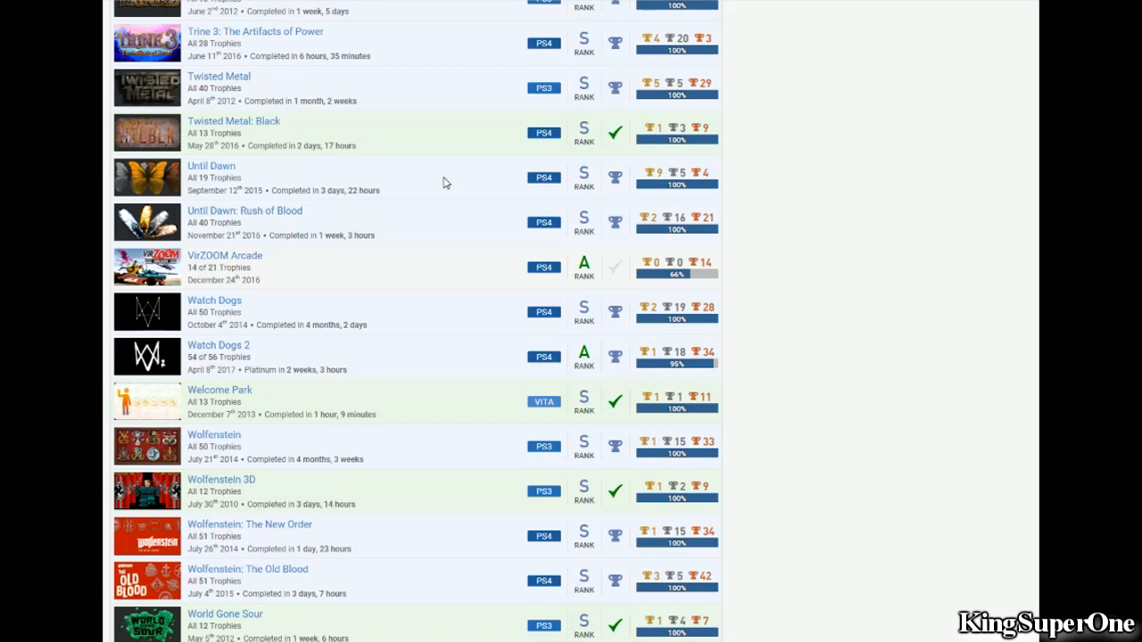
mouse_move(450, 176)
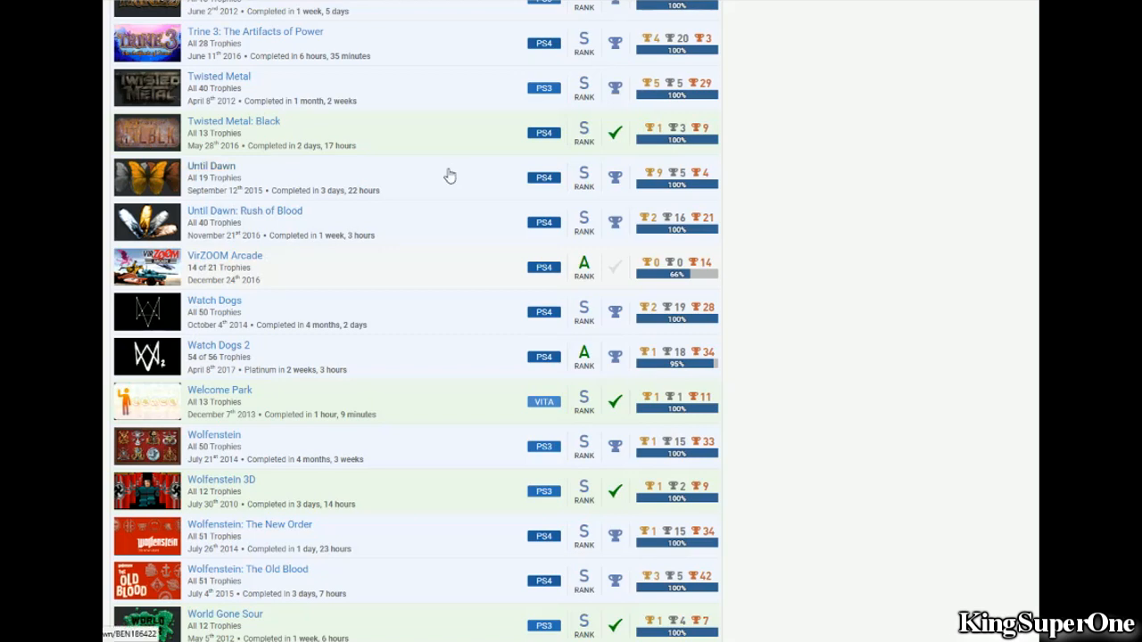
mouse_move(458, 178)
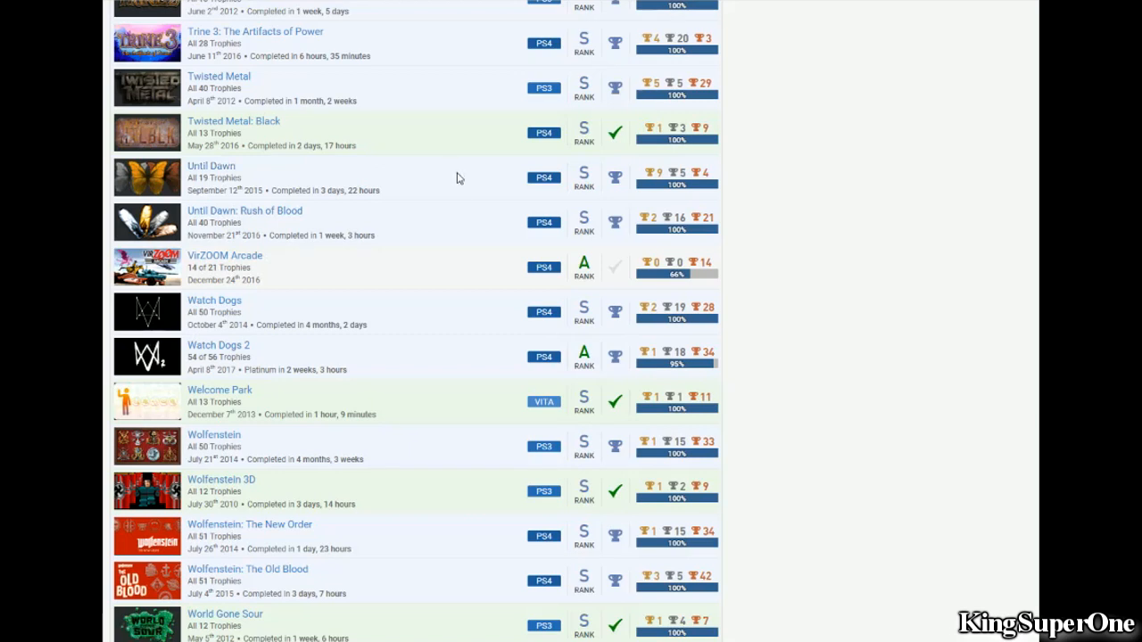
mouse_move(419, 253)
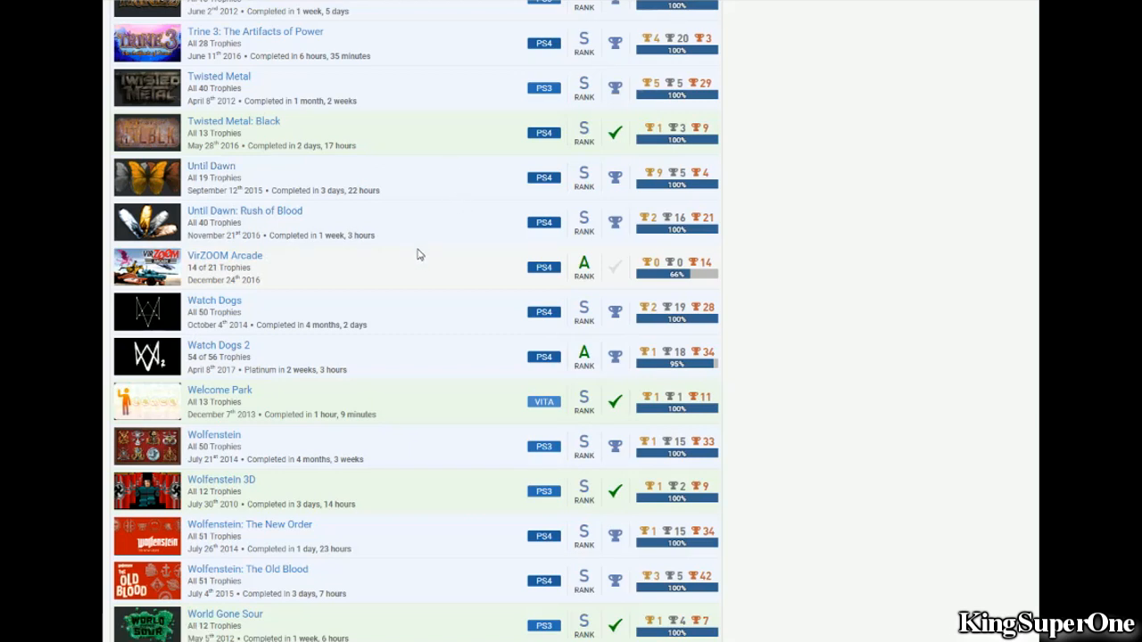
mouse_move(189, 260)
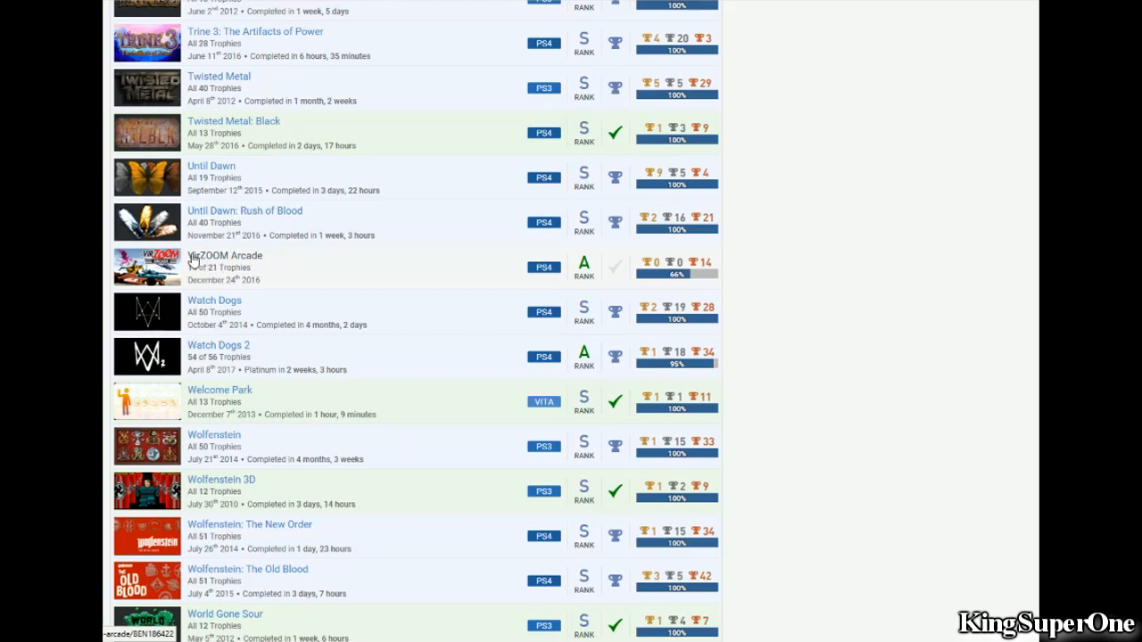
right_click(225, 257)
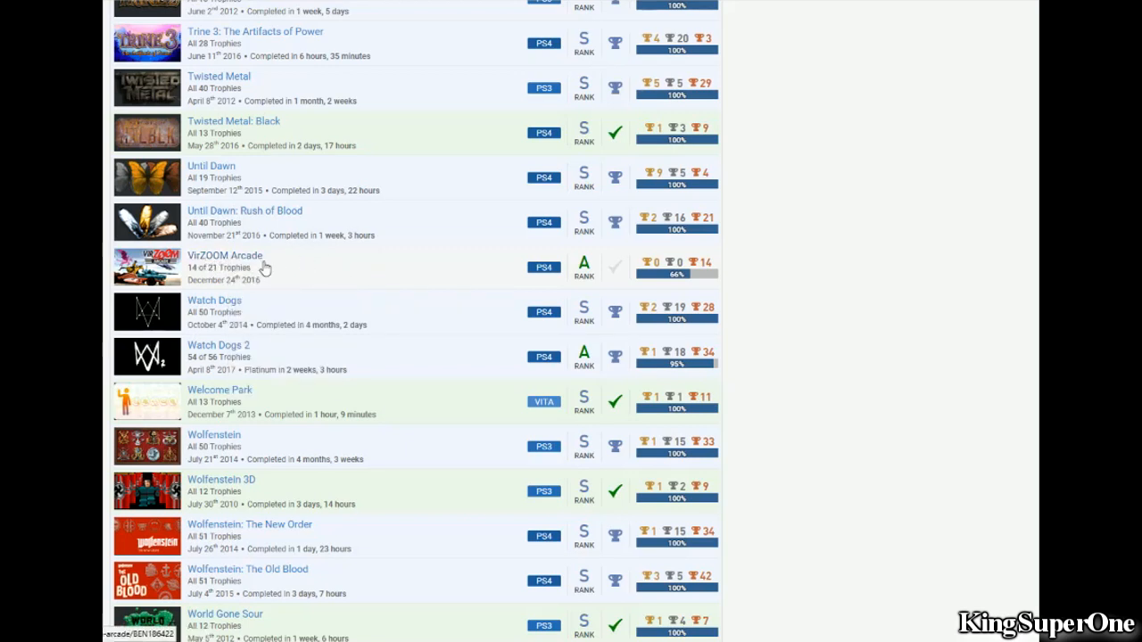
mouse_move(616, 250)
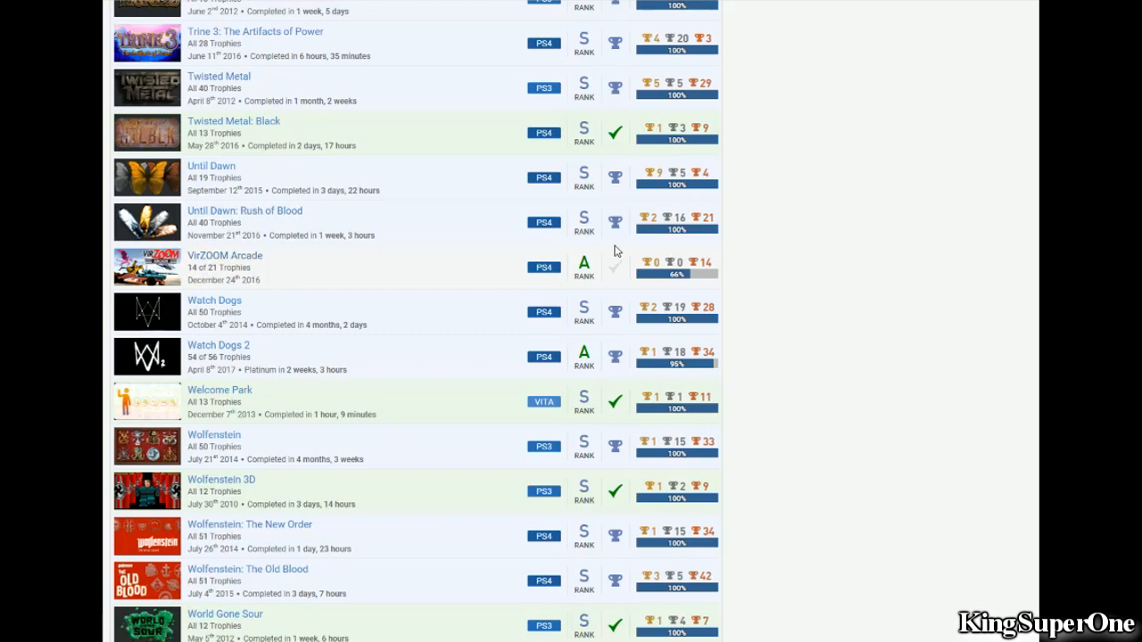
mouse_move(232, 255)
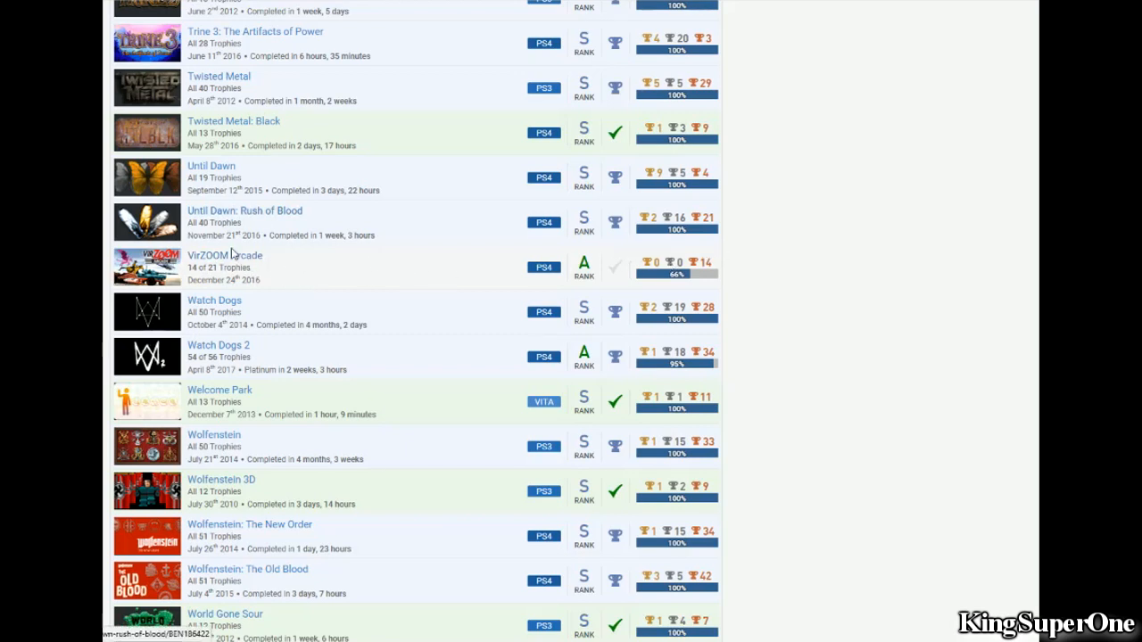
mouse_move(328, 225)
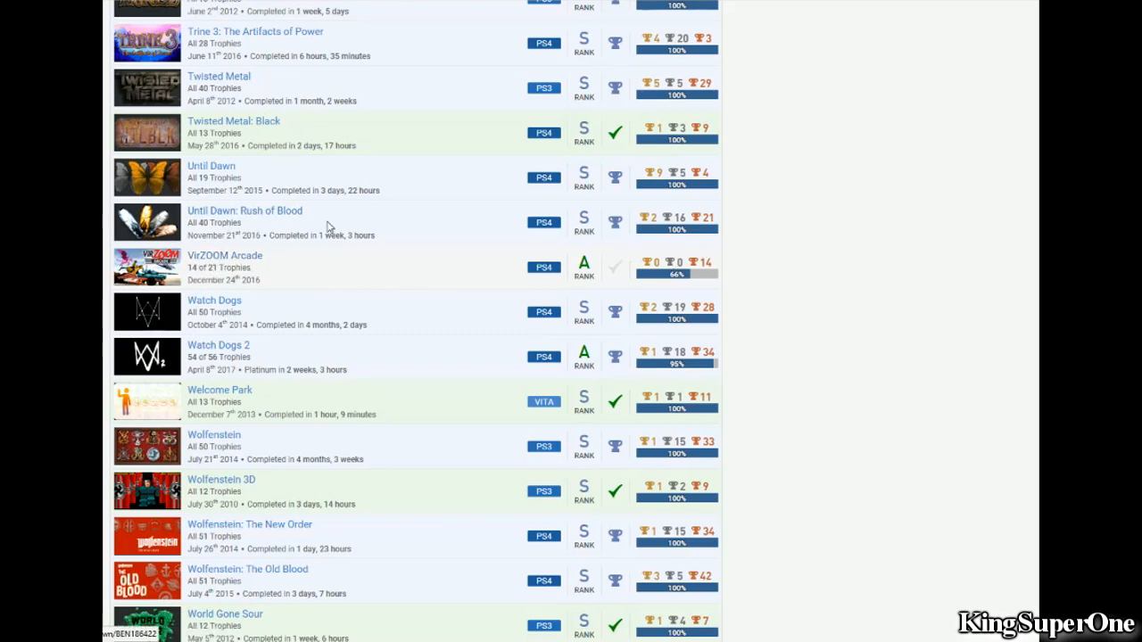
mouse_move(428, 284)
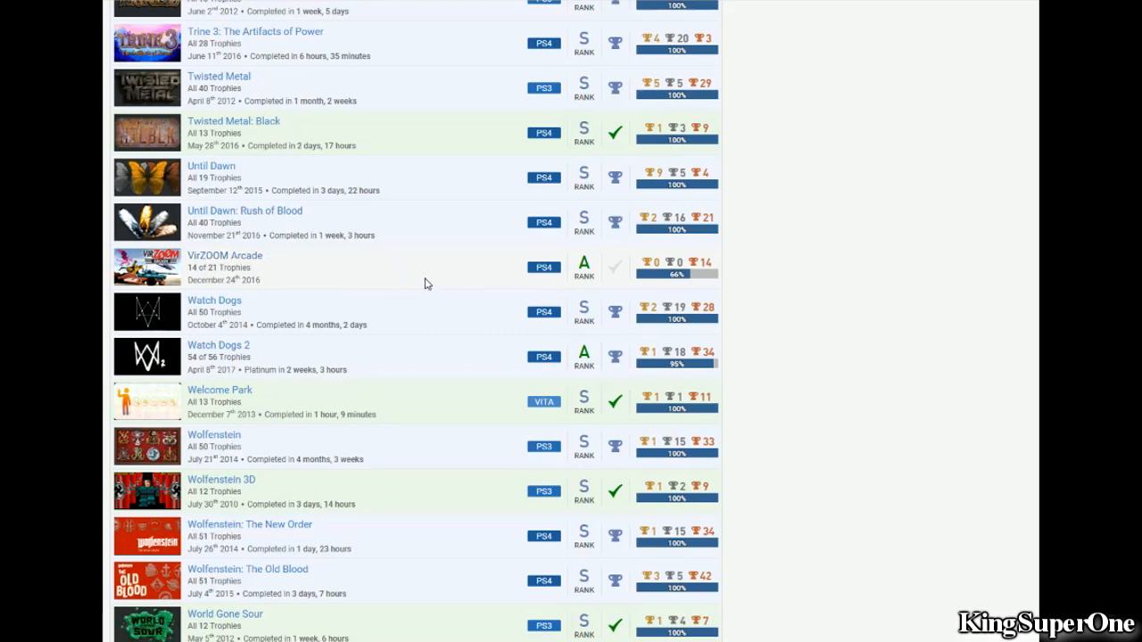
Step: Scroll to the end of the games list at the Yu-Gi-Oh! titles, Ziggurat and Zombi
scroll(down, 3)
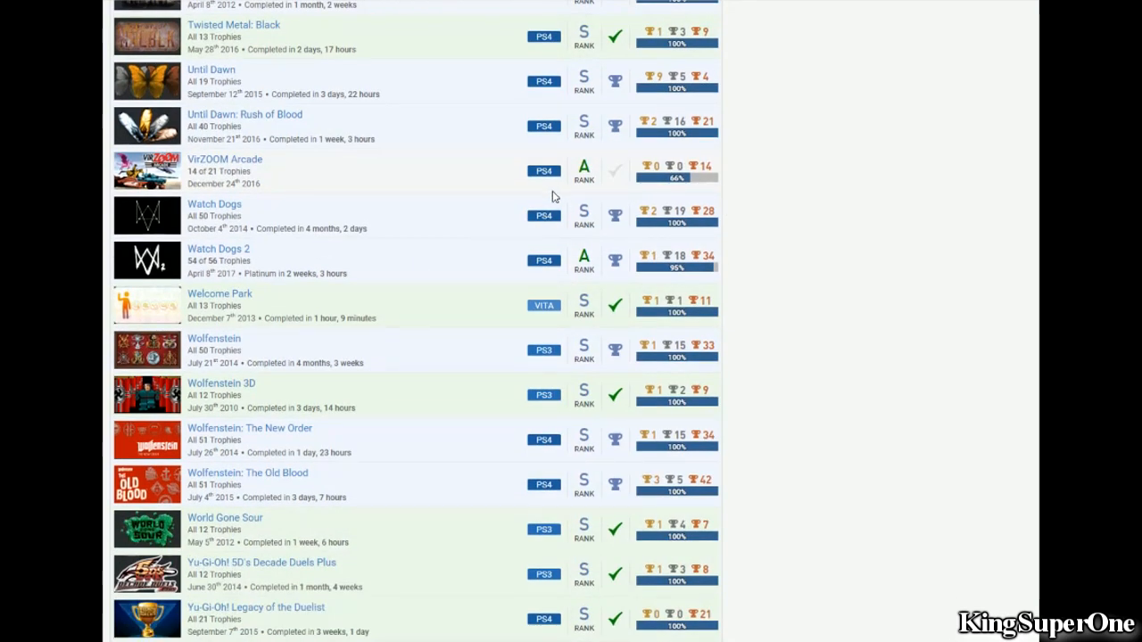
scroll(up, 3)
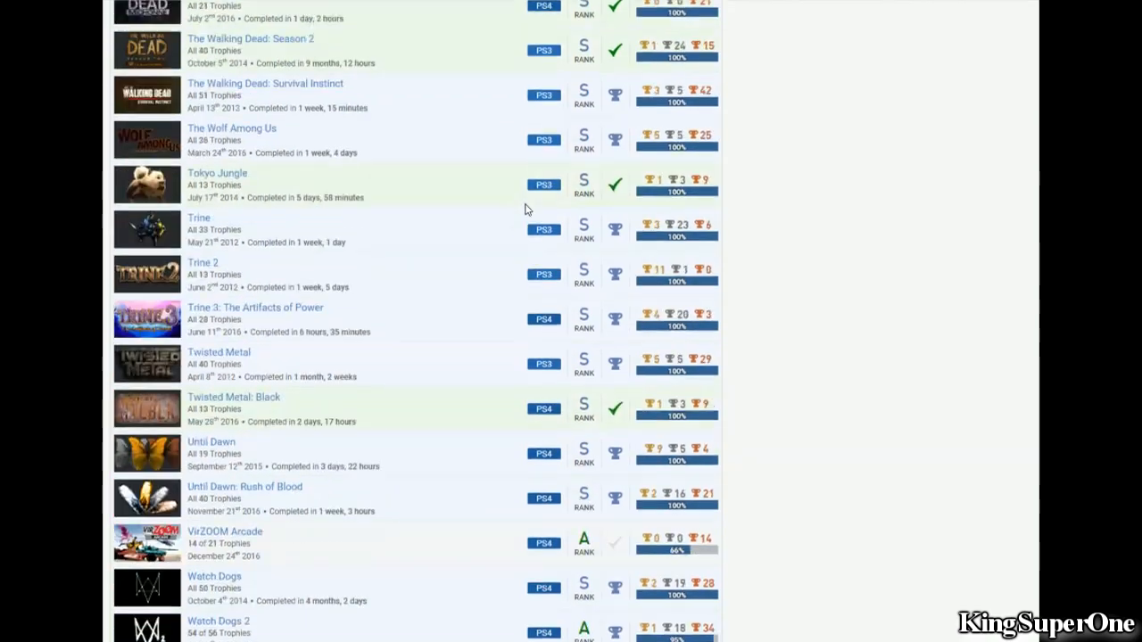
scroll(up, 3)
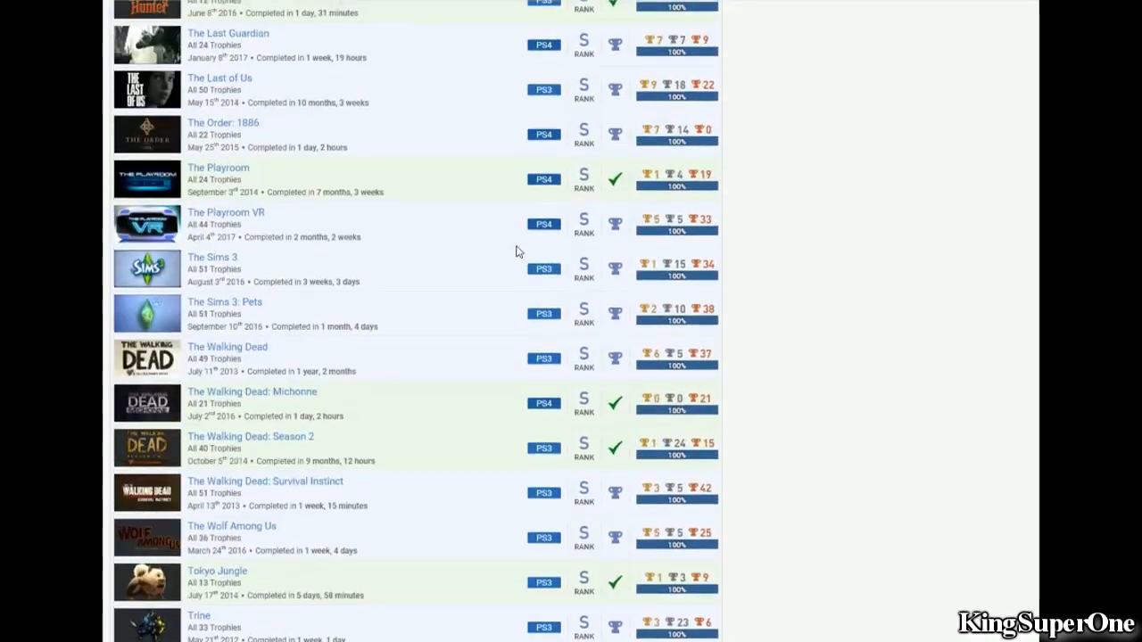
scroll(down, 3)
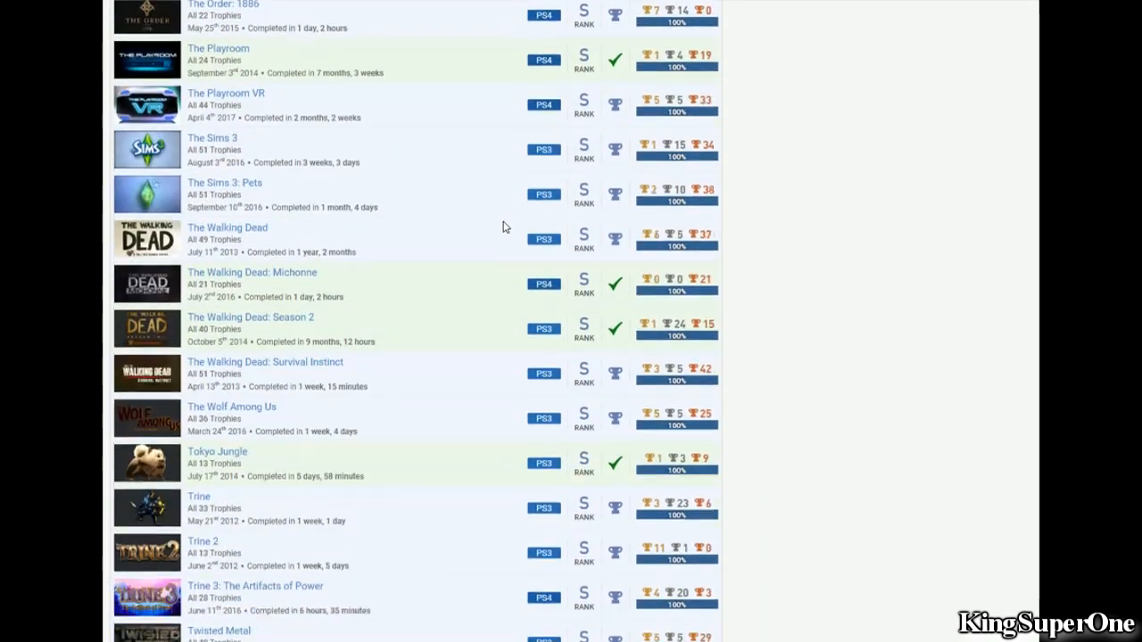
scroll(down, 3)
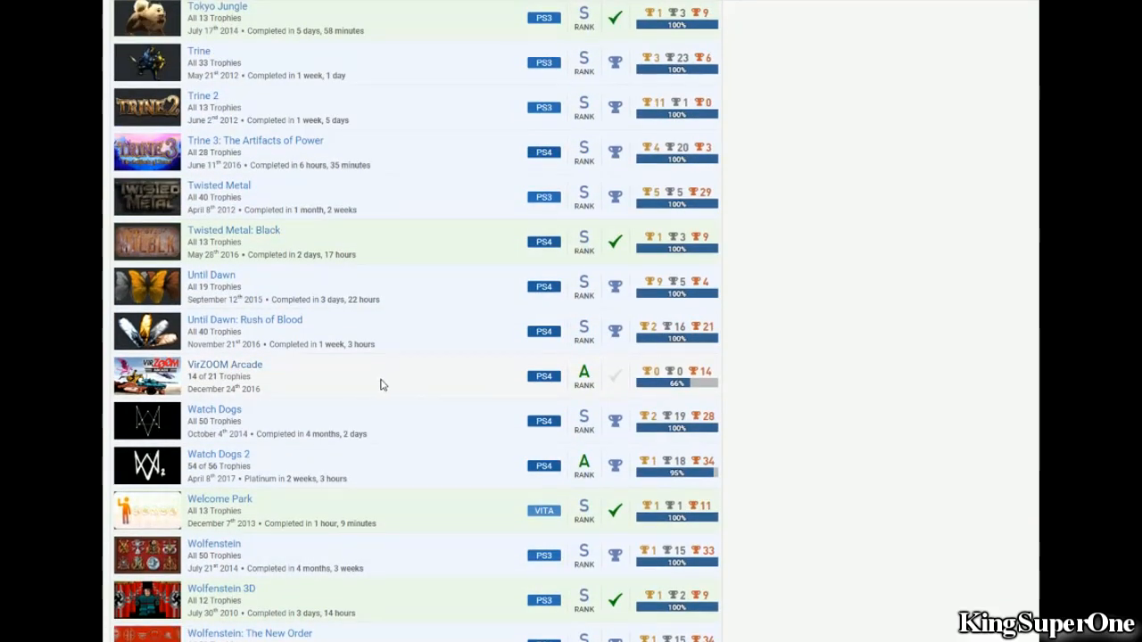
scroll(down, 3)
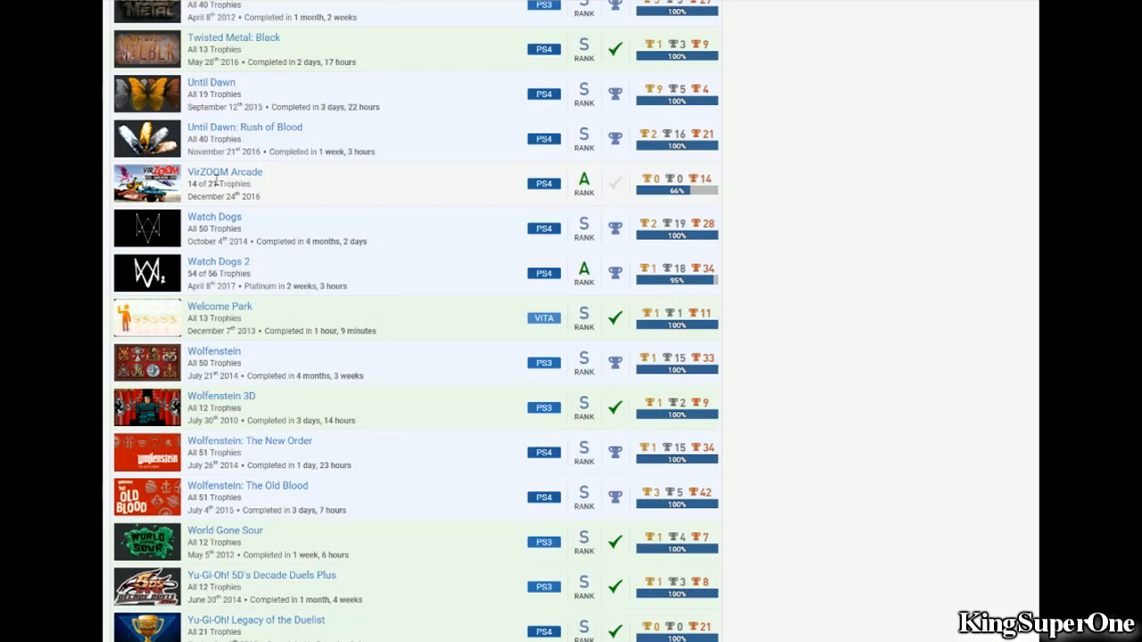
mouse_move(270, 187)
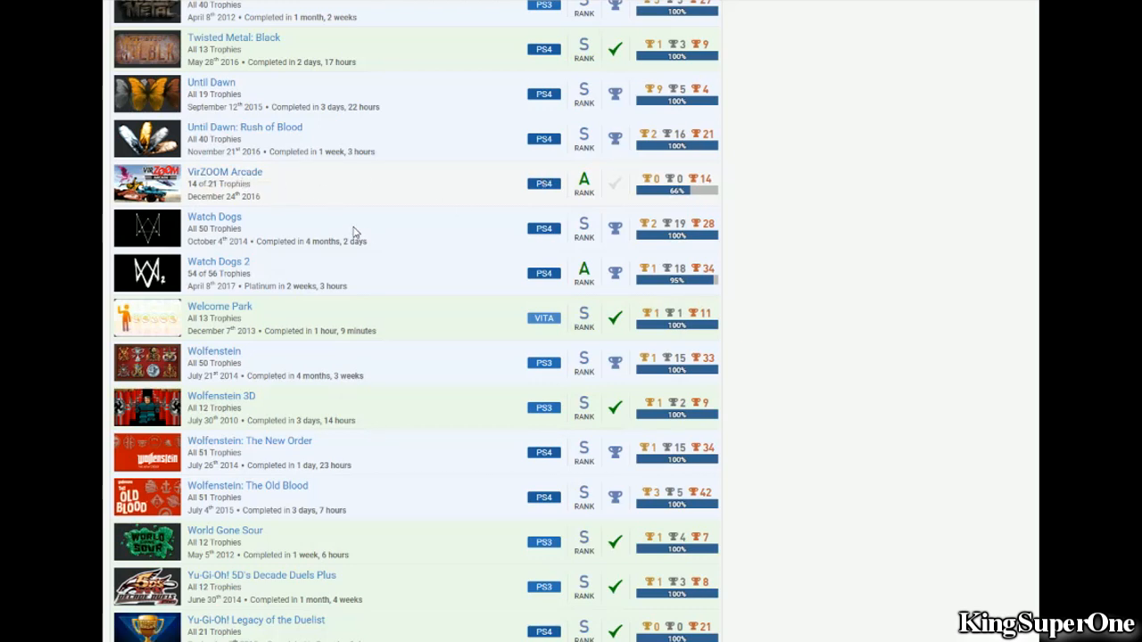
mouse_move(379, 129)
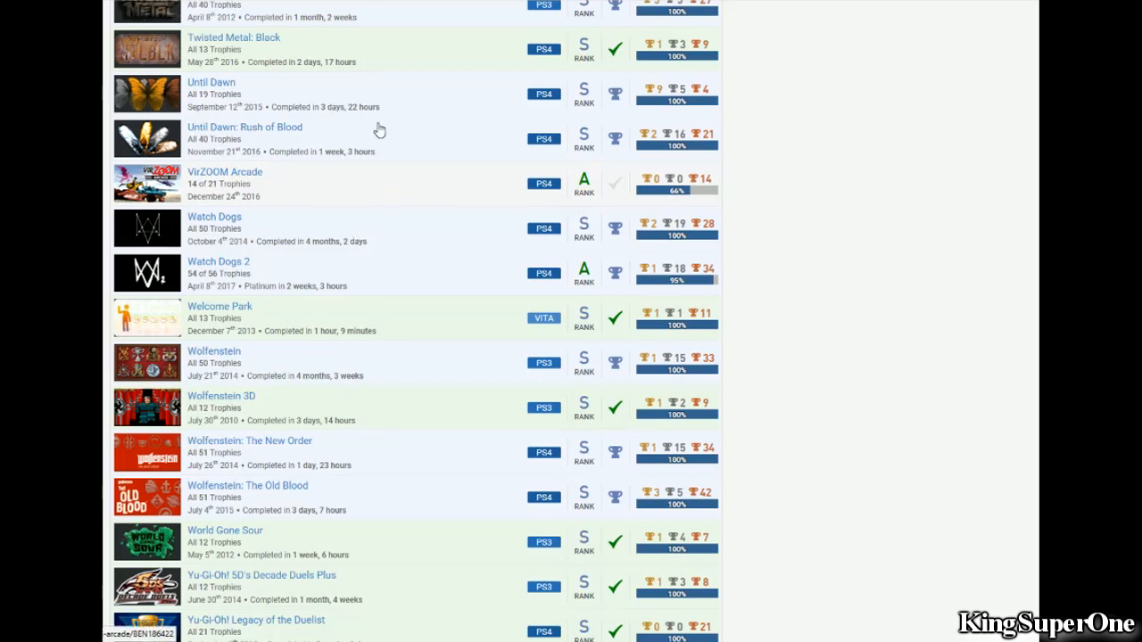
scroll(down, 3)
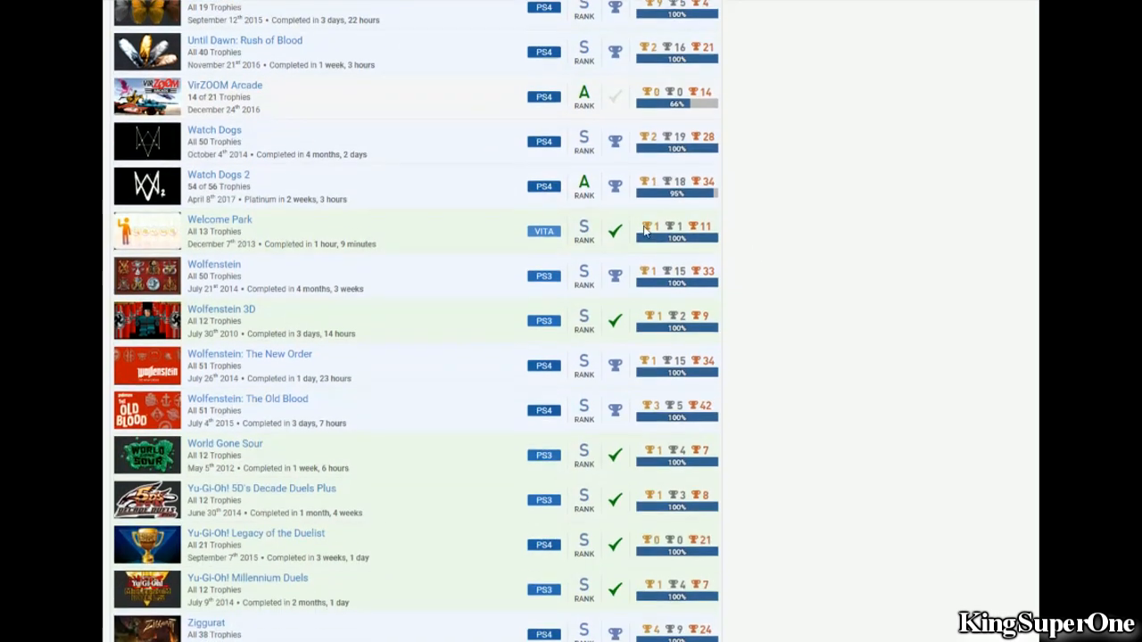
scroll(down, 3)
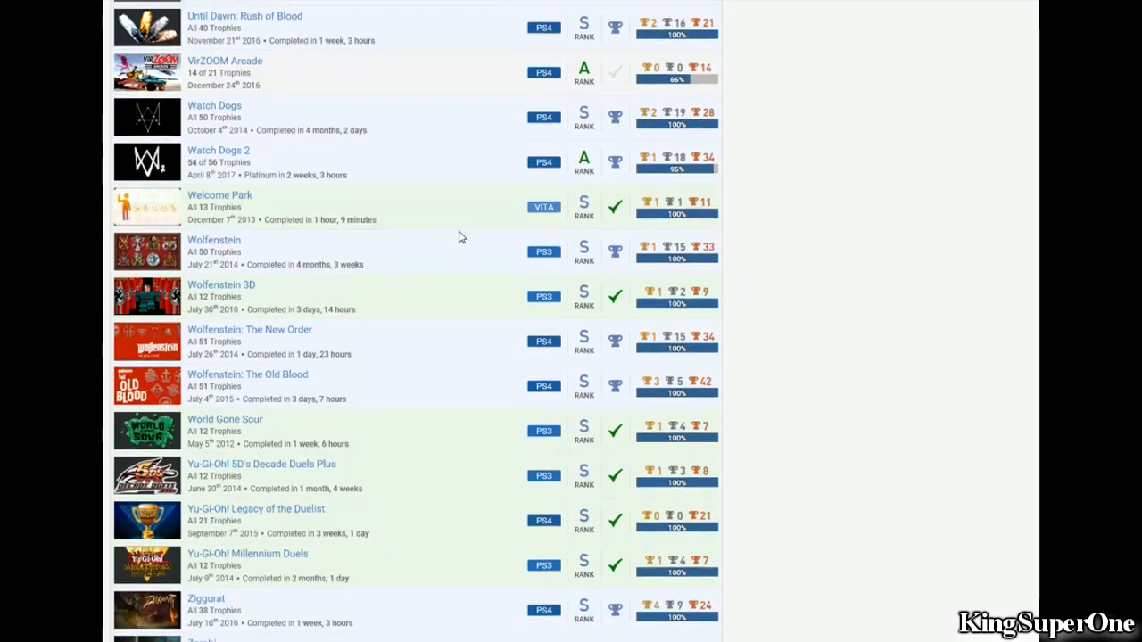
scroll(down, 3)
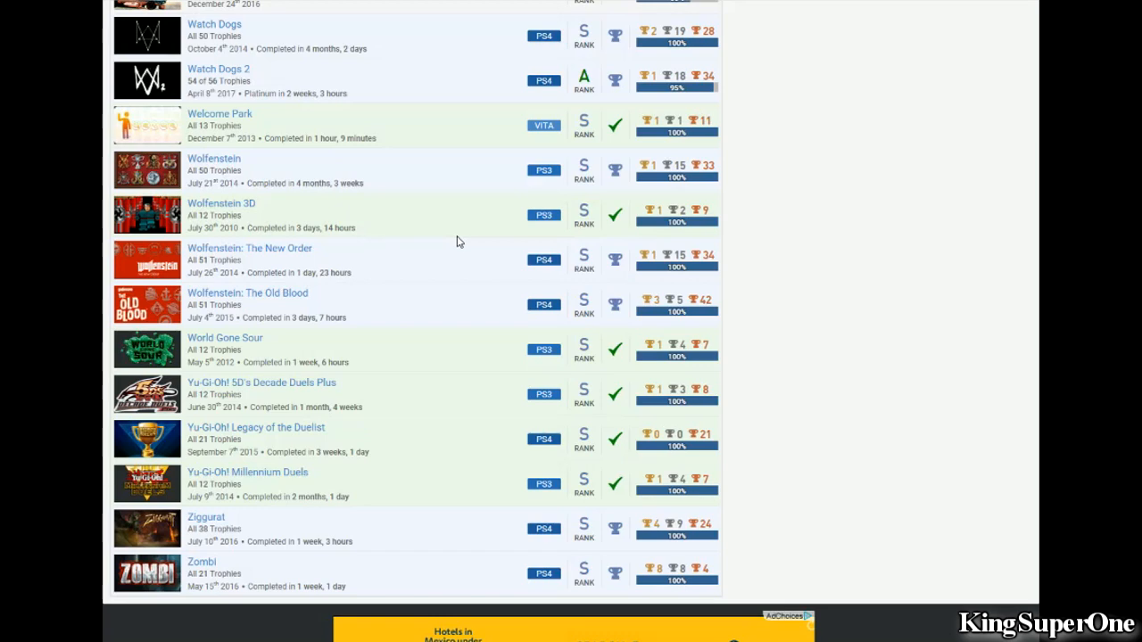
Step: Scroll down to the page bottom, showing Zombi as the last game above the site footer
scroll(down, 3)
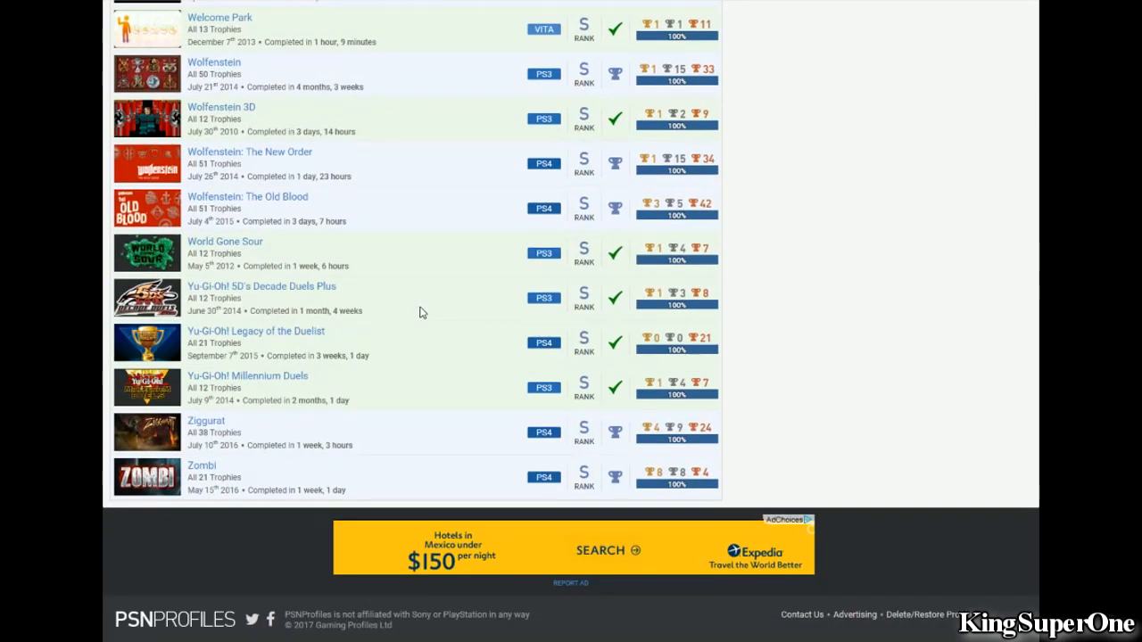
mouse_move(425, 310)
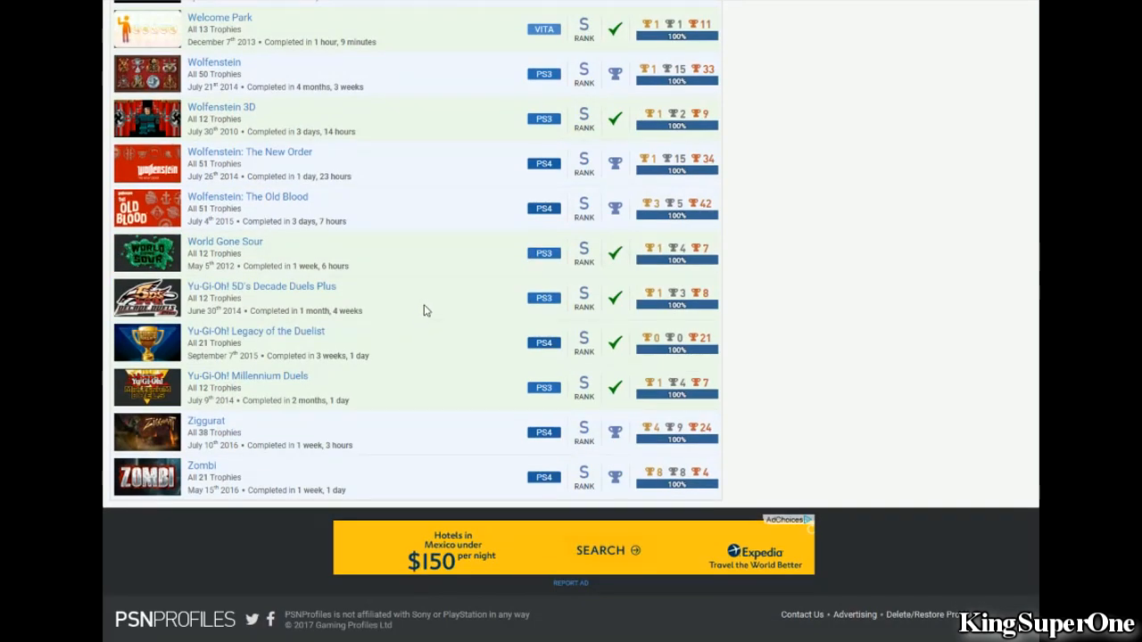
mouse_move(385, 407)
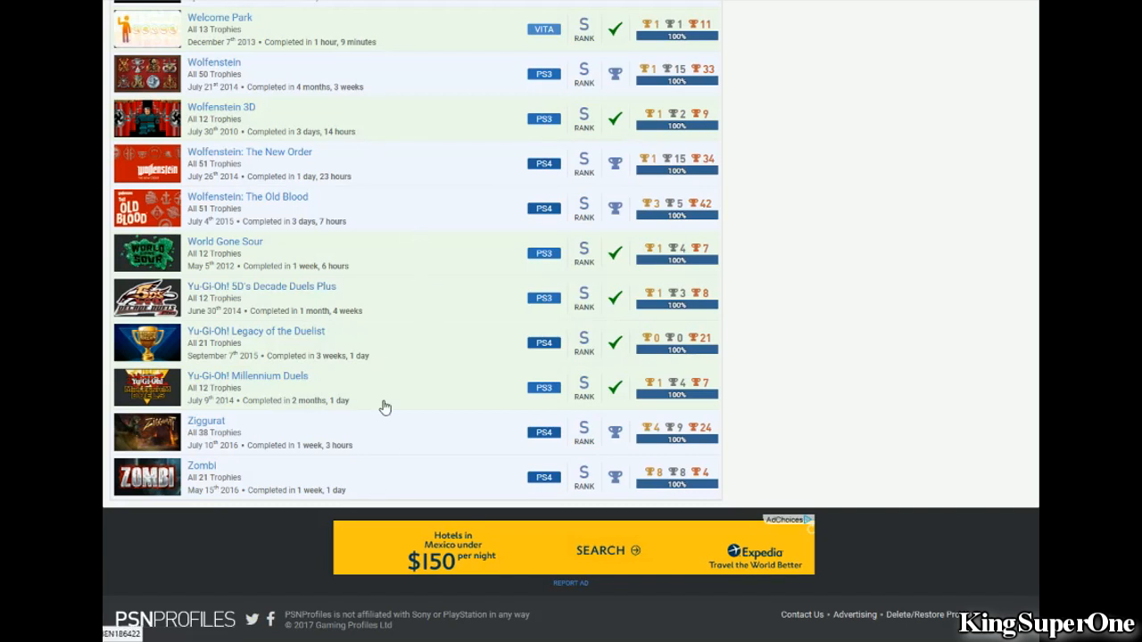
mouse_move(953, 289)
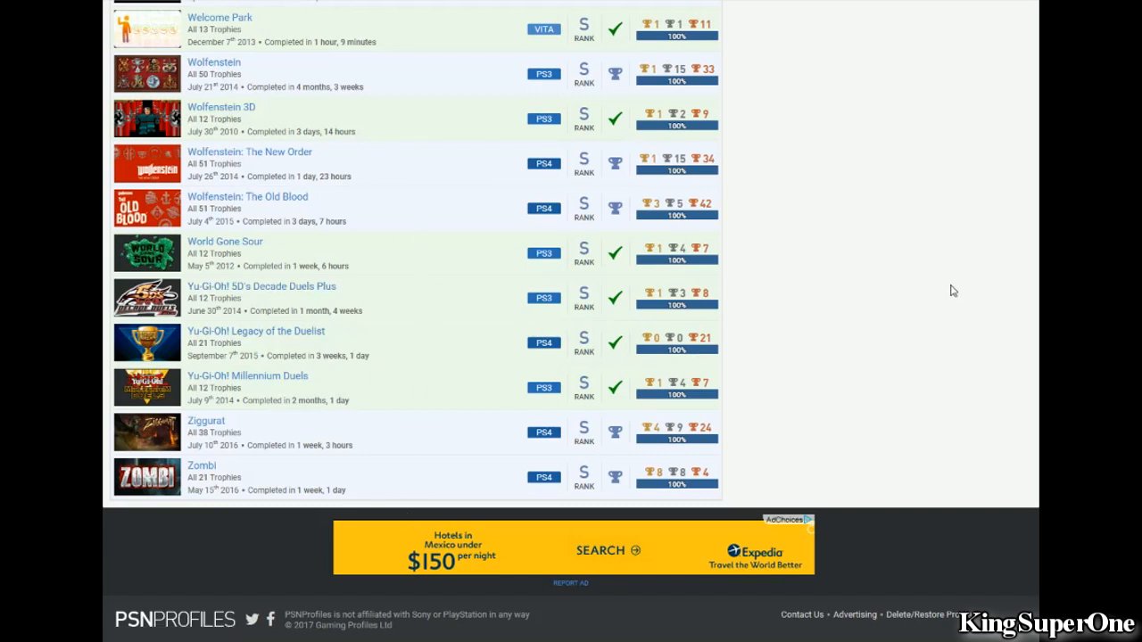
mouse_move(874, 250)
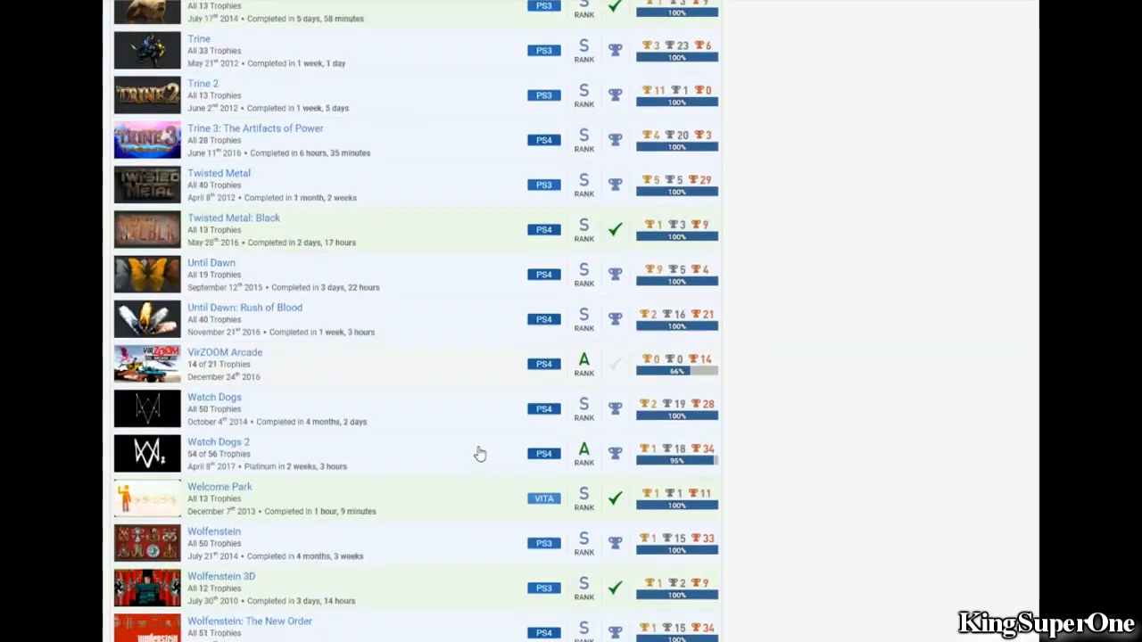
Step: Scroll back up to the top of the Games table with Alice: Madness Returns beside the Rarest Trophies panel
scroll(up, 3)
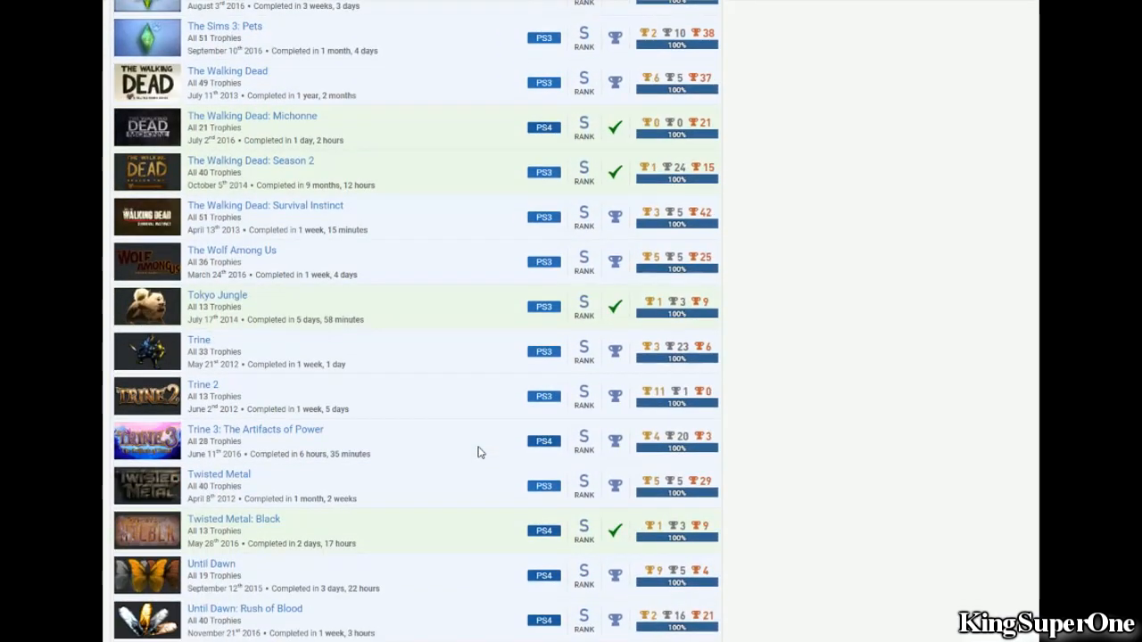
scroll(up, 3)
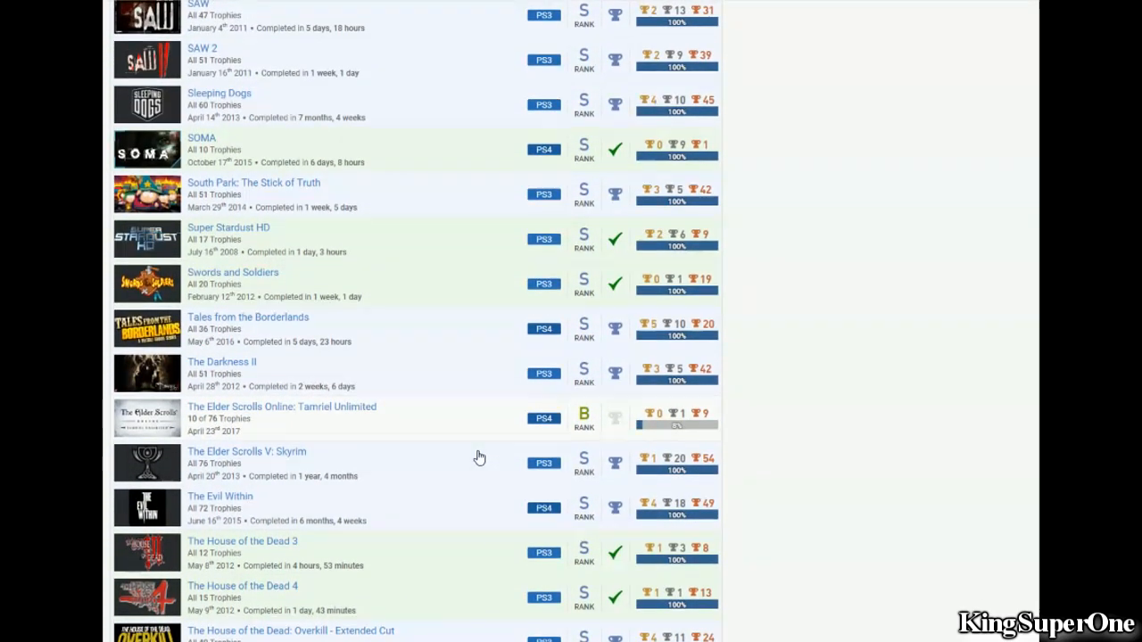
scroll(down, 3)
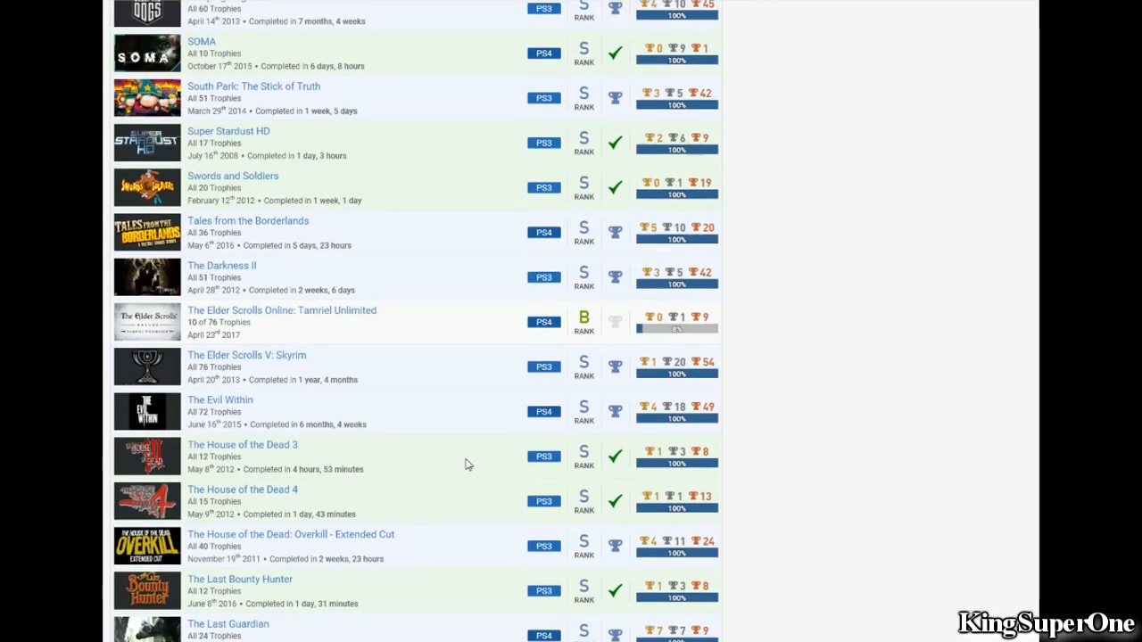
scroll(up, 3)
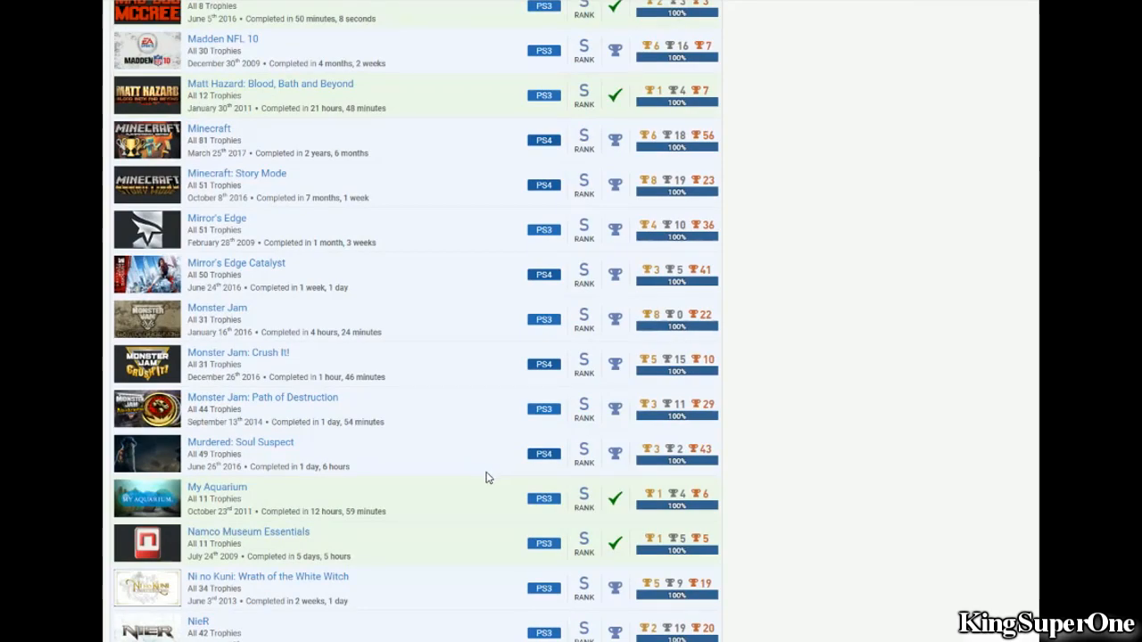
scroll(down, 3)
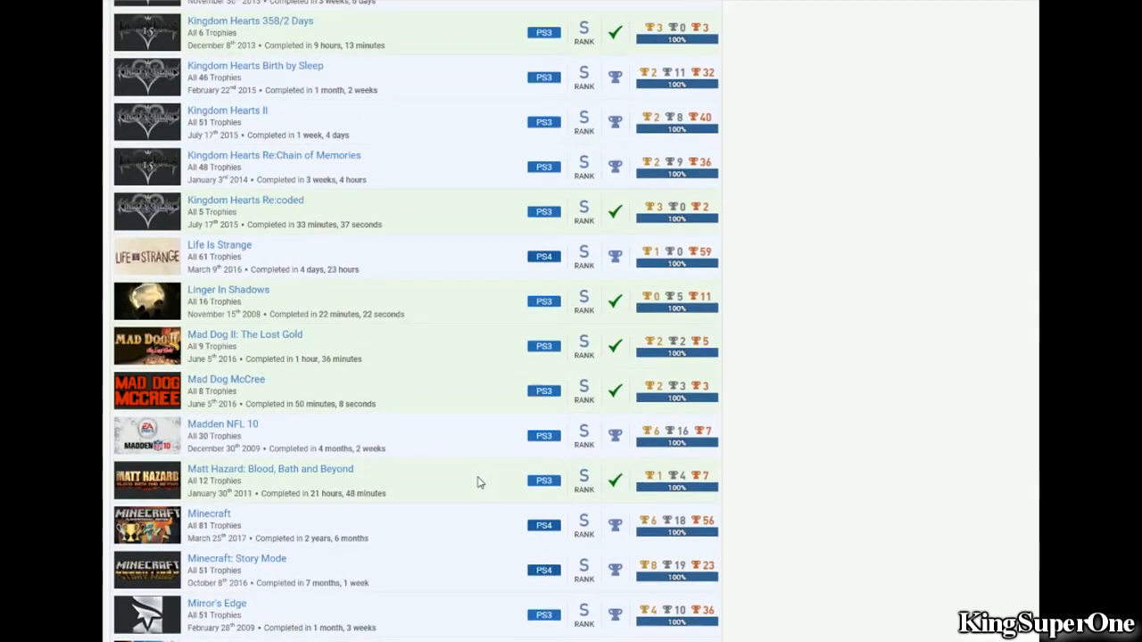
scroll(up, 3)
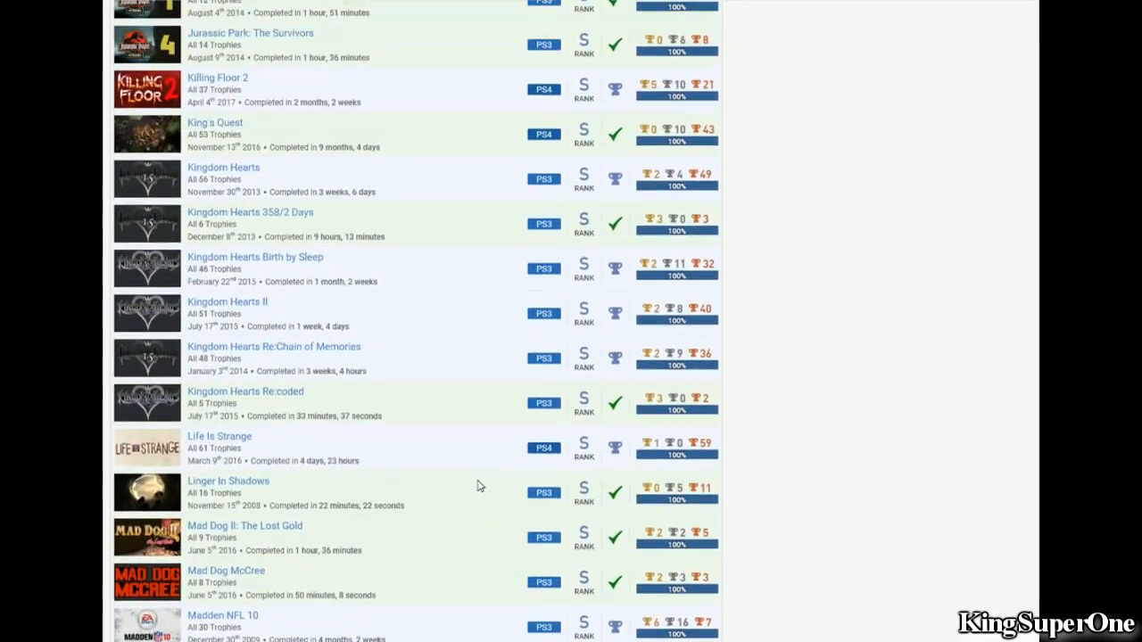
scroll(up, 3)
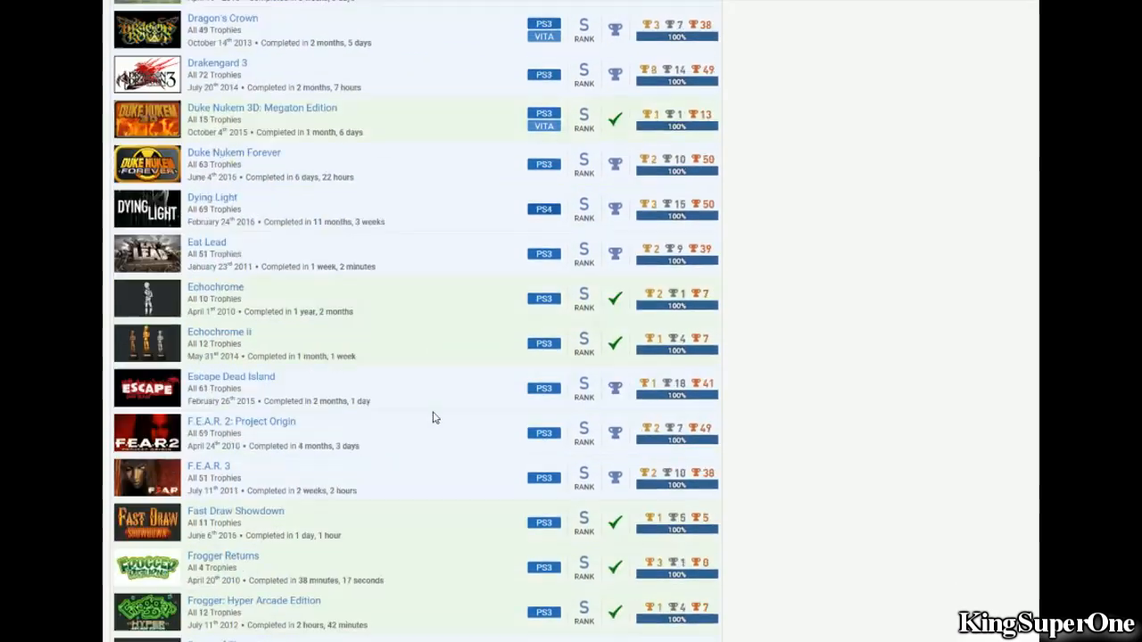
scroll(up, 3)
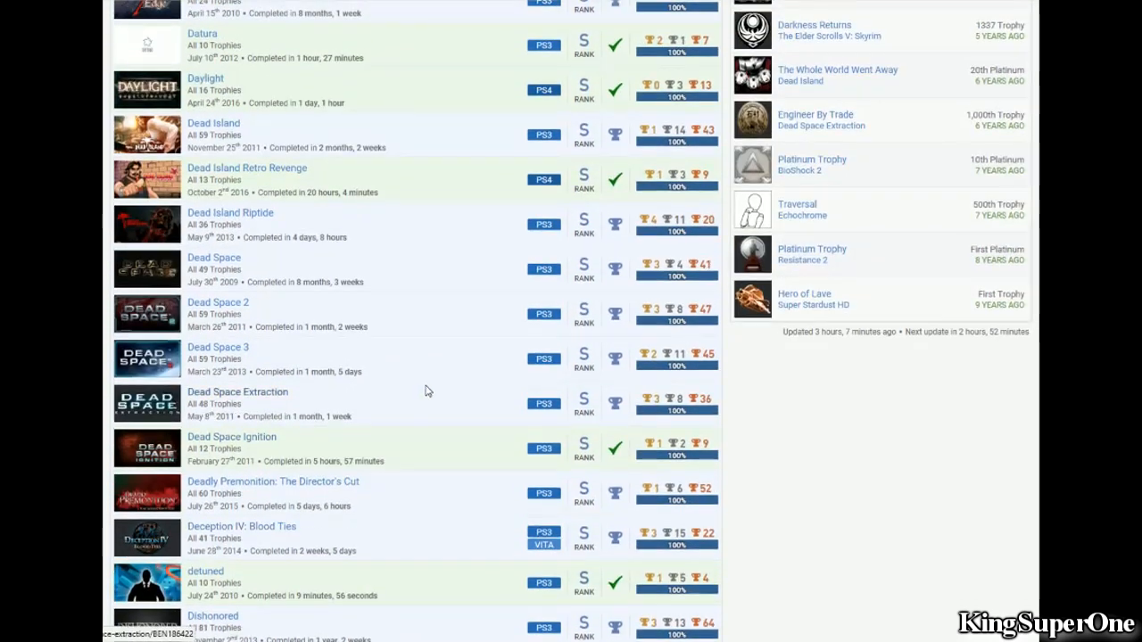
mouse_move(432, 375)
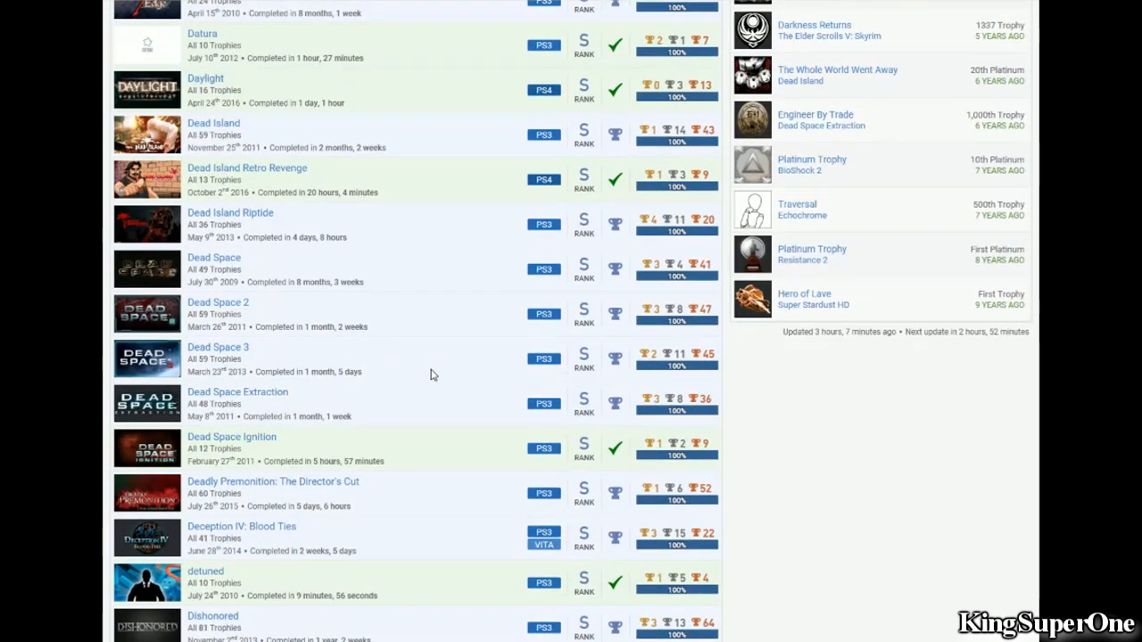
scroll(up, 3)
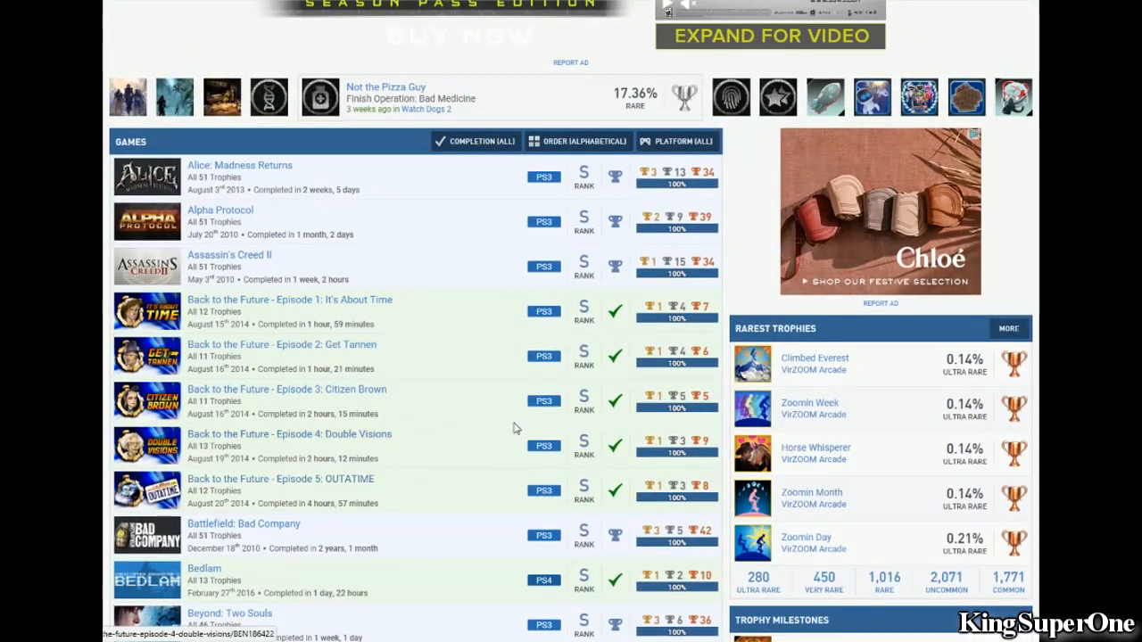
Step: Scroll down the games list and Trophy Milestones sidebar toward the VirZOOM Arcade entry
scroll(down, 3)
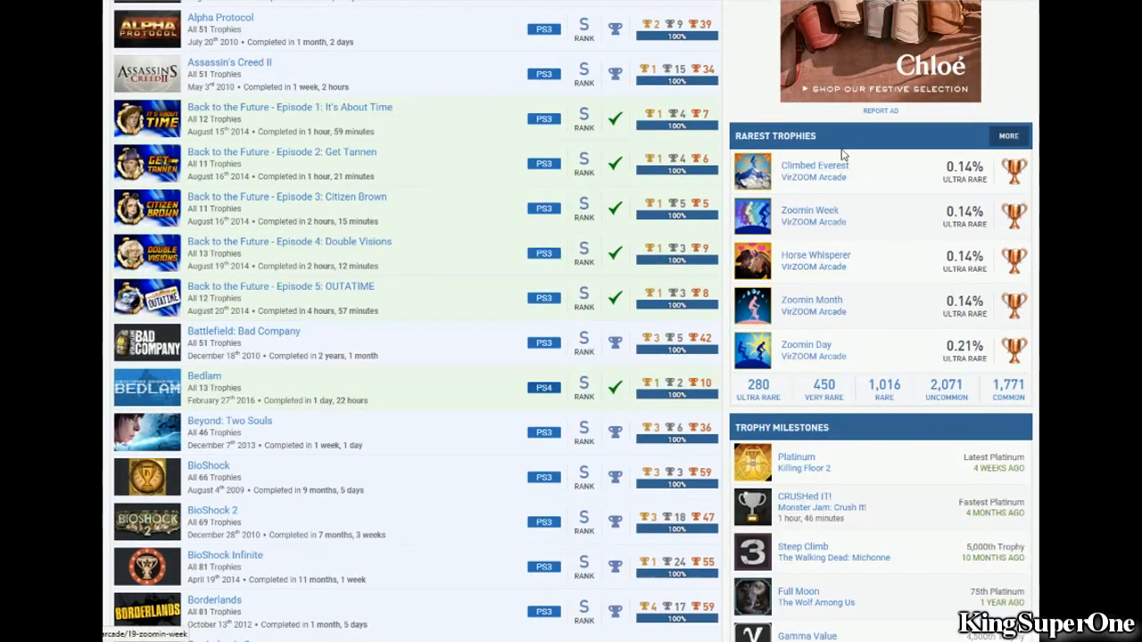
scroll(down, 3)
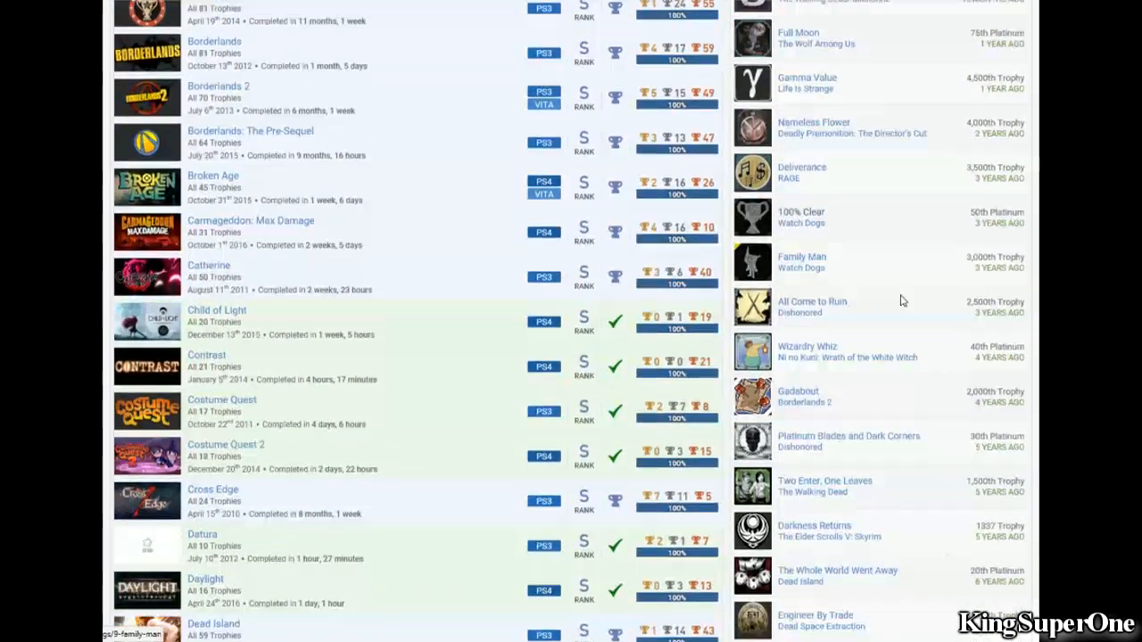
scroll(down, 3)
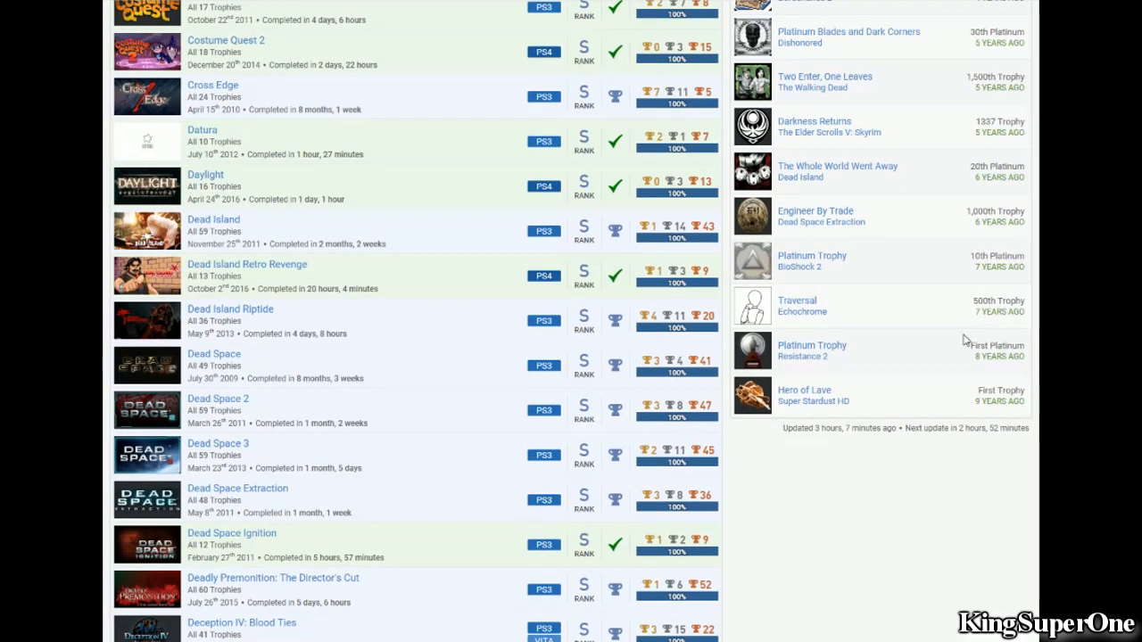
mouse_move(978, 345)
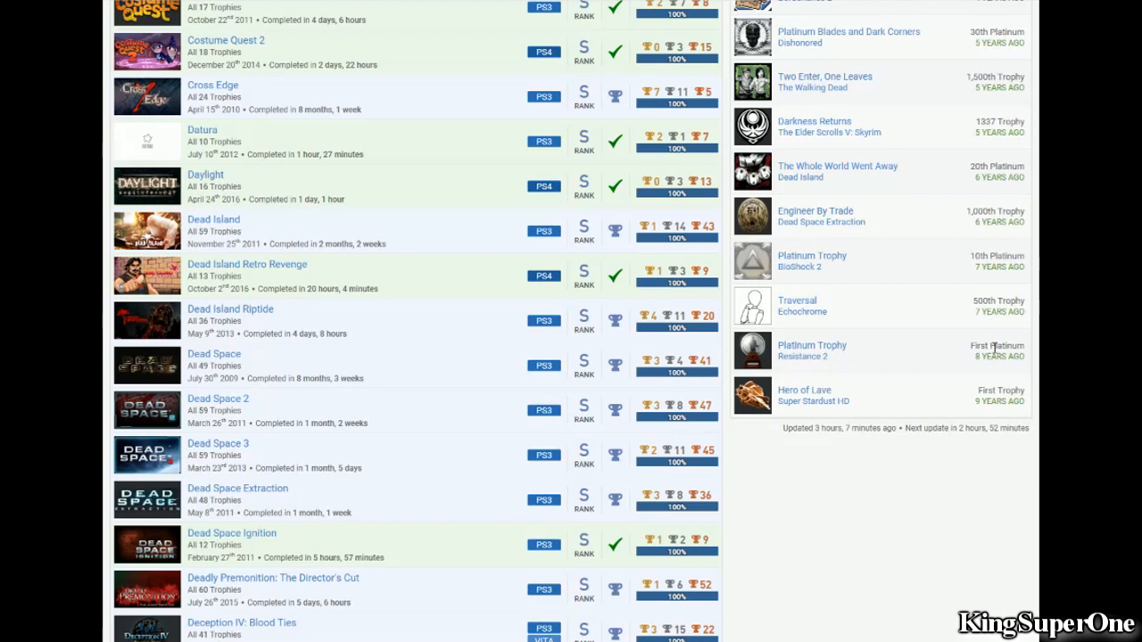
mouse_move(985, 337)
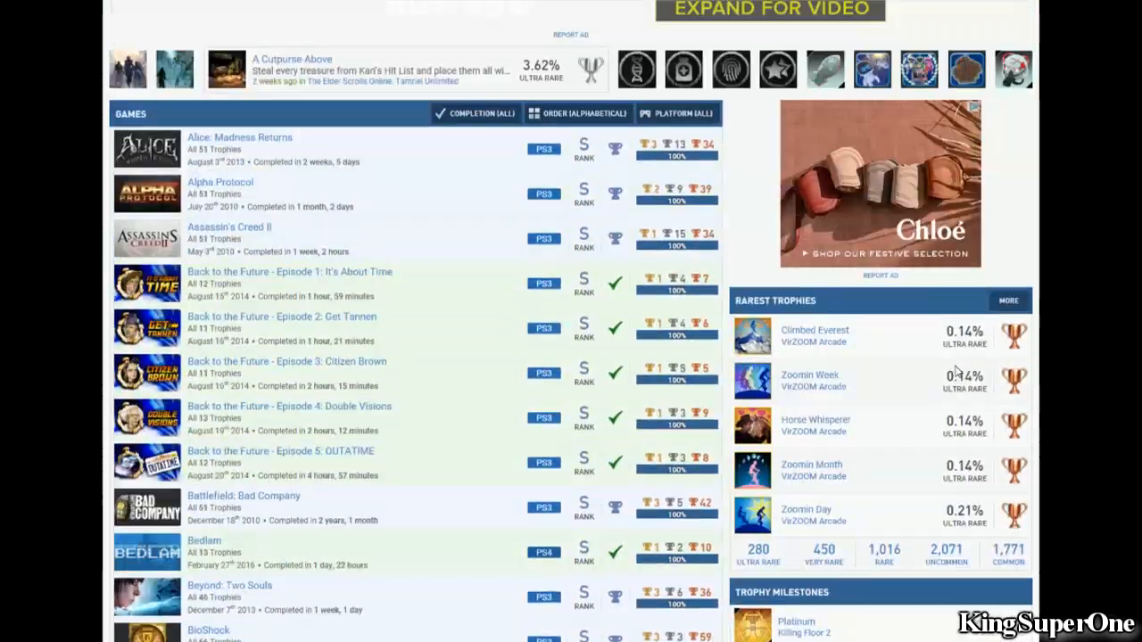
scroll(down, 3)
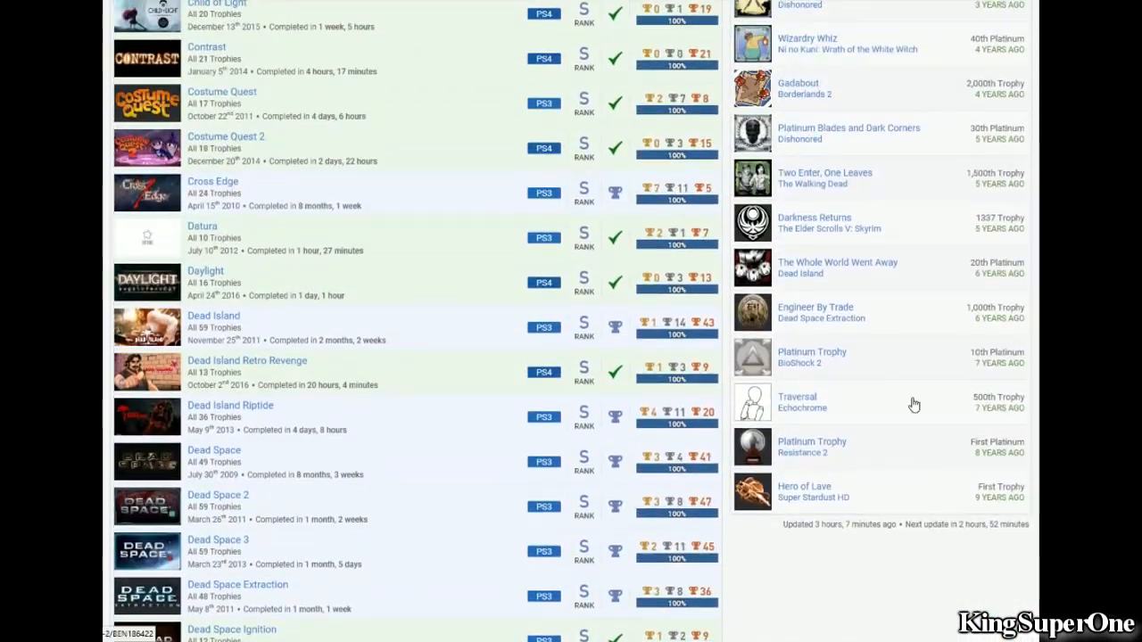
mouse_move(974, 453)
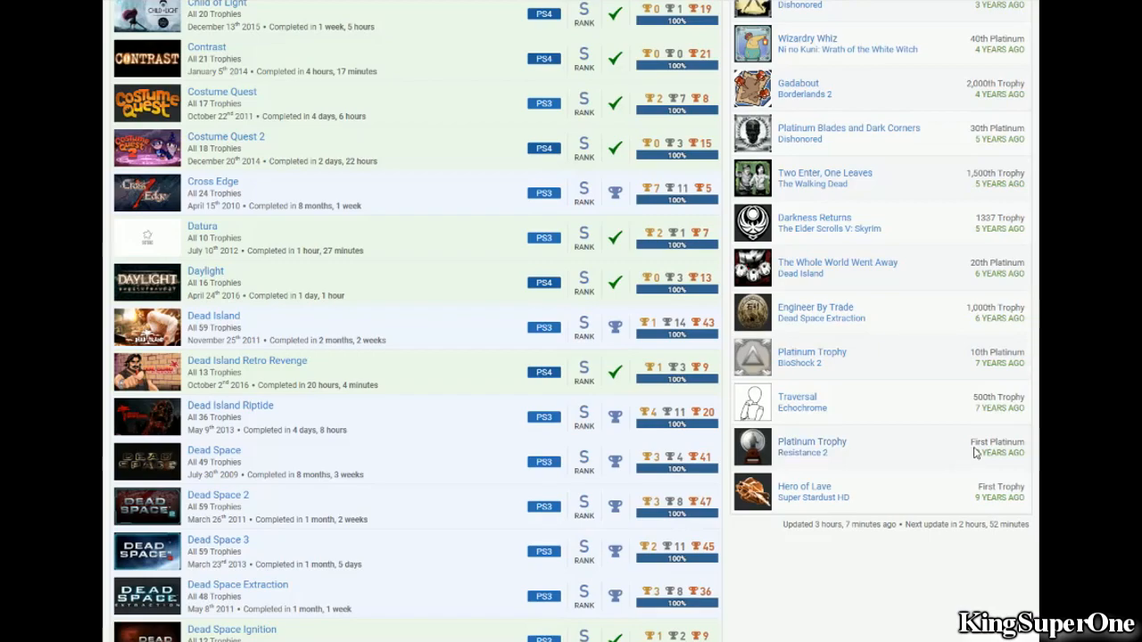
scroll(down, 3)
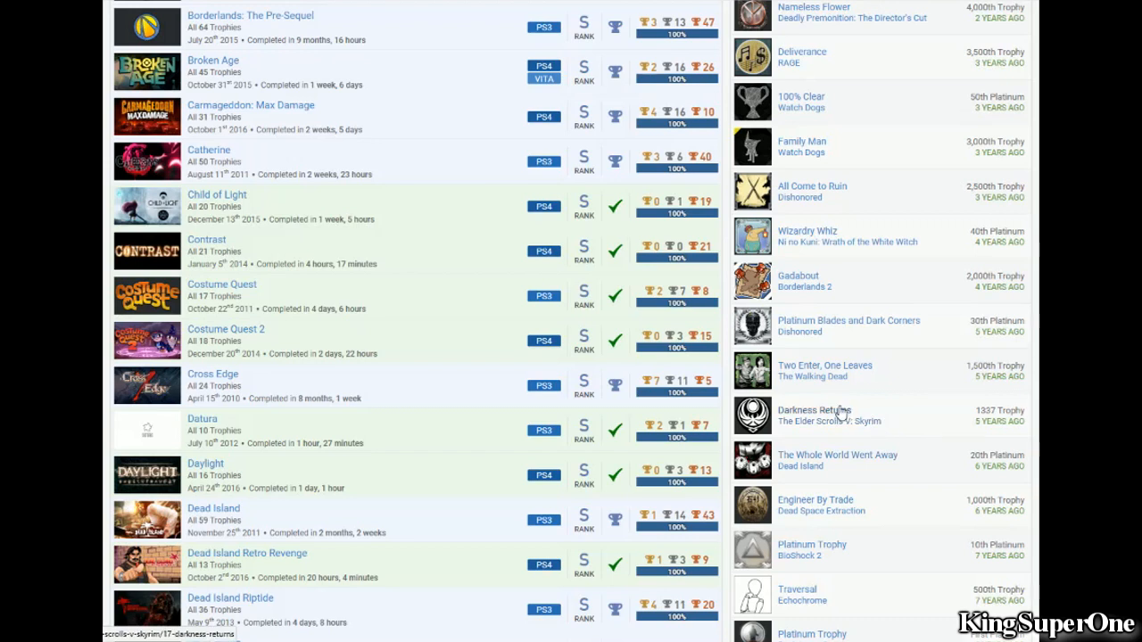
mouse_move(864, 403)
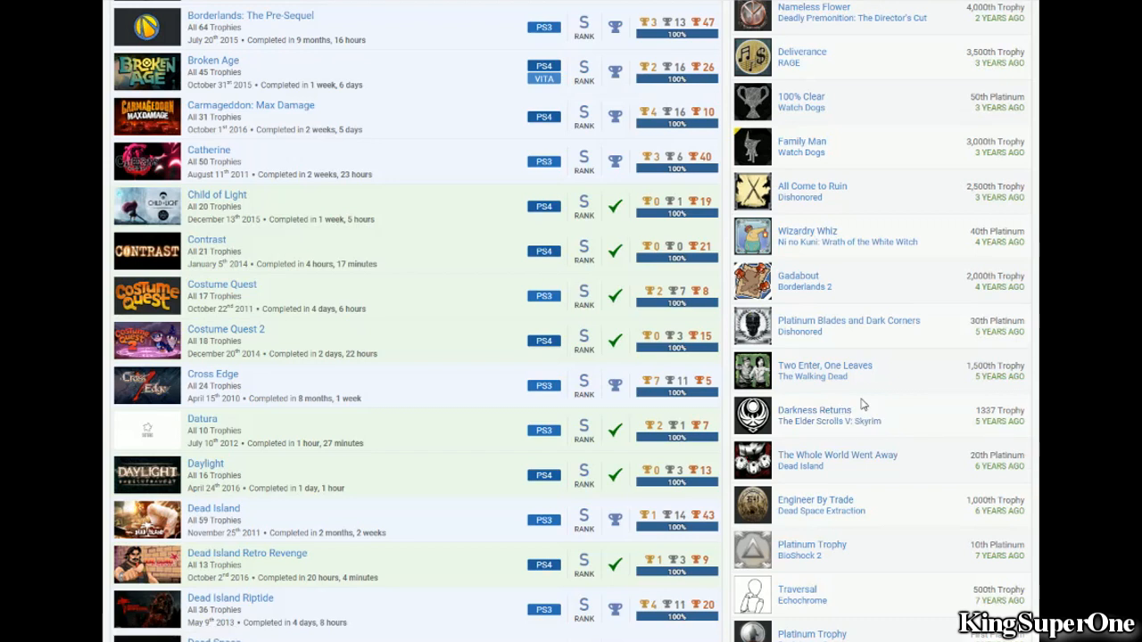
mouse_move(821, 416)
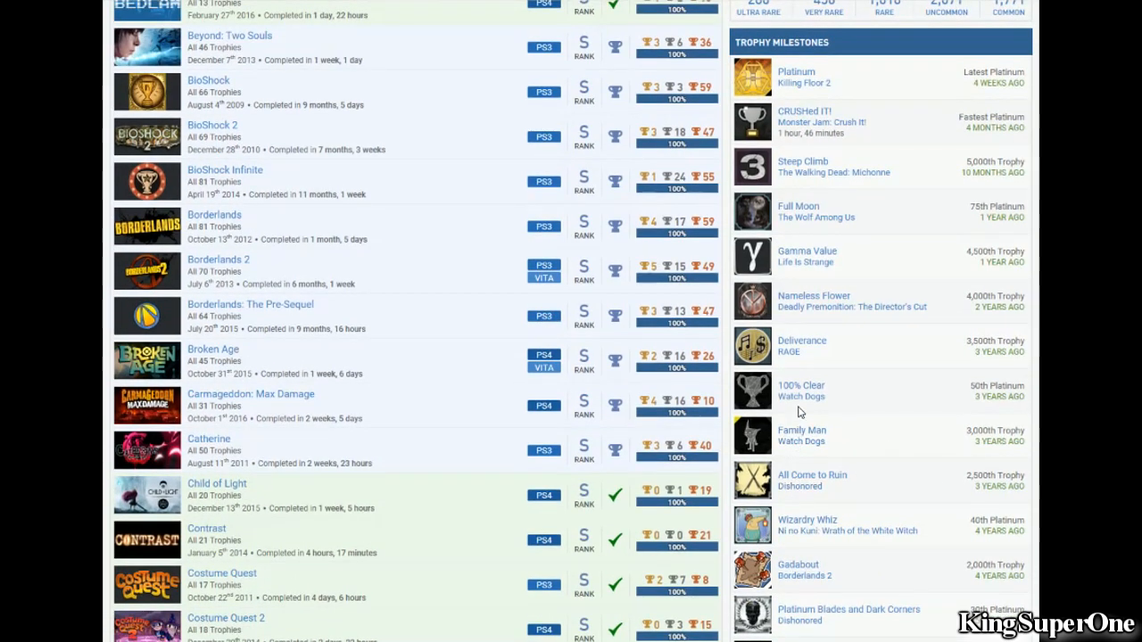
mouse_move(807, 344)
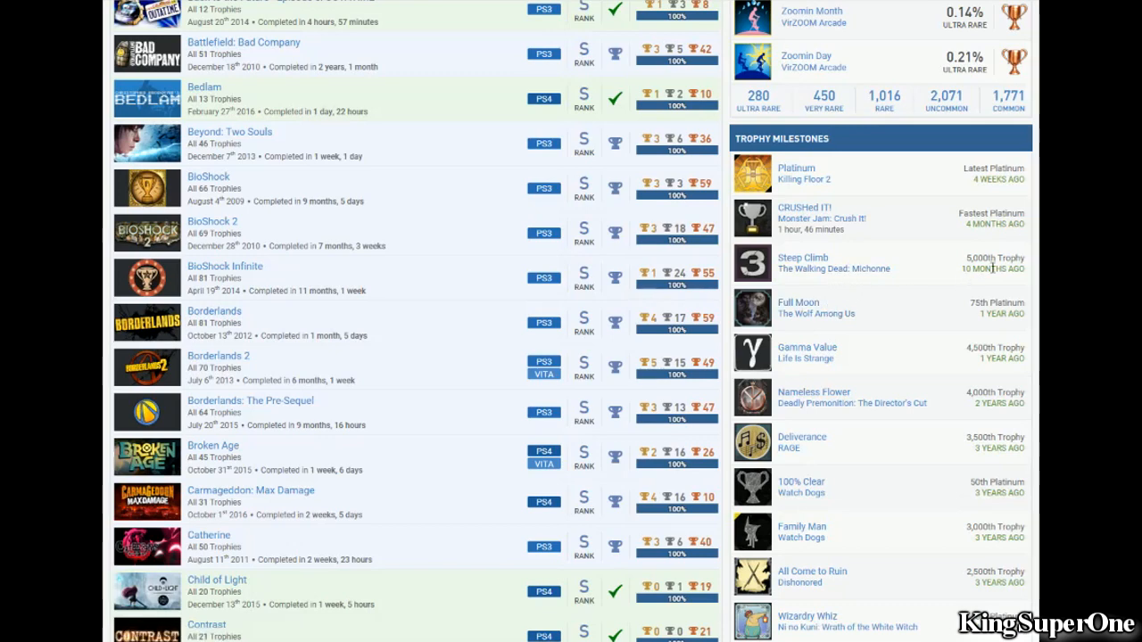
mouse_move(808, 230)
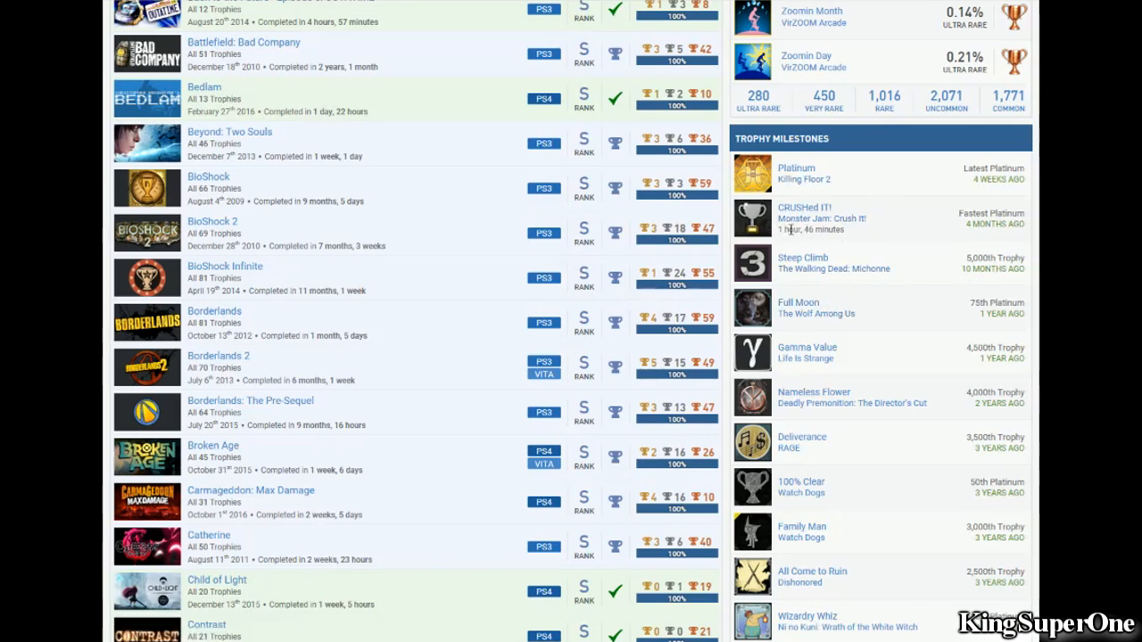
mouse_move(830, 228)
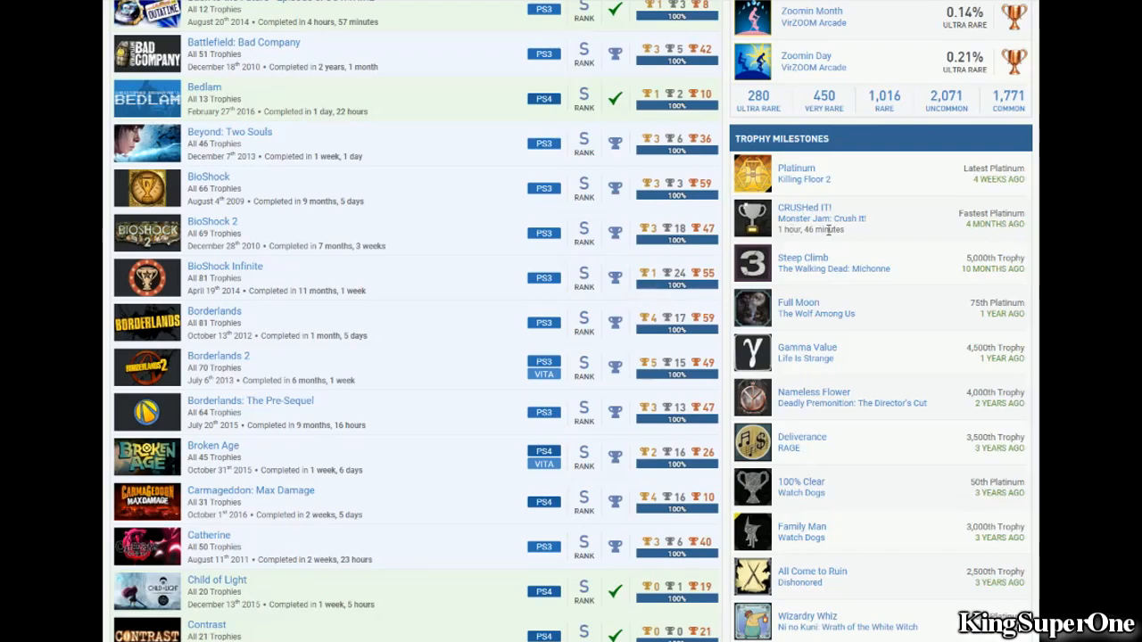
scroll(down, 3)
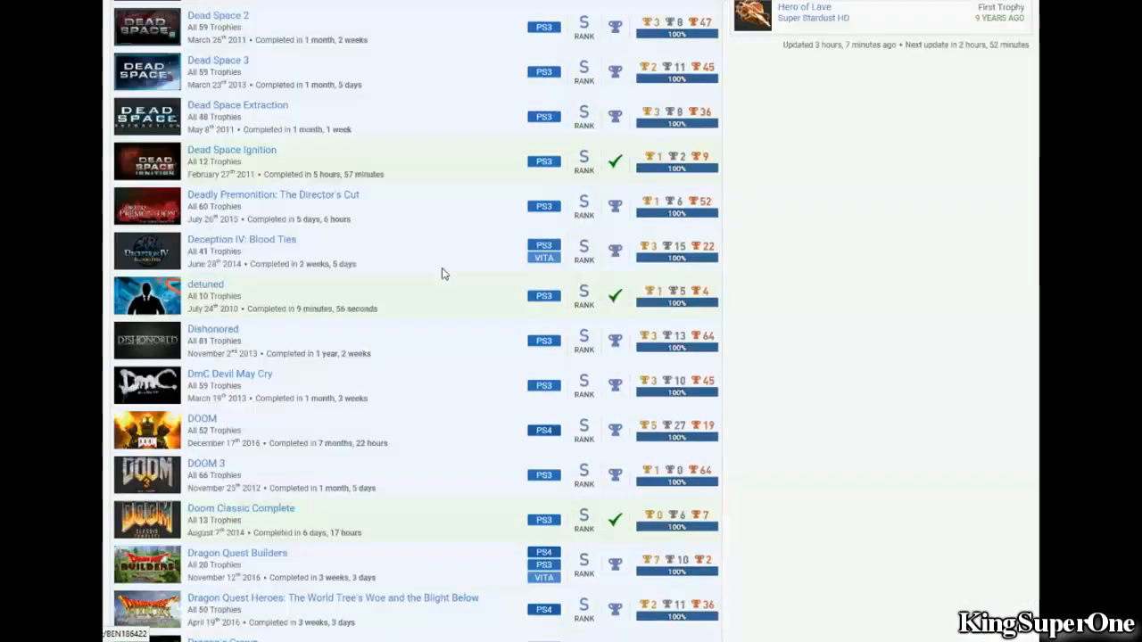
scroll(down, 3)
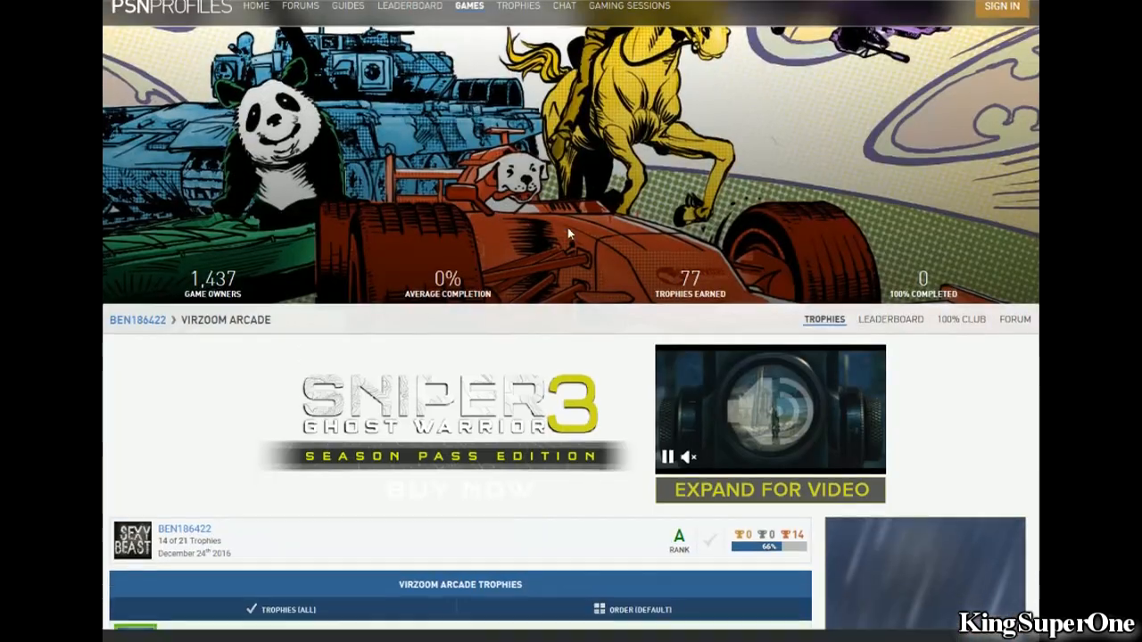
Step: Scroll down through the full VirZOOM Arcade trophy list and its rarity percentages
scroll(down, 3)
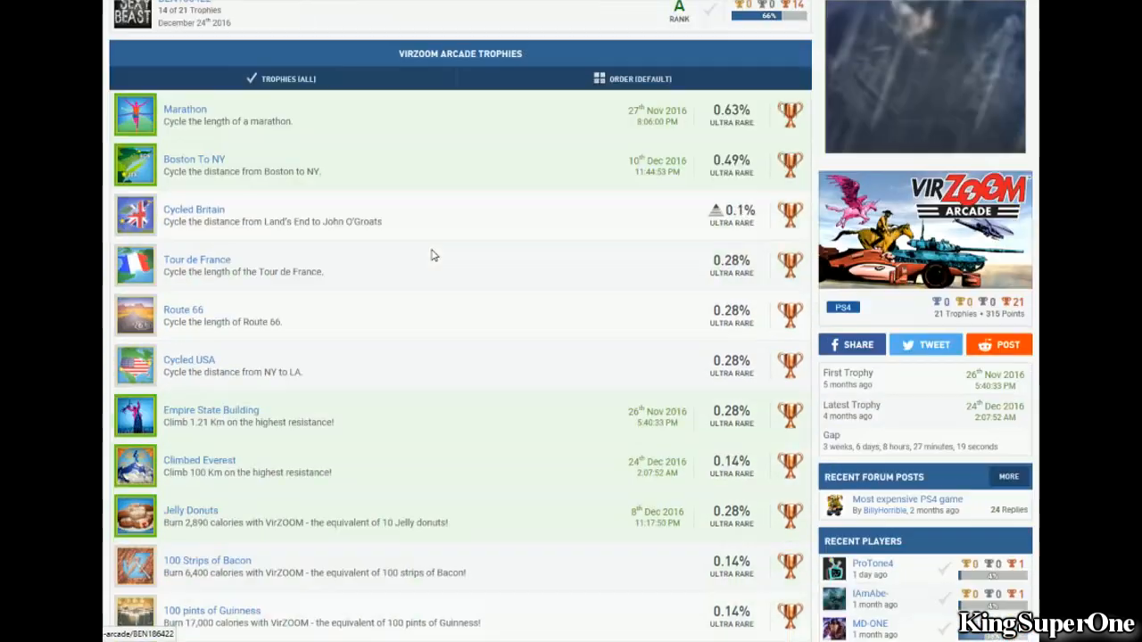
scroll(down, 3)
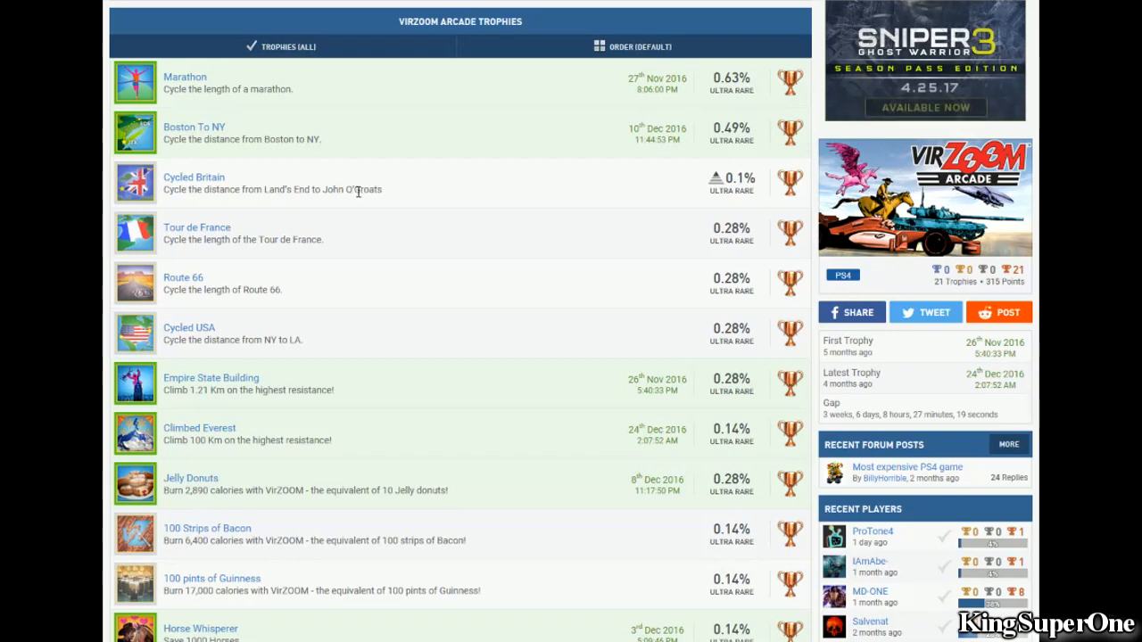
scroll(down, 3)
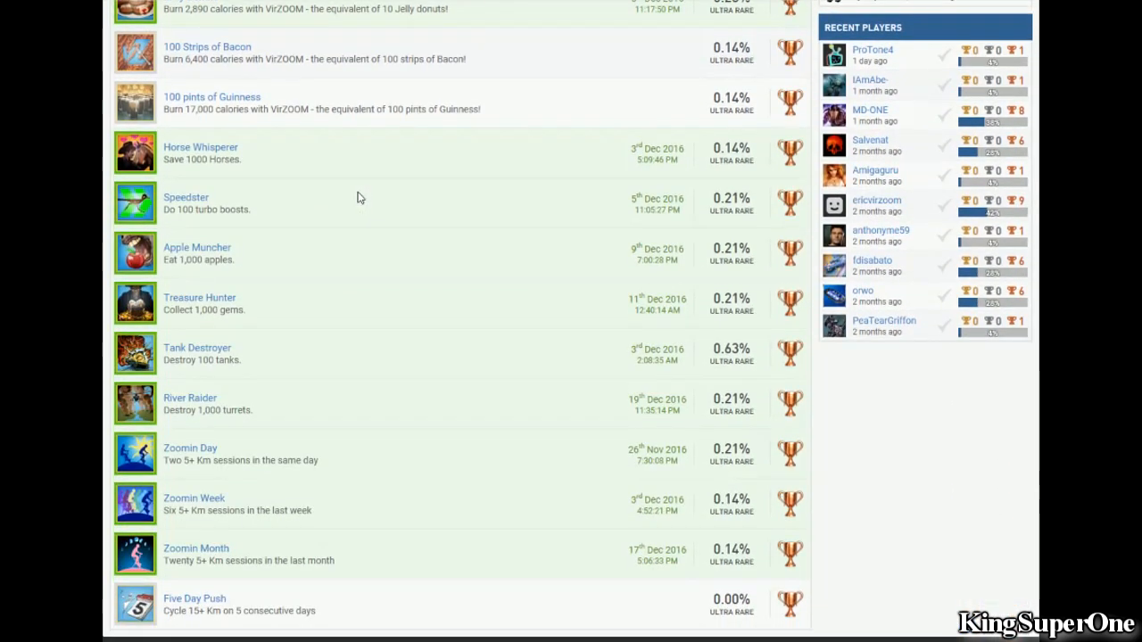
scroll(down, 3)
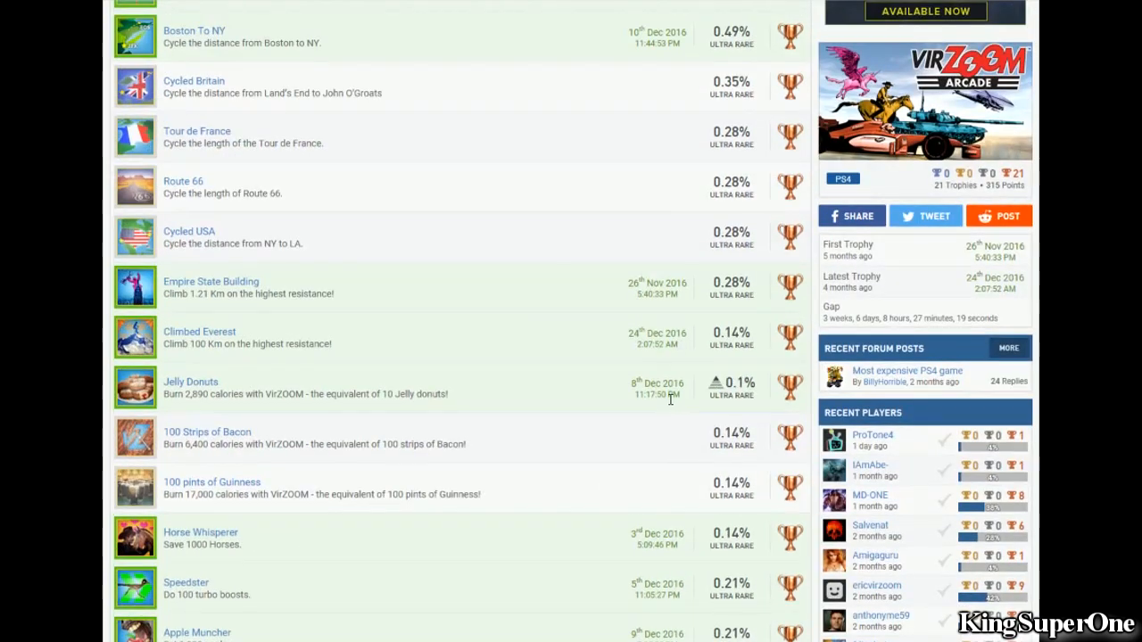
scroll(up, 3)
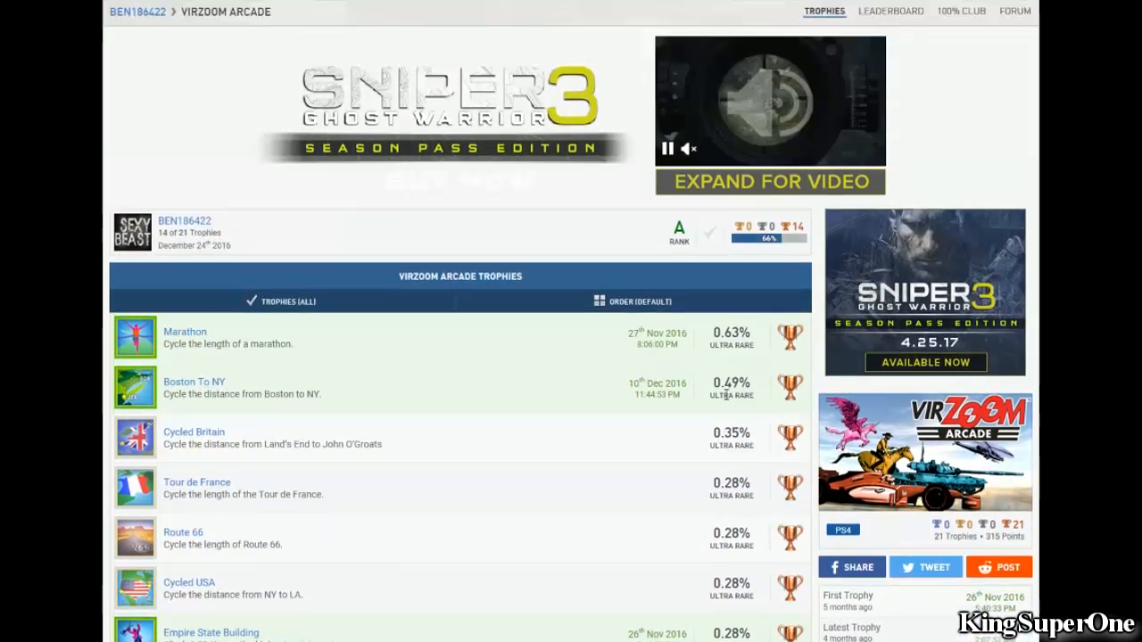
scroll(down, 3)
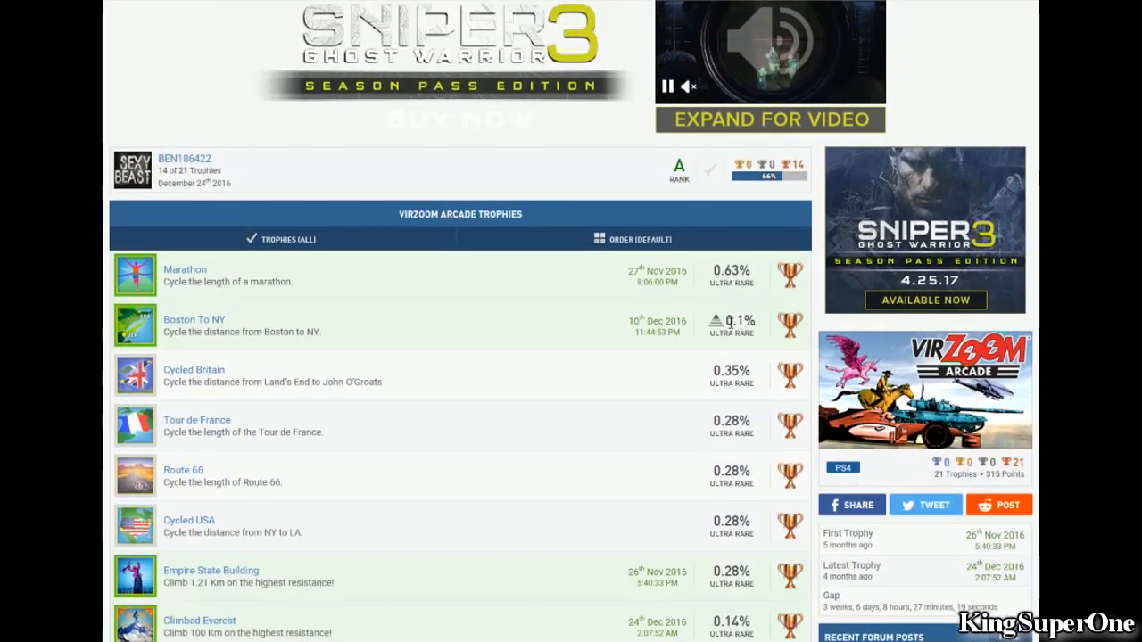
scroll(down, 3)
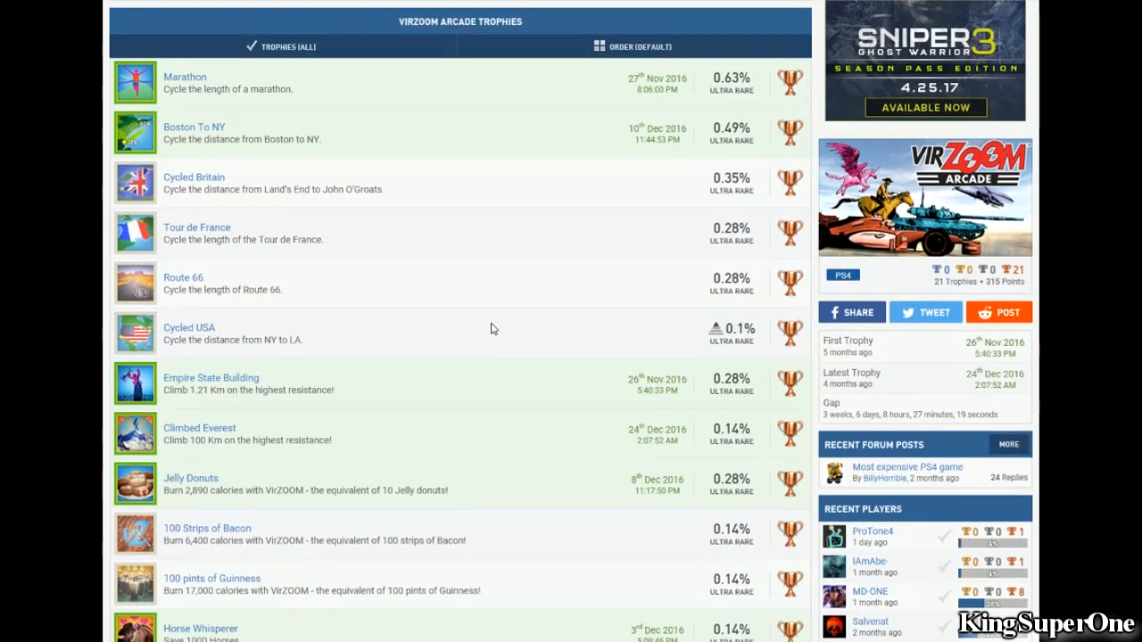
mouse_move(514, 286)
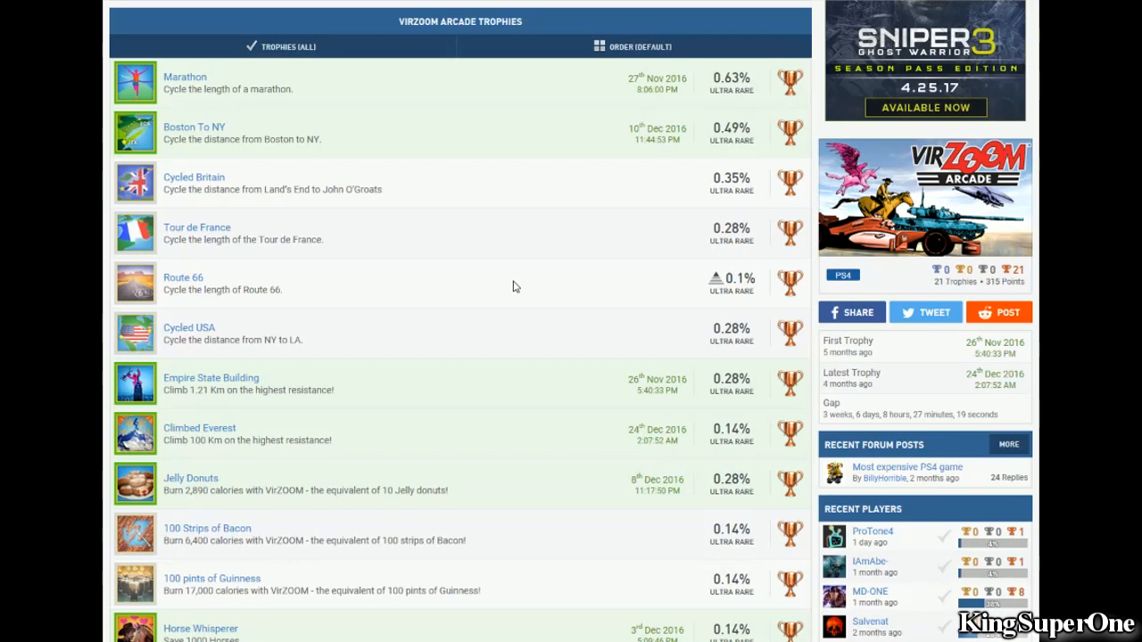
scroll(down, 3)
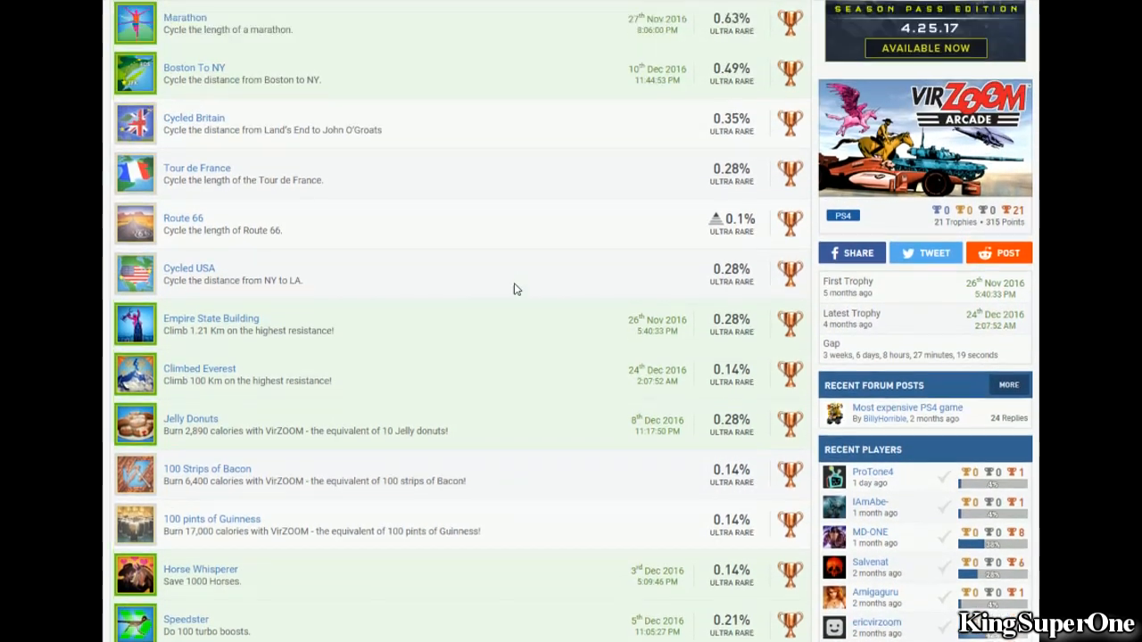
scroll(down, 3)
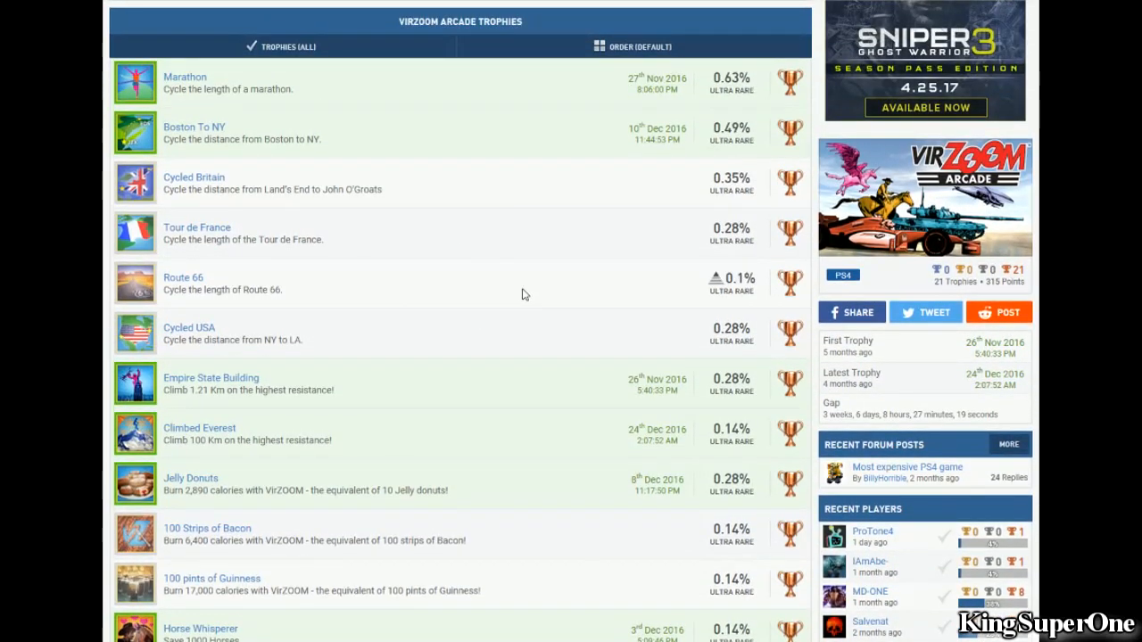
scroll(down, 3)
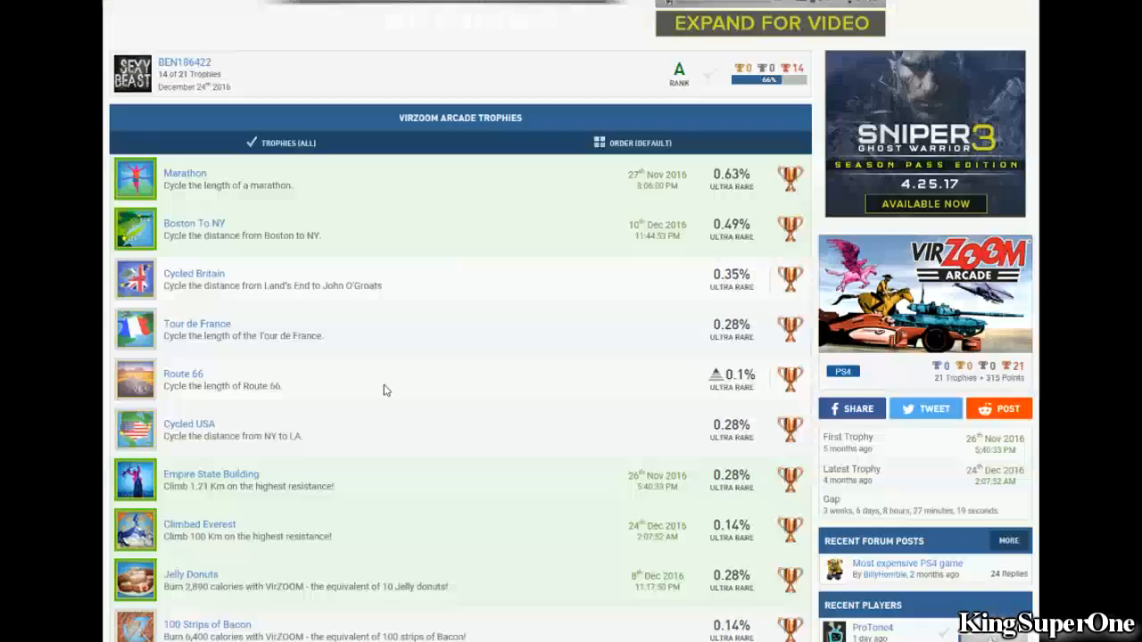
scroll(down, 3)
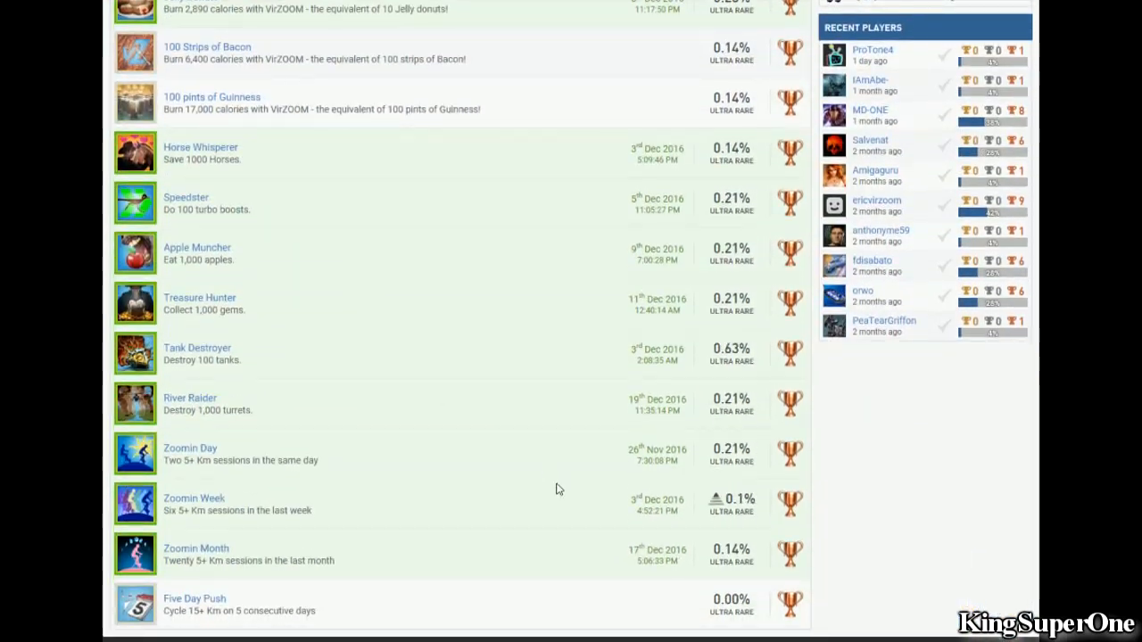
Step: Scroll the profile's games list down to Matt Hazard, Minecraft, Mirror's Edge and Nioh
scroll(up, 3)
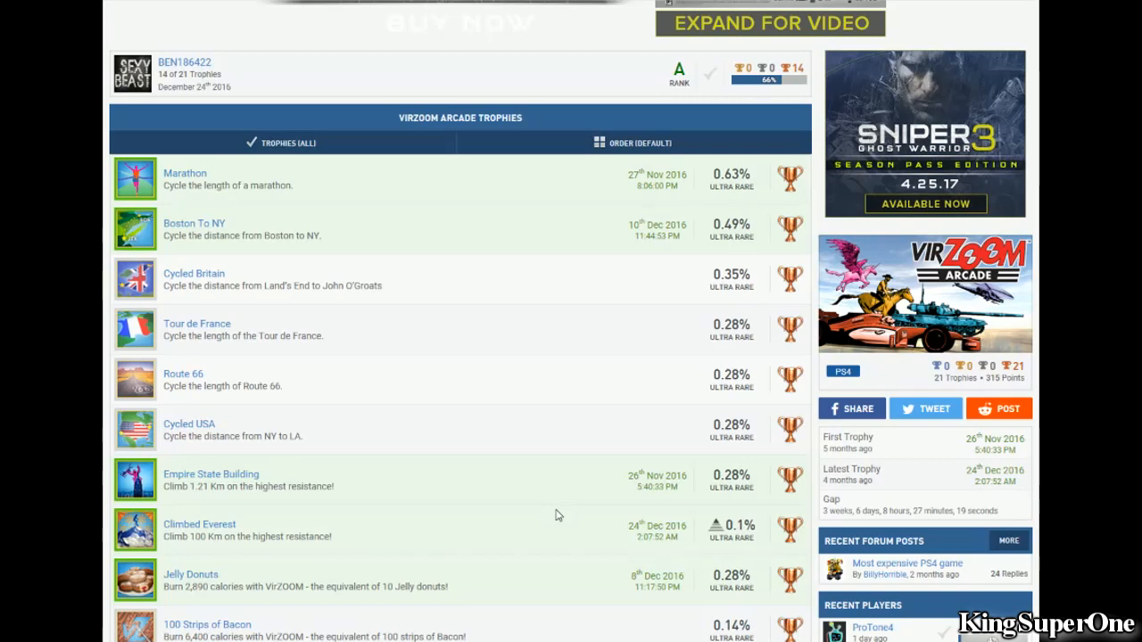
scroll(up, 3)
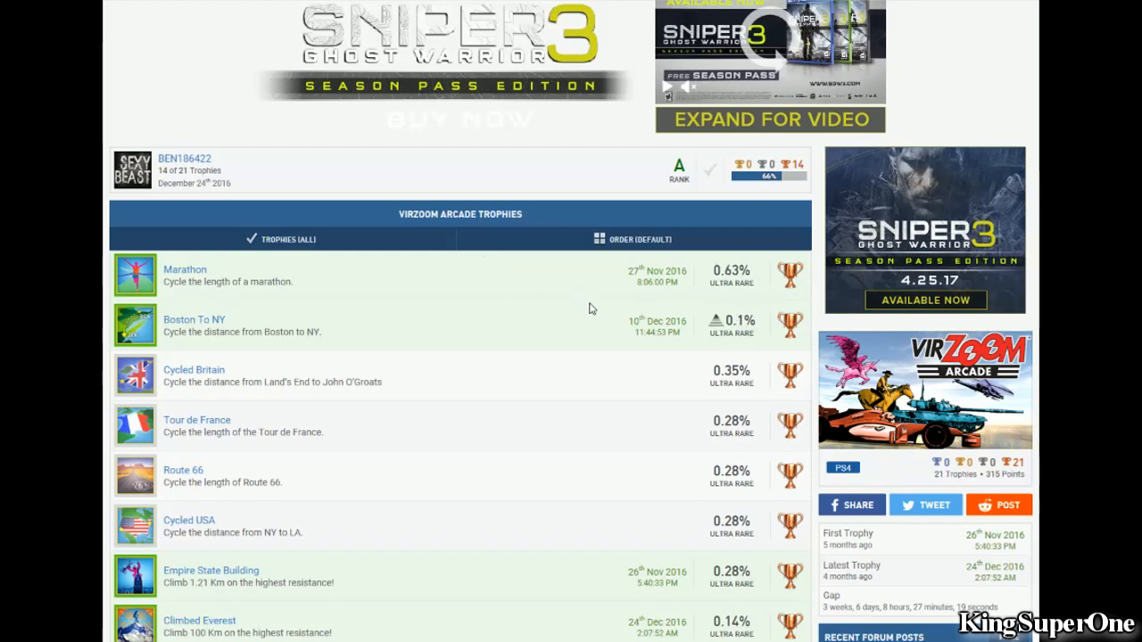
scroll(down, 3)
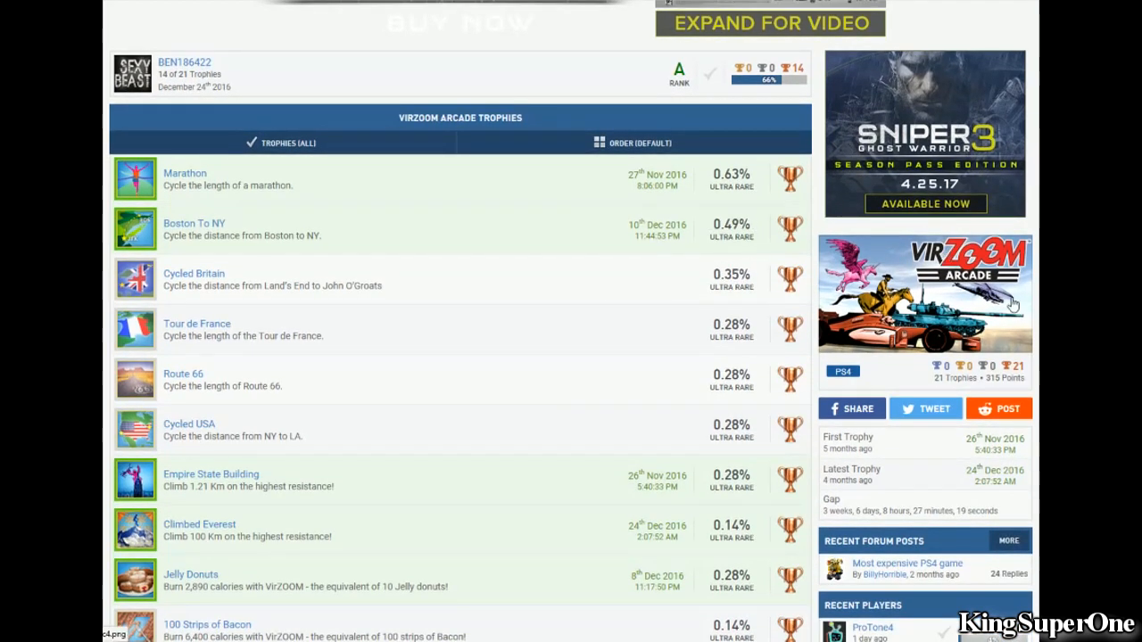
mouse_move(1008, 303)
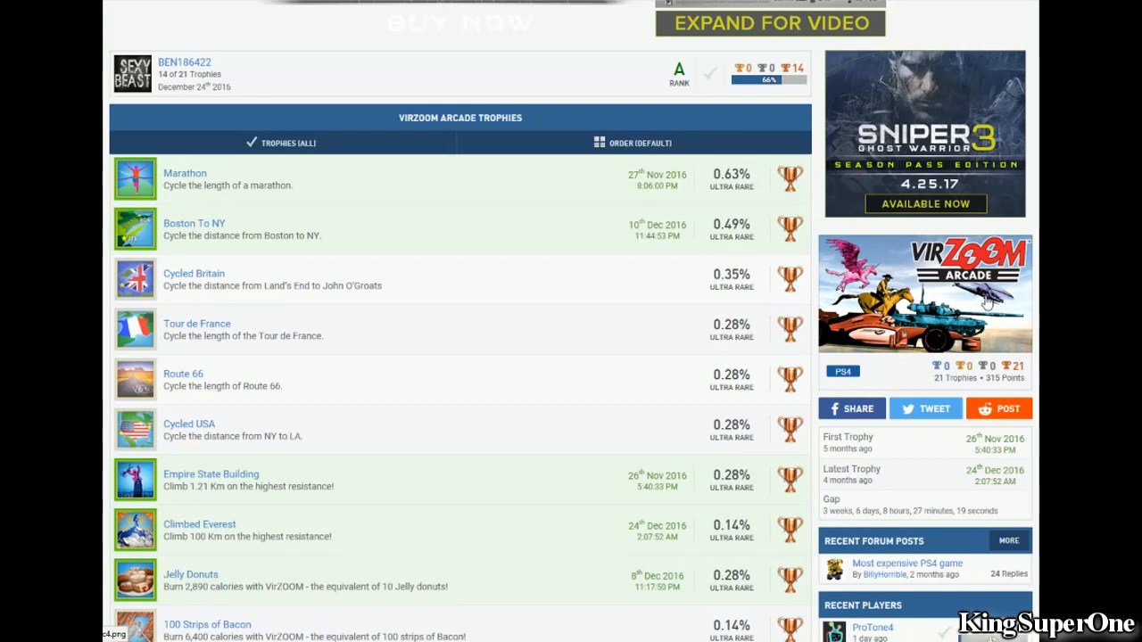
mouse_move(949, 320)
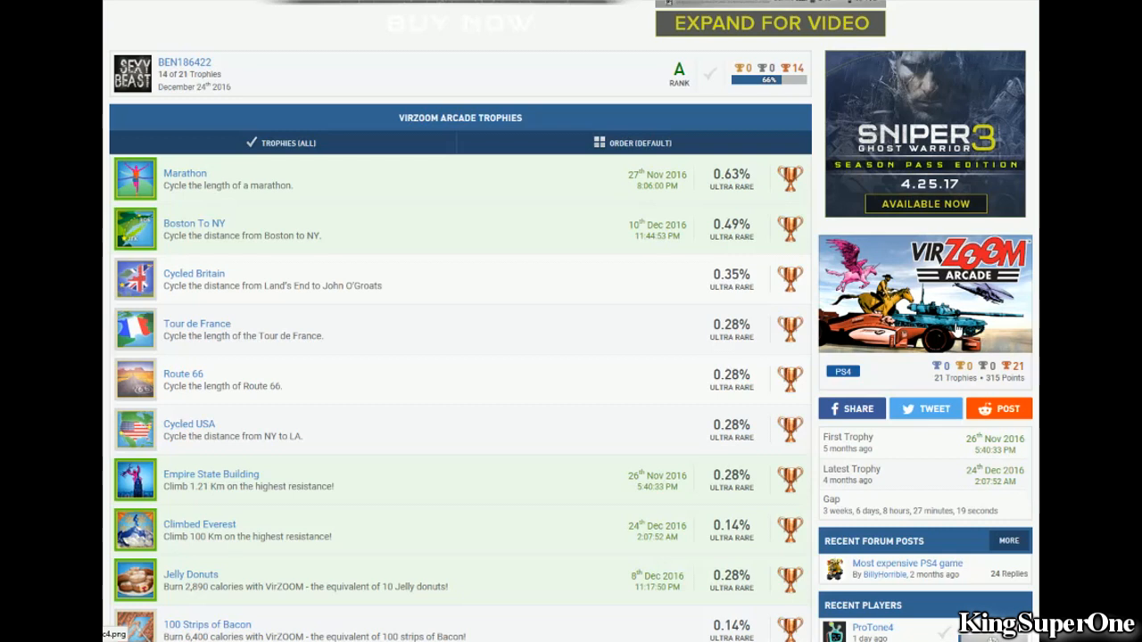
mouse_move(1042, 293)
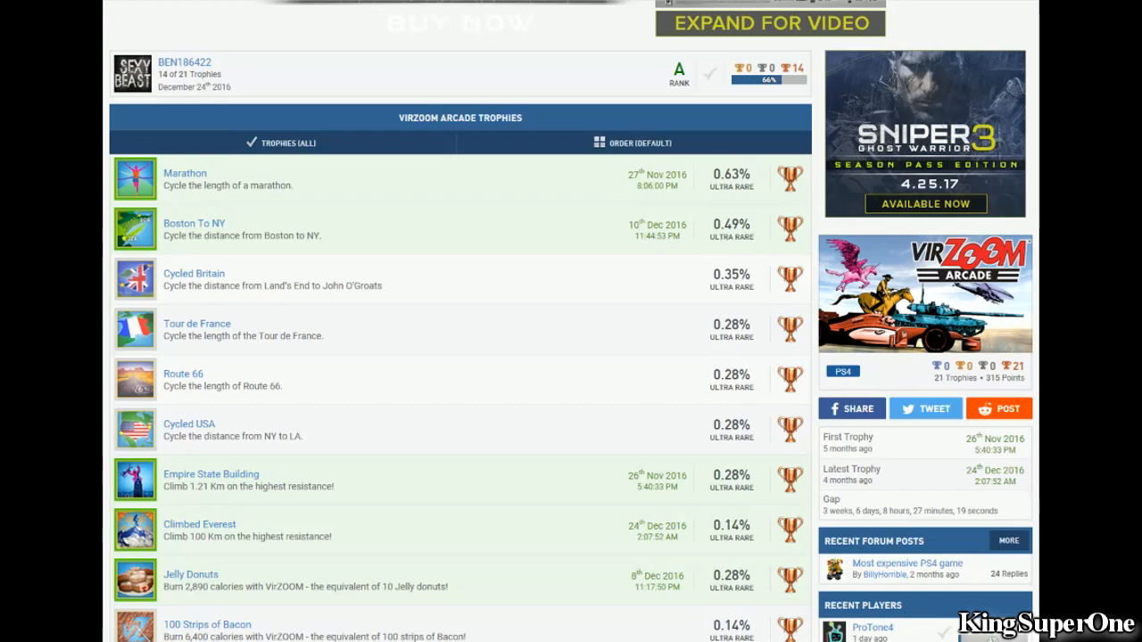
scroll(down, 3)
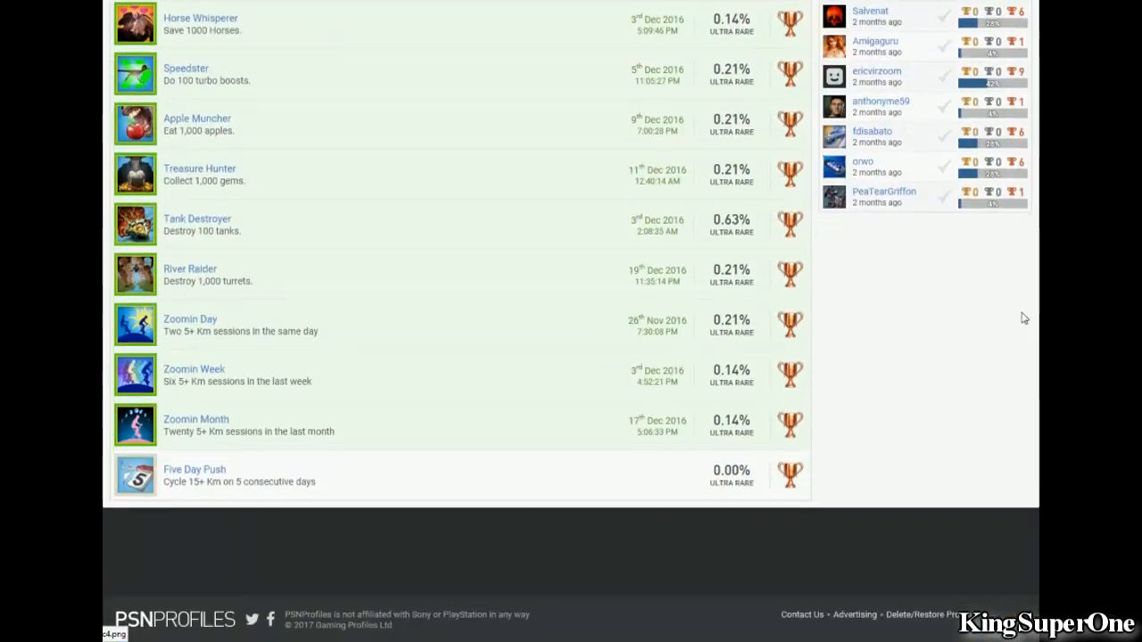
scroll(up, 3)
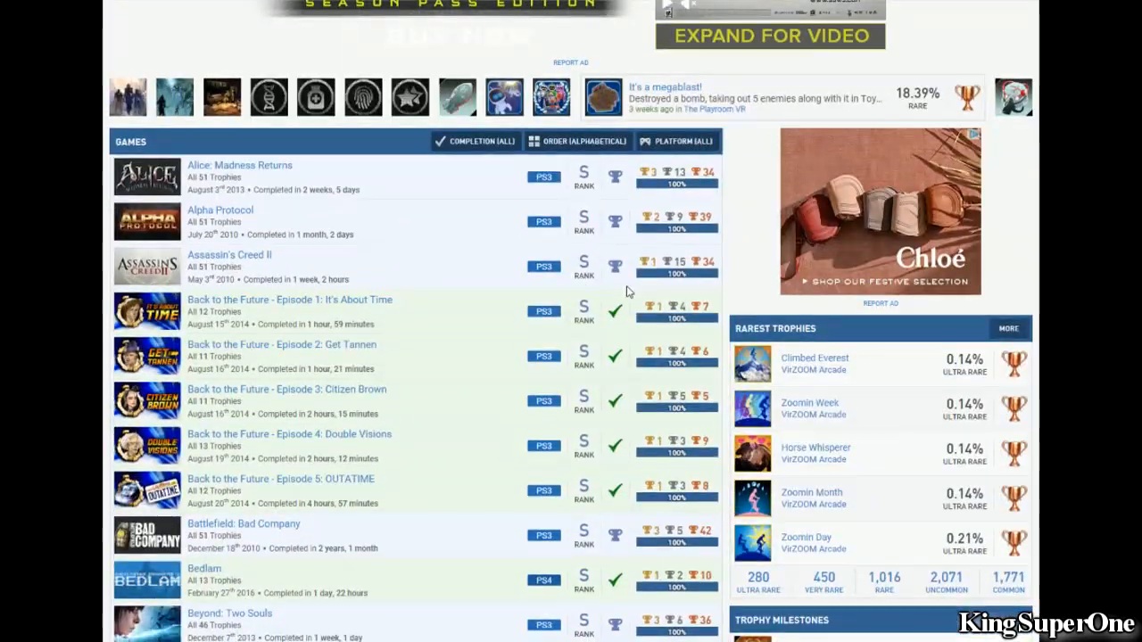
scroll(down, 3)
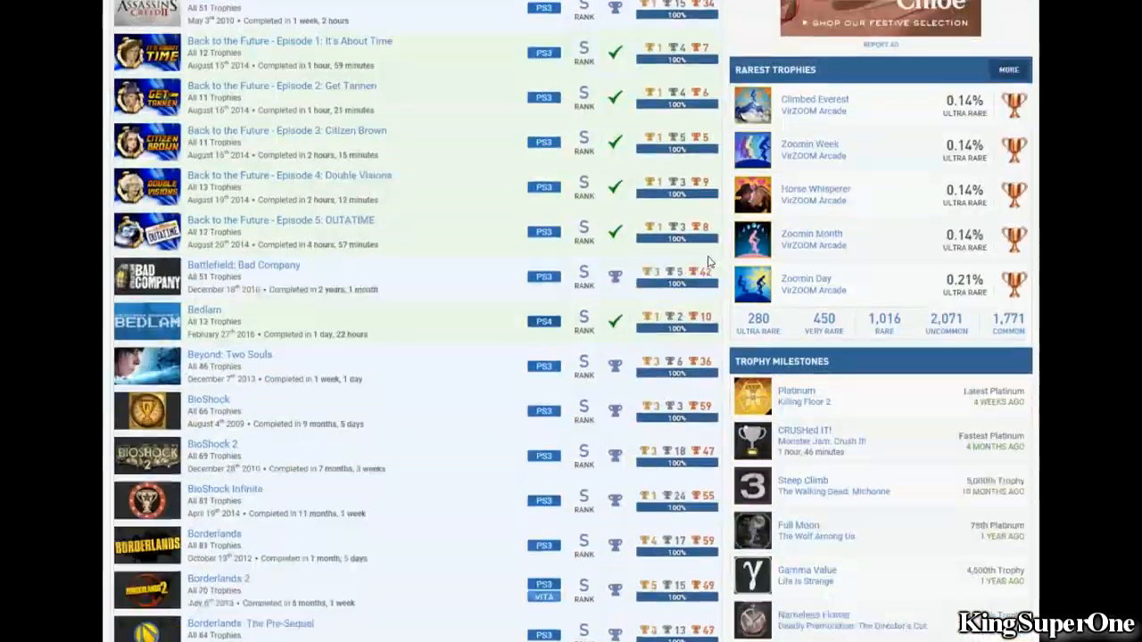
scroll(down, 3)
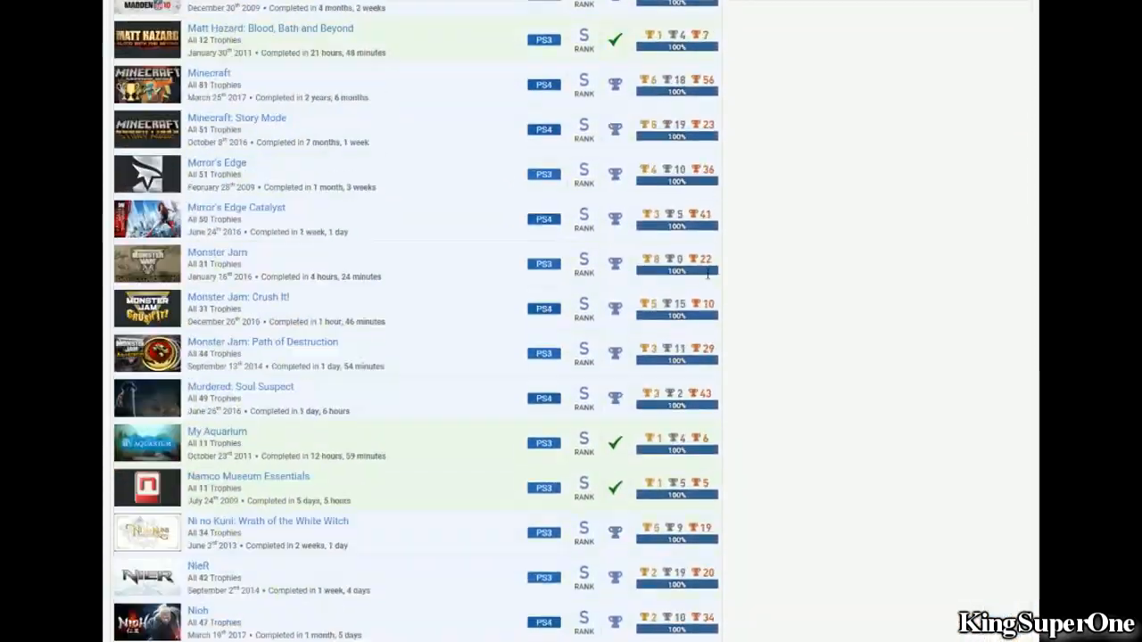